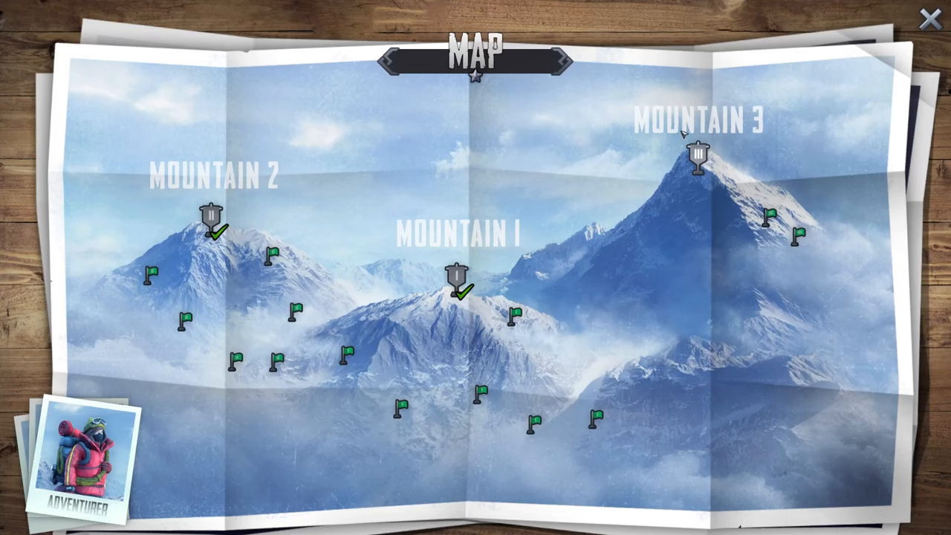
mouse_move(697, 156)
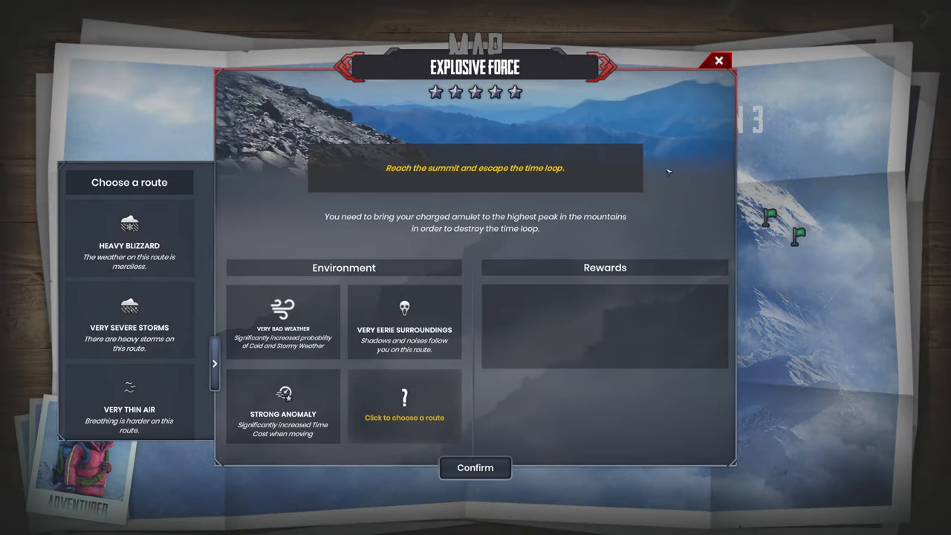
mouse_move(707, 192)
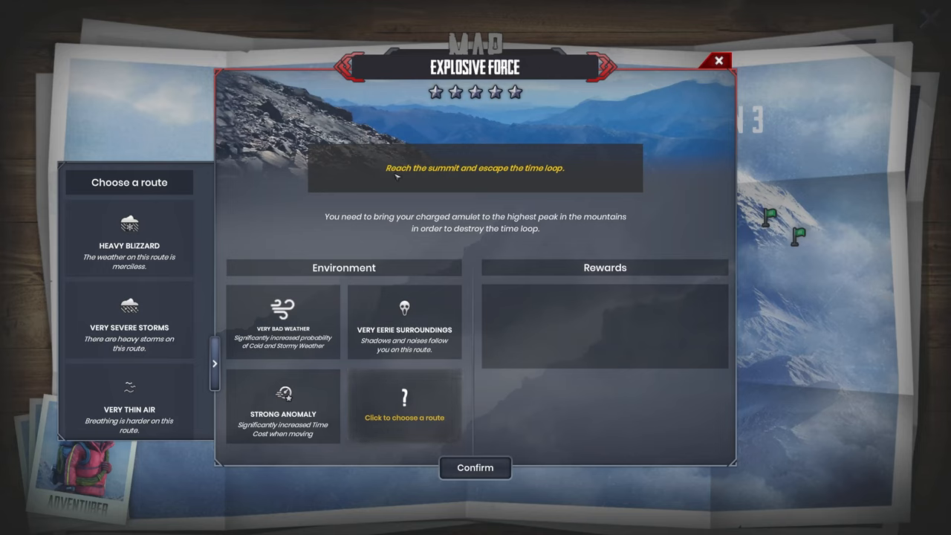
mouse_move(379, 232)
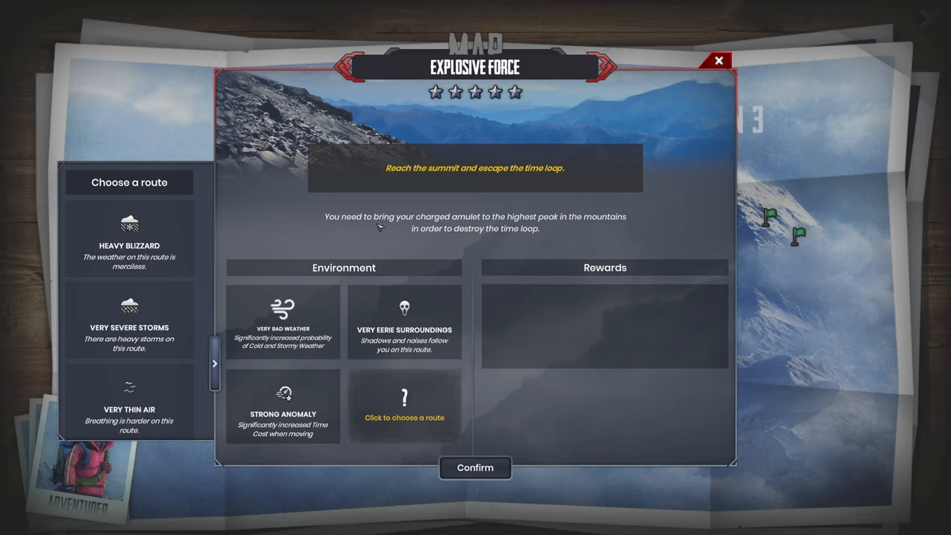
- Return to the map and reopen the Explosive Force mission briefing on Mountain 3
click(718, 59)
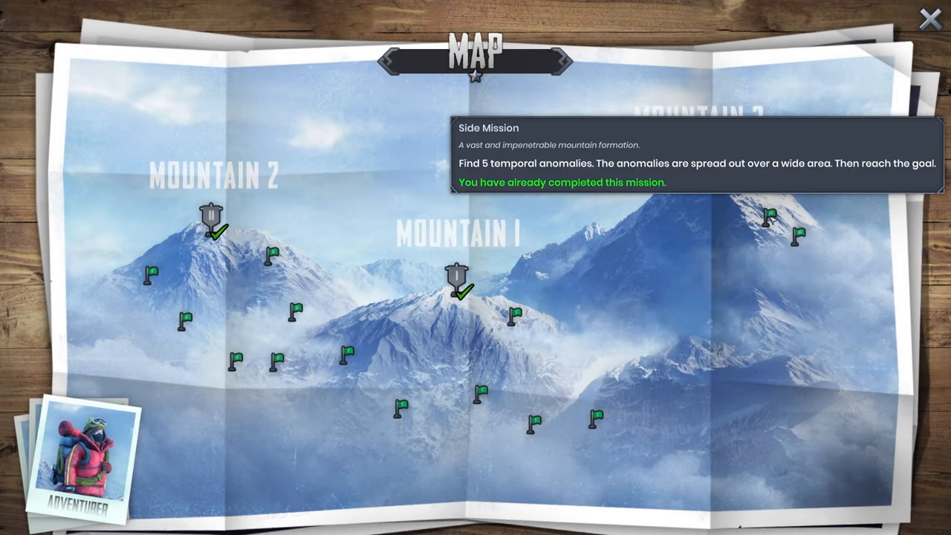
click(457, 279)
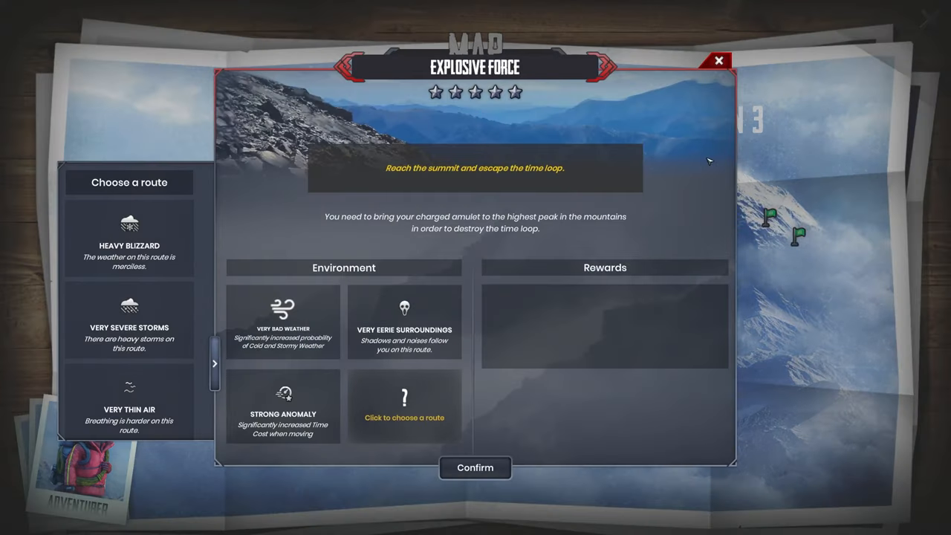
mouse_move(446, 234)
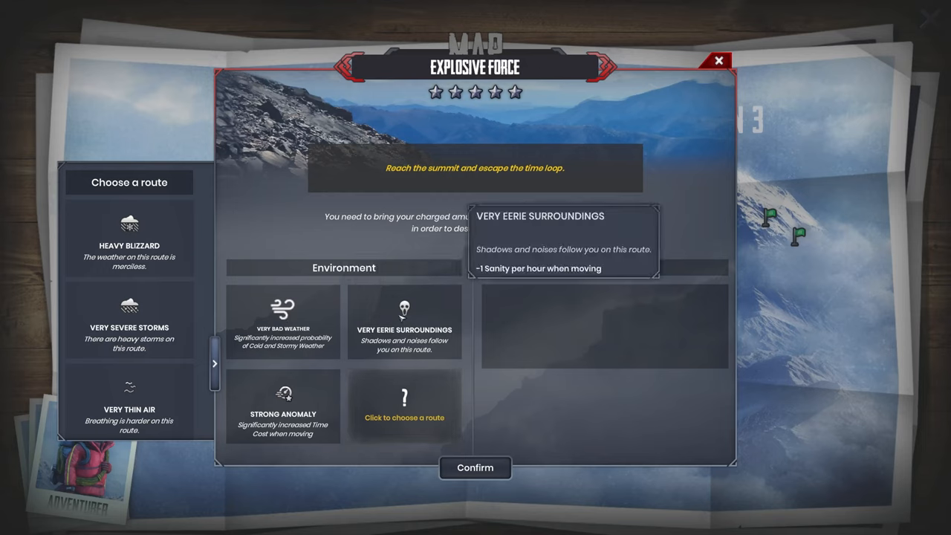
mouse_move(285, 407)
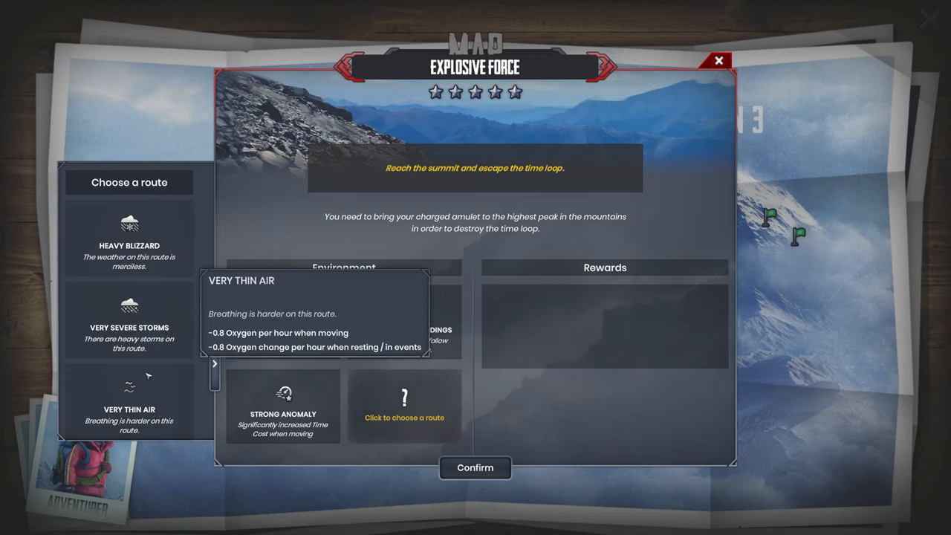
mouse_move(128, 327)
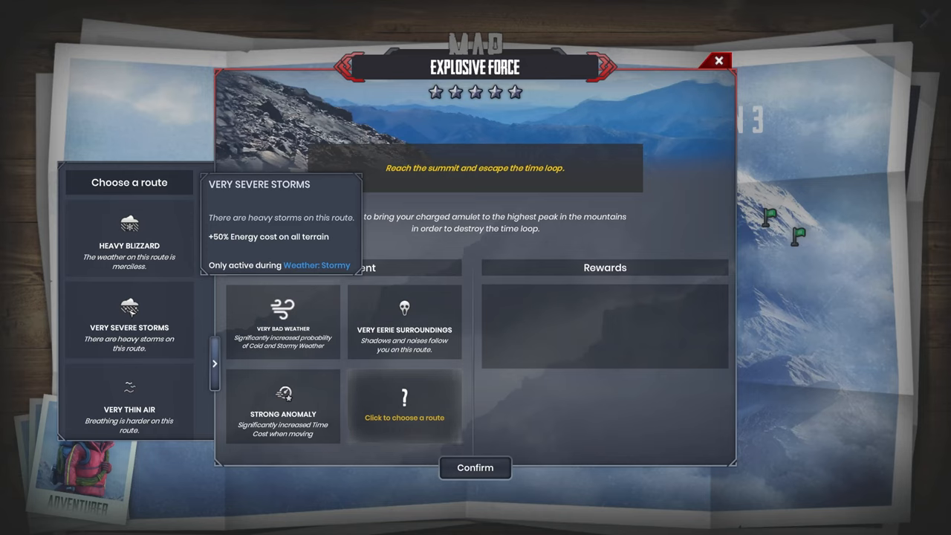
mouse_move(128, 409)
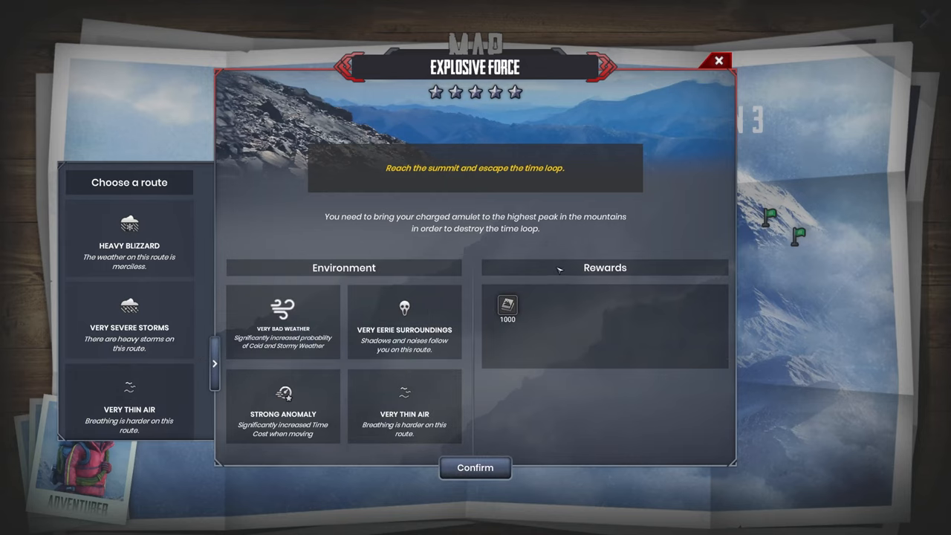
mouse_move(279, 308)
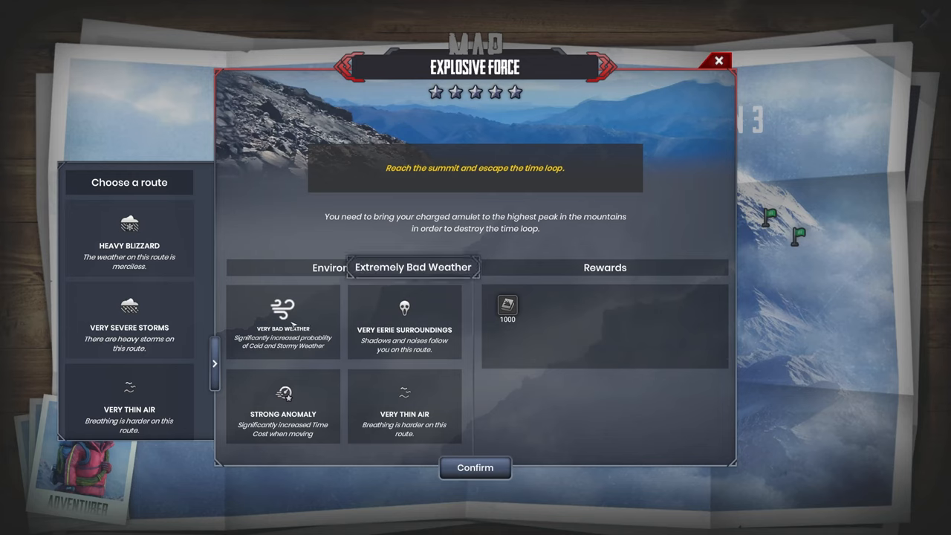
mouse_move(404, 406)
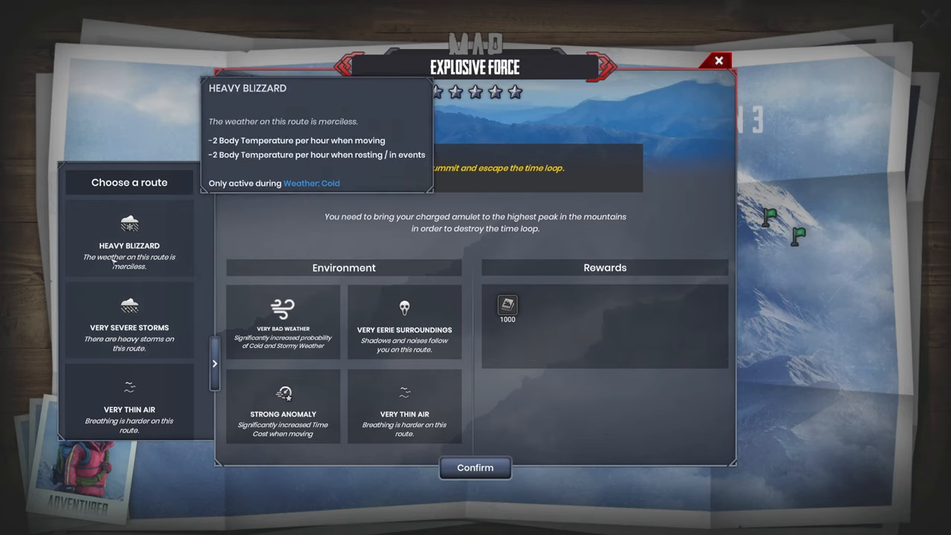
mouse_move(625, 330)
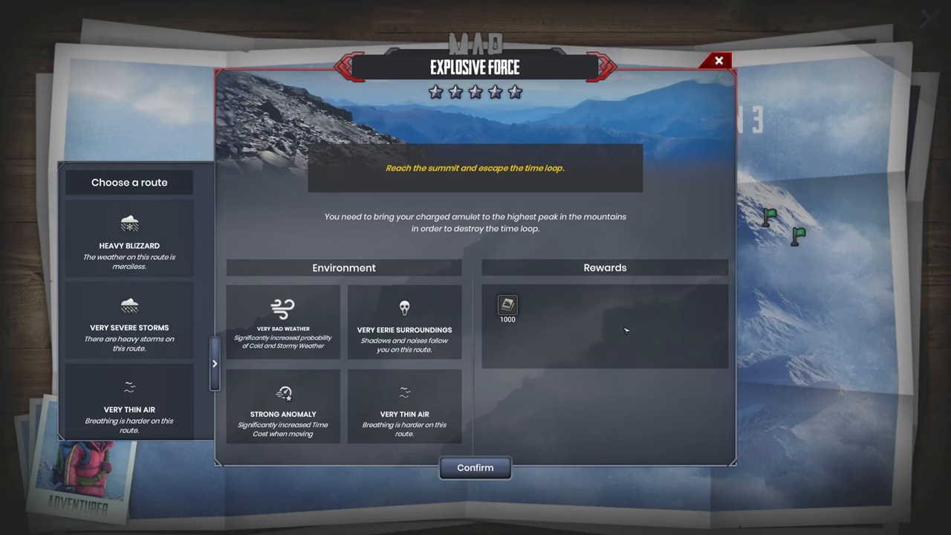
- Confirm the Very Thin Air route and bring up the Characters window
click(474, 467)
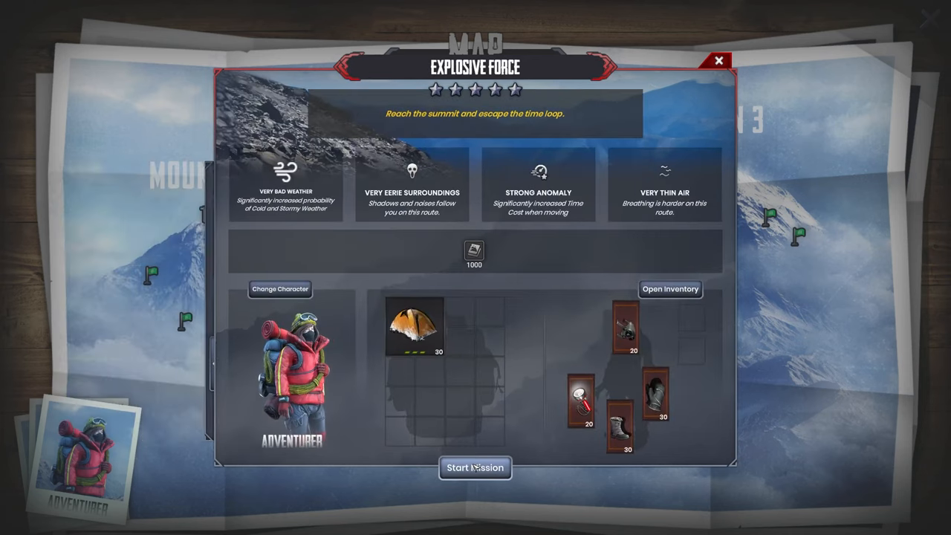
mouse_move(280, 289)
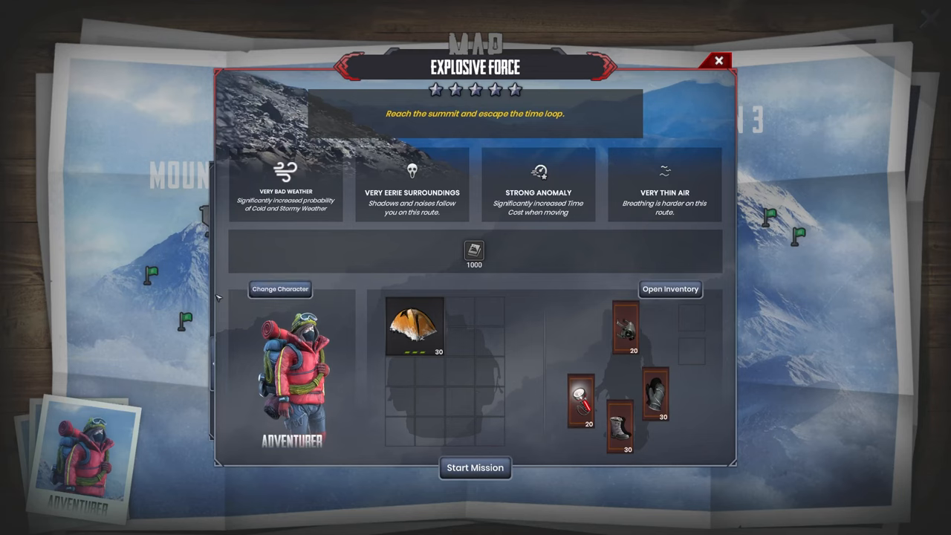
mouse_move(280, 289)
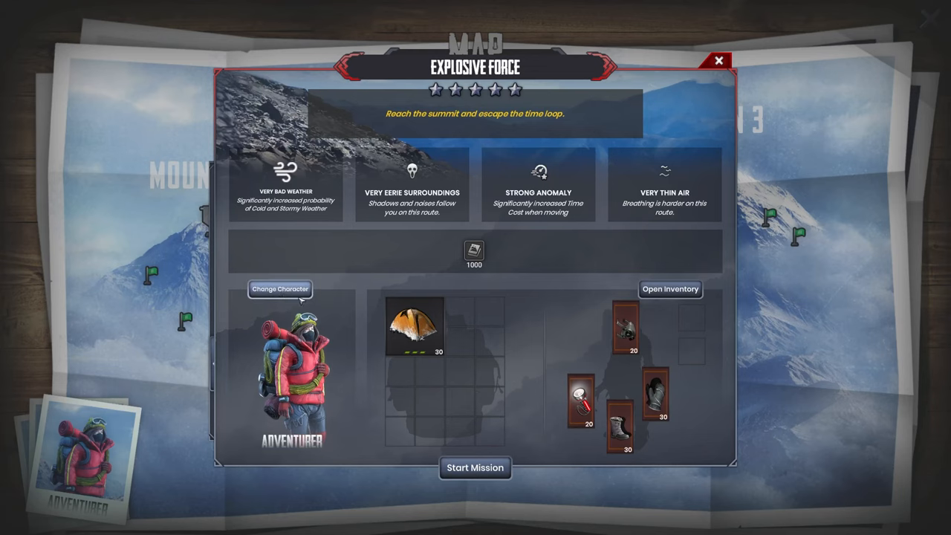
click(278, 289)
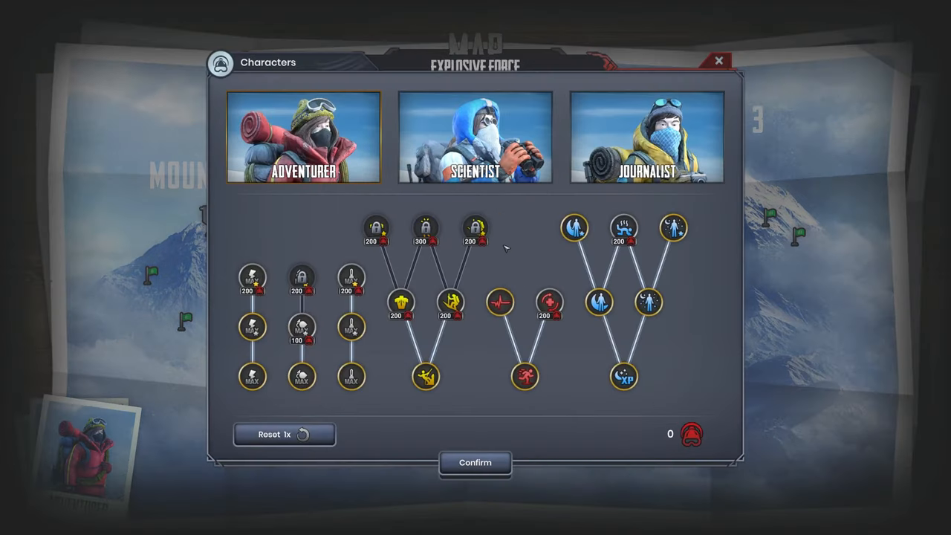
mouse_move(507, 240)
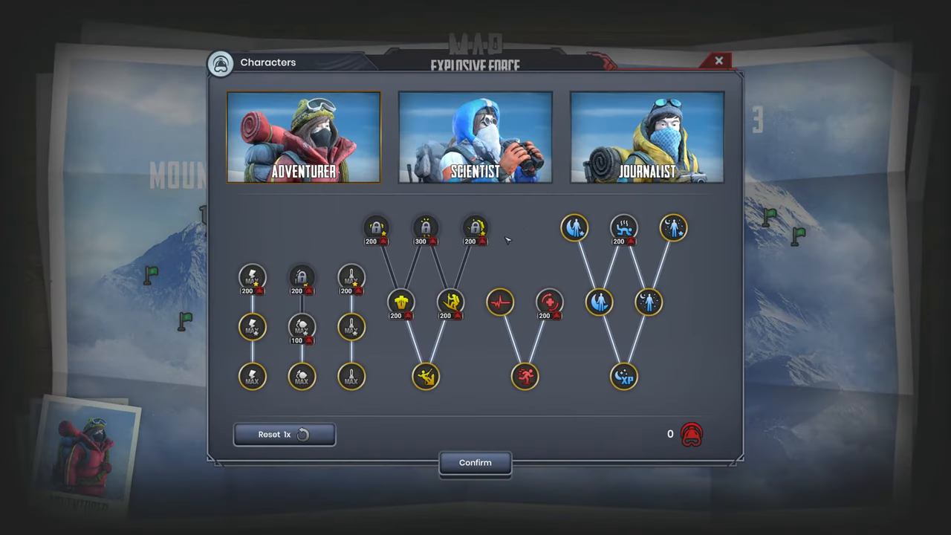
mouse_move(517, 230)
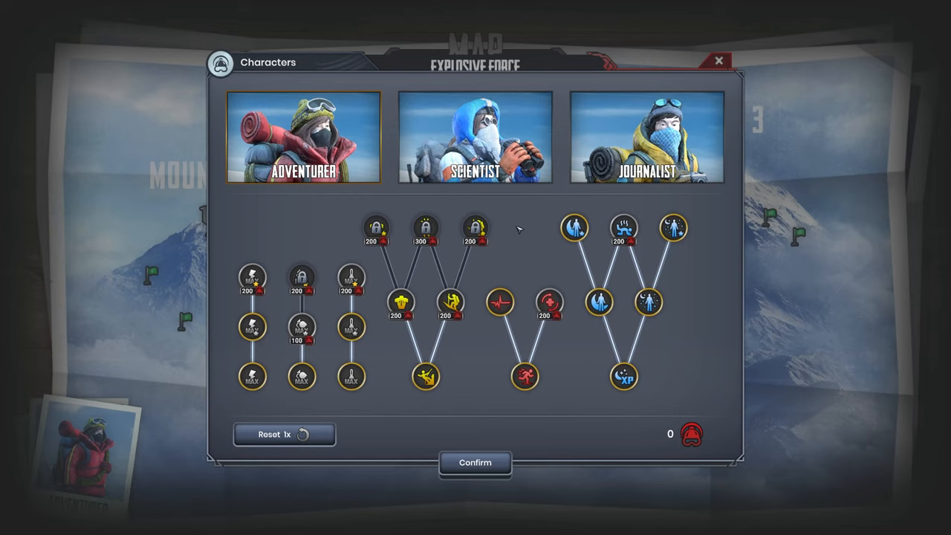
mouse_move(506, 219)
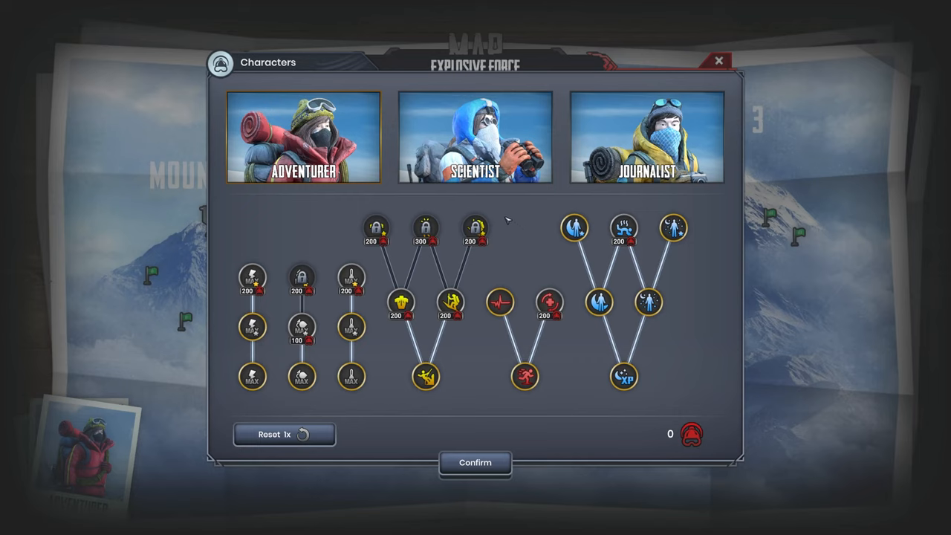
- Compare the Journalist and Scientist skill trees, then confirm the Journalist
click(645, 136)
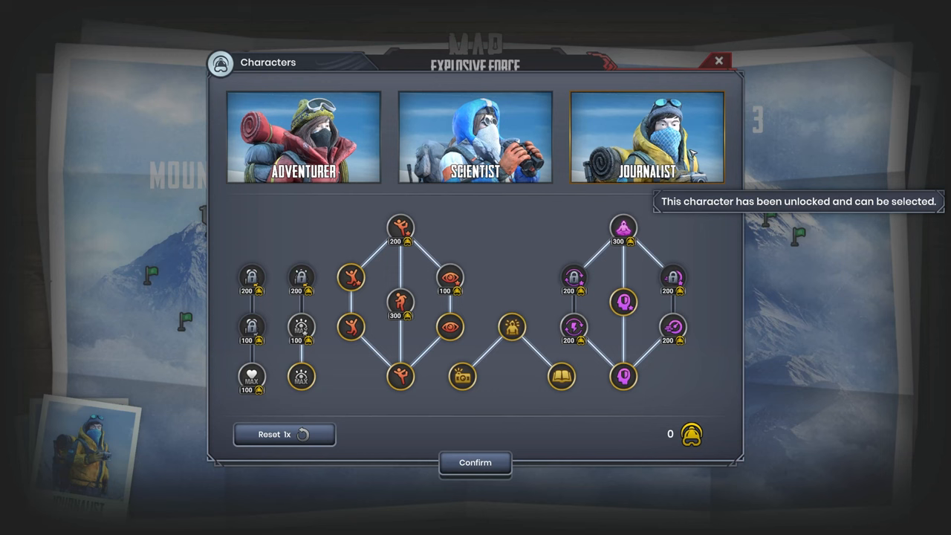
click(474, 138)
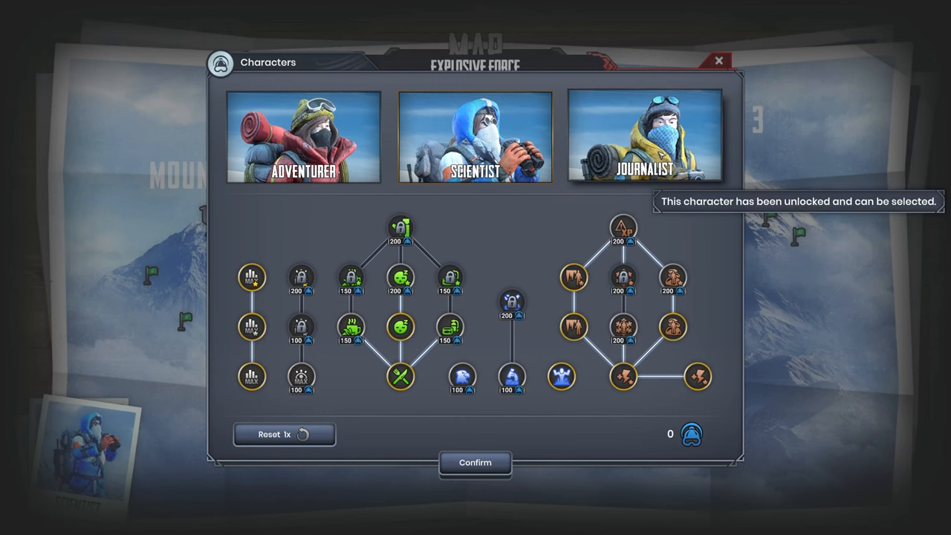
click(646, 136)
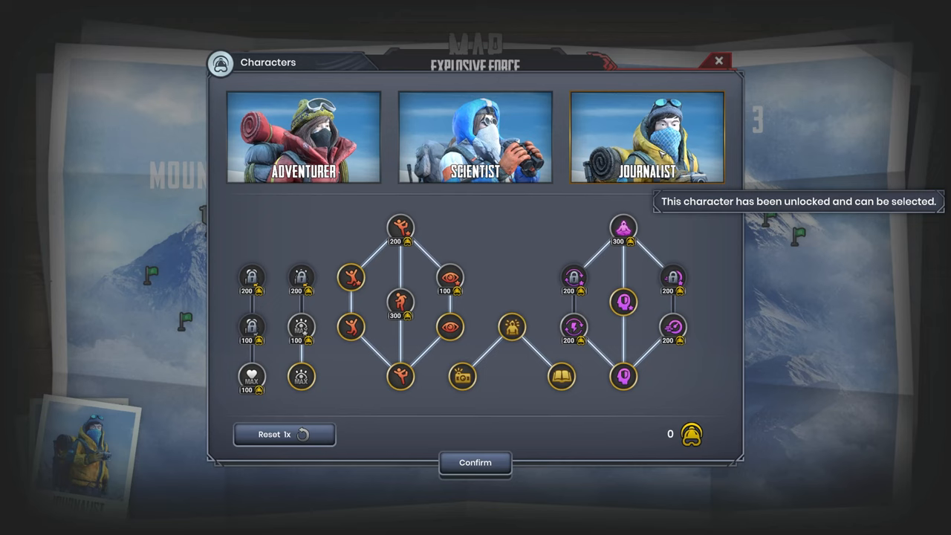
mouse_move(510, 328)
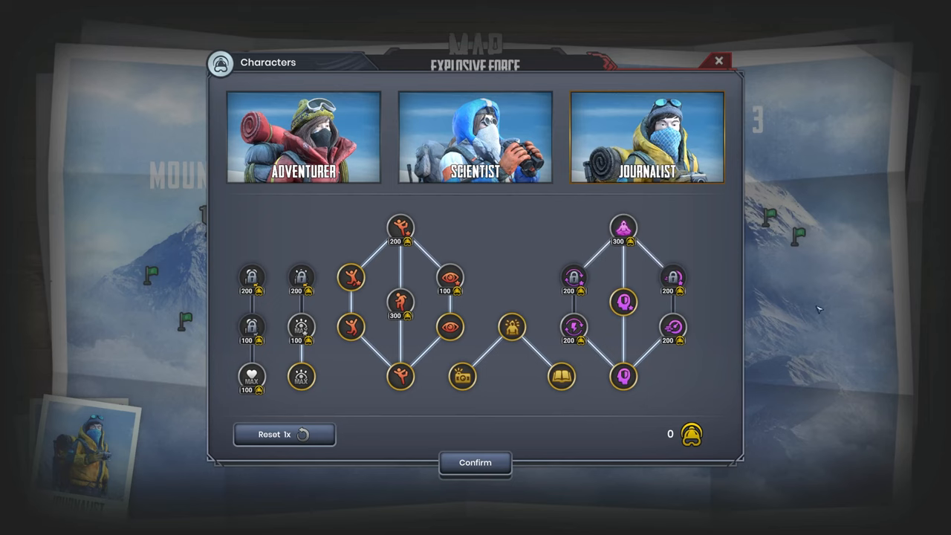
click(475, 138)
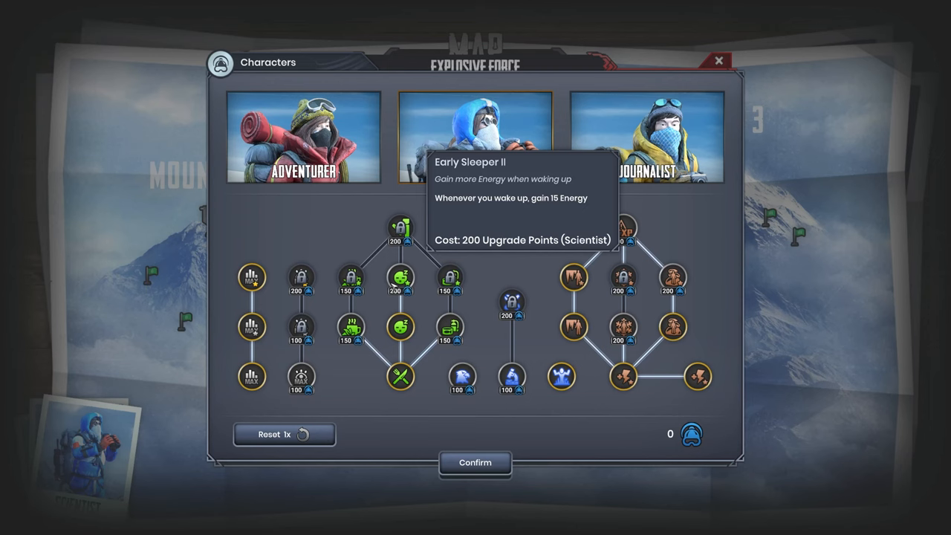
click(654, 130)
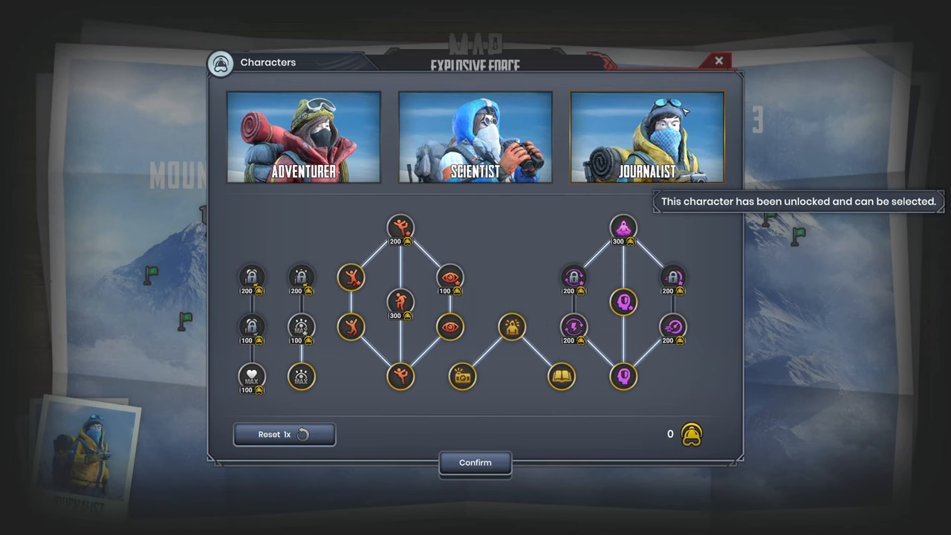
click(474, 463)
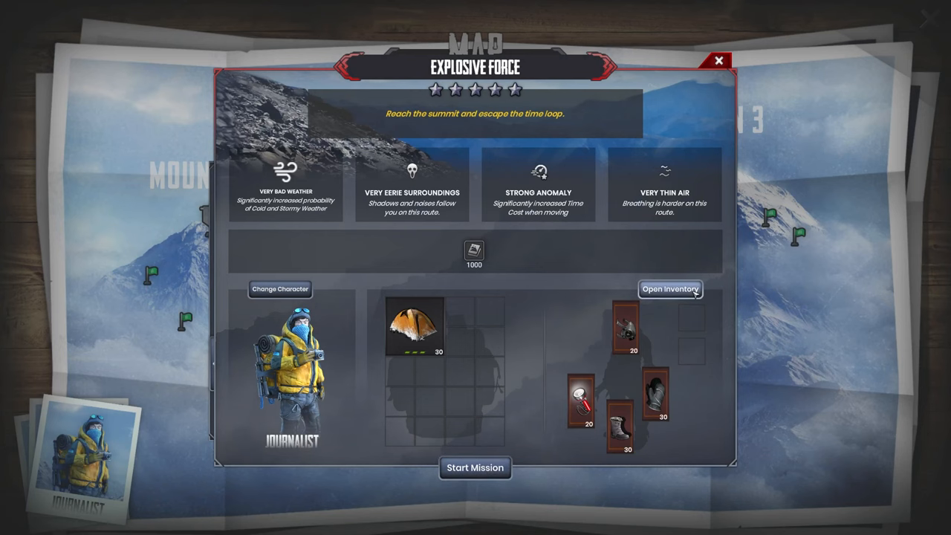
- Open and close the expedition inventory twice without changing gear
click(670, 289)
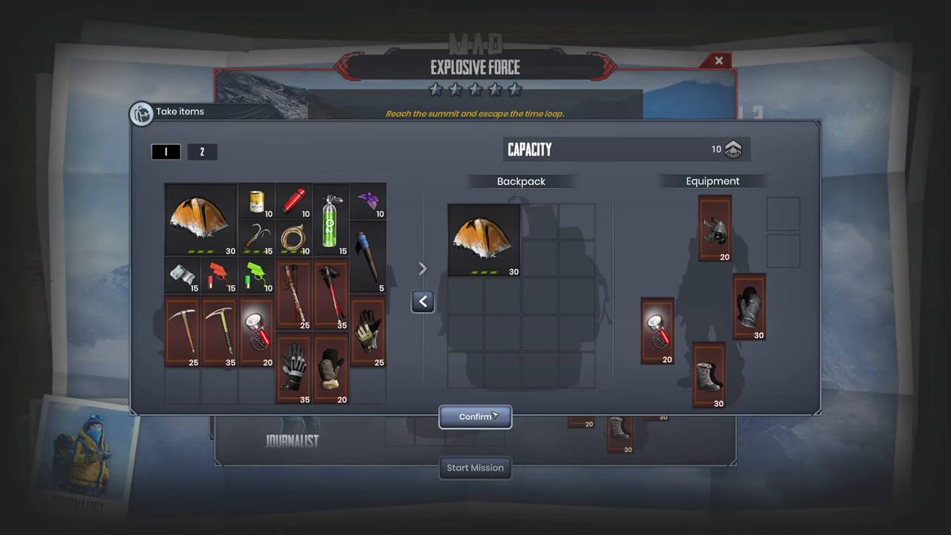
click(475, 416)
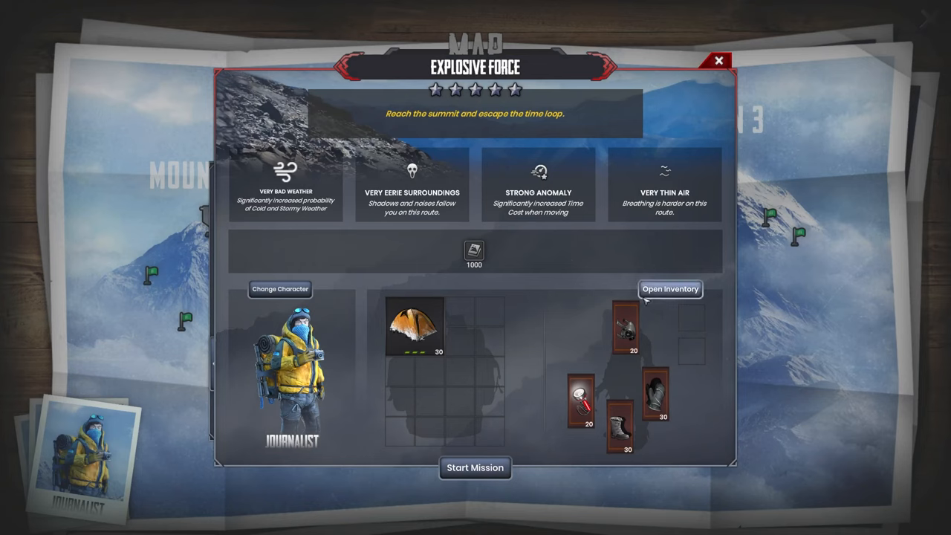
mouse_move(645, 298)
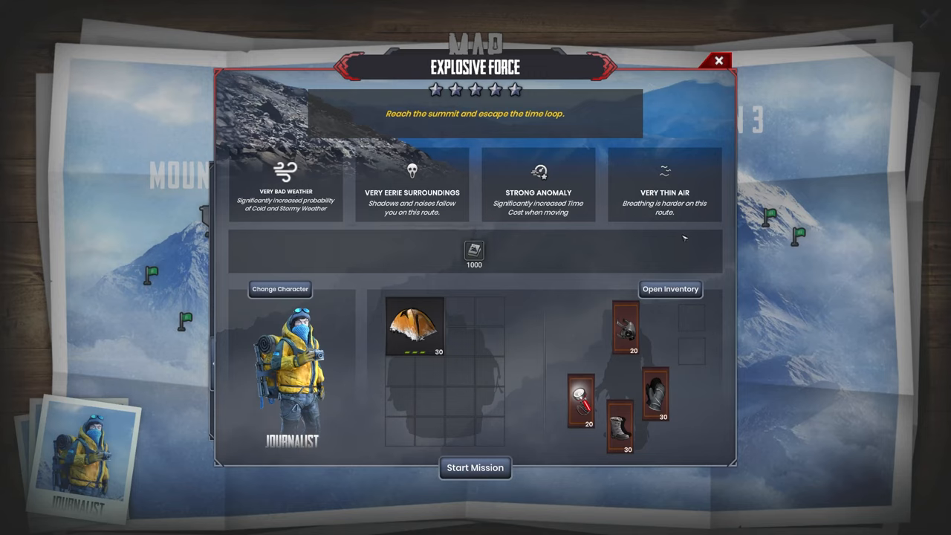
mouse_move(670, 288)
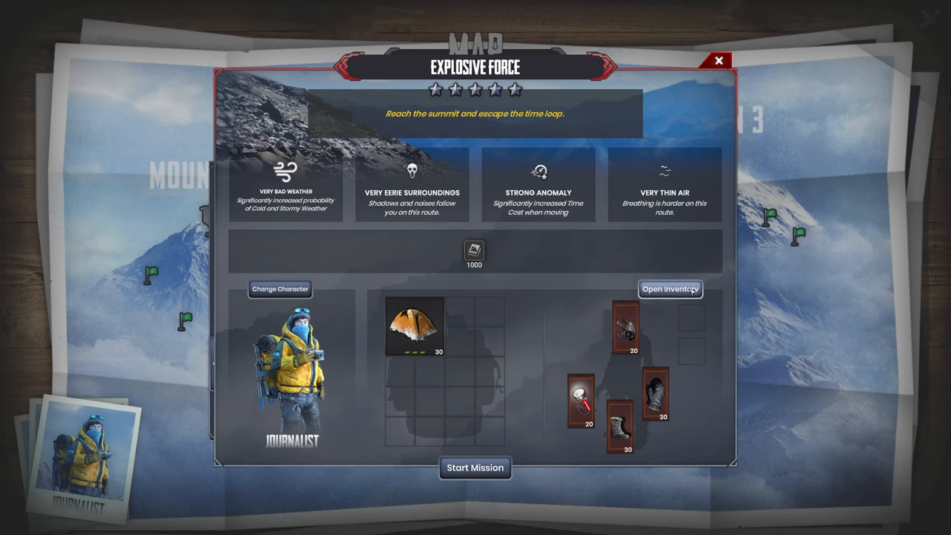
click(670, 289)
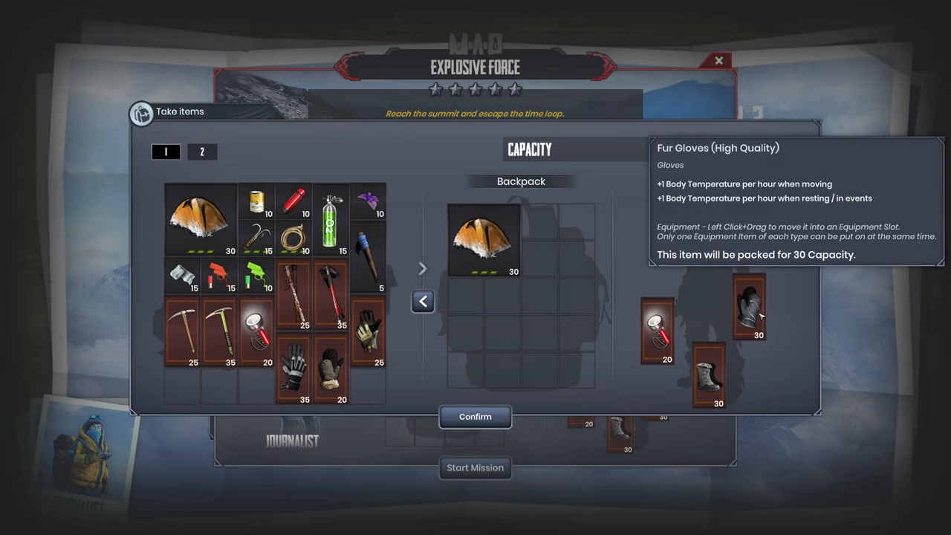
mouse_move(713, 233)
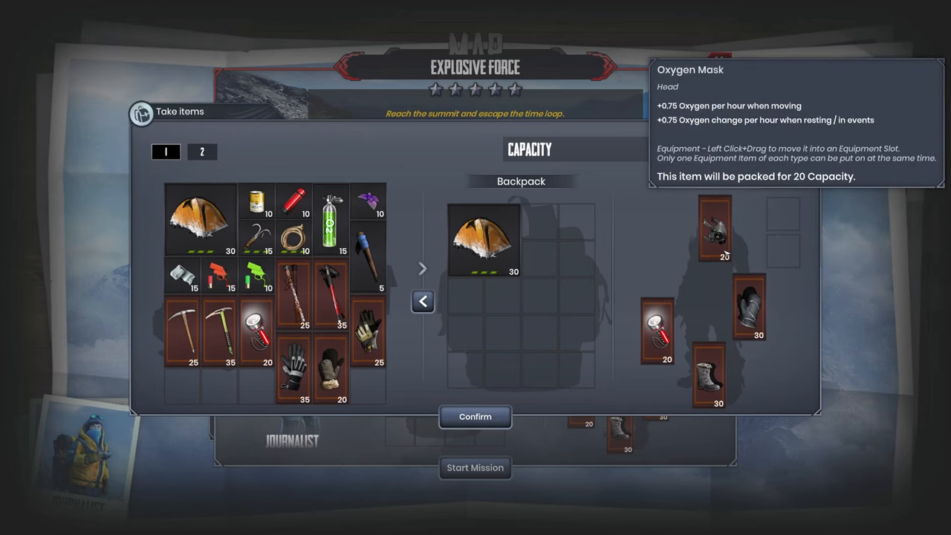
mouse_move(527, 372)
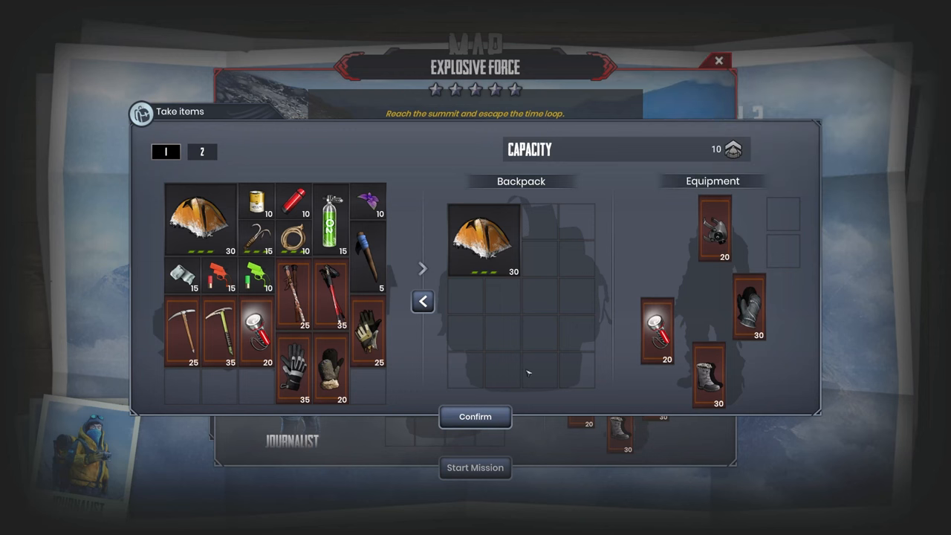
click(474, 416)
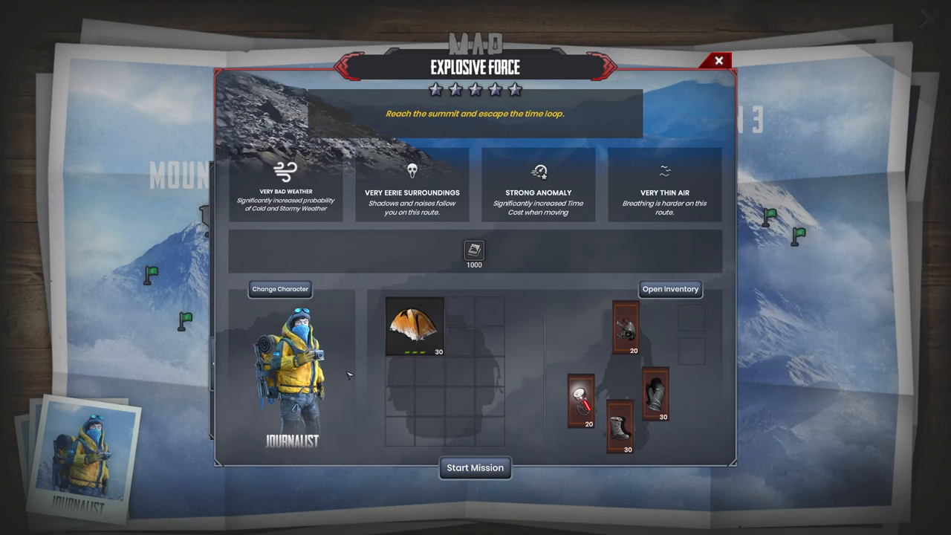
- Equip the High Quality Oxygen Mask and new boots from inventory page 2, and confirm
click(669, 288)
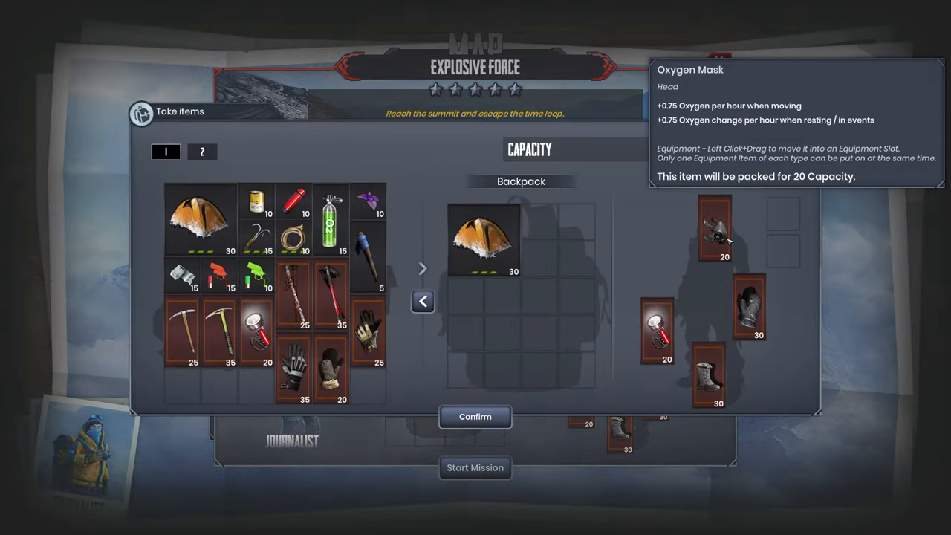
click(202, 152)
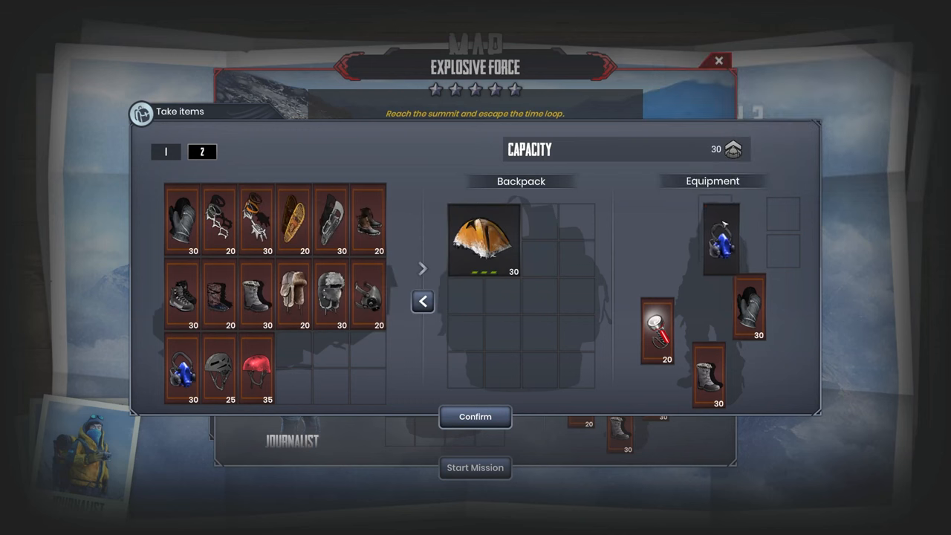
mouse_move(720, 241)
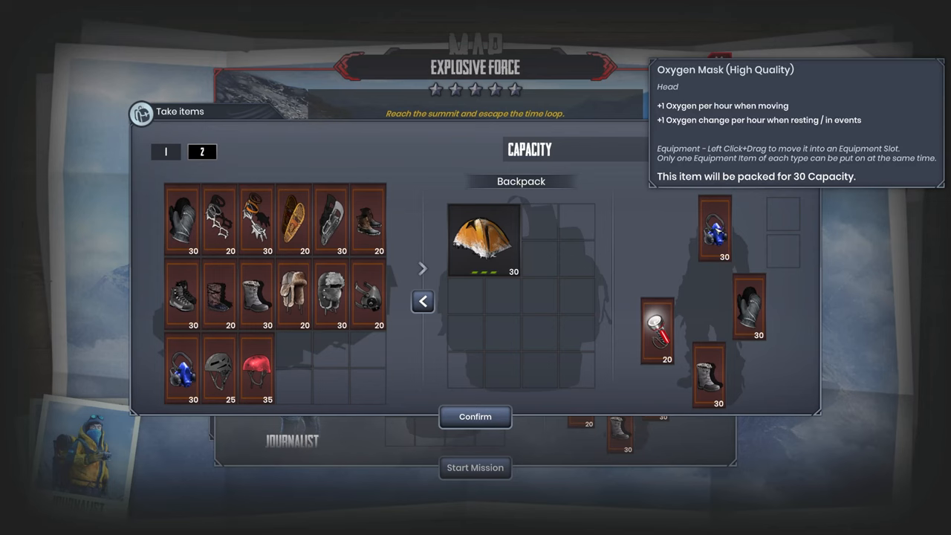
mouse_move(755, 318)
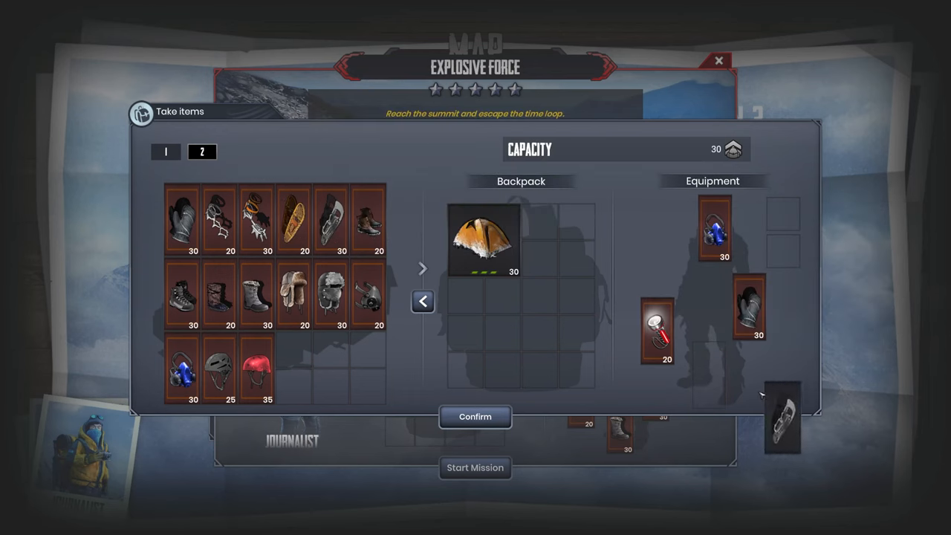
click(474, 417)
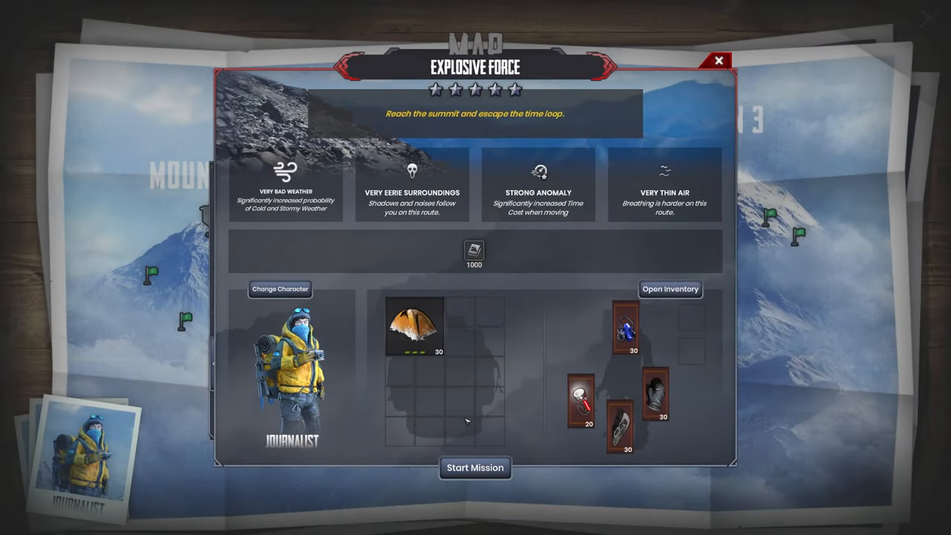
mouse_move(475, 467)
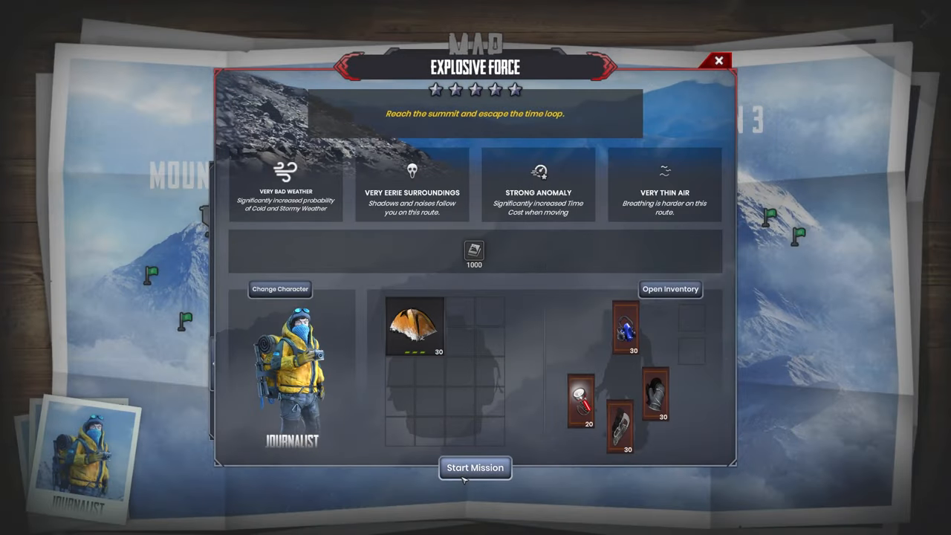
- Start the Explosive Force mission and skip its intro cutscene
click(475, 467)
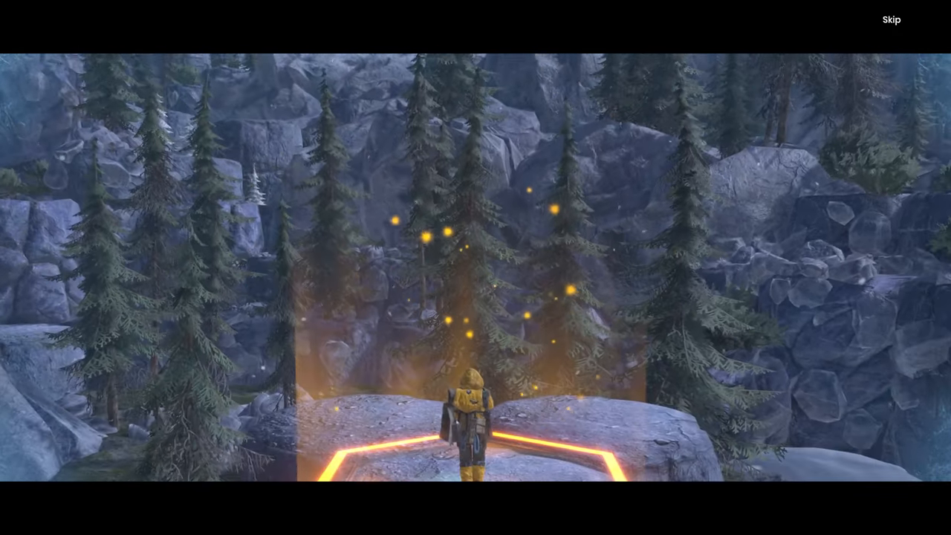
click(890, 19)
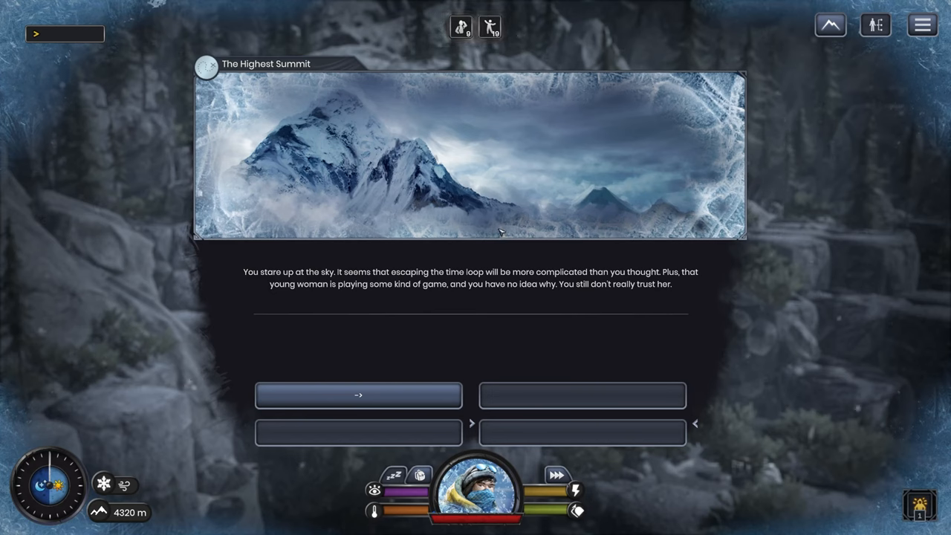
mouse_move(487, 236)
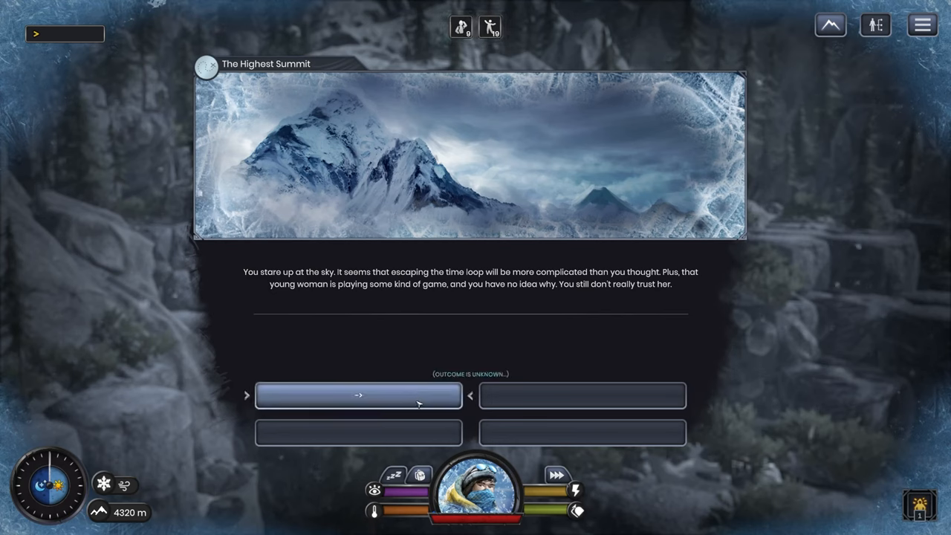
- Dismiss the opening summit story and walk to the neighbouring hex
click(358, 396)
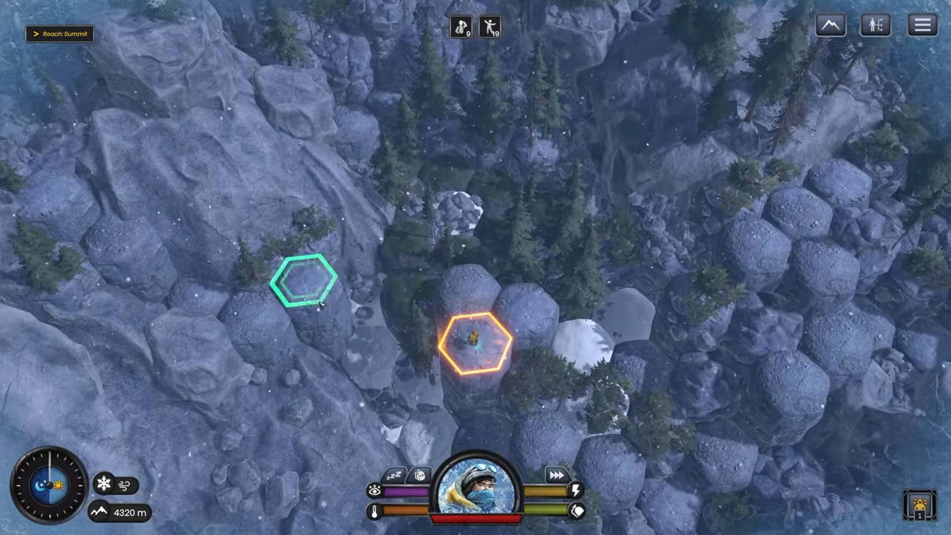
click(307, 289)
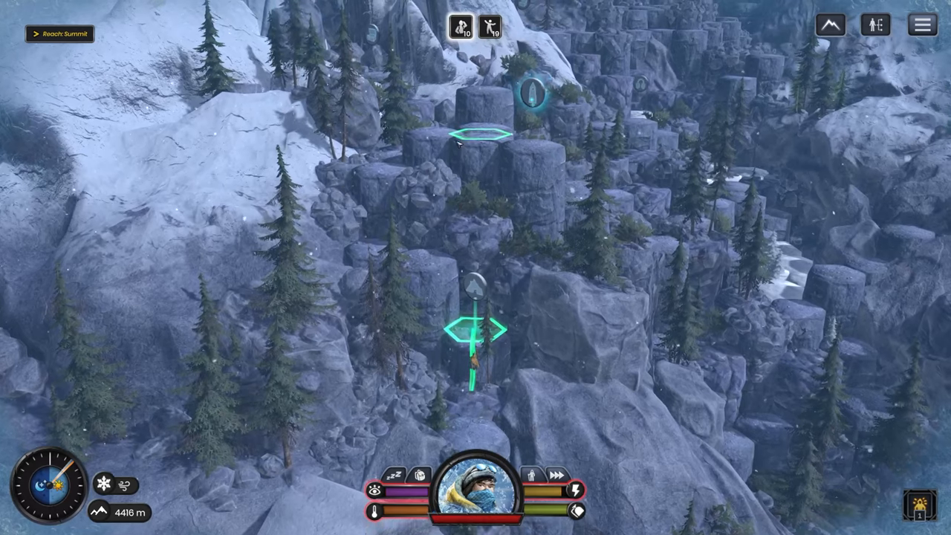
- Enter the cave, choose to lie down in a quiet corner, and sleep
click(473, 327)
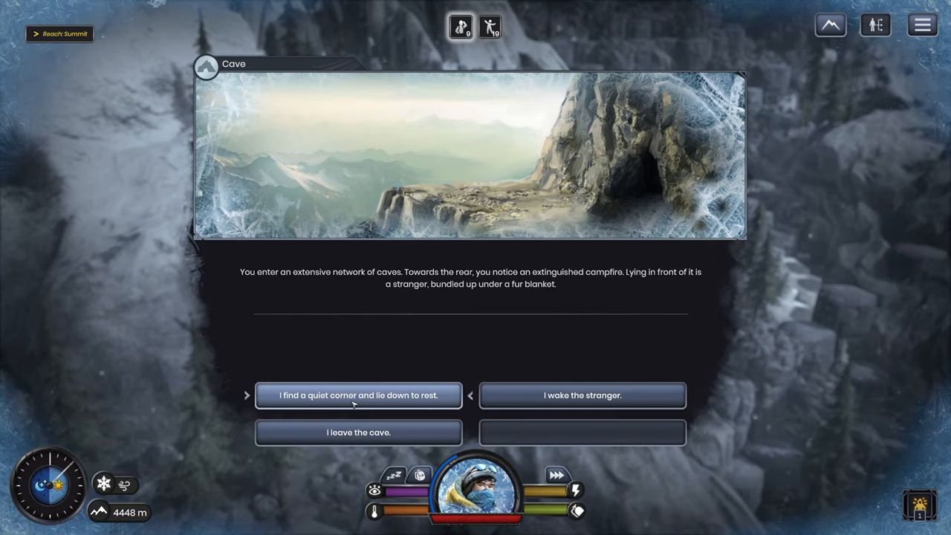
click(358, 395)
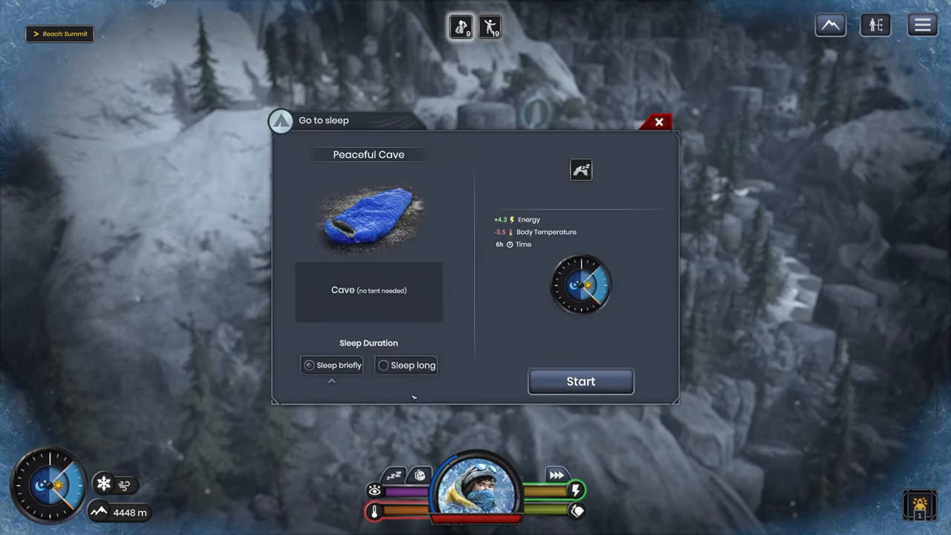
click(581, 381)
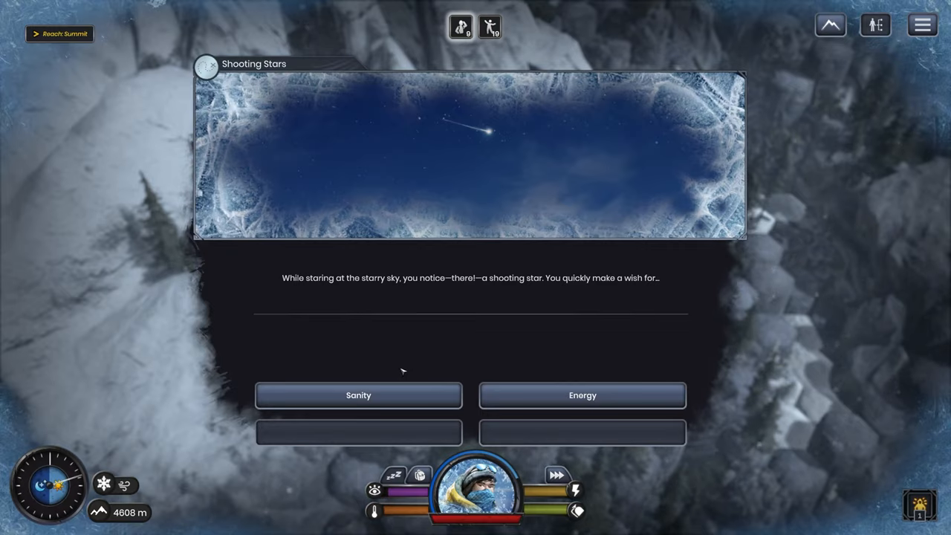
- Make a Sanity wish on the shooting star for +13.9 Sanity
click(358, 395)
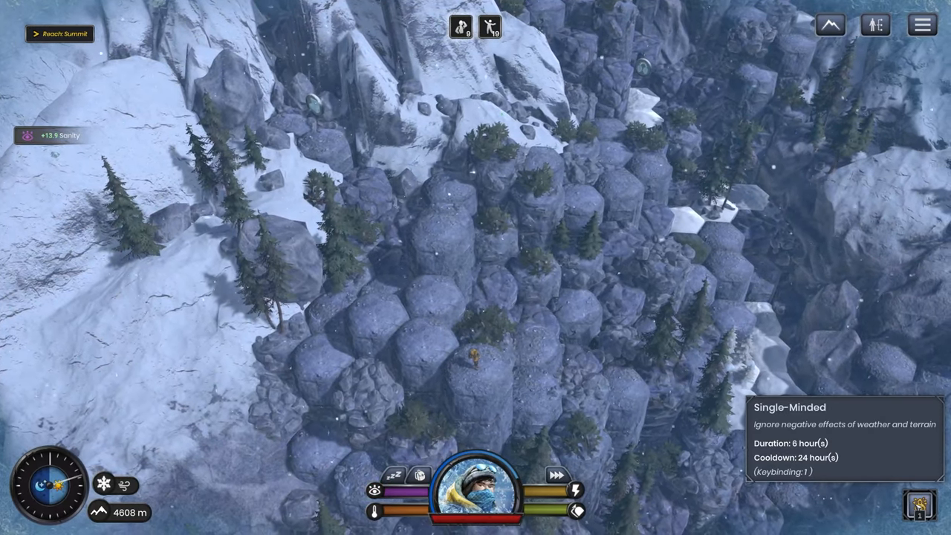
mouse_move(103, 481)
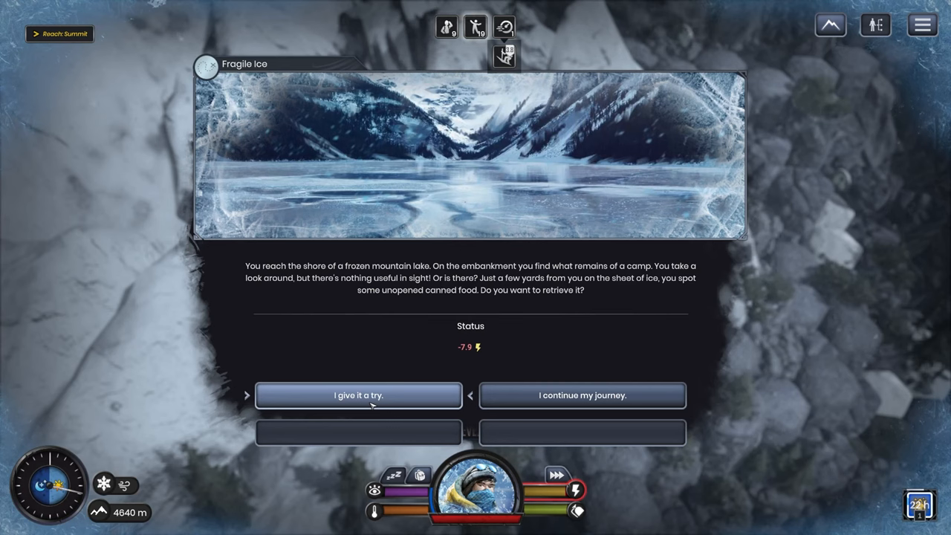
- Try for the canned food on the ice, then confirm the inventory despite the leftovers warning
click(358, 396)
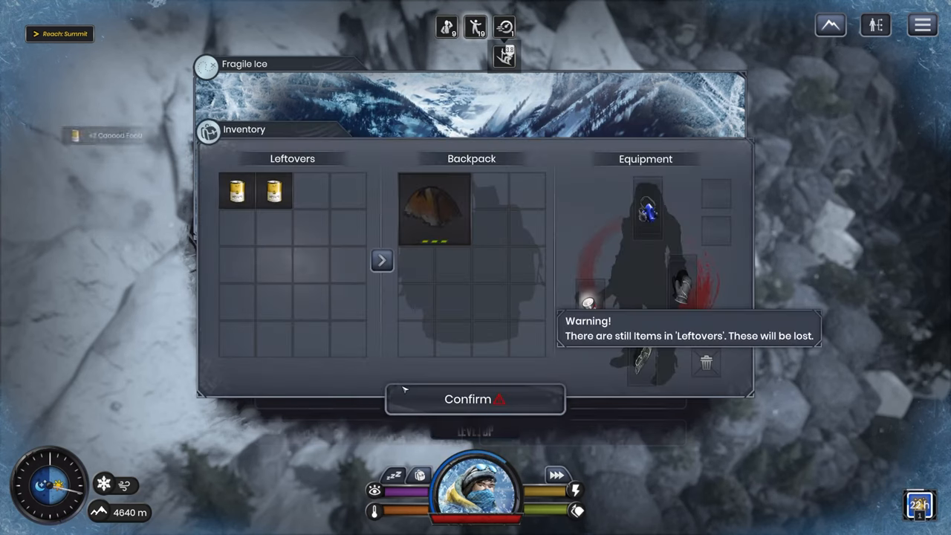
click(474, 399)
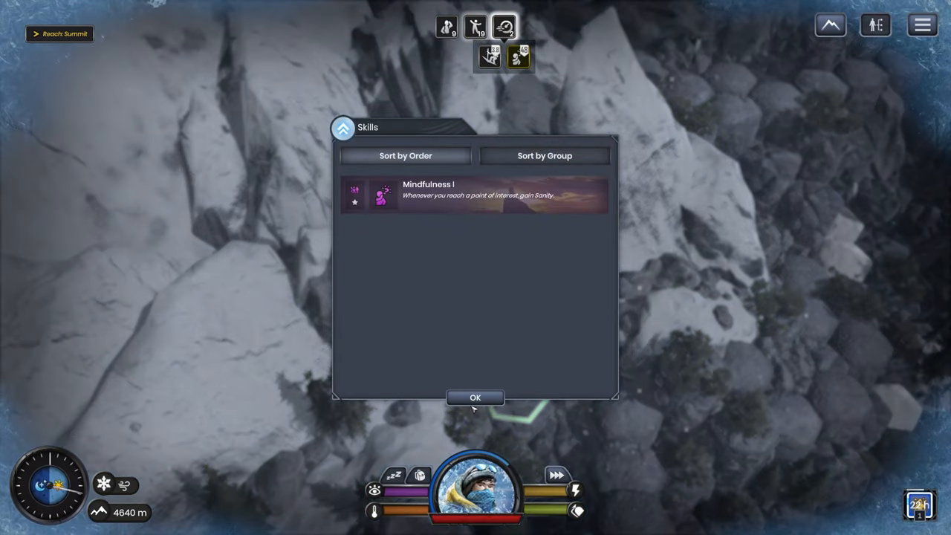
- Close the Skills overview showing Mindfulness I
click(475, 397)
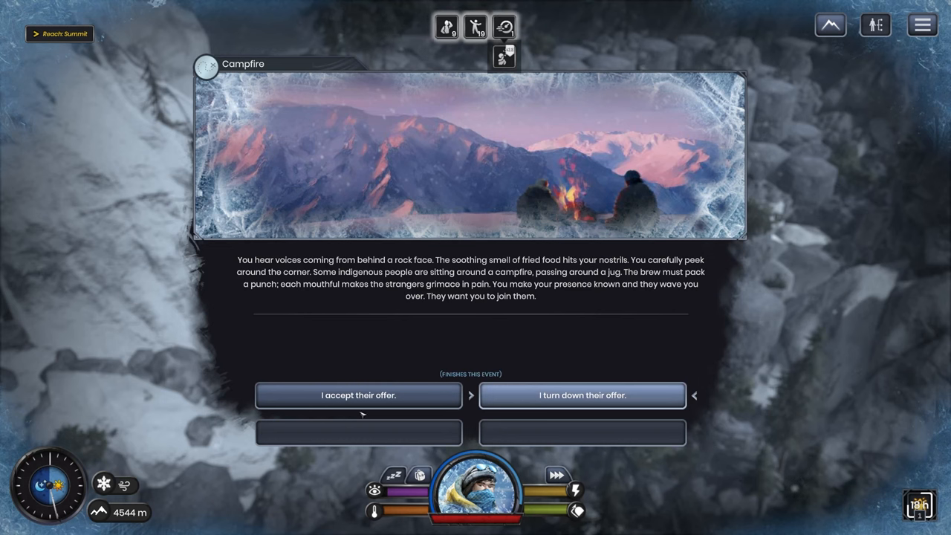
- Join the strangers' campfire, keep the Hot Tea in the backpack, and accept Warm Thoughts I
click(359, 396)
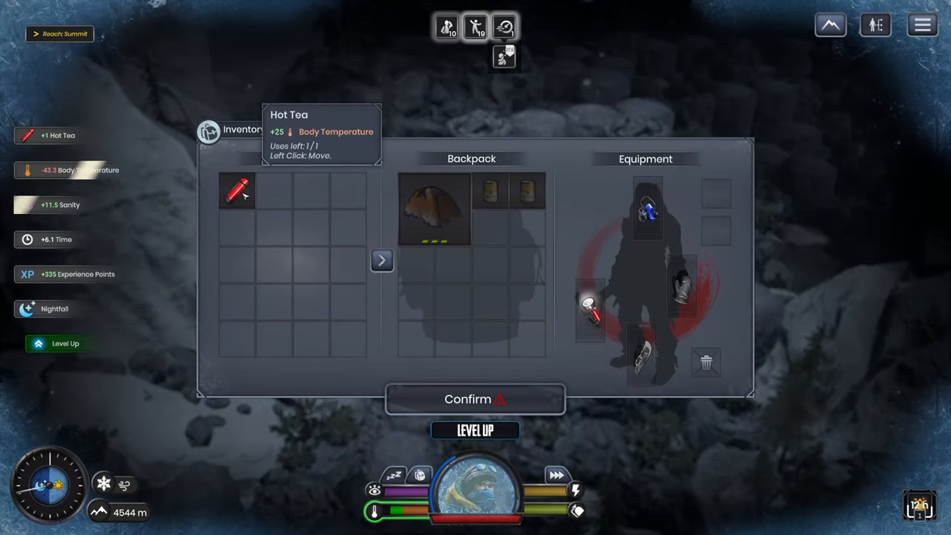
drag(237, 189, 496, 231)
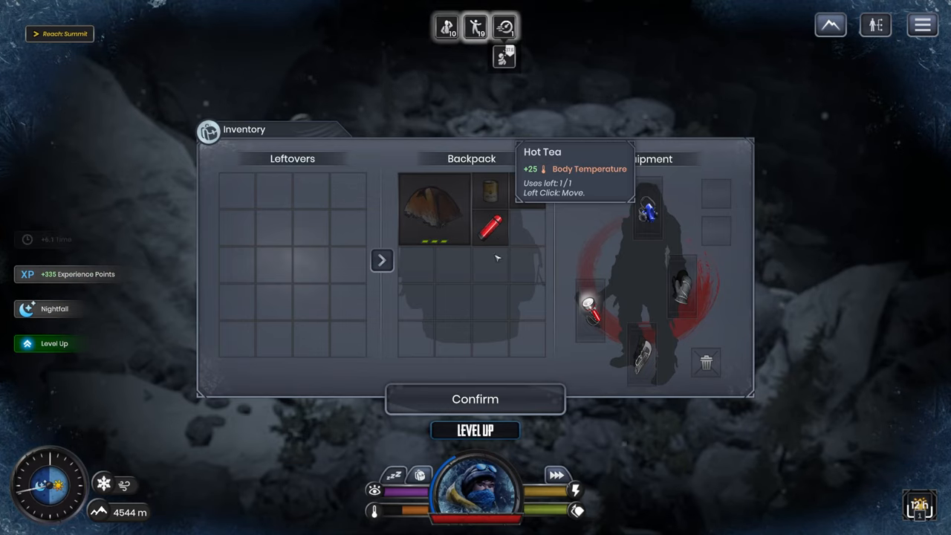
click(475, 399)
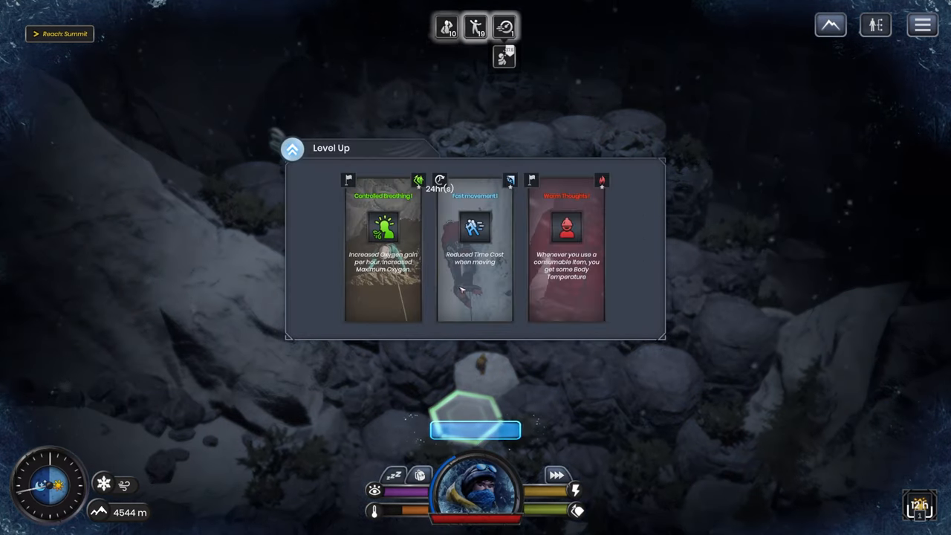
mouse_move(566, 256)
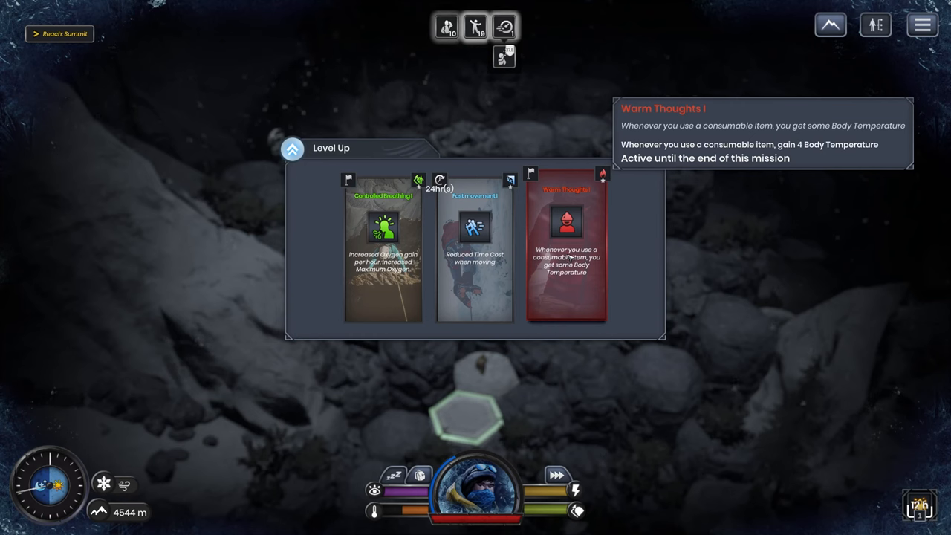
mouse_move(383, 245)
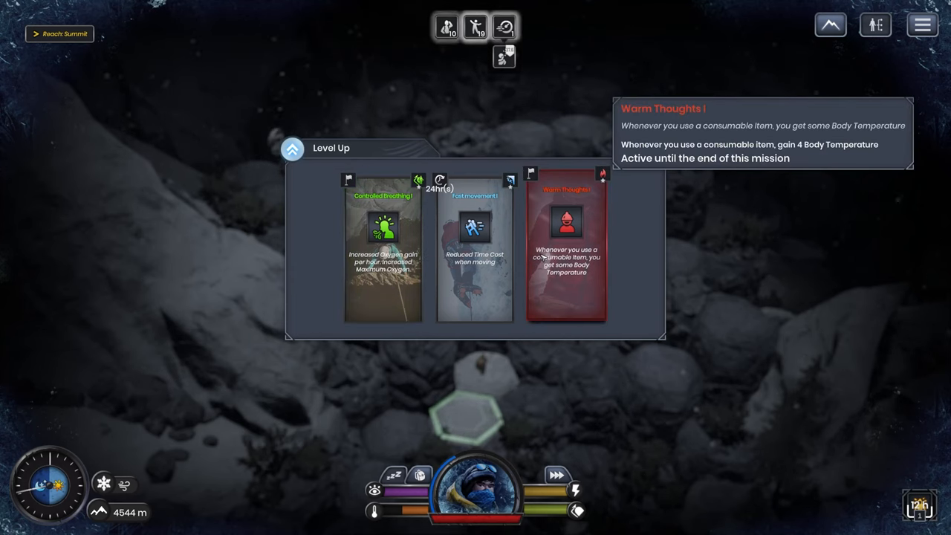
mouse_move(389, 516)
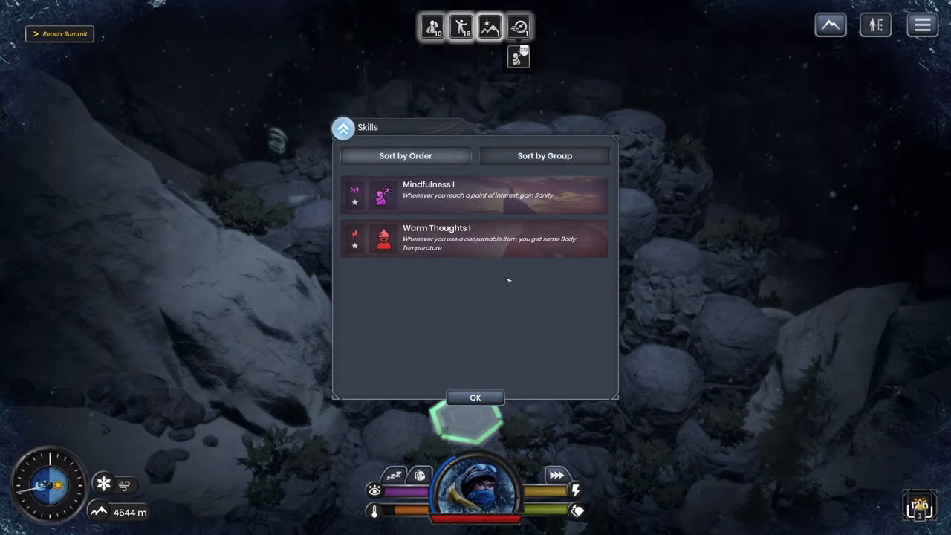
click(475, 398)
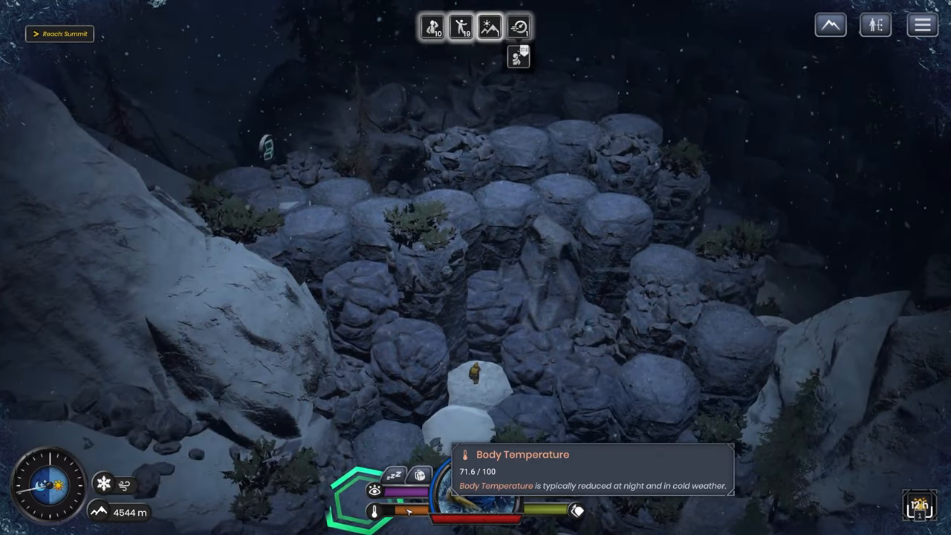
- Walk the Journalist across the rock columns from the campfire to 4576 m
click(520, 57)
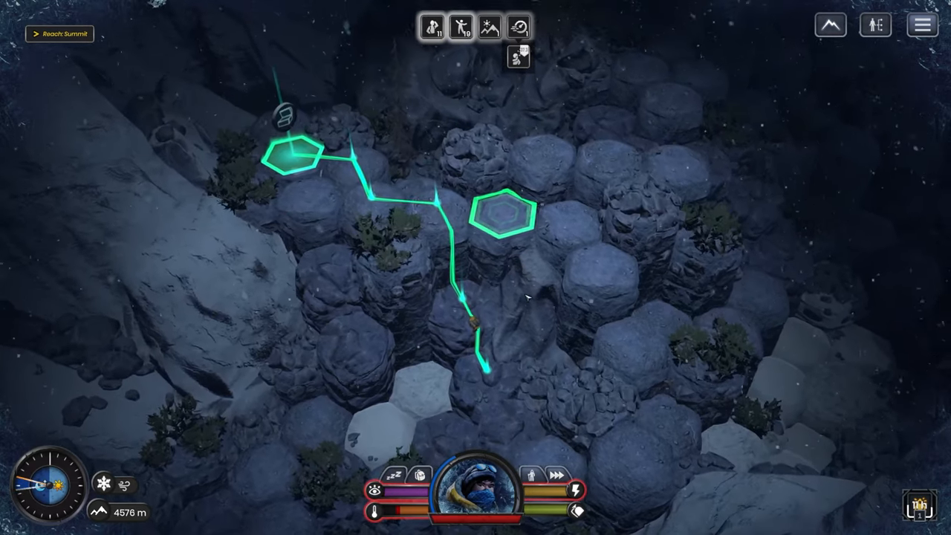
mouse_move(520, 54)
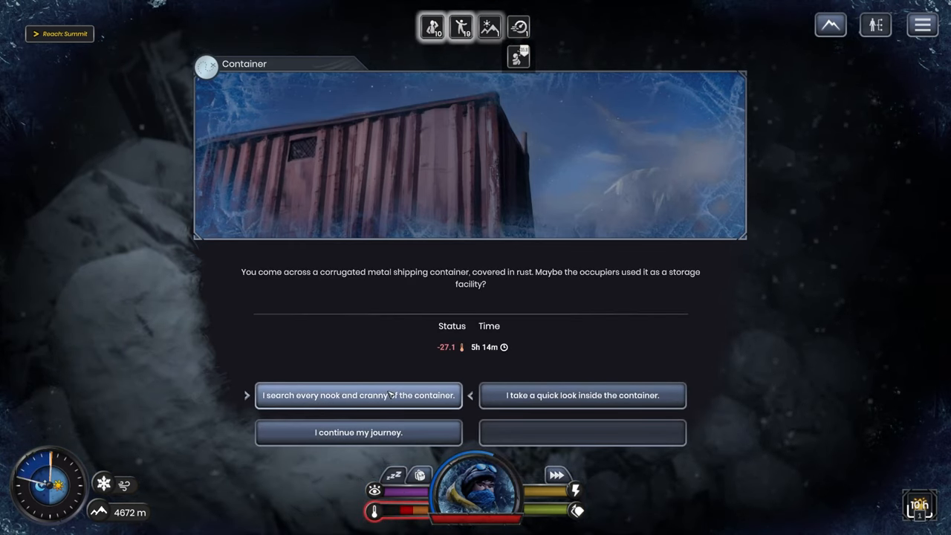
mouse_move(515, 316)
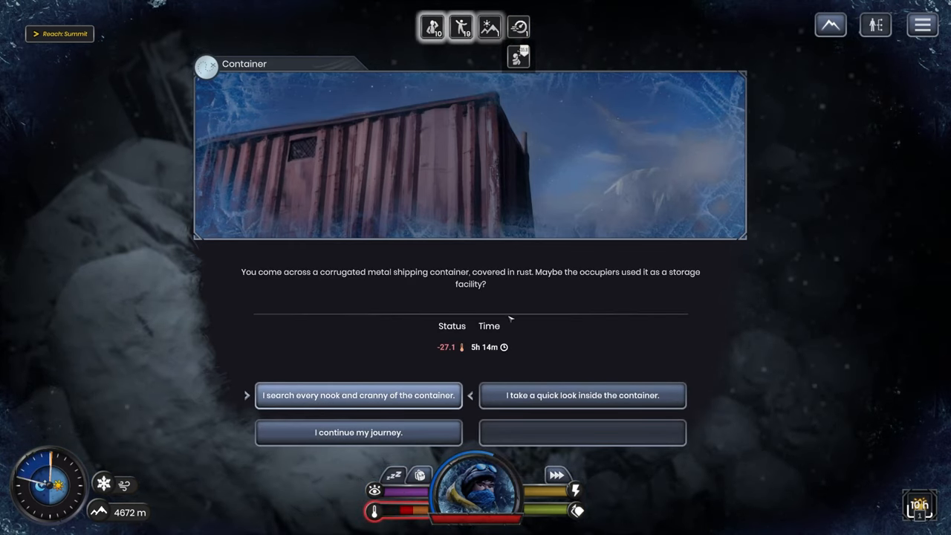
mouse_move(397, 386)
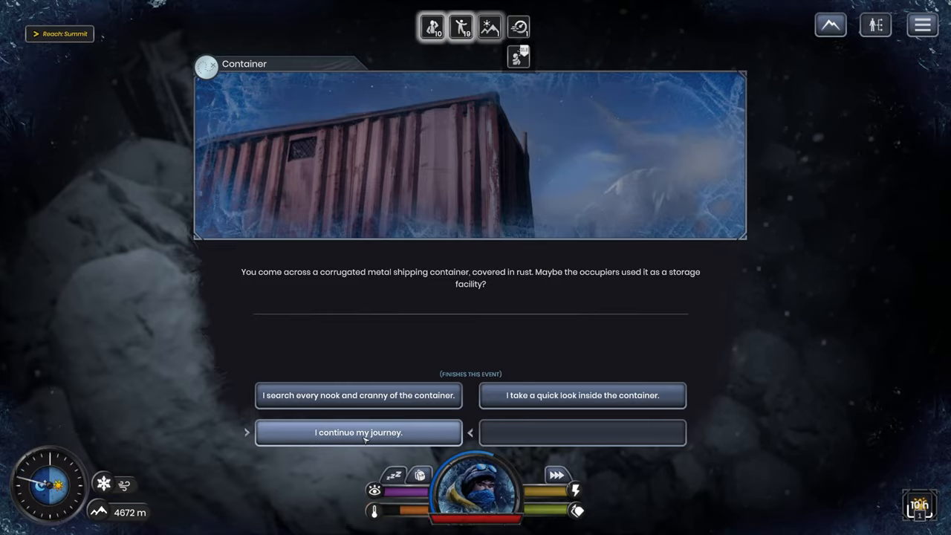
- Pass the rusty container unsearched and decline drinking the Hot Tea
click(358, 433)
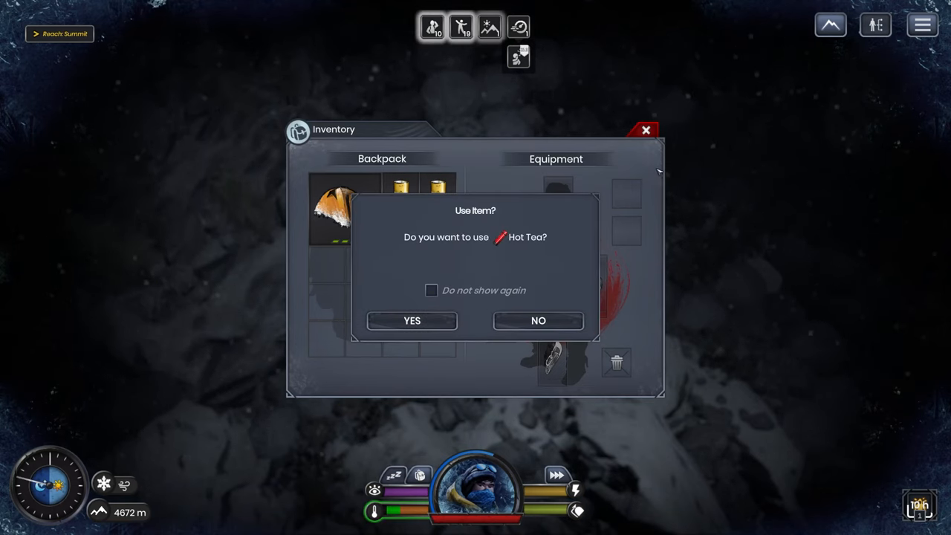
click(412, 321)
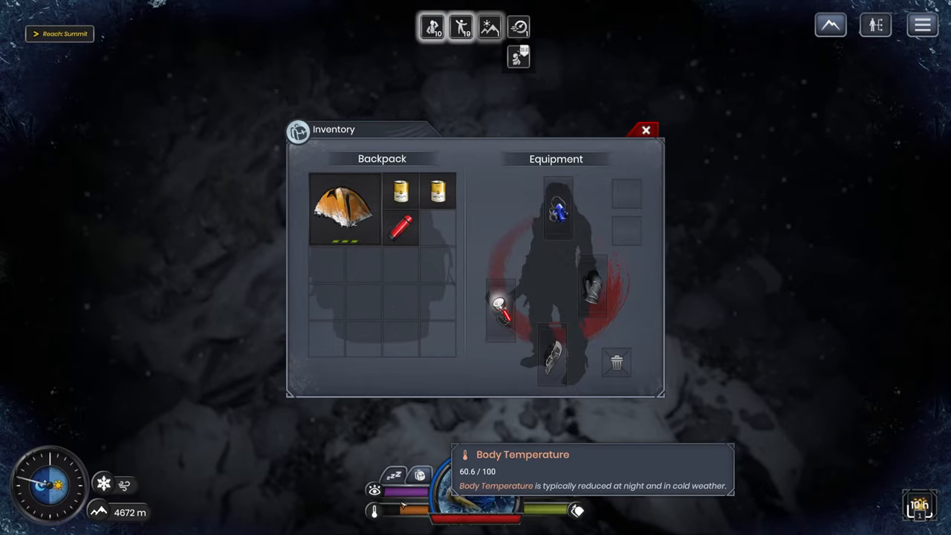
click(646, 130)
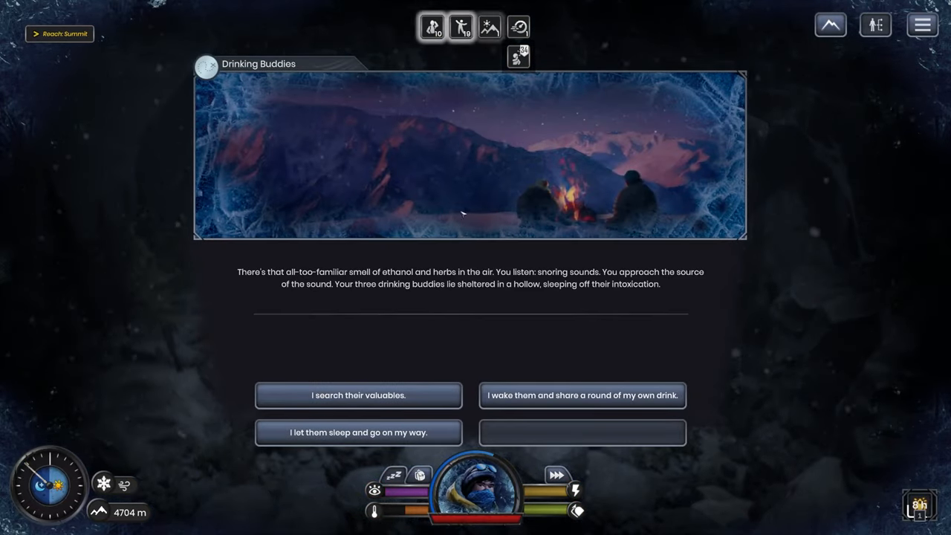
mouse_move(476, 213)
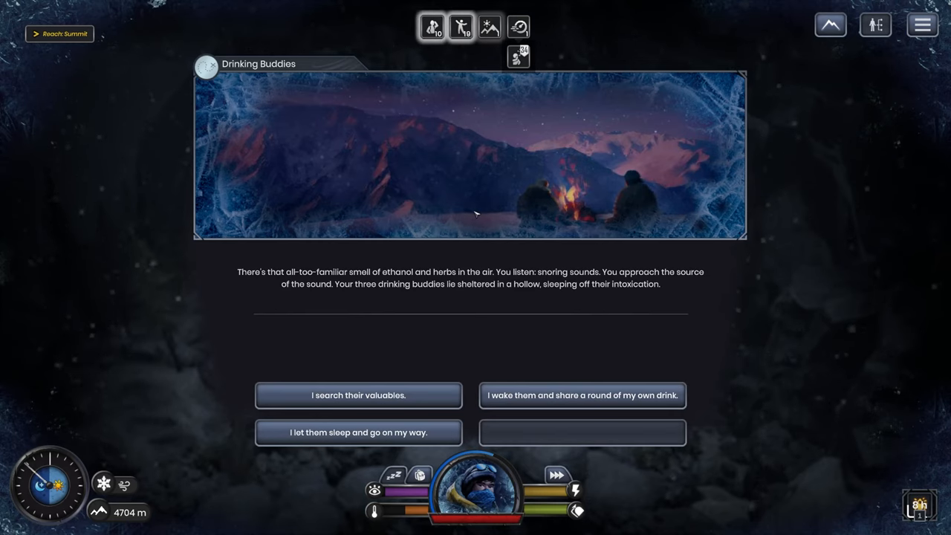
mouse_move(616, 247)
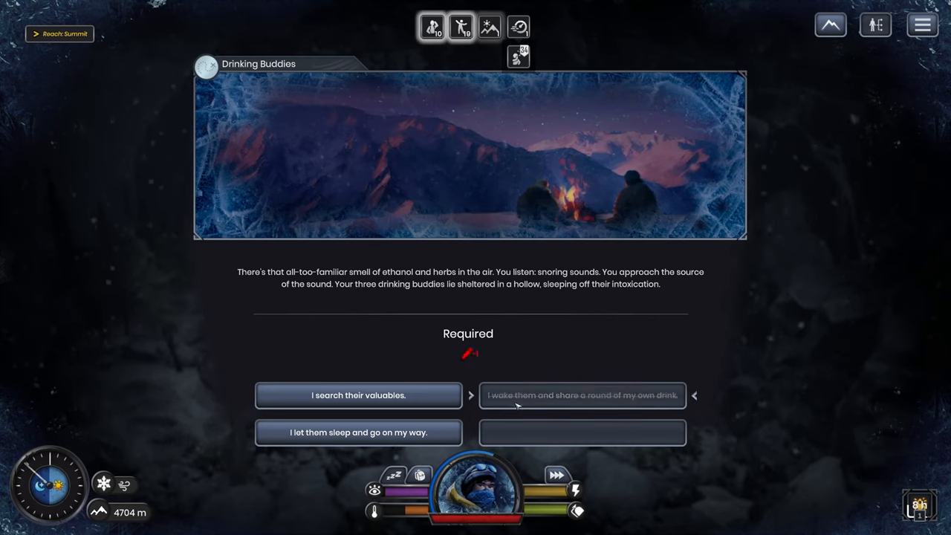
- Wake the sleeping drinkers and share a round, earning a Warm Cap and 377 XP
click(582, 394)
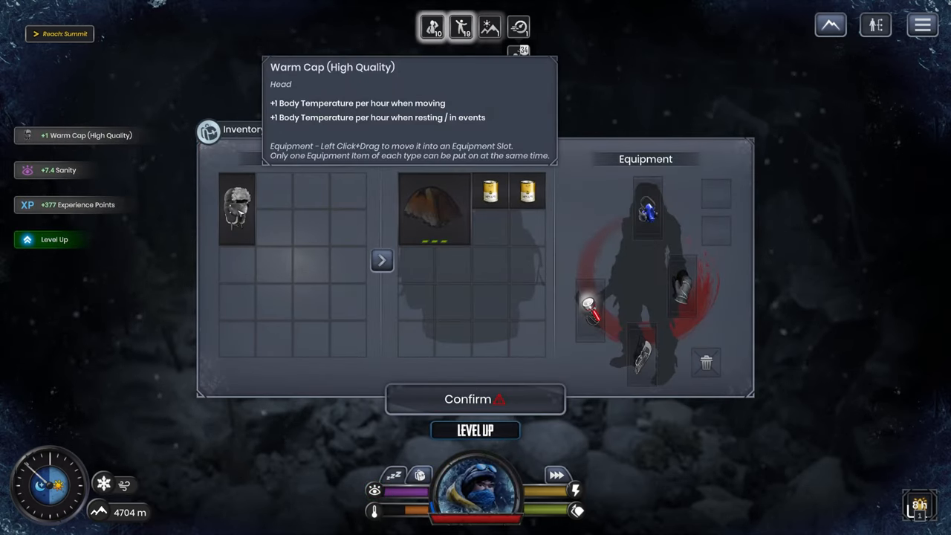
- Equip the Warm Cap on the head, swapping the Oxygen Mask into the backpack
drag(237, 209, 490, 247)
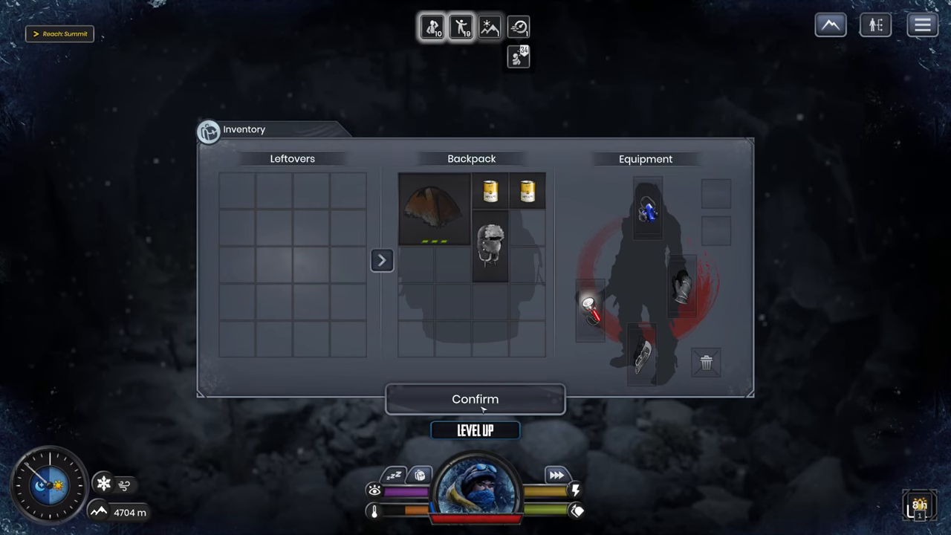
mouse_move(648, 212)
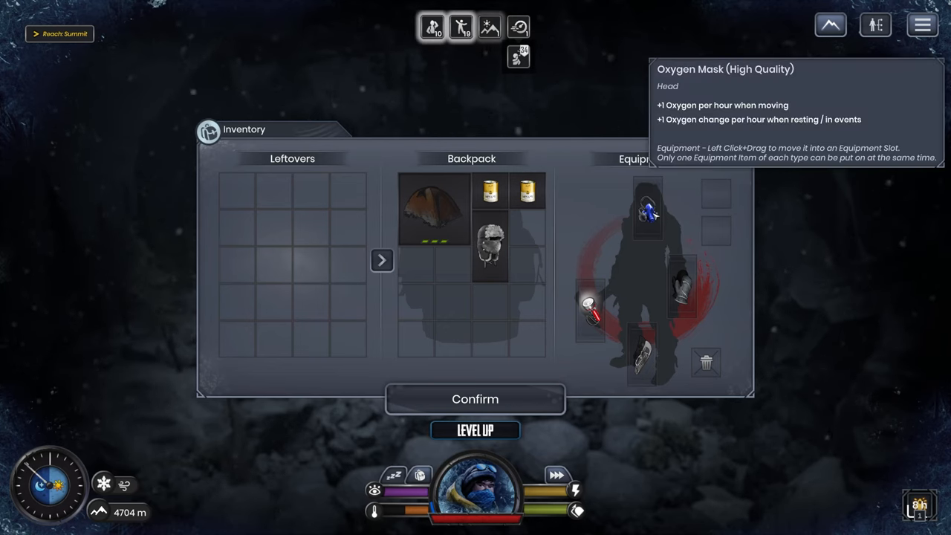
drag(646, 212, 496, 253)
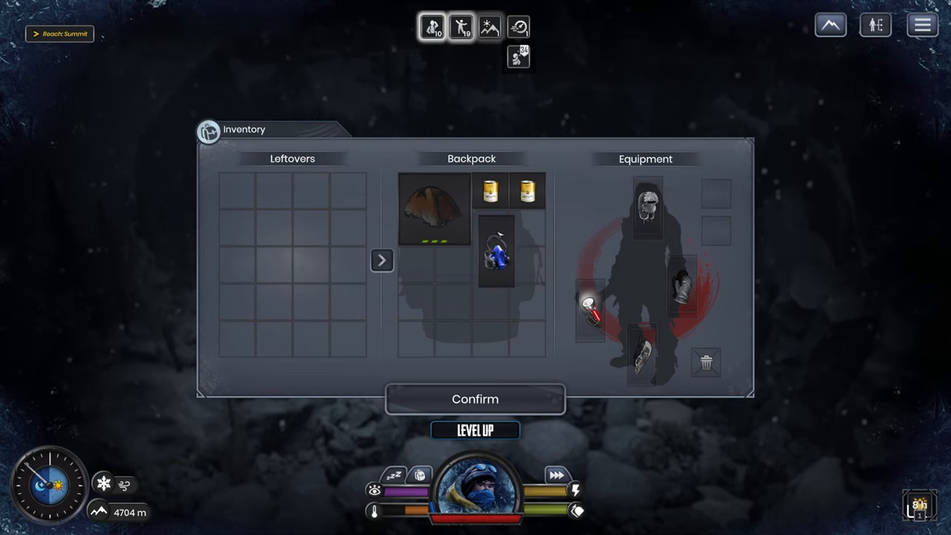
click(475, 429)
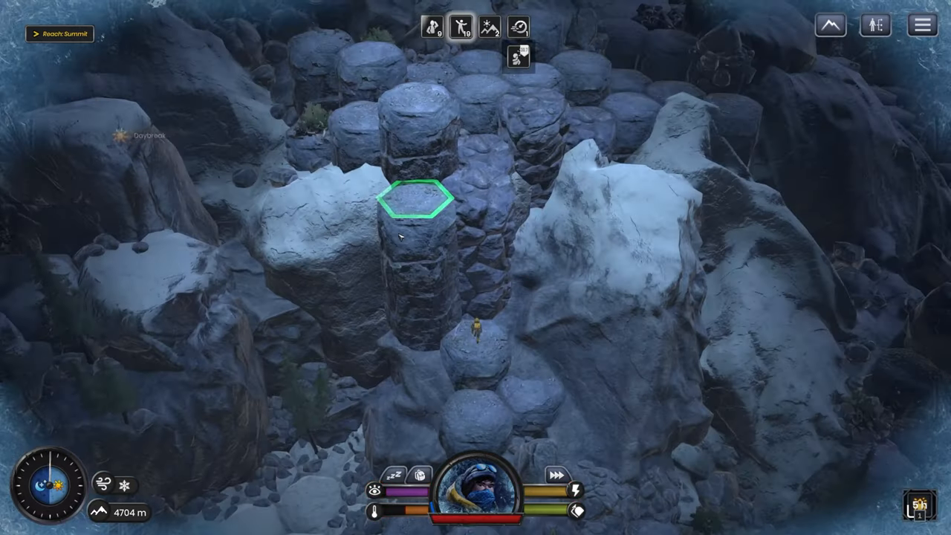
mouse_move(397, 517)
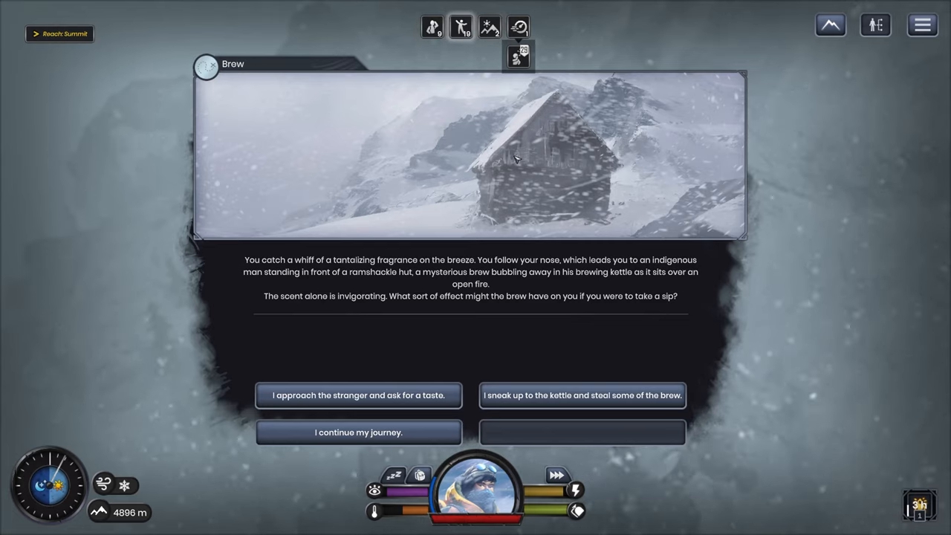
mouse_move(358, 395)
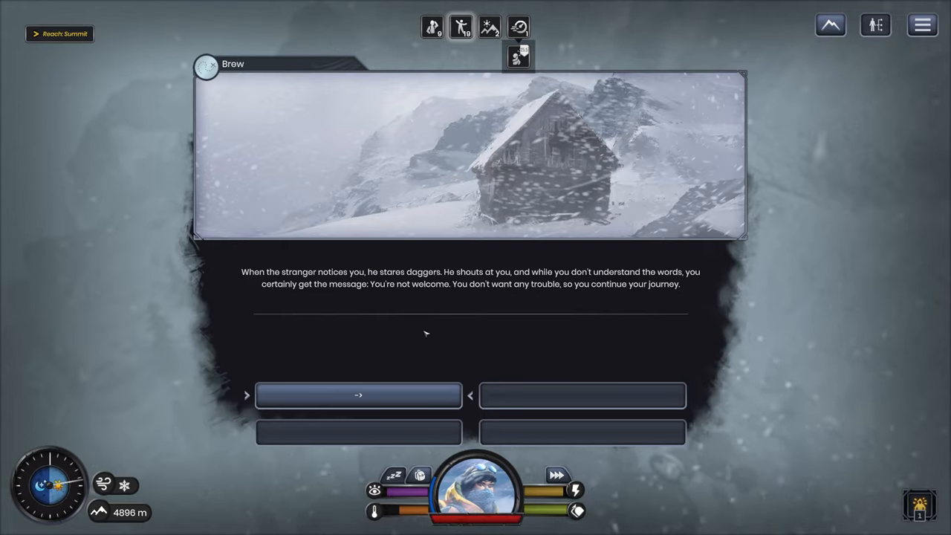
mouse_move(390, 347)
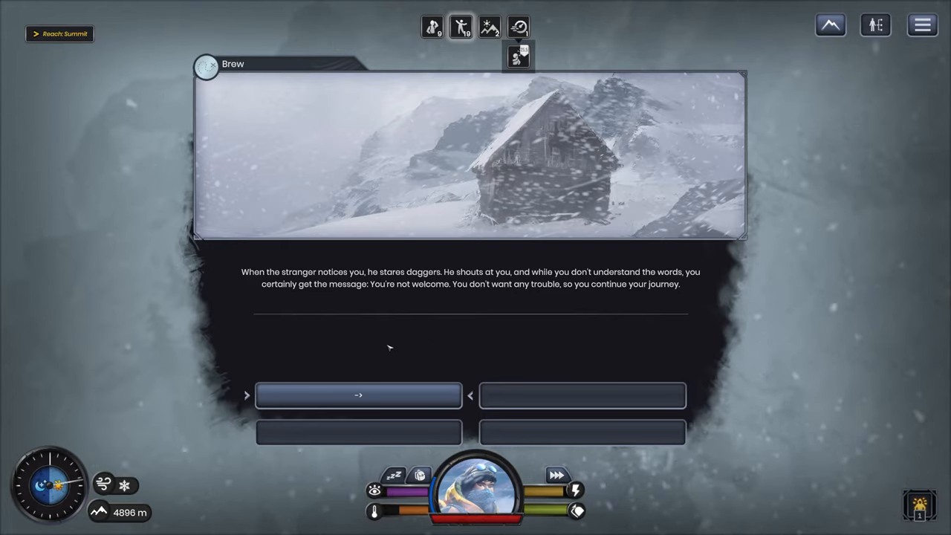
- Leave the Brew event after the stranger refuses a taste
click(358, 395)
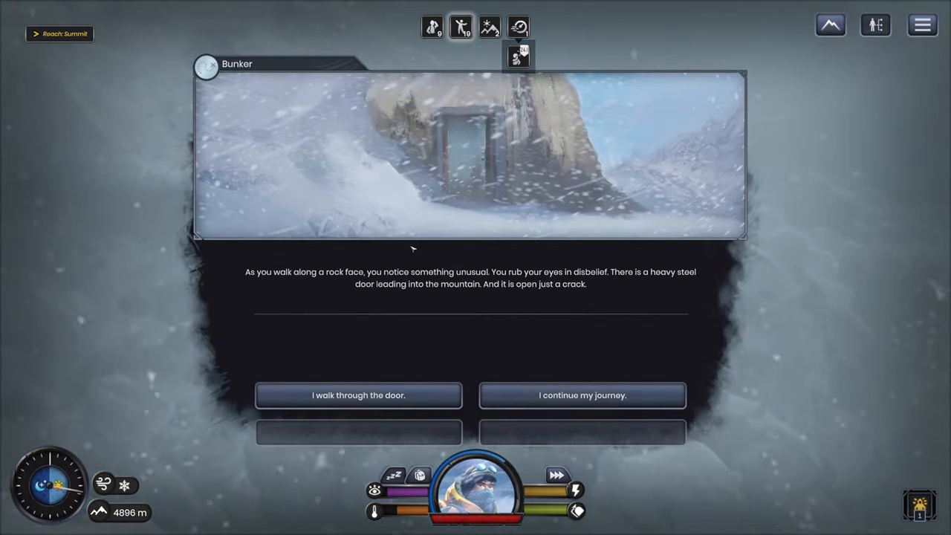
- Enter the bunker and force the padlocked door, spending 28.8 Energy for 291 XP
click(358, 396)
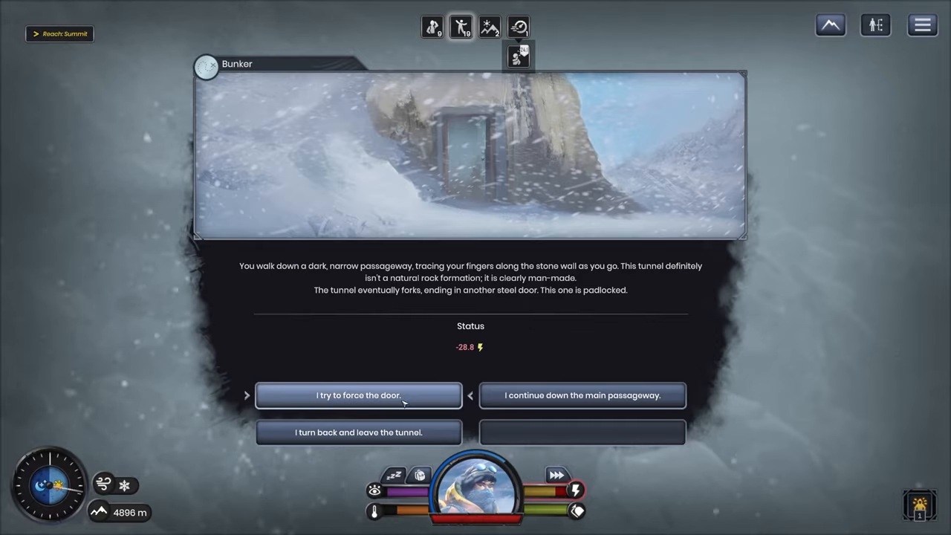
click(358, 395)
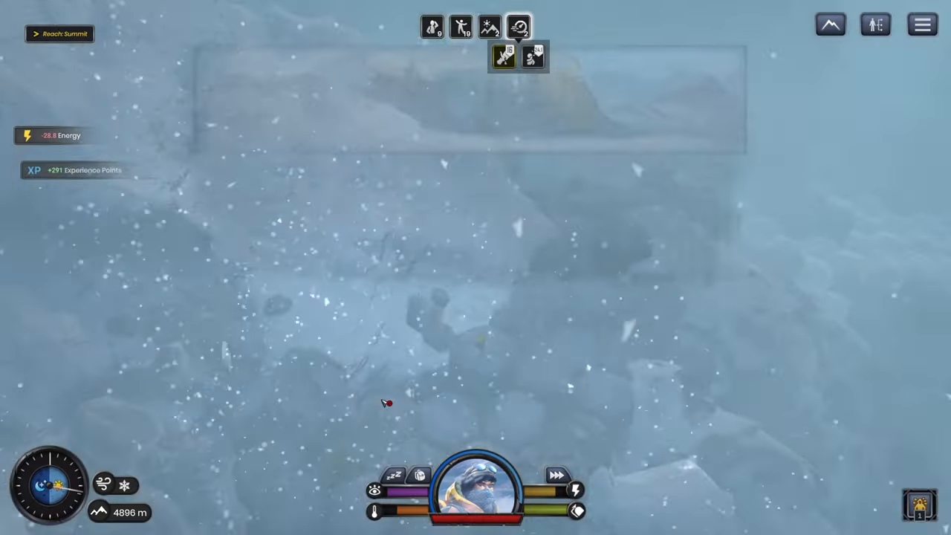
mouse_move(501, 56)
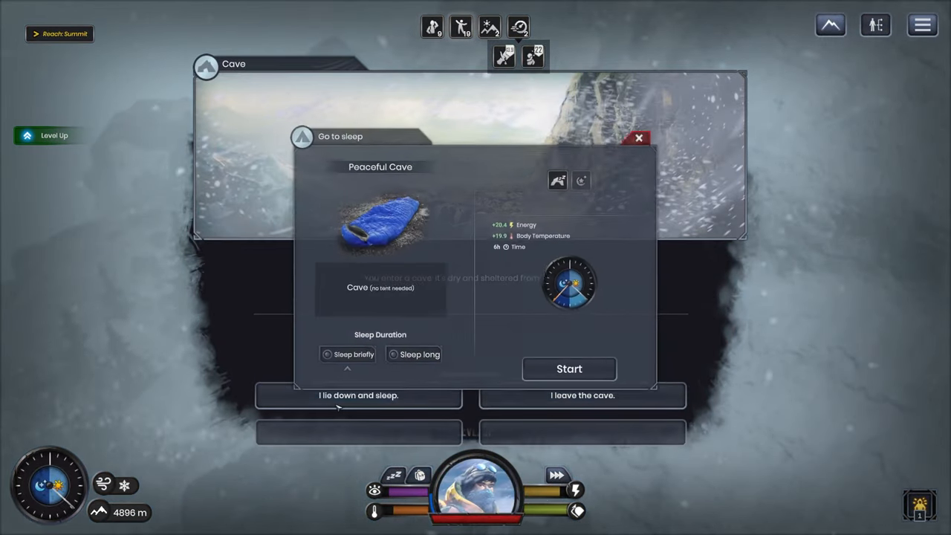
- Start sleeping in the peaceful cave as night falls
click(414, 354)
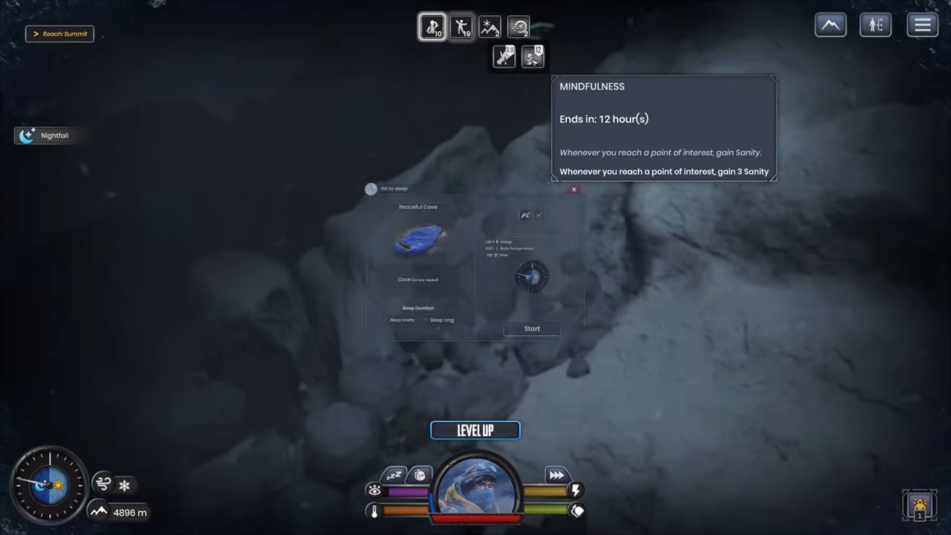
- Open the level-up choices and pick Mindfulness II from the three perk cards
click(475, 430)
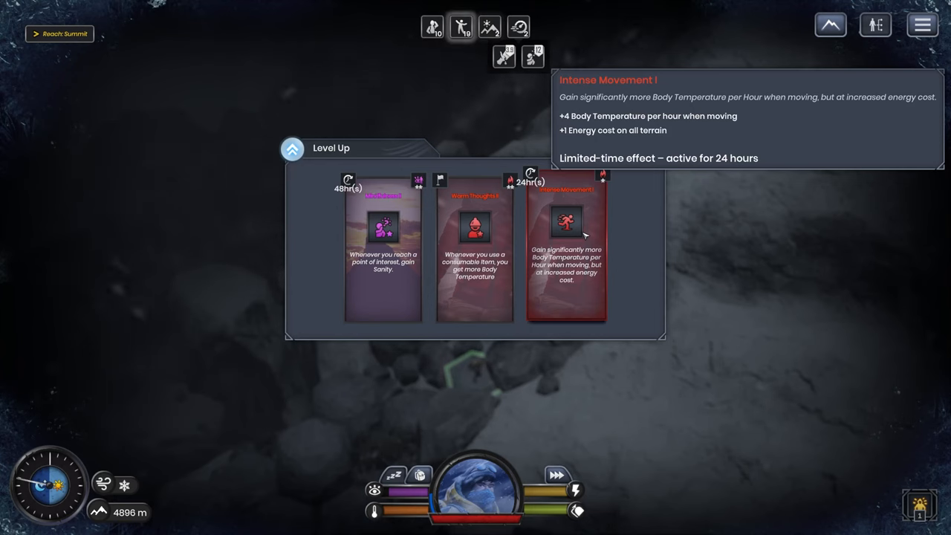
mouse_move(394, 505)
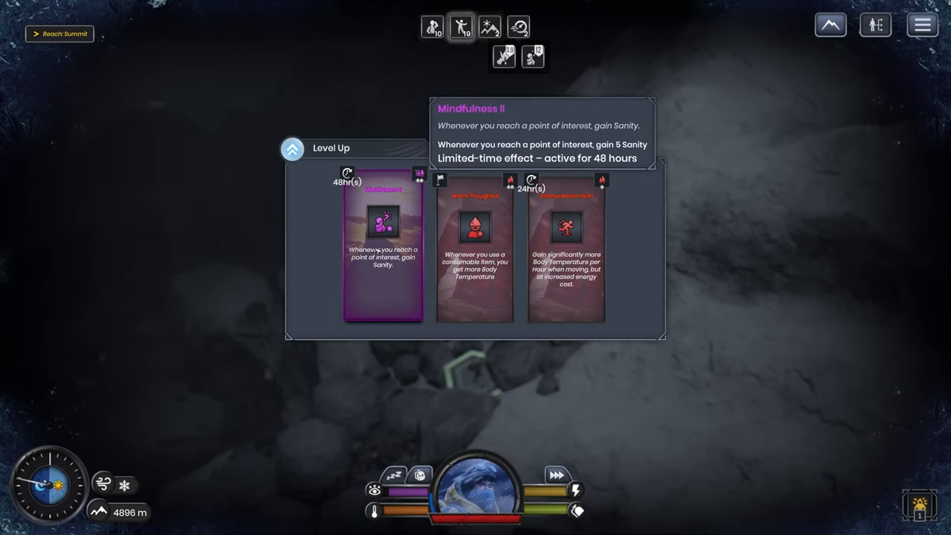
click(382, 256)
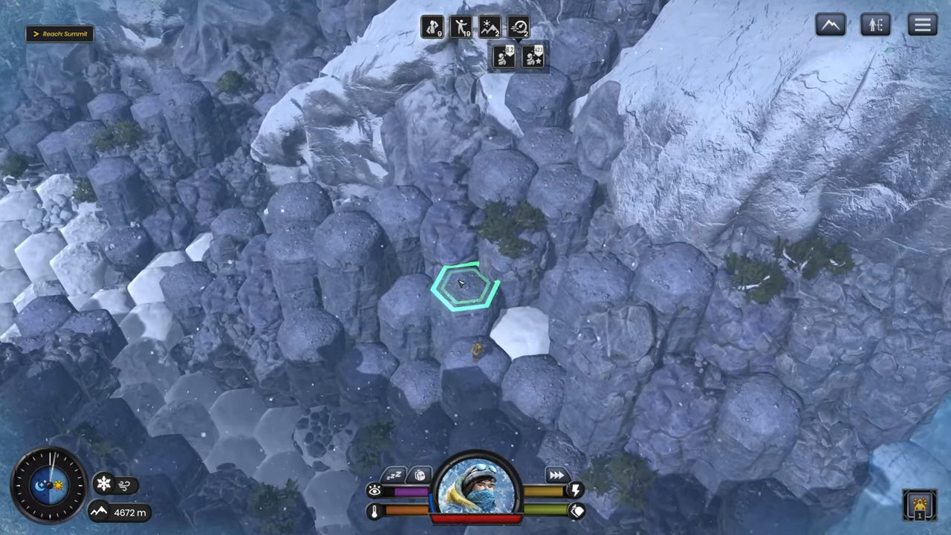
- Walk across the snowy rocks, checking the backpack, until the Control Center appears at 4640 m
click(297, 201)
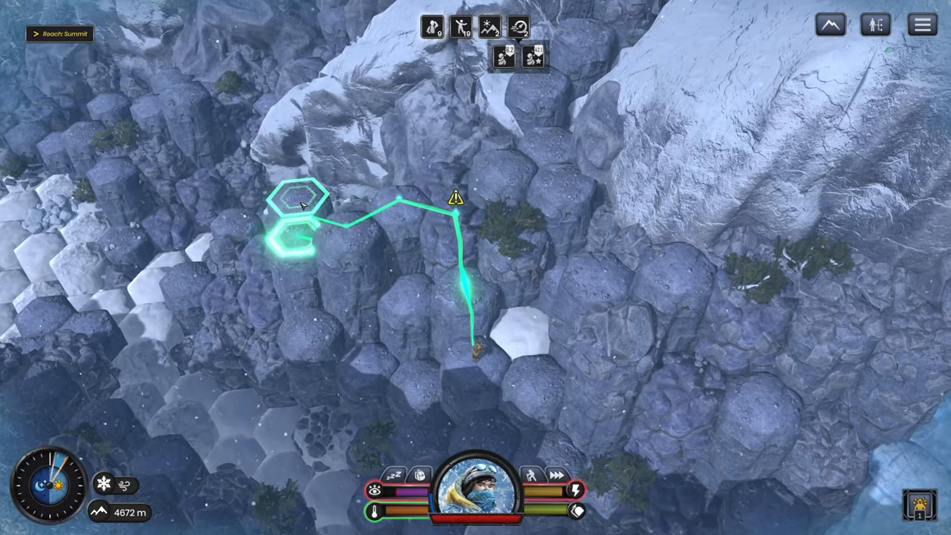
mouse_move(507, 59)
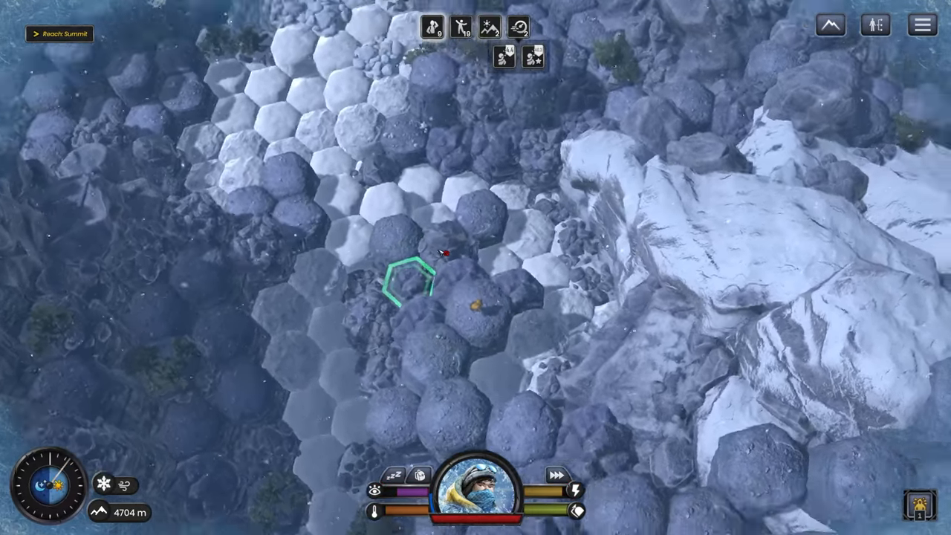
click(422, 477)
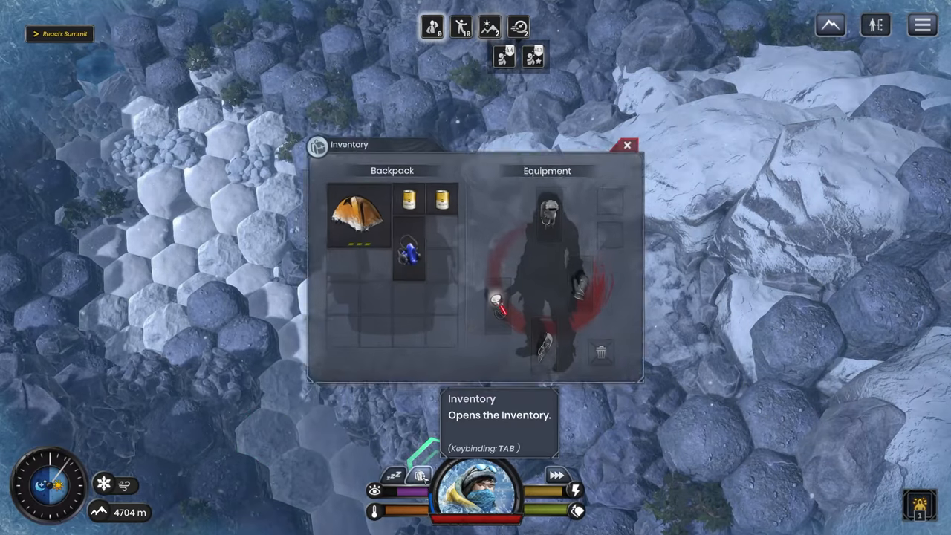
click(627, 147)
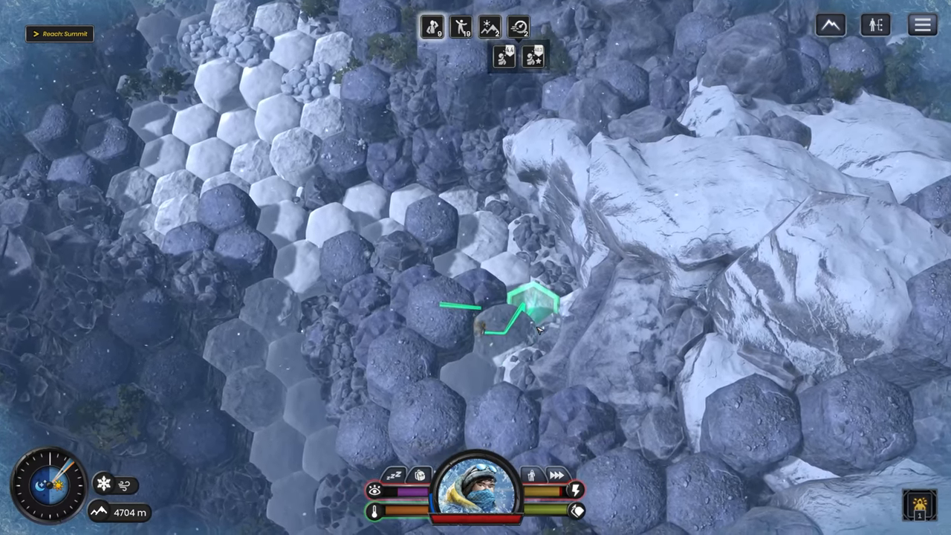
click(534, 312)
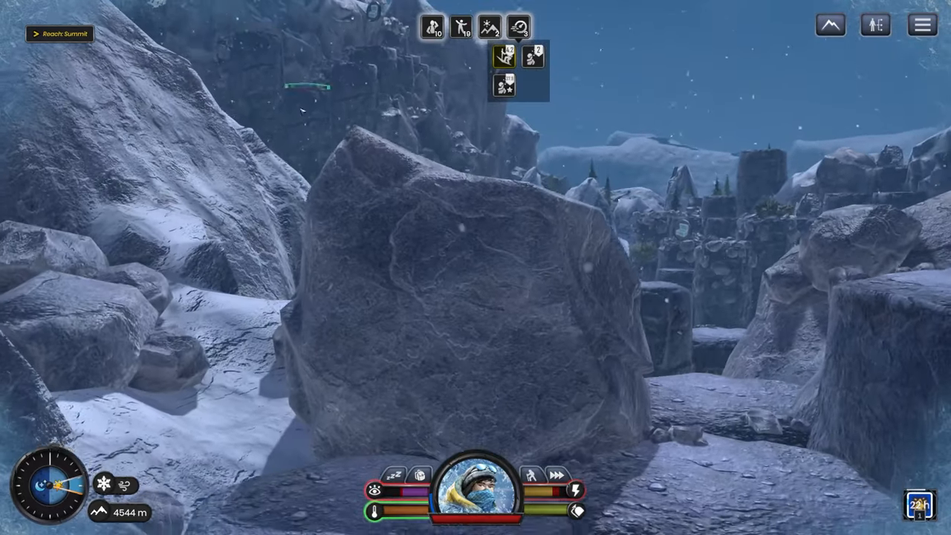
mouse_move(475, 268)
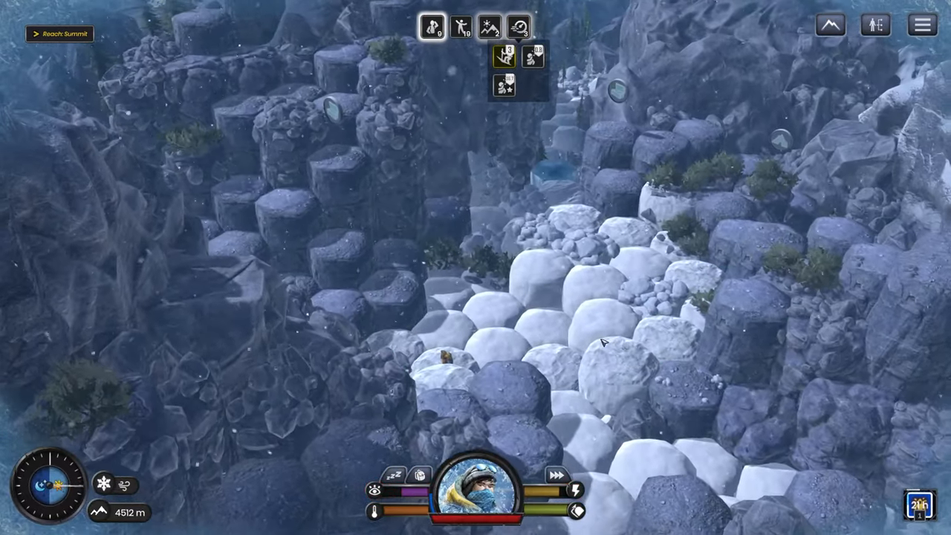
click(353, 167)
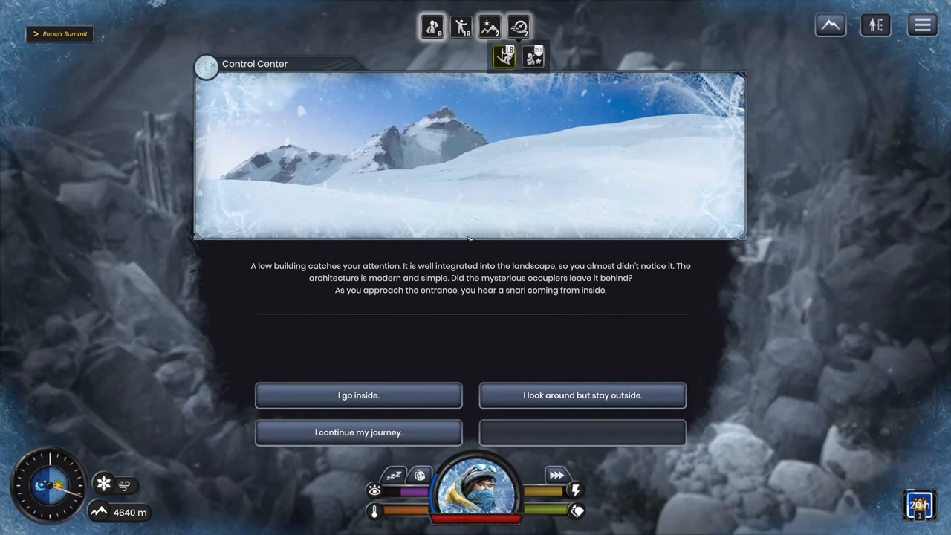
mouse_move(358, 395)
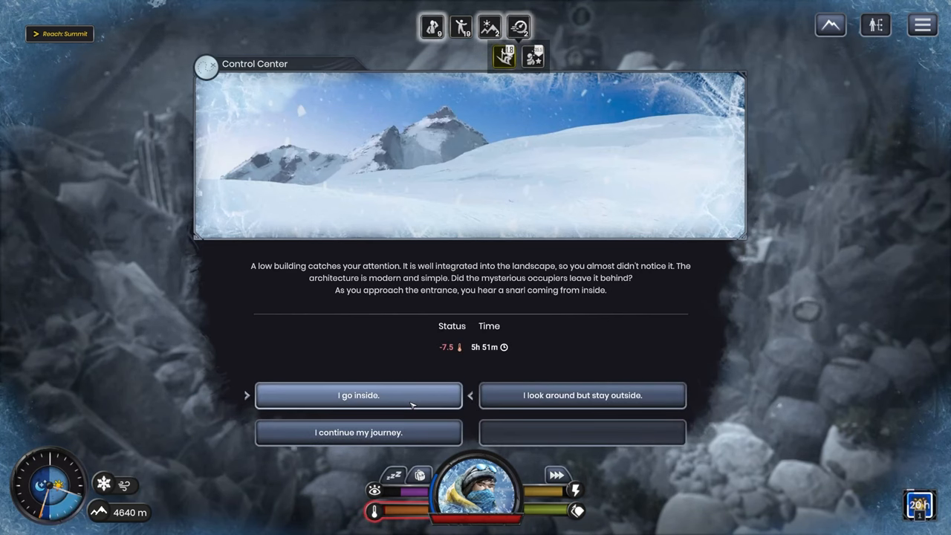
- Go inside the Control Center, escape the cougar for 329 XP, and continue
click(358, 395)
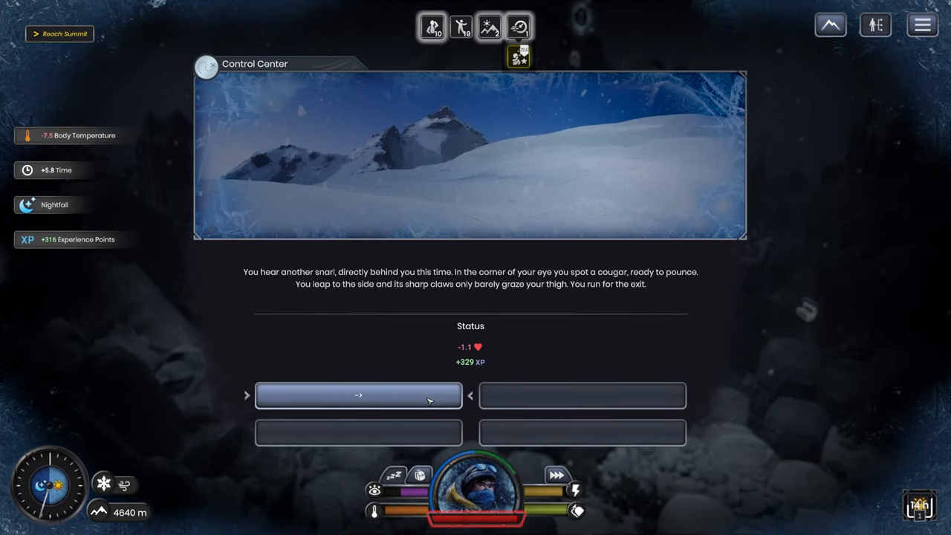
click(358, 396)
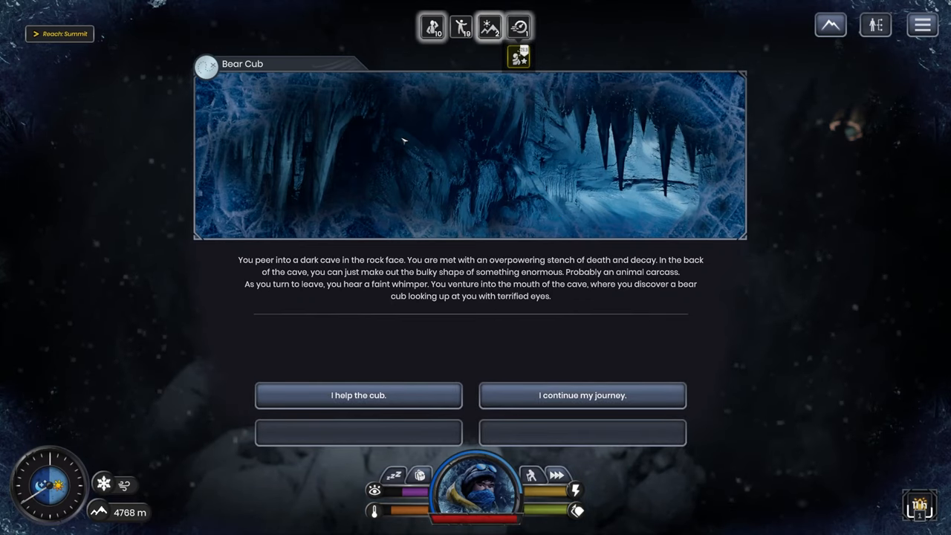
mouse_move(406, 162)
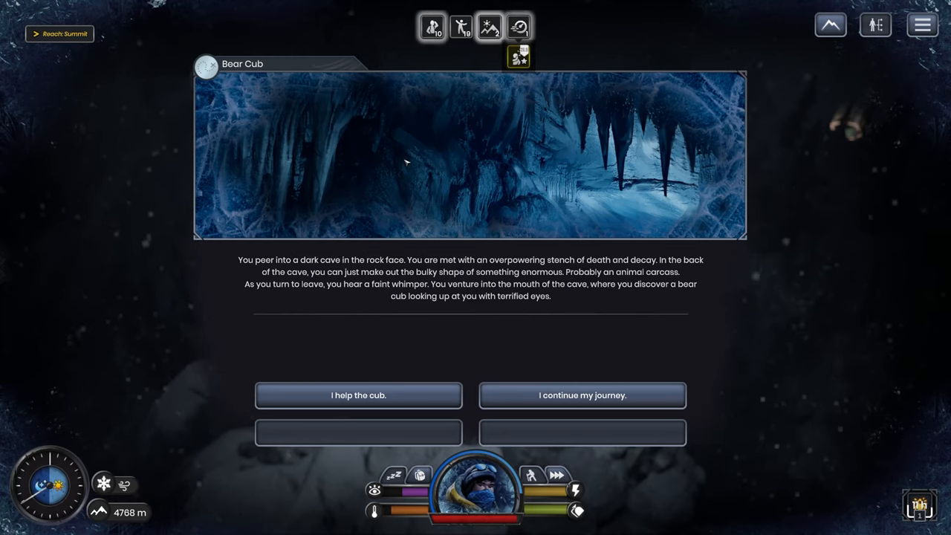
mouse_move(359, 396)
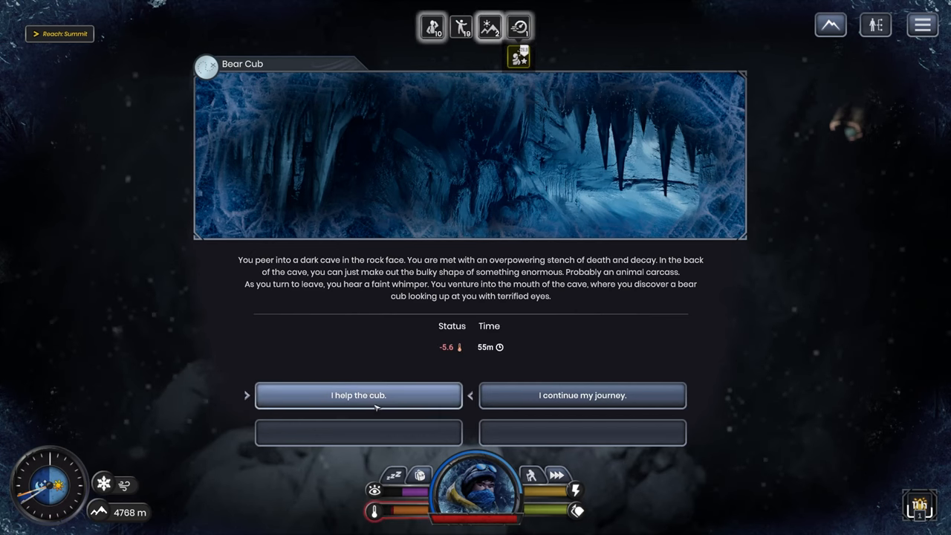
- Help the bear cub, continue past the event, and pick the Take it slow I perk
click(358, 395)
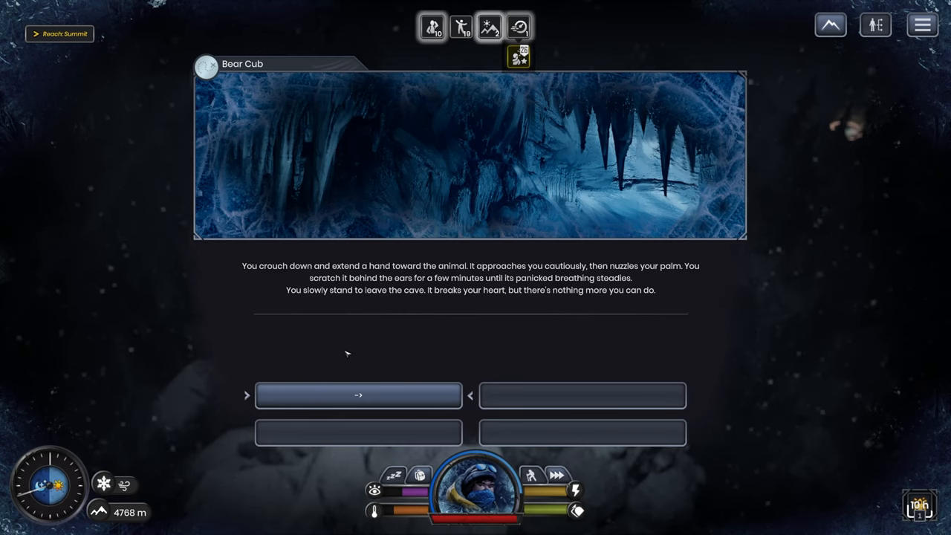
mouse_move(437, 390)
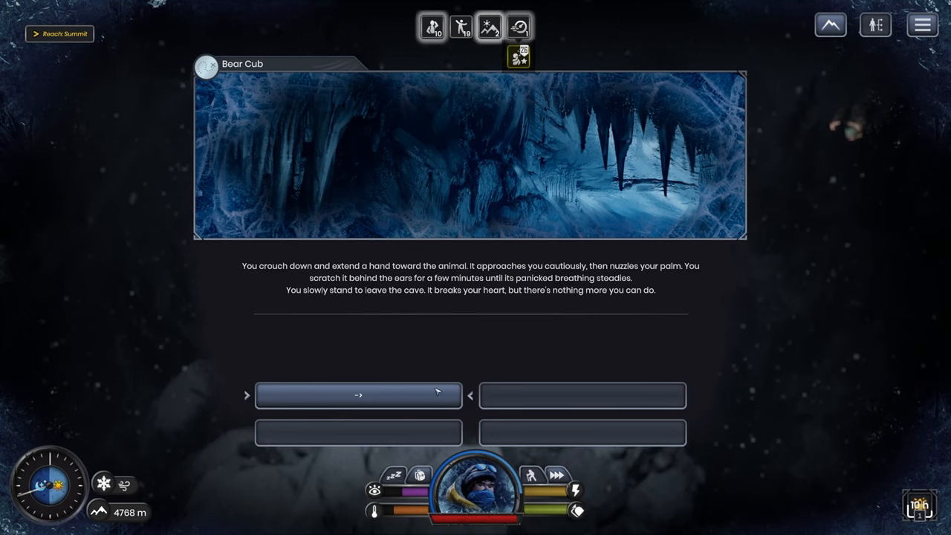
click(358, 395)
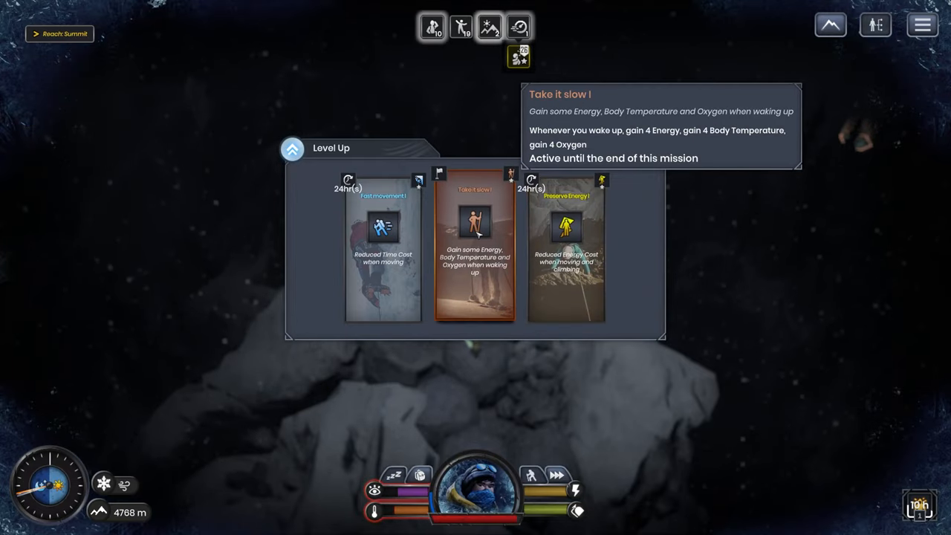
click(472, 257)
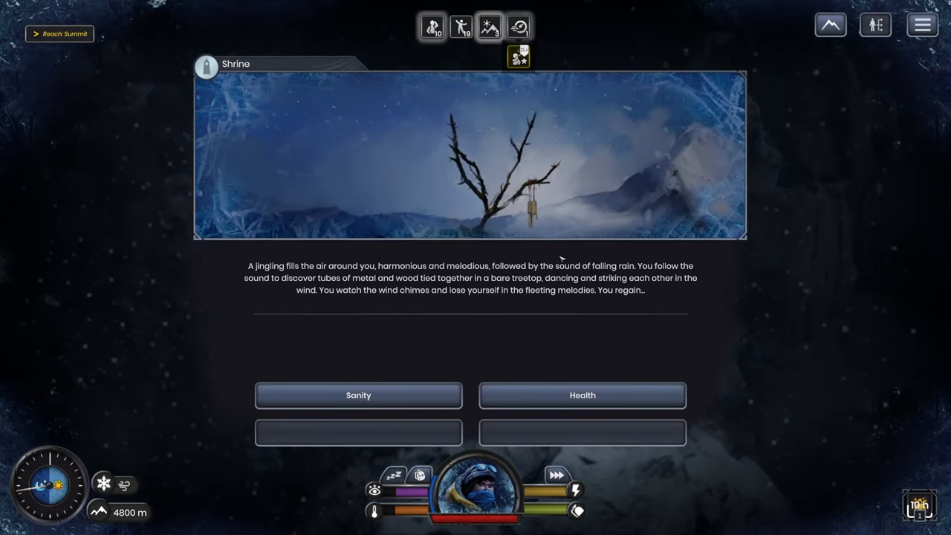
- Take the Shrine blessing, find a different path around the Rubble slope, and advance across hexes
click(358, 395)
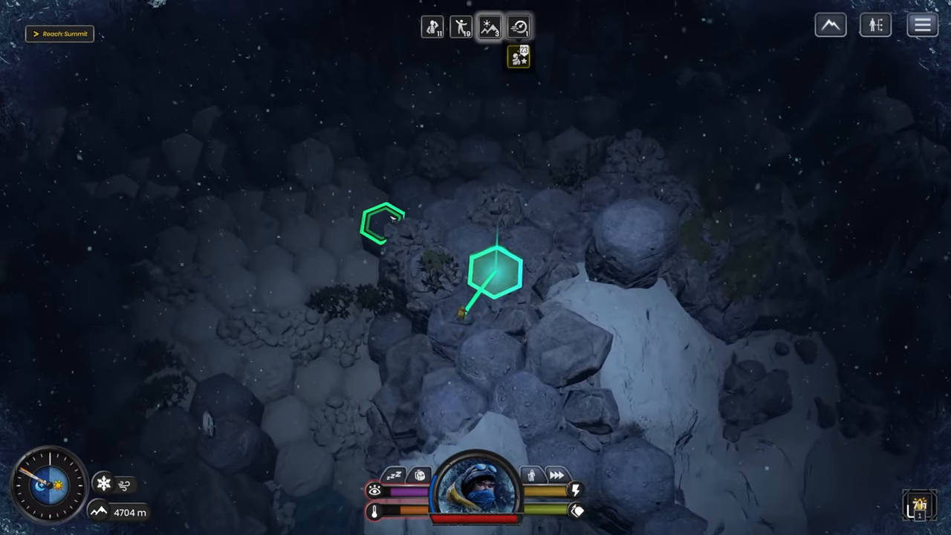
click(494, 278)
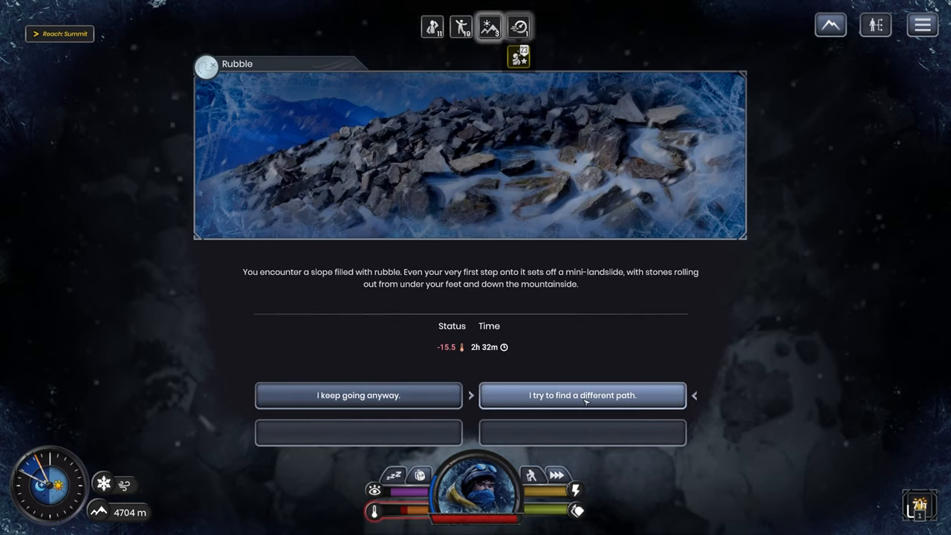
click(581, 396)
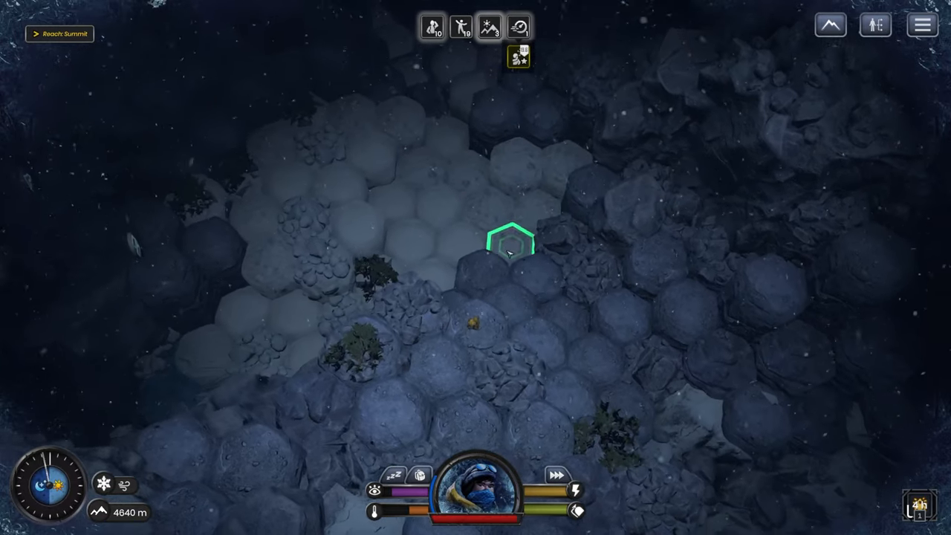
click(387, 119)
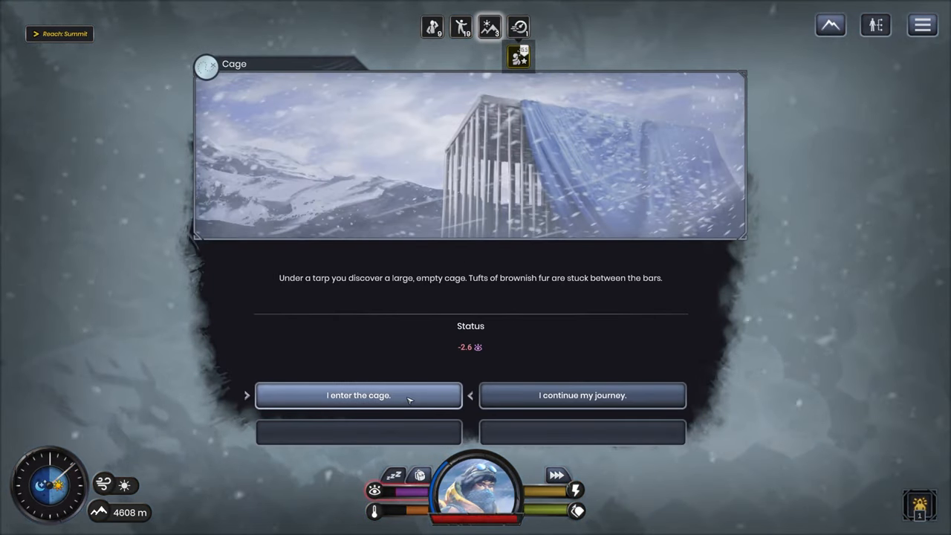
- Enter the empty cage and keep the Crampons (High Quality) for 344 XP
click(357, 395)
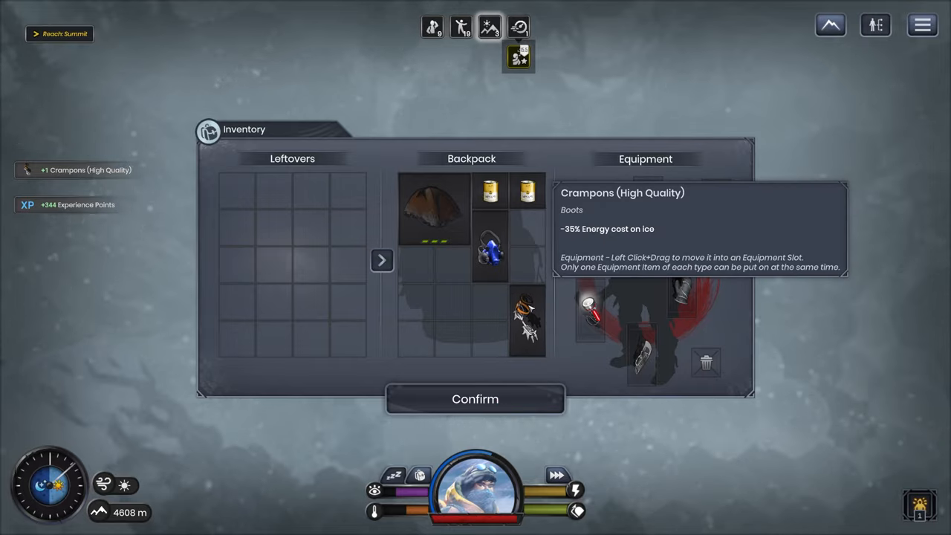
click(474, 399)
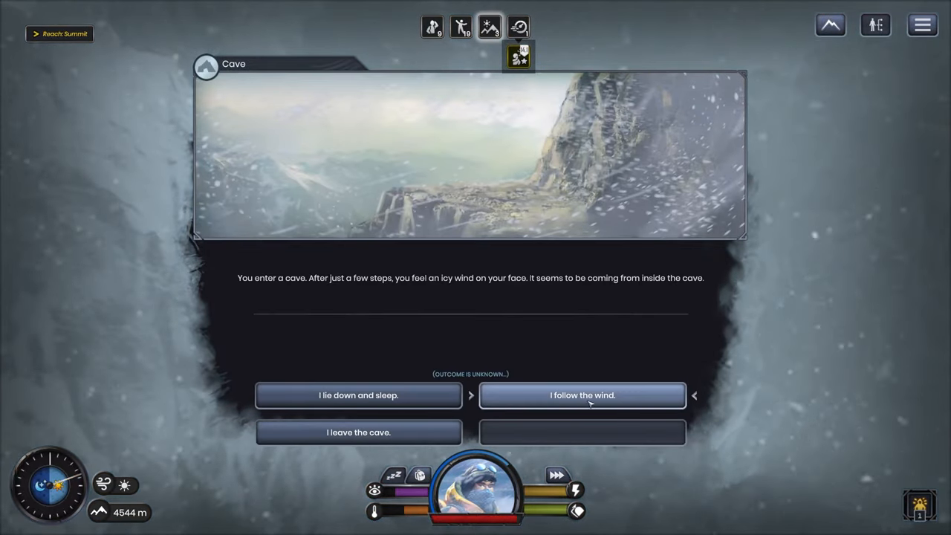
- Follow the cave wind, browse the Sleep briefly option without resting, then leave the cave
click(583, 395)
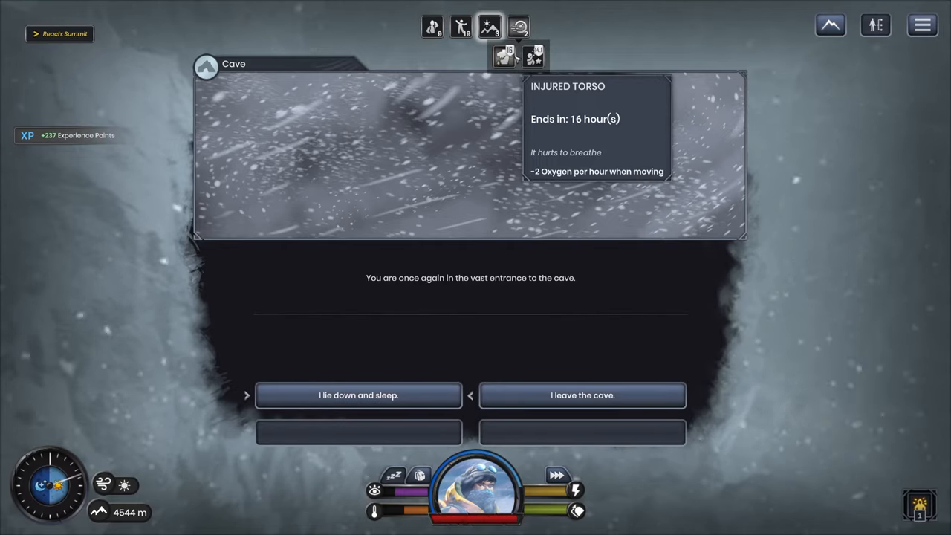
mouse_move(385, 404)
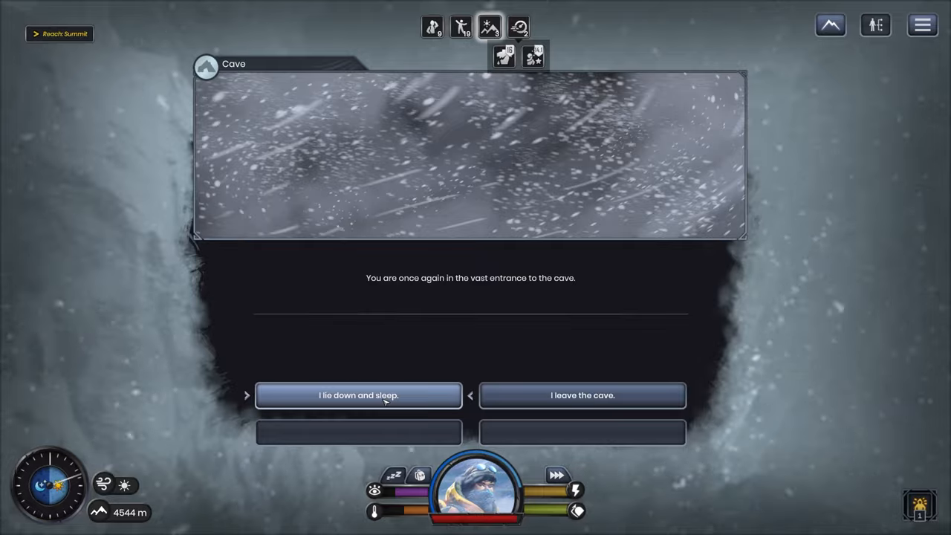
click(358, 395)
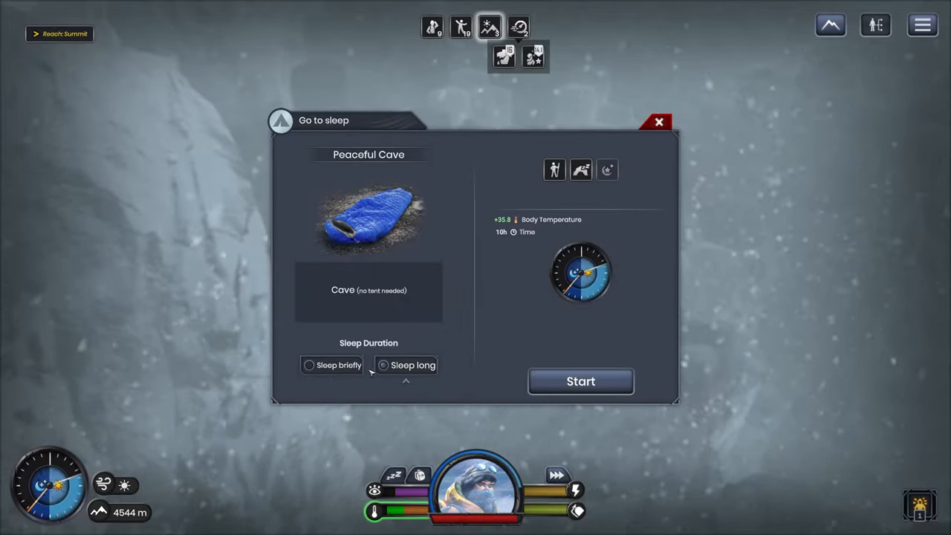
click(307, 364)
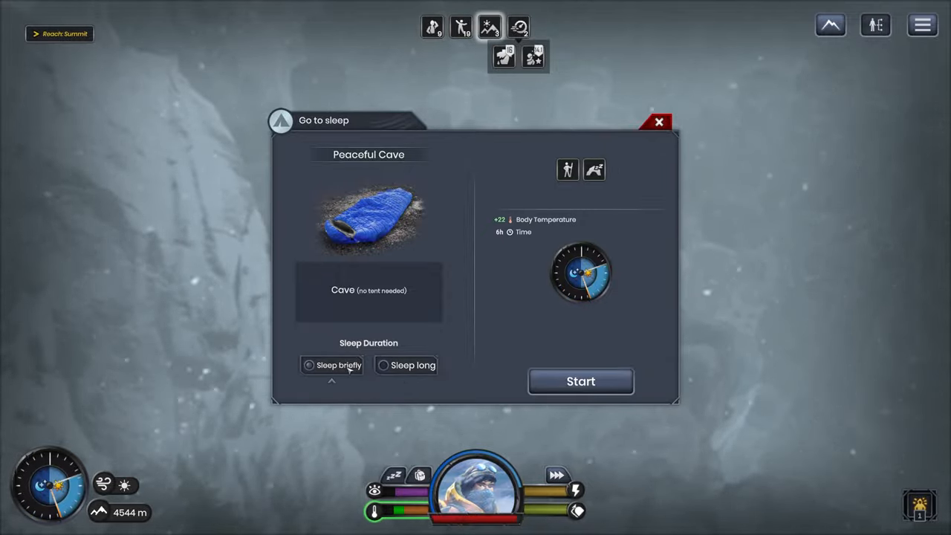
mouse_move(528, 57)
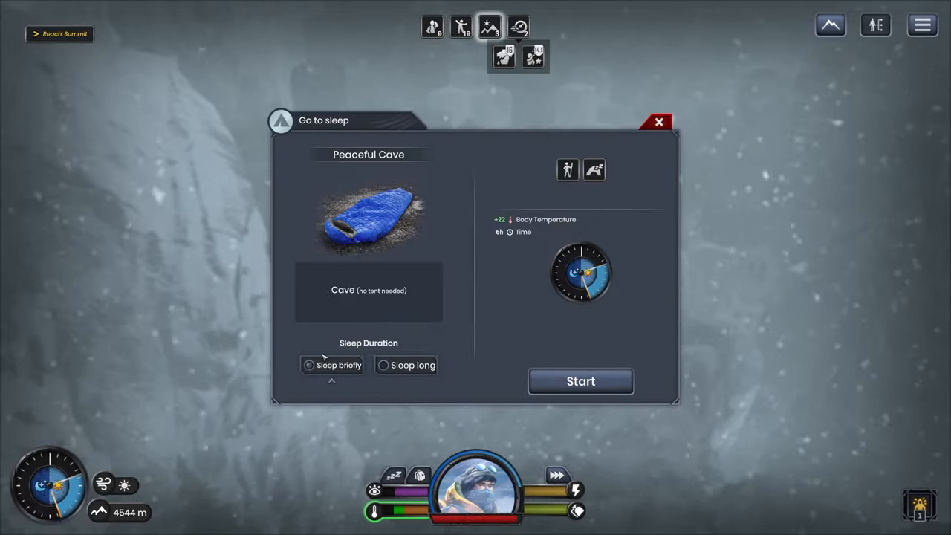
click(581, 381)
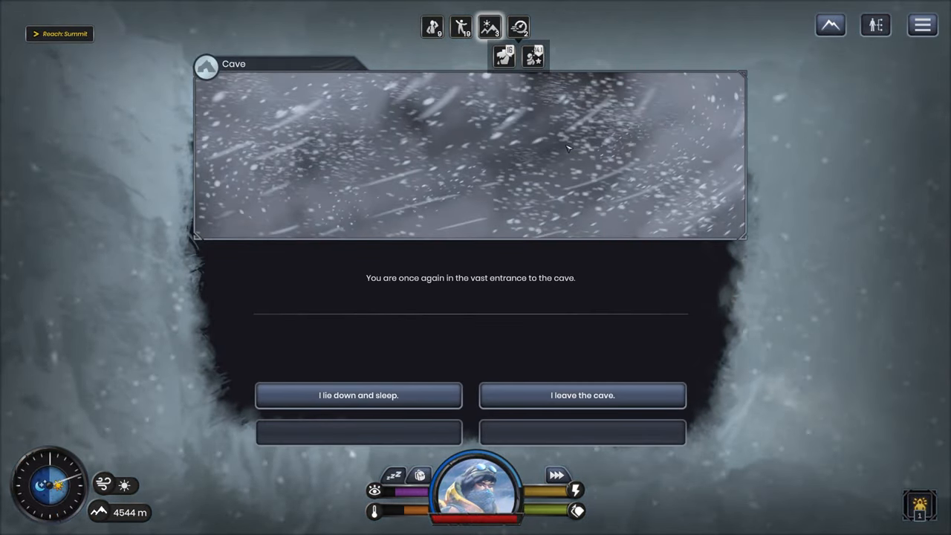
mouse_move(535, 50)
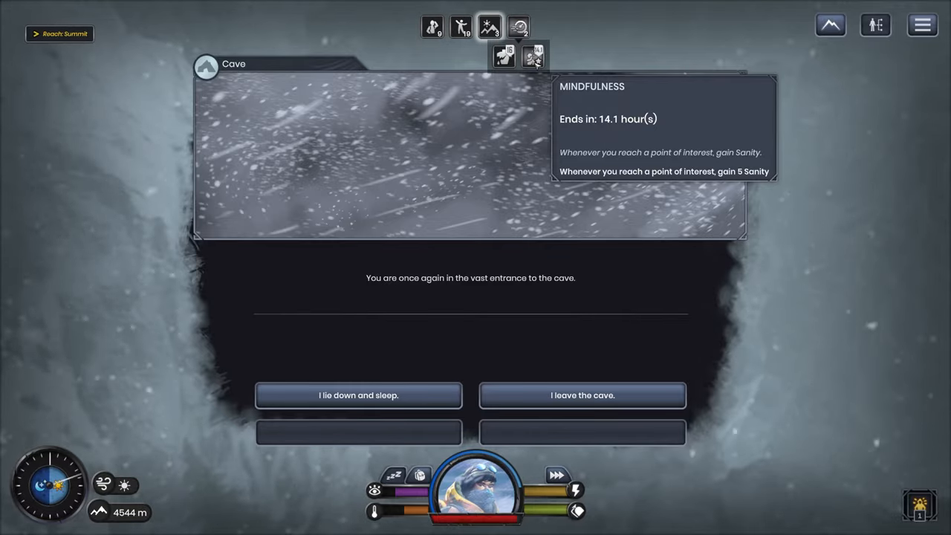
click(583, 396)
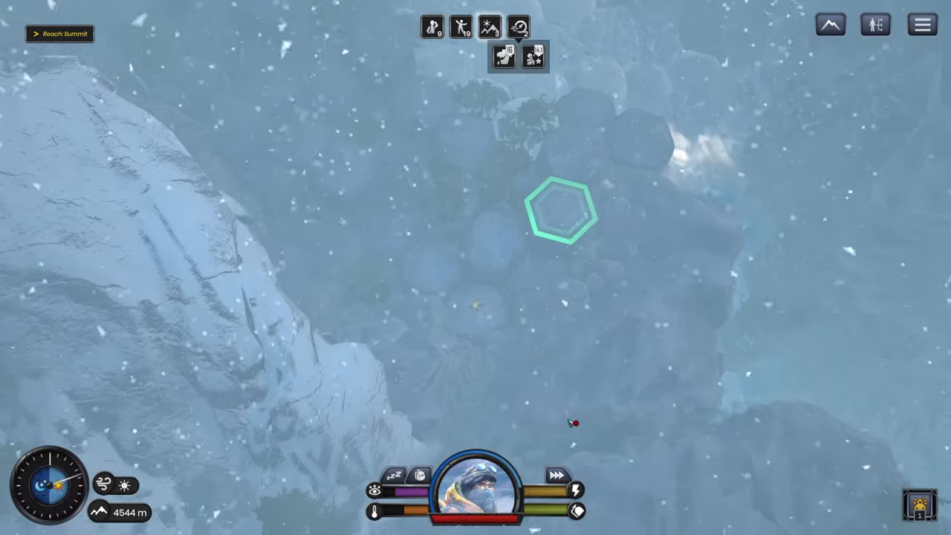
mouse_move(578, 487)
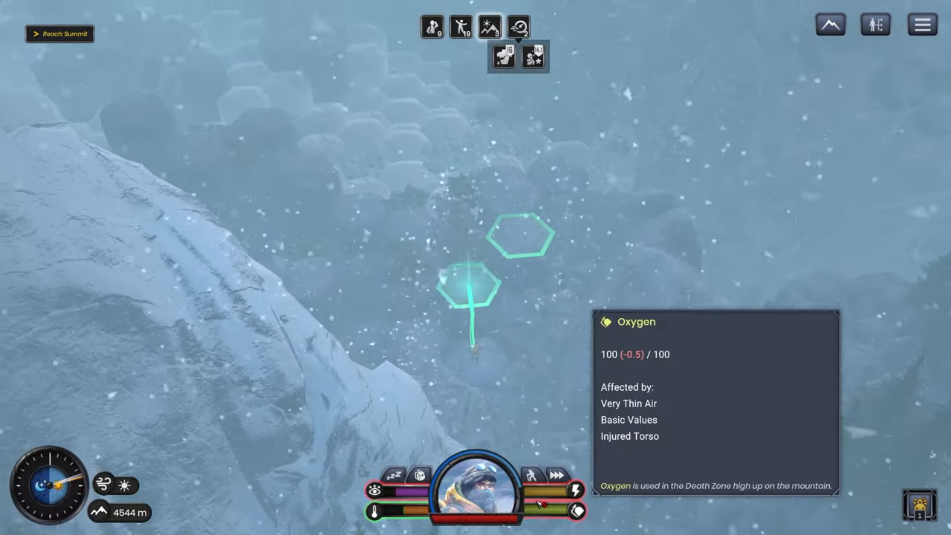
mouse_move(532, 477)
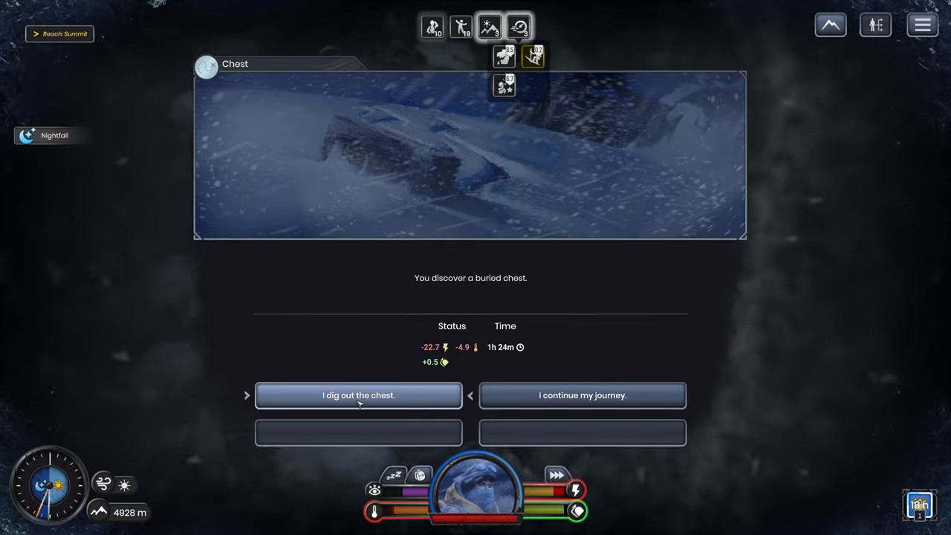
- Dig out the buried chest at 4928 m and keep the canned food inside
click(358, 395)
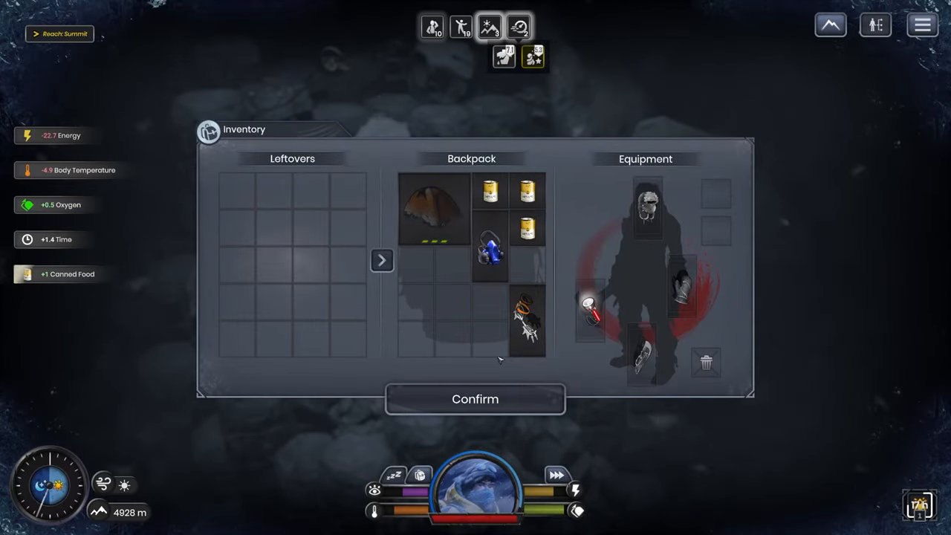
click(475, 398)
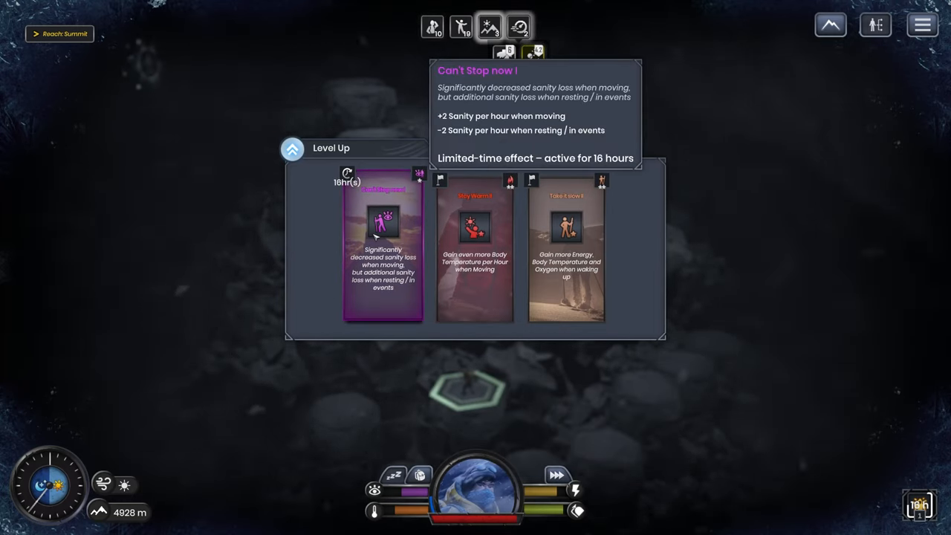
- Choose the purple Can't Stop now! card in the Level Up panel
click(382, 249)
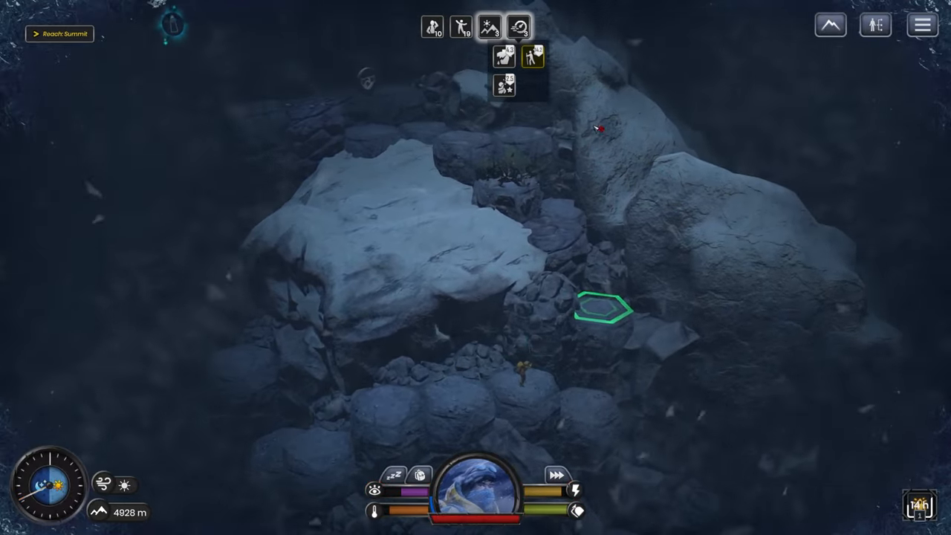
mouse_move(552, 58)
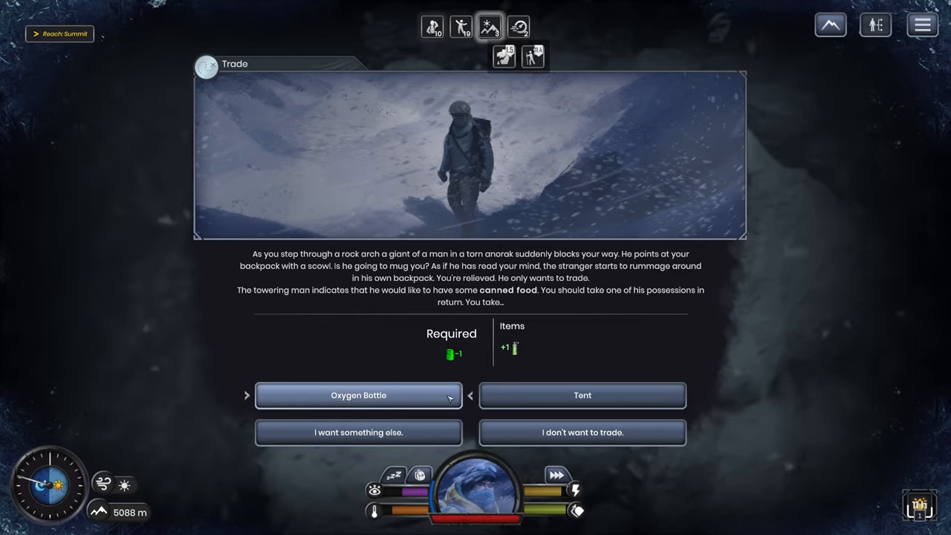
- Trade canned food to the stranger for a second Tent and keep it in the backpack
click(582, 395)
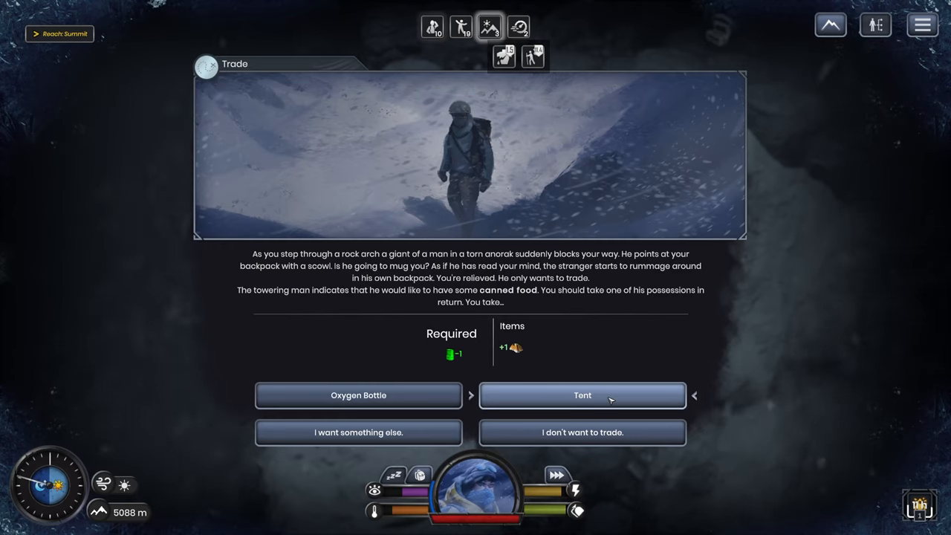
click(582, 395)
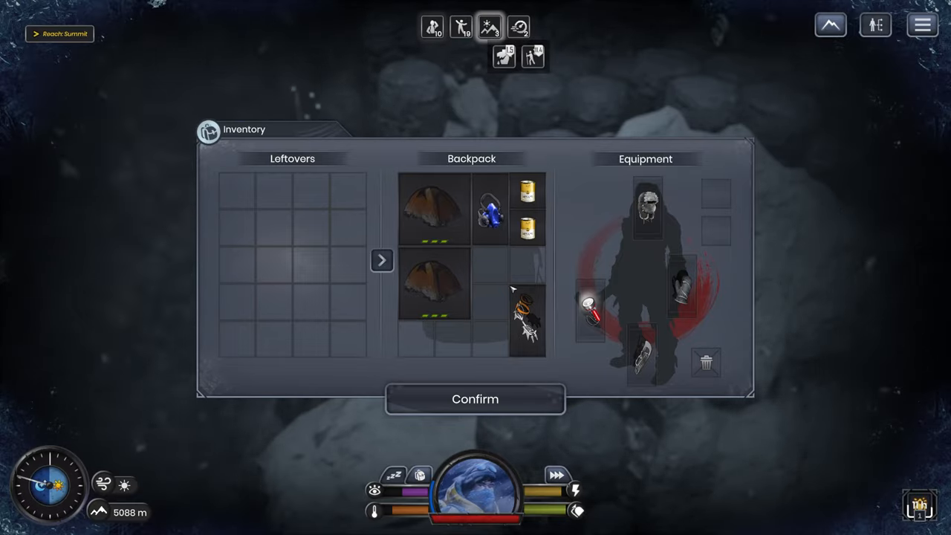
click(474, 399)
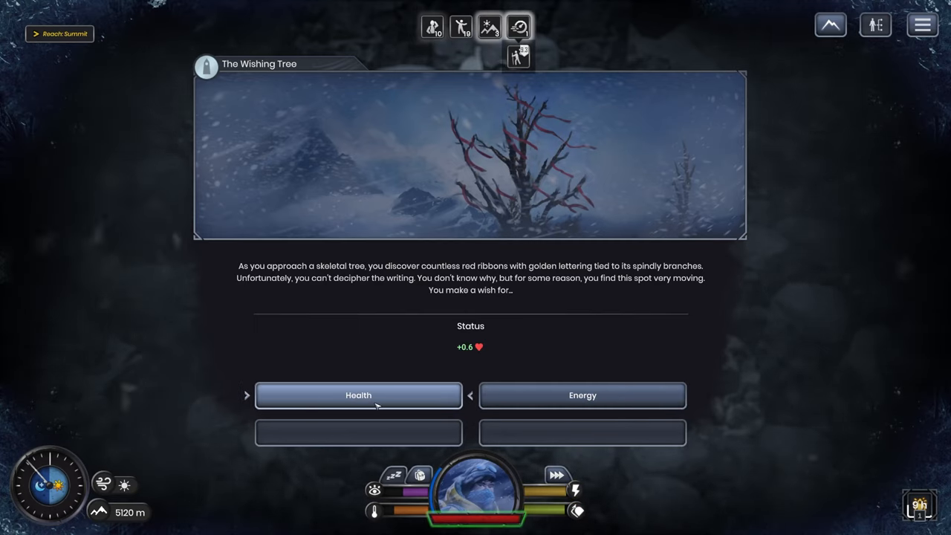
mouse_move(554, 489)
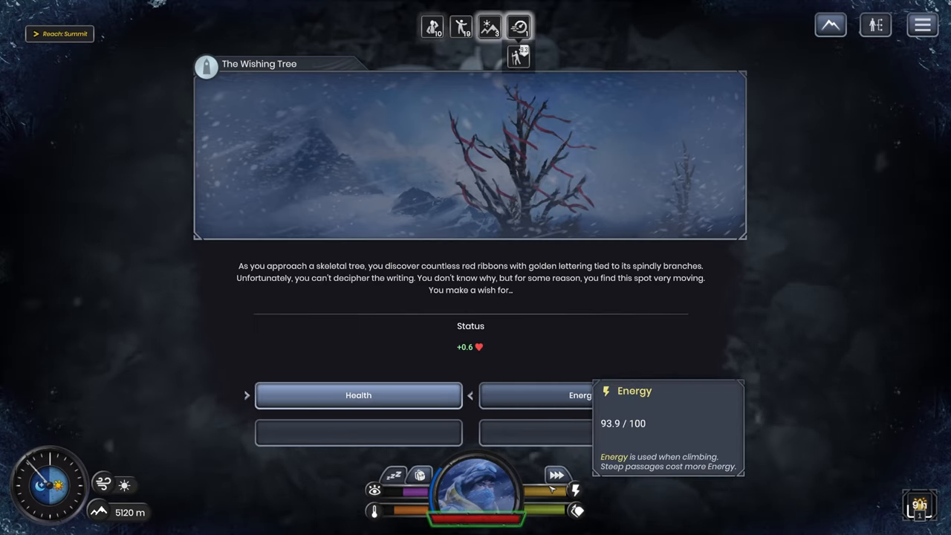
mouse_move(460, 517)
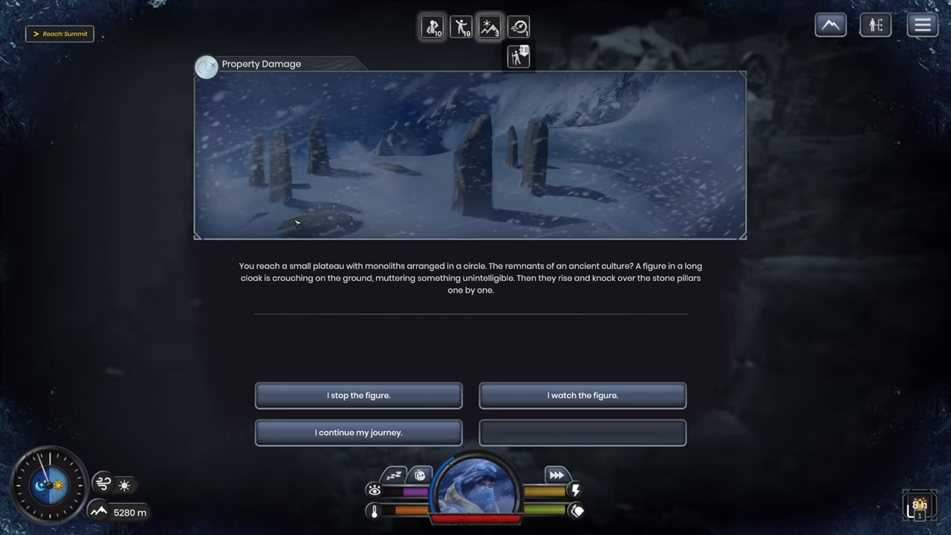
mouse_move(309, 154)
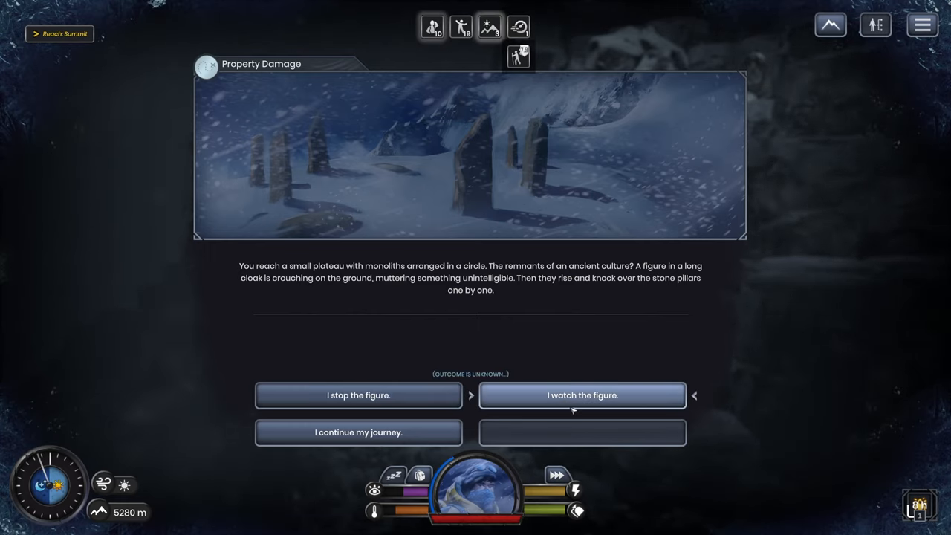
- Watch the cloaked figure topple the monoliths for 292 XP, then continue
click(582, 395)
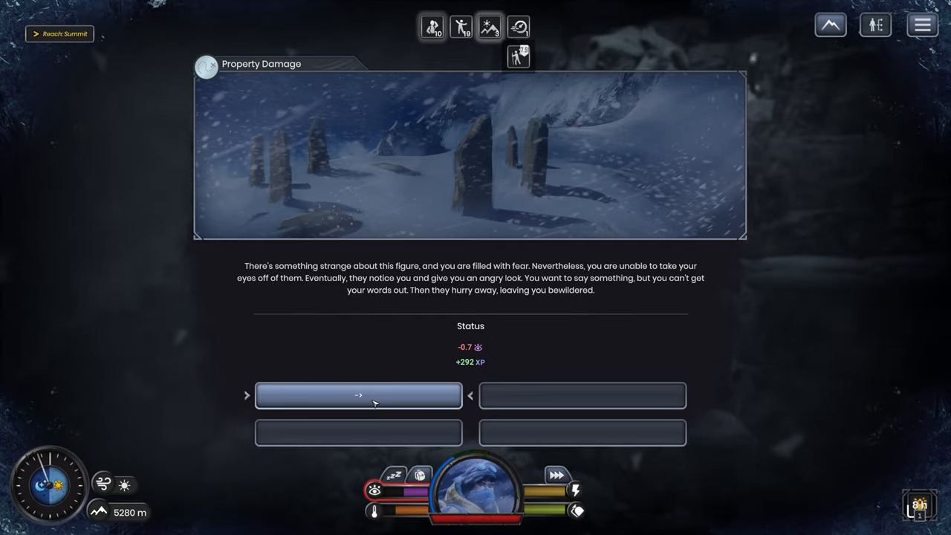
click(358, 395)
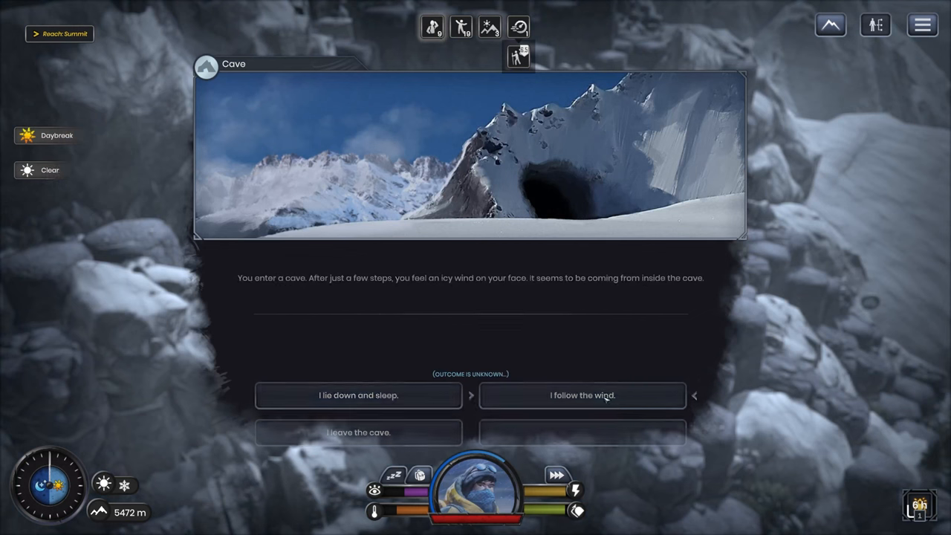
- Follow the wind through the 5472 m cave for 329 XP, then leave it
click(582, 395)
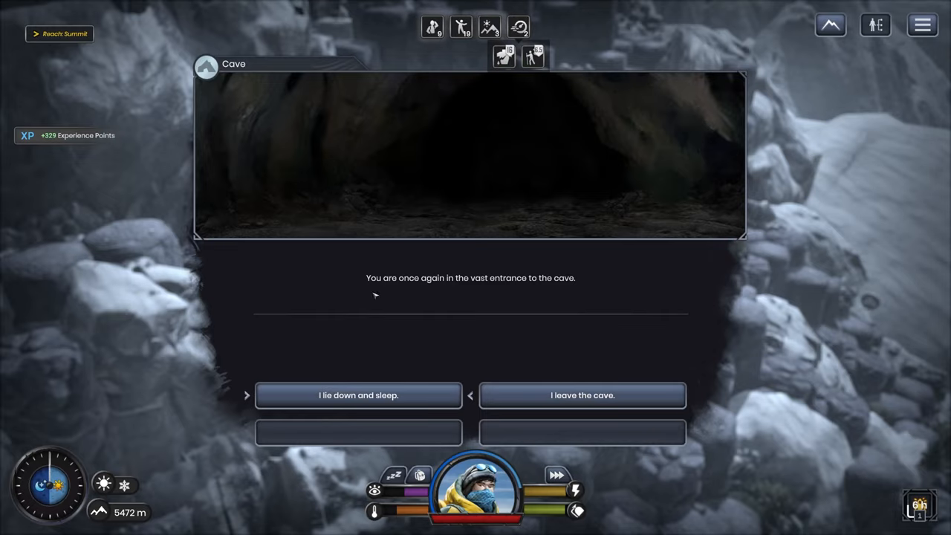
click(583, 395)
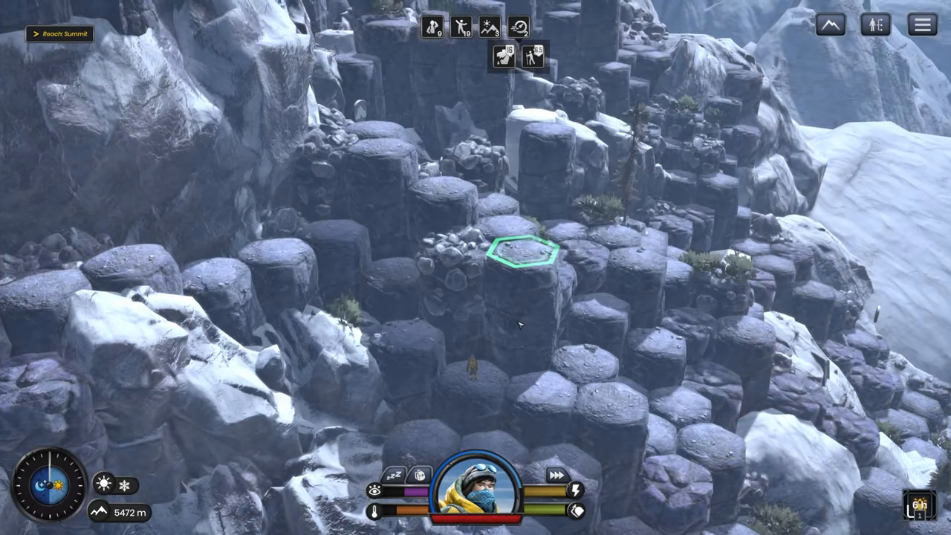
mouse_move(576, 488)
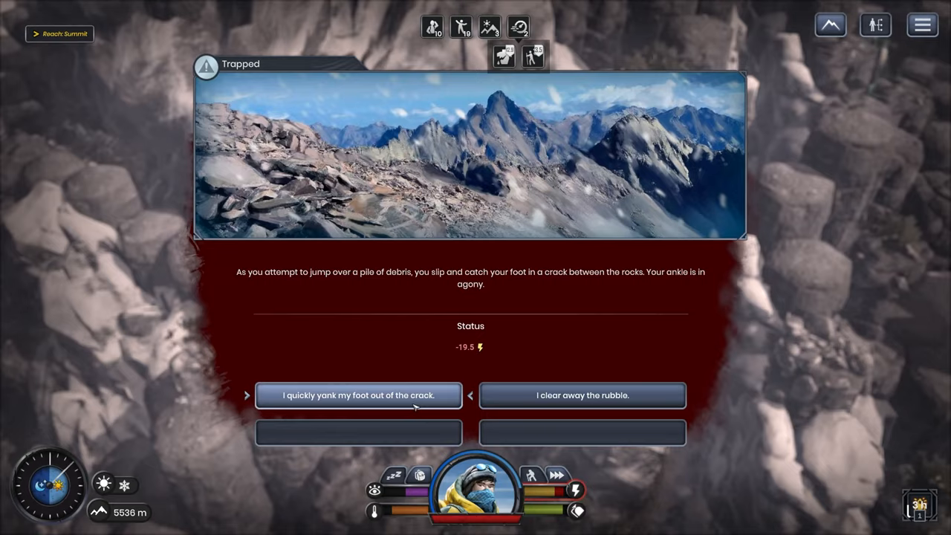
- Yank the foot out of the crack and close the Trapped event
click(357, 395)
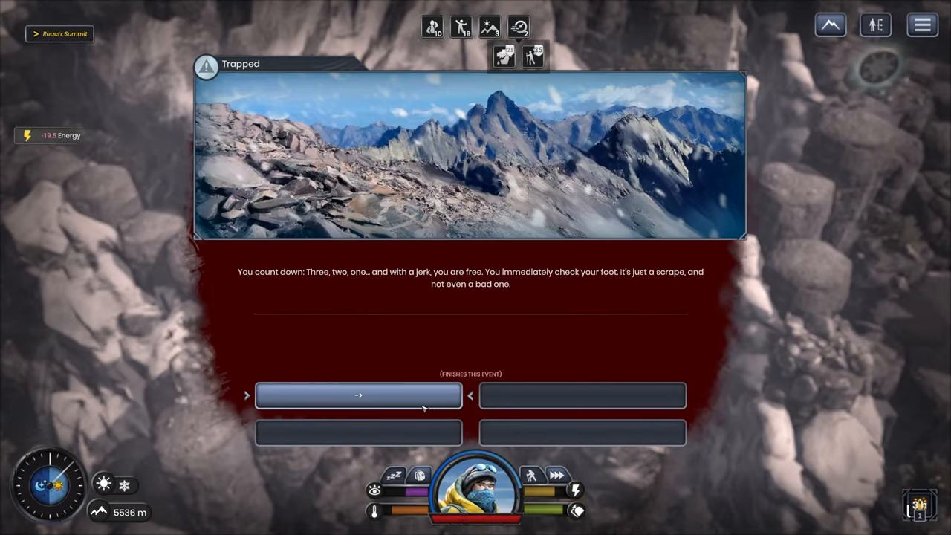
click(358, 396)
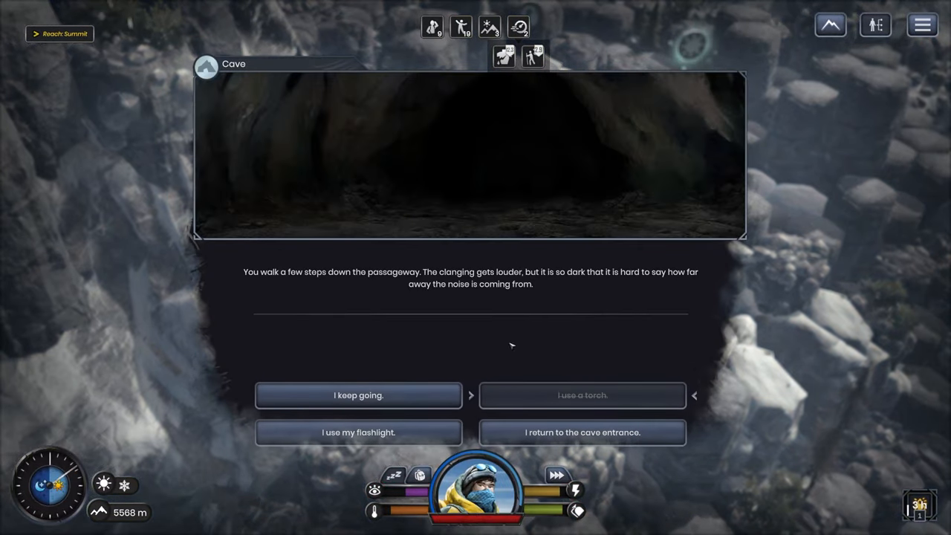
- Keep the Bandage from the cave chest, then lie down and sleep in the cave
click(358, 396)
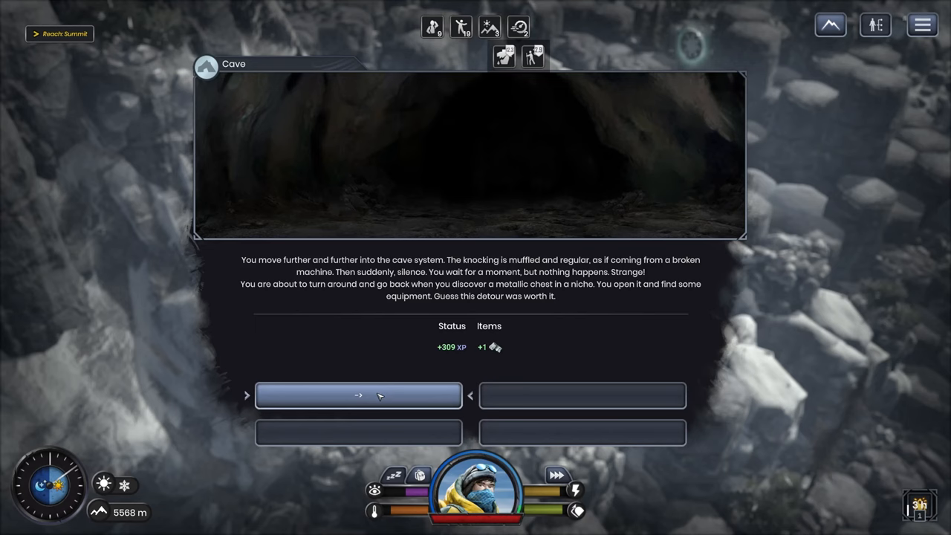
click(358, 395)
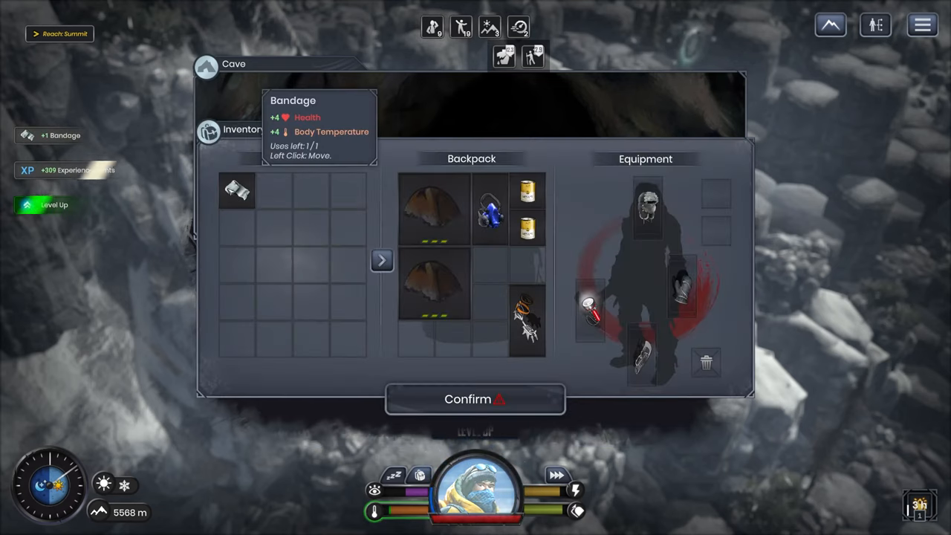
click(474, 398)
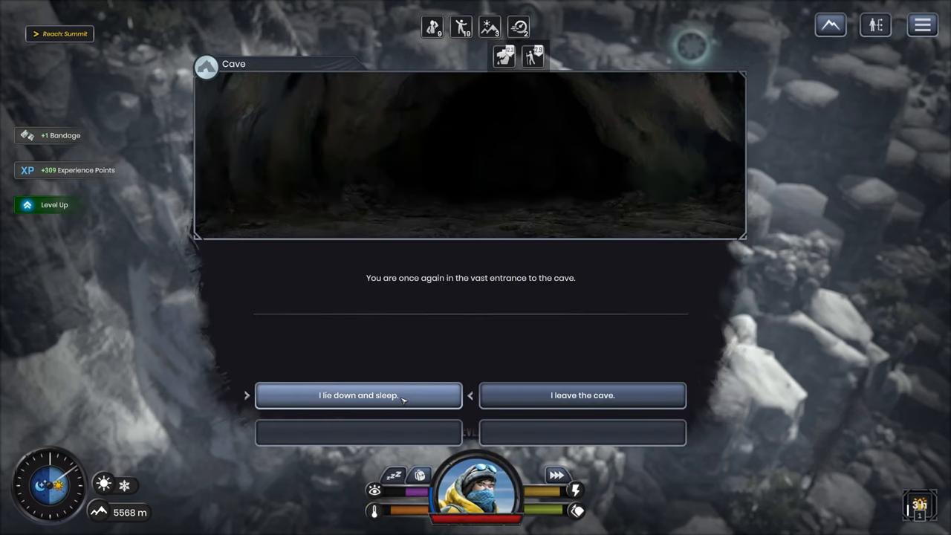
click(358, 395)
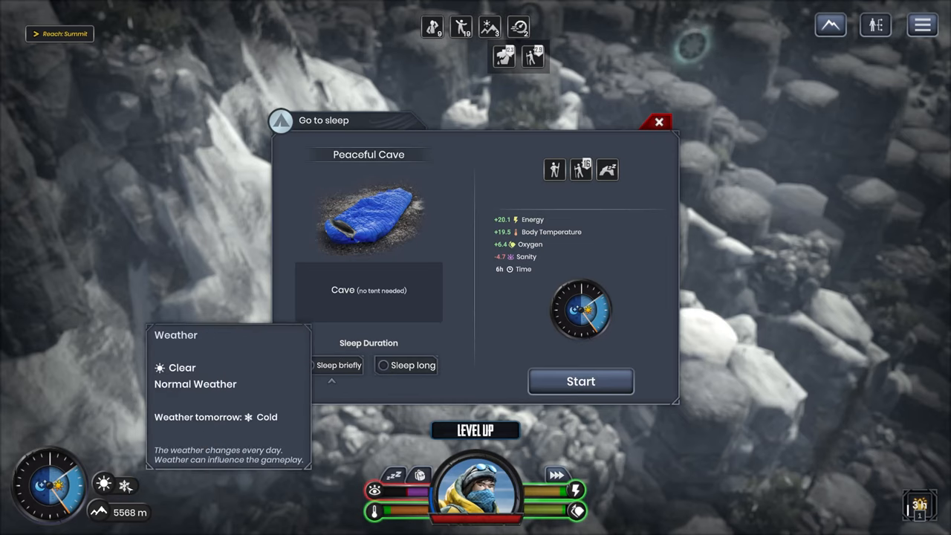
click(580, 382)
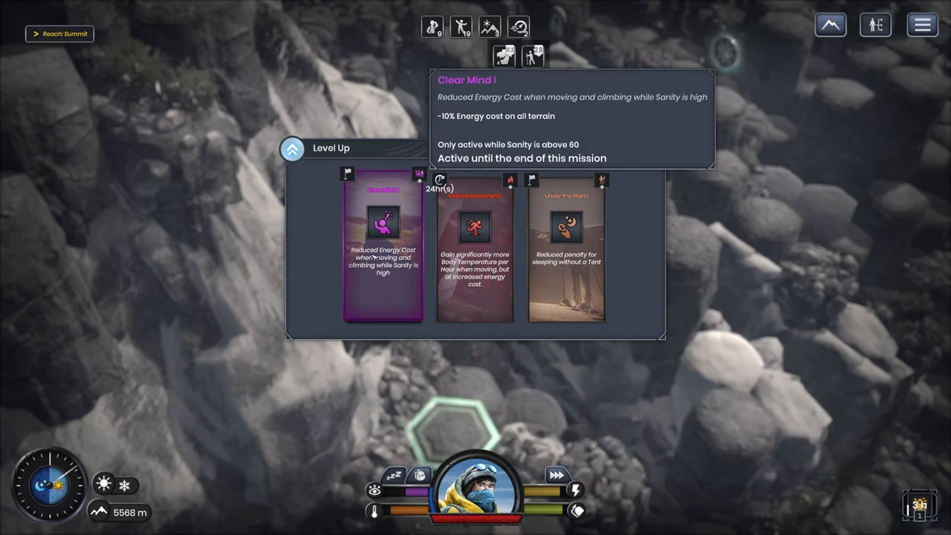
mouse_move(420, 477)
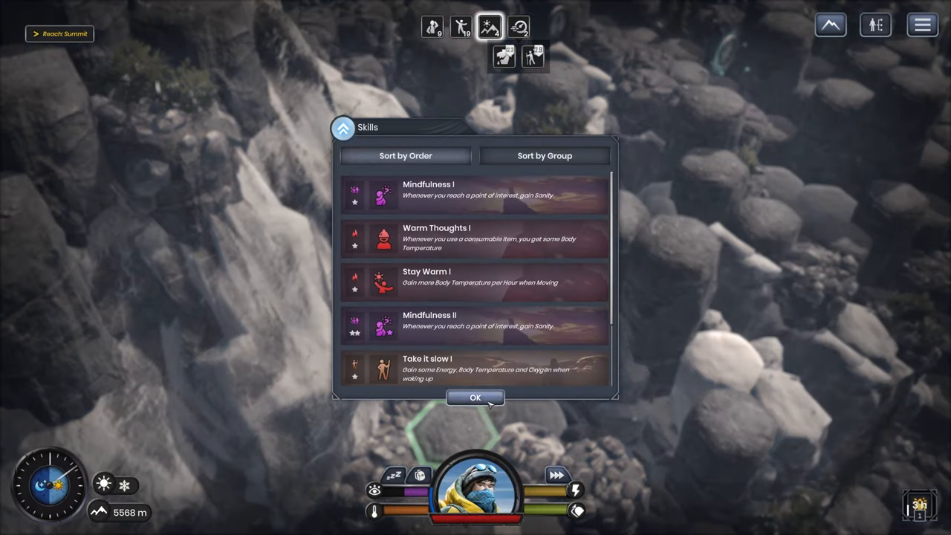
- Close the Skills overview with OK
click(474, 397)
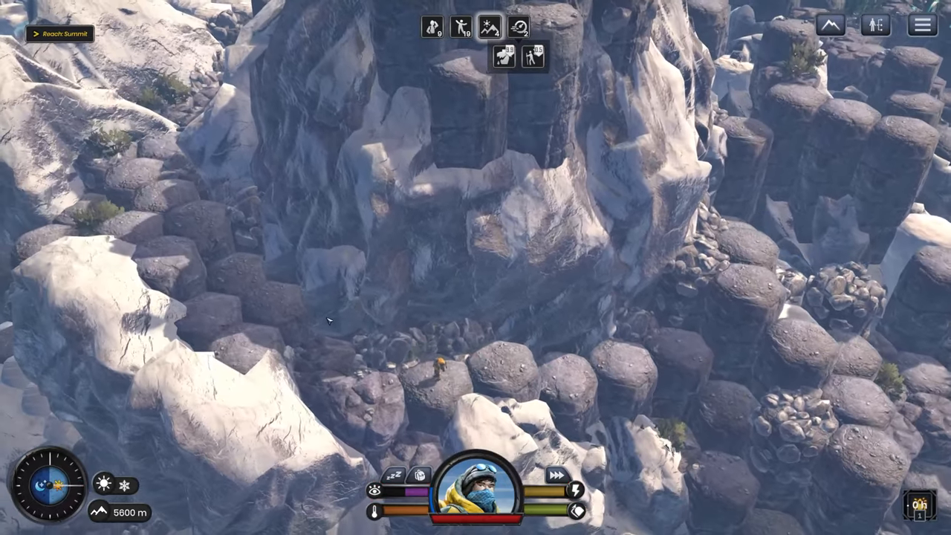
click(182, 160)
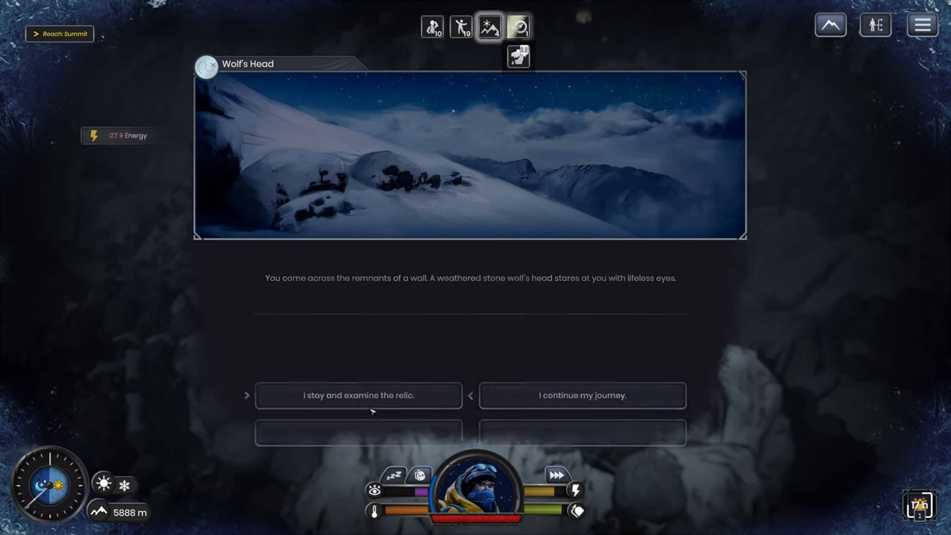
- Choose 'I stay and examine the relic' in the Wolf's Head event
click(358, 395)
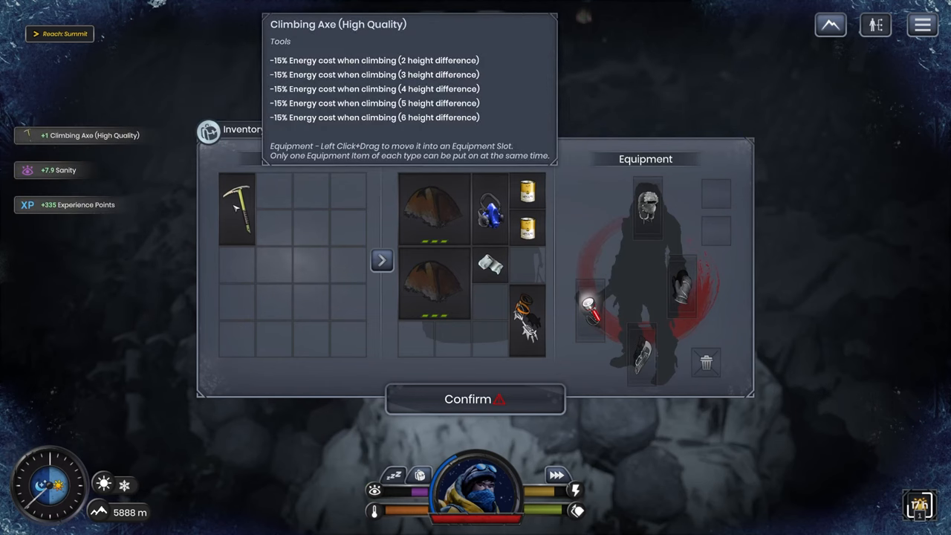
click(475, 399)
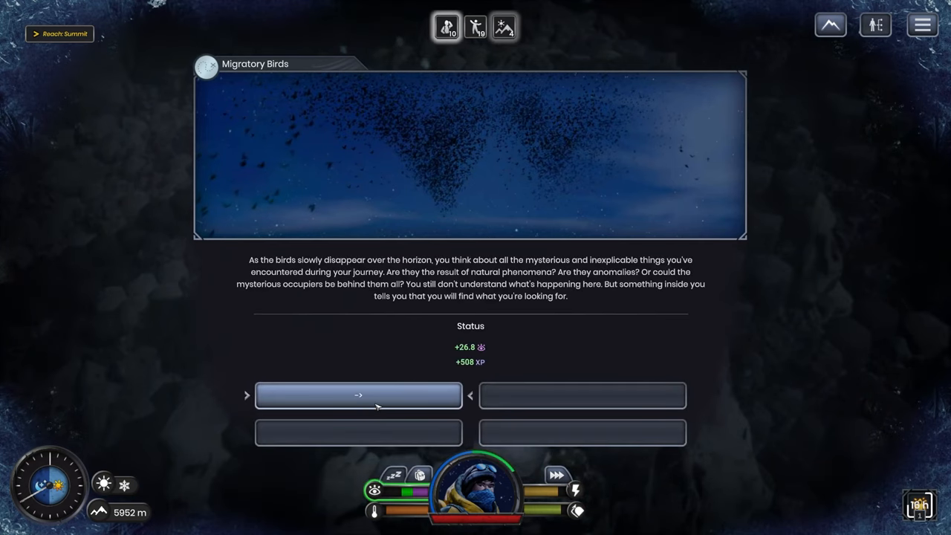
- Close the Migratory Birds event and walk across two boulders toward the Hatch
click(358, 396)
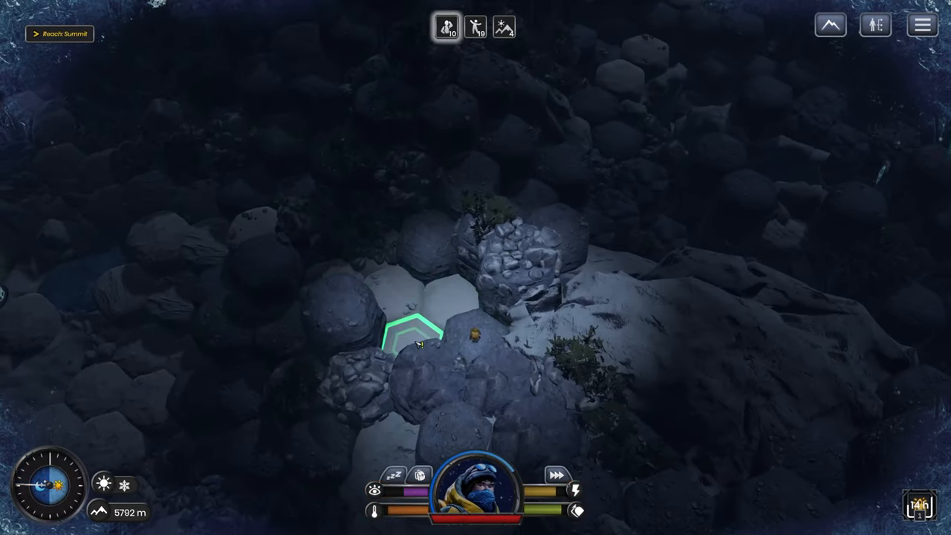
click(327, 338)
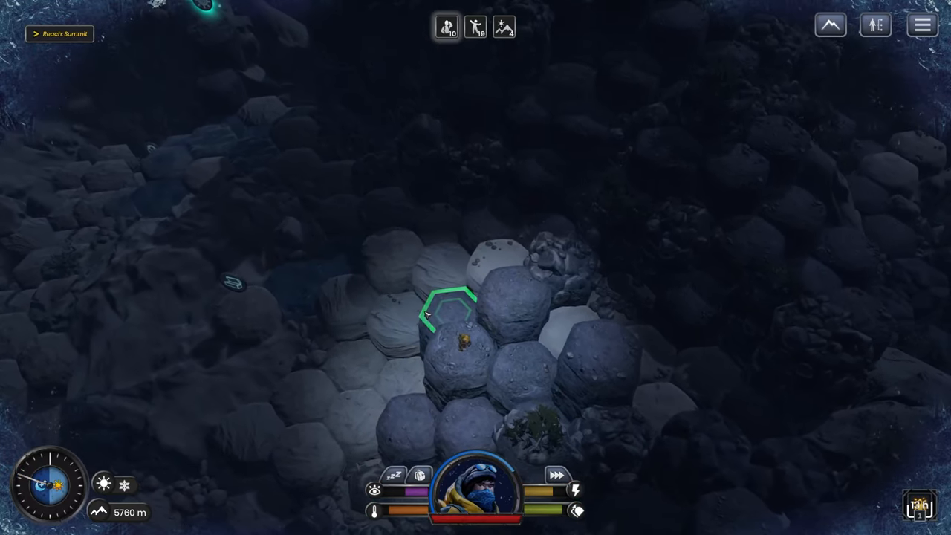
click(353, 260)
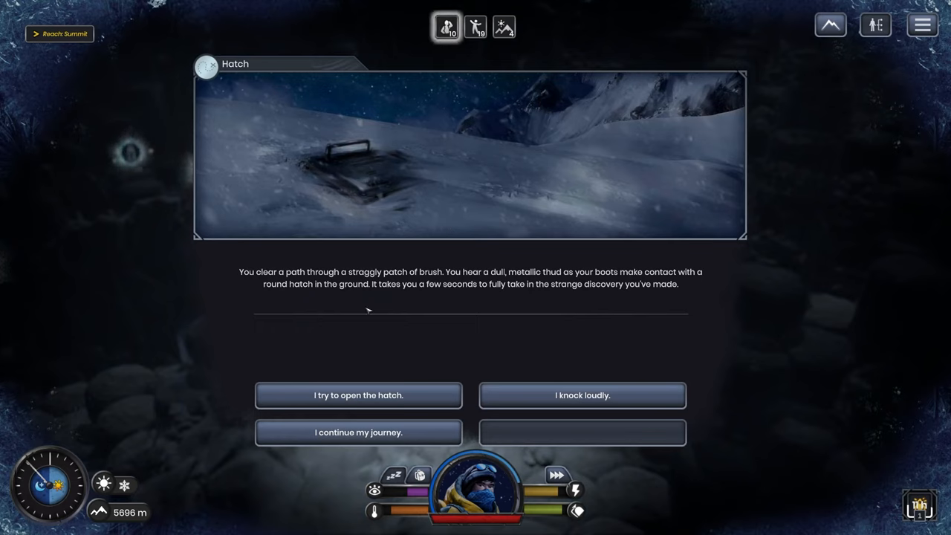
mouse_move(376, 309)
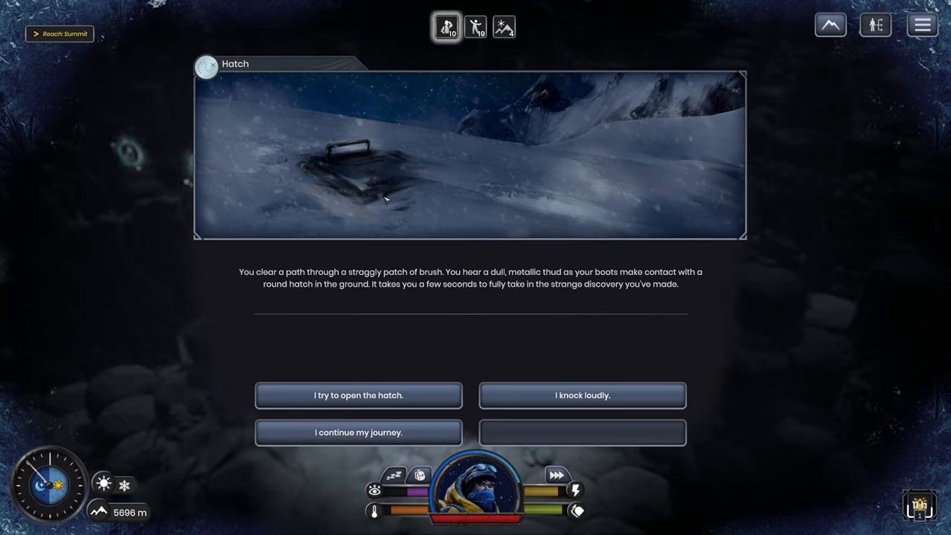
mouse_move(283, 195)
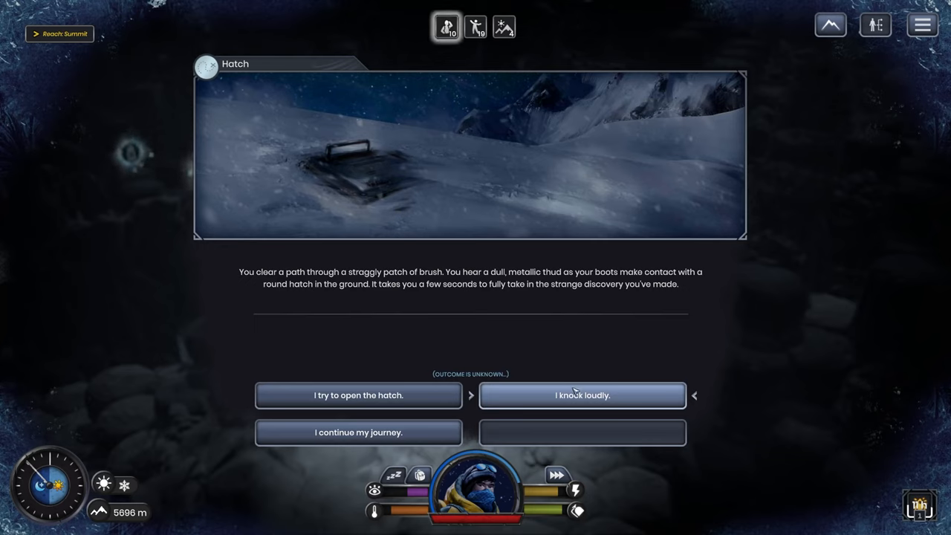
- Knock loudly on the hatch, then continue after no answer
click(583, 395)
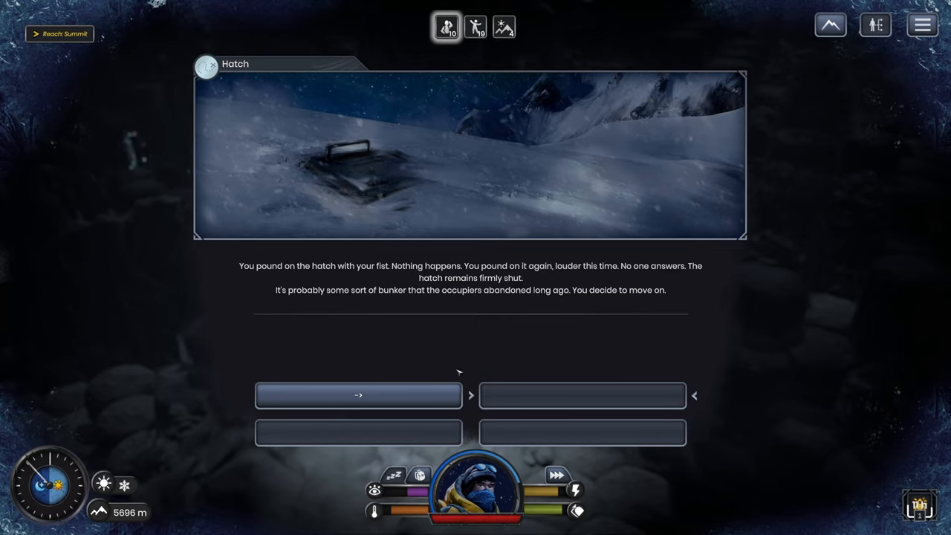
click(358, 396)
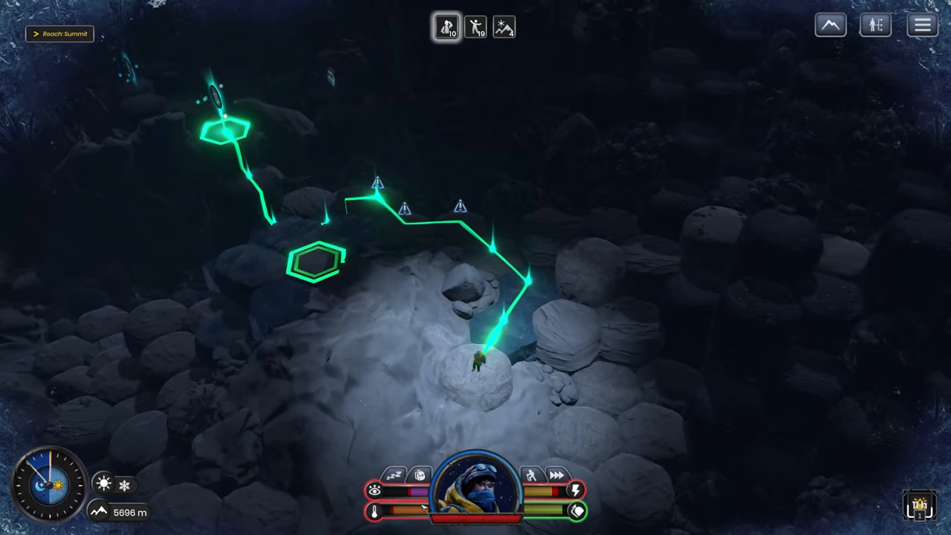
mouse_move(576, 495)
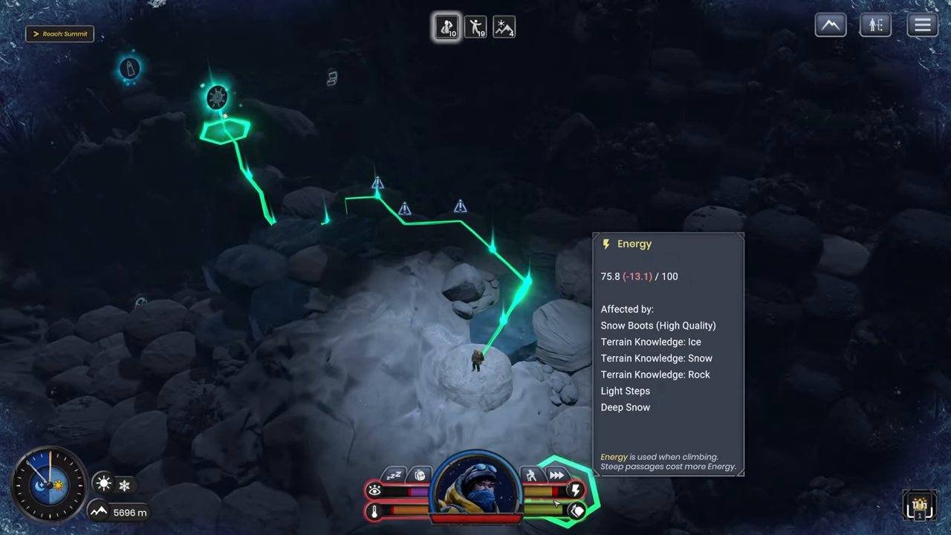
mouse_move(287, 194)
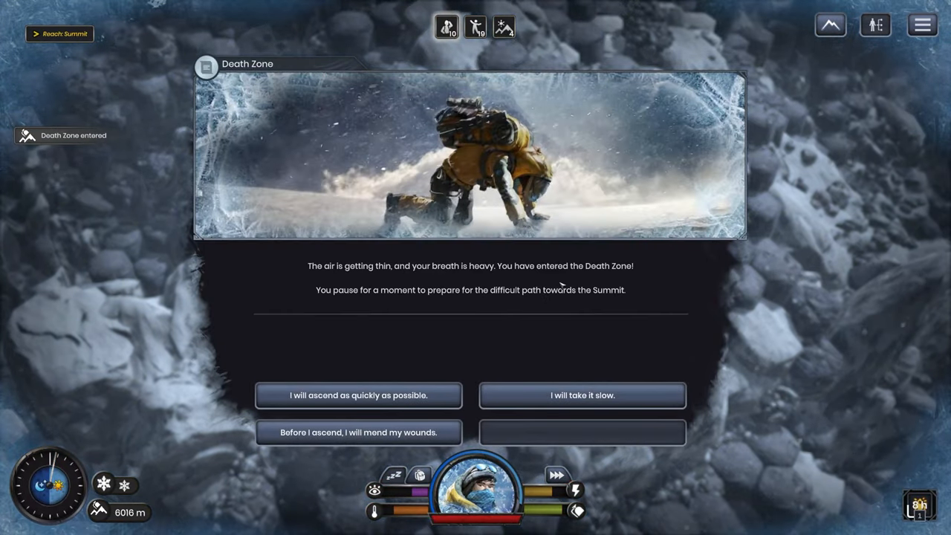
mouse_move(573, 384)
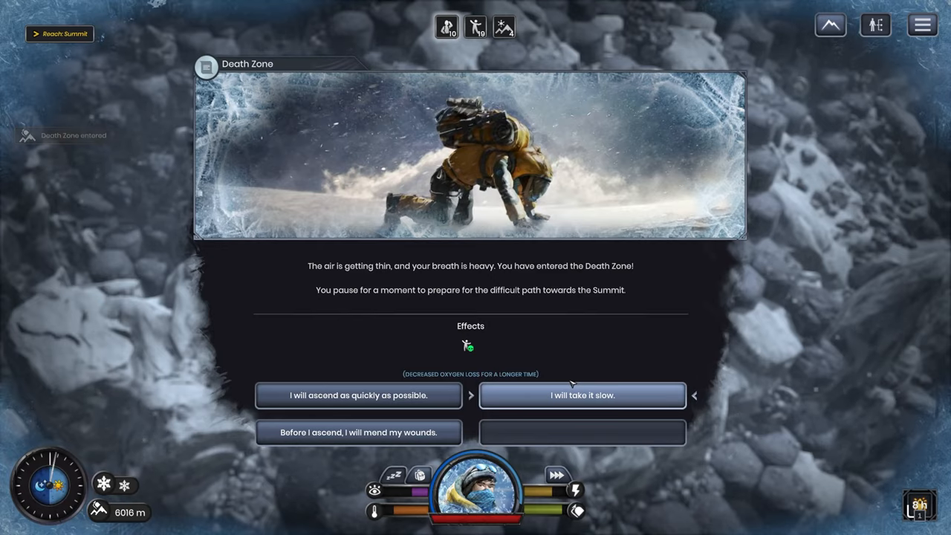
- Take the Death Zone slowly and leap out of the falling boulder's path
click(581, 396)
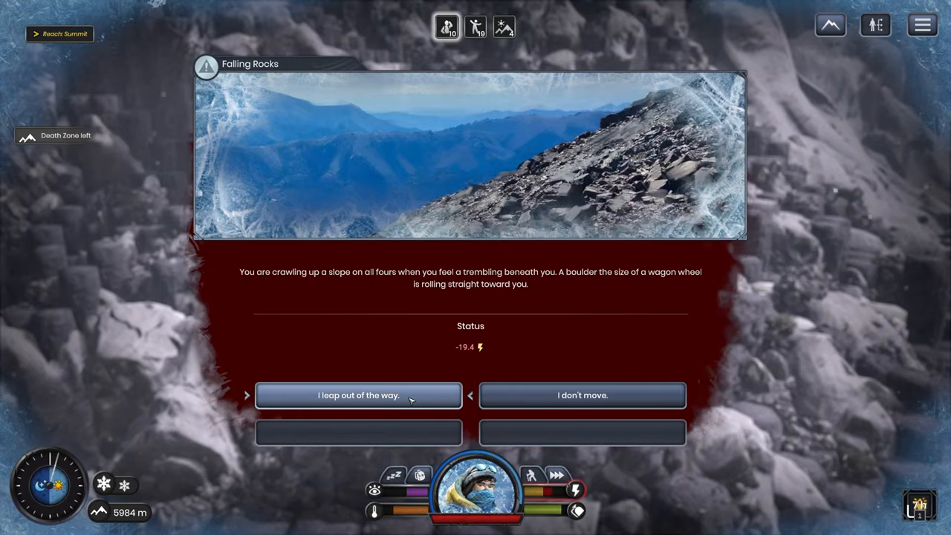
click(358, 395)
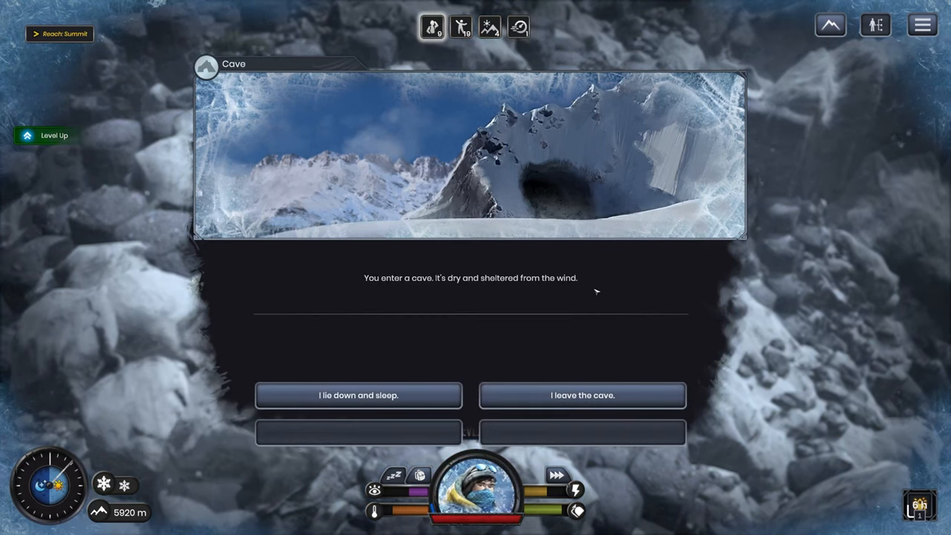
mouse_move(583, 395)
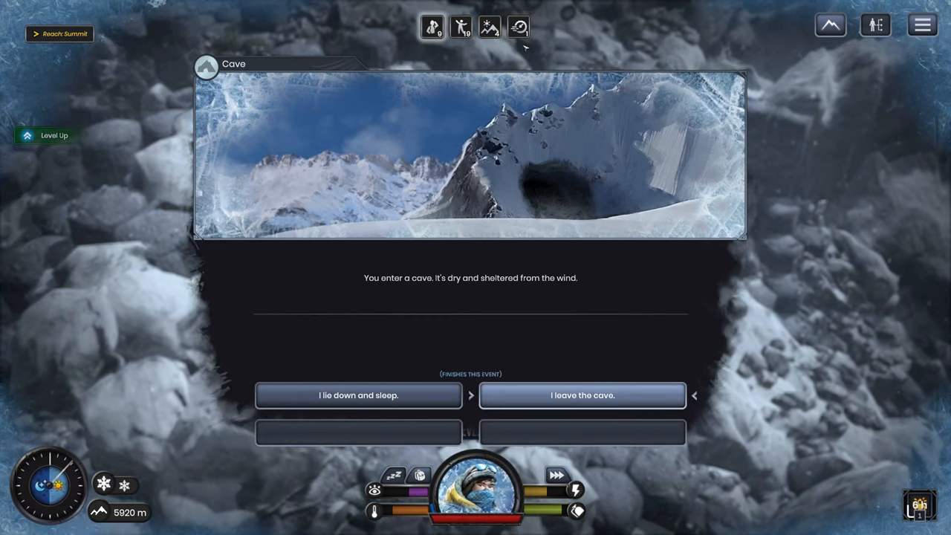
- Sleep in the 5920 m cave and take the Can't Stop now II perk
click(358, 395)
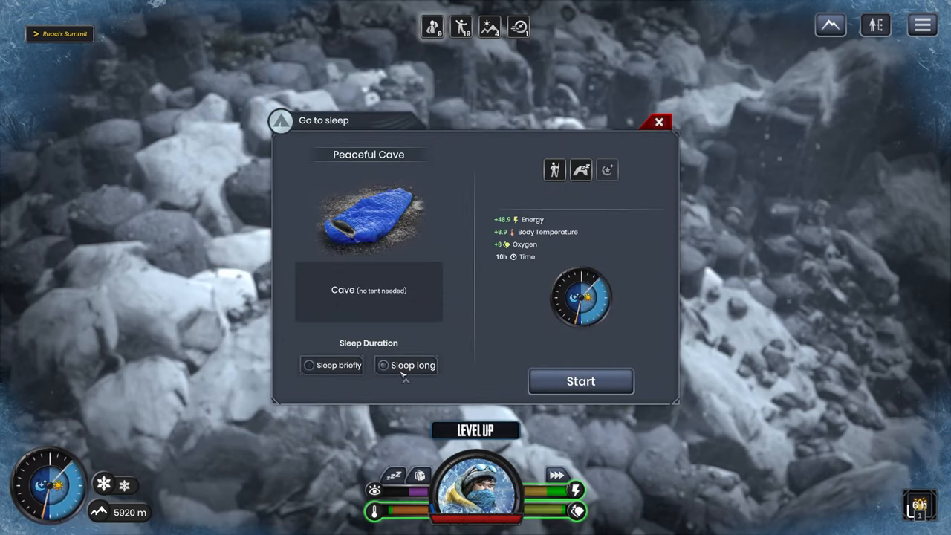
mouse_move(581, 381)
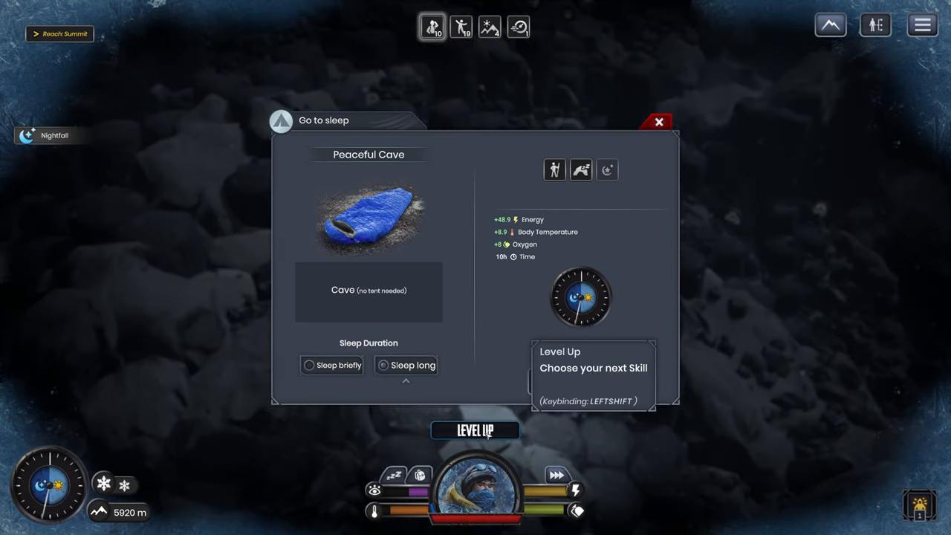
click(475, 430)
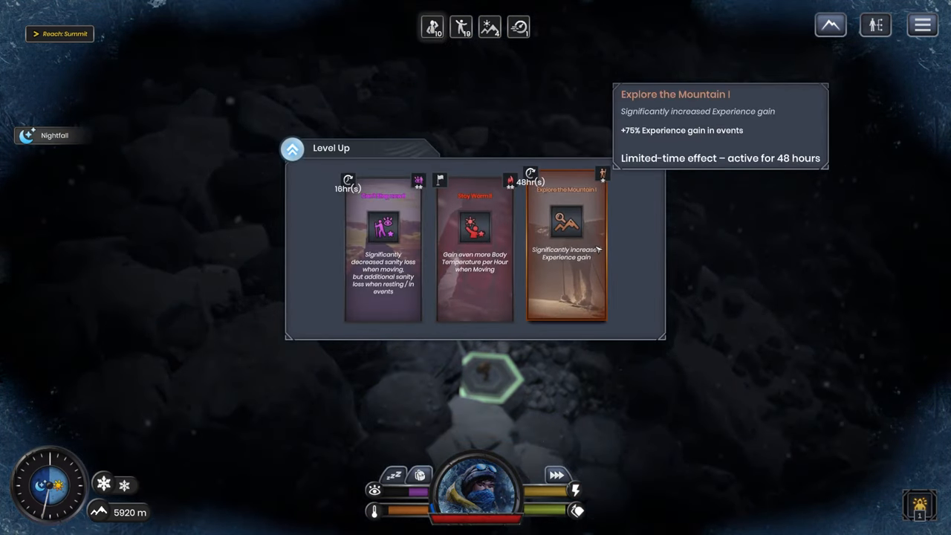
mouse_move(476, 237)
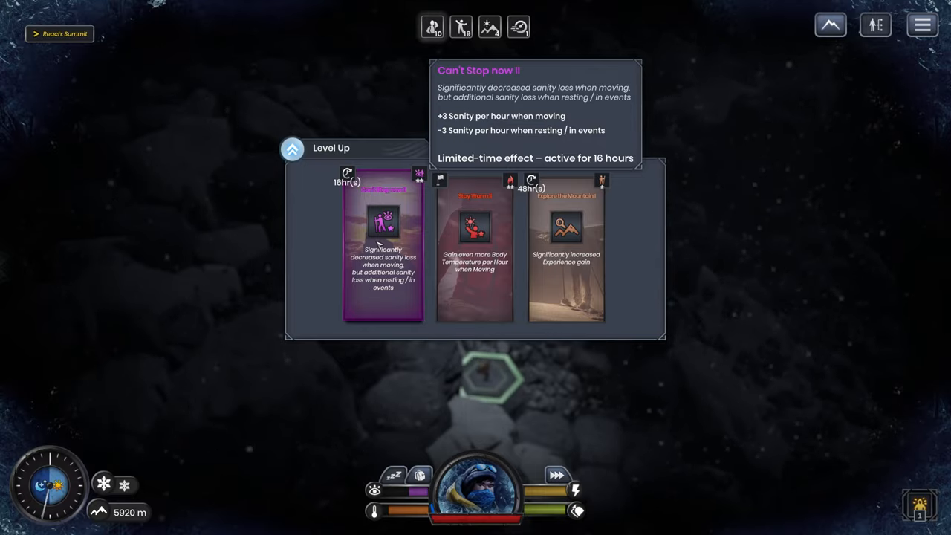
click(384, 256)
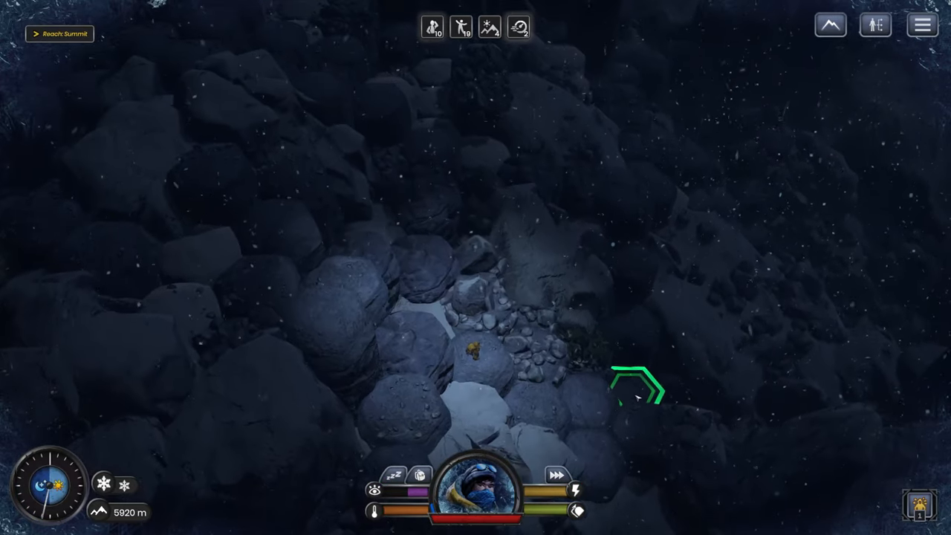
- Walk to the 5760 m cave and pack the Hot Tea and Canned Food
click(639, 390)
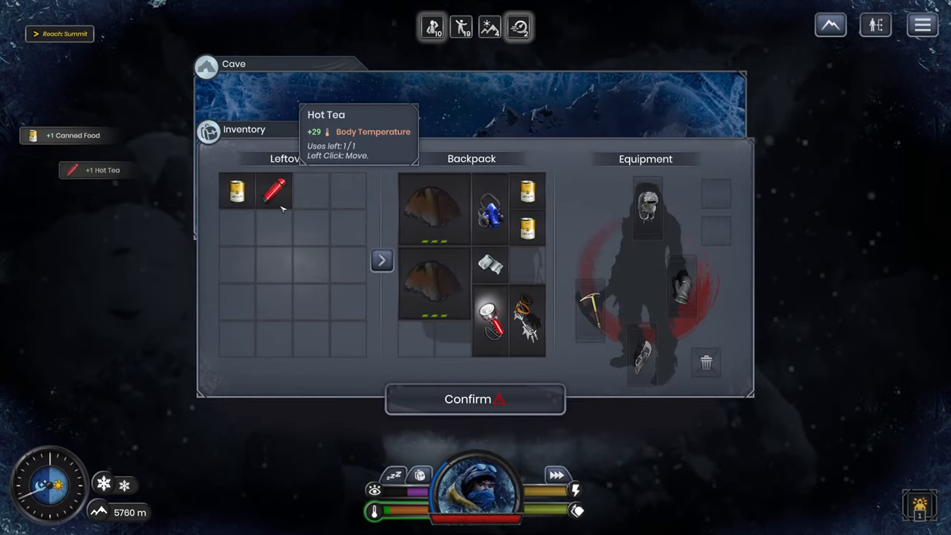
click(284, 192)
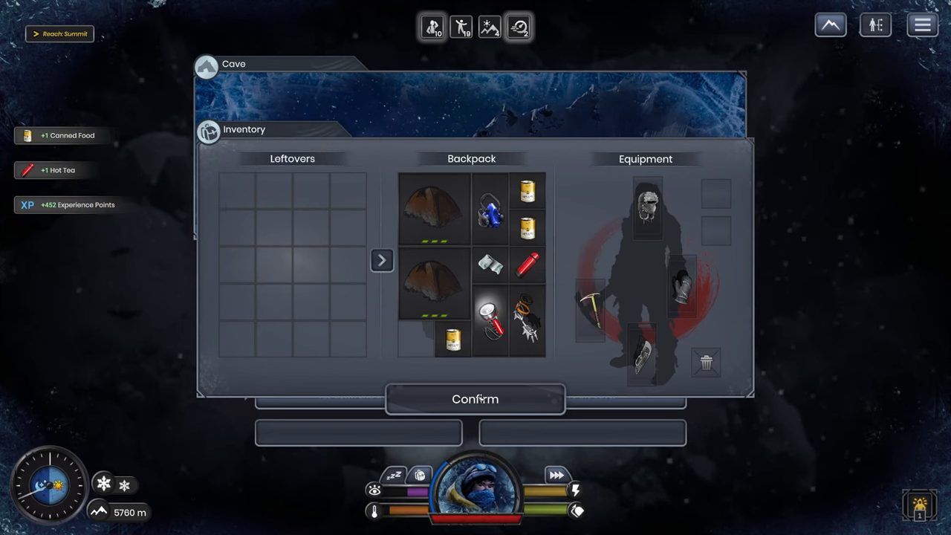
click(474, 399)
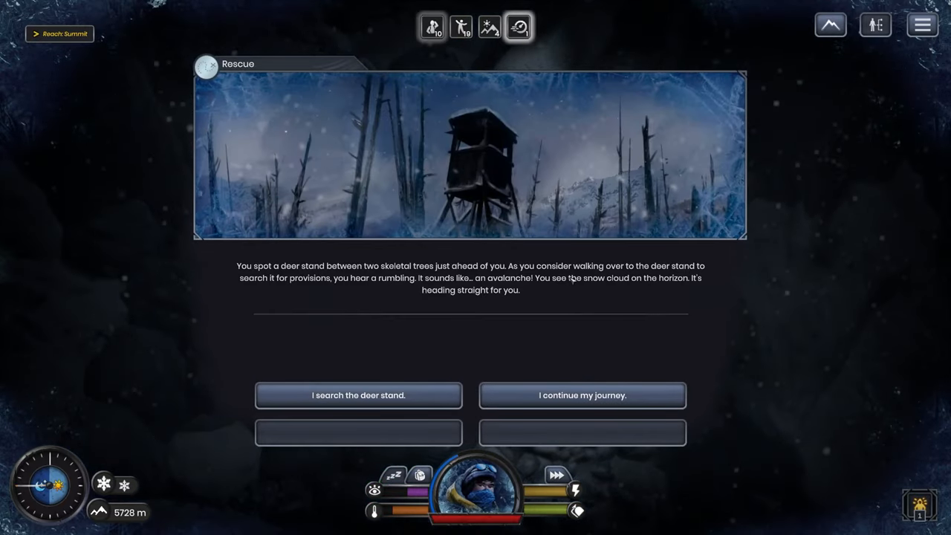
- Search the deer stand and choose how to handle the trapped fox
click(358, 396)
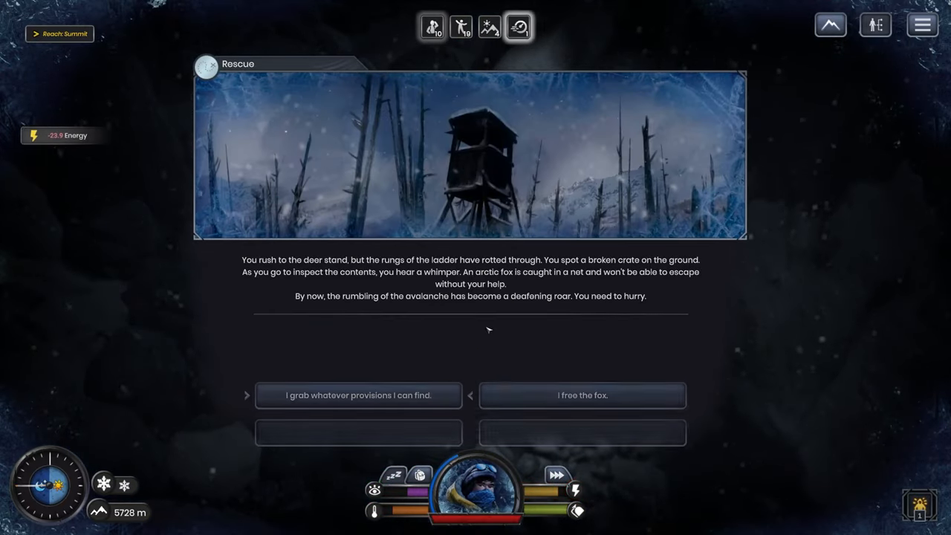
click(583, 395)
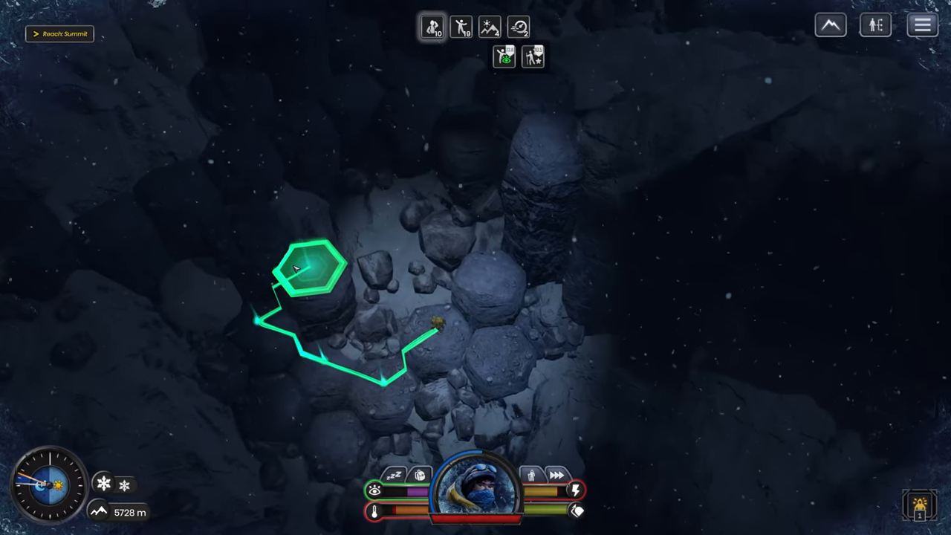
mouse_move(360, 478)
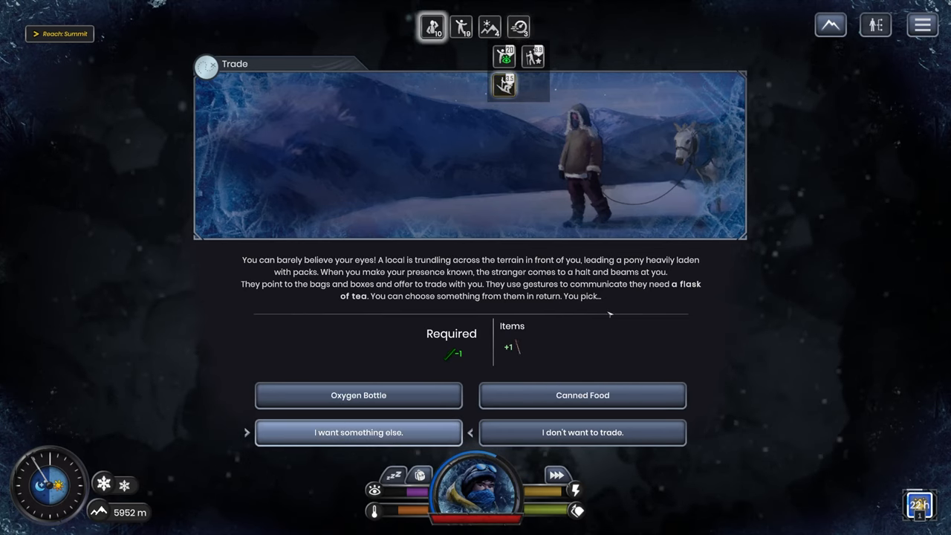
mouse_move(509, 346)
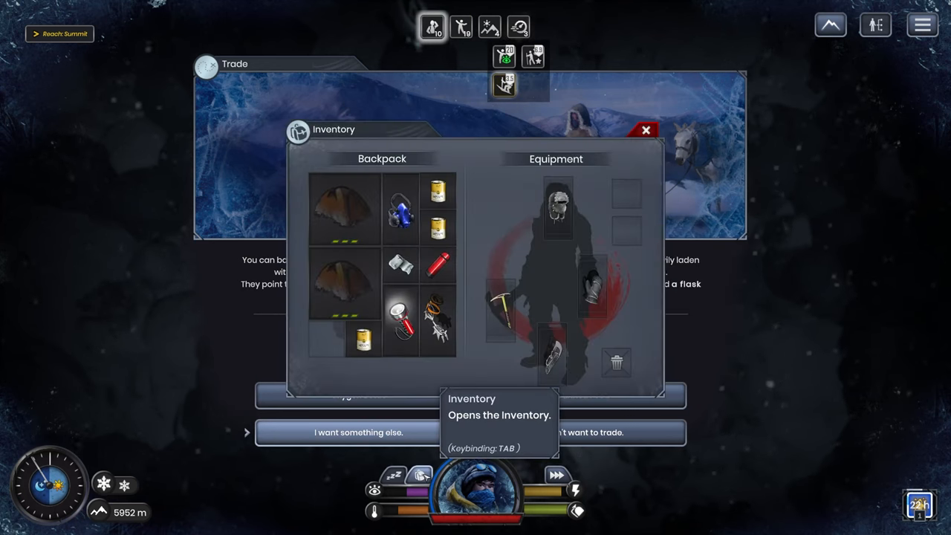
mouse_move(655, 134)
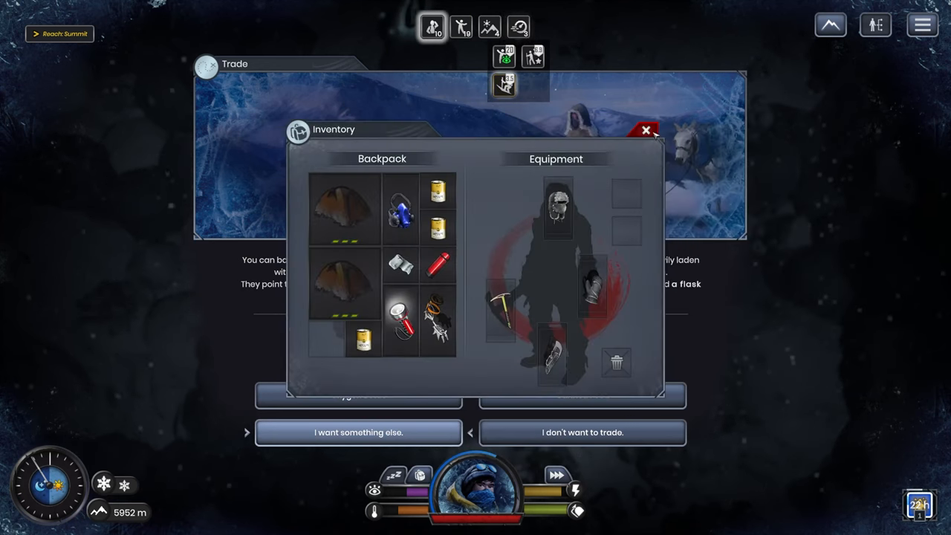
- Take the Oxygen Bottle from the tea trade into the backpack and confirm
click(647, 132)
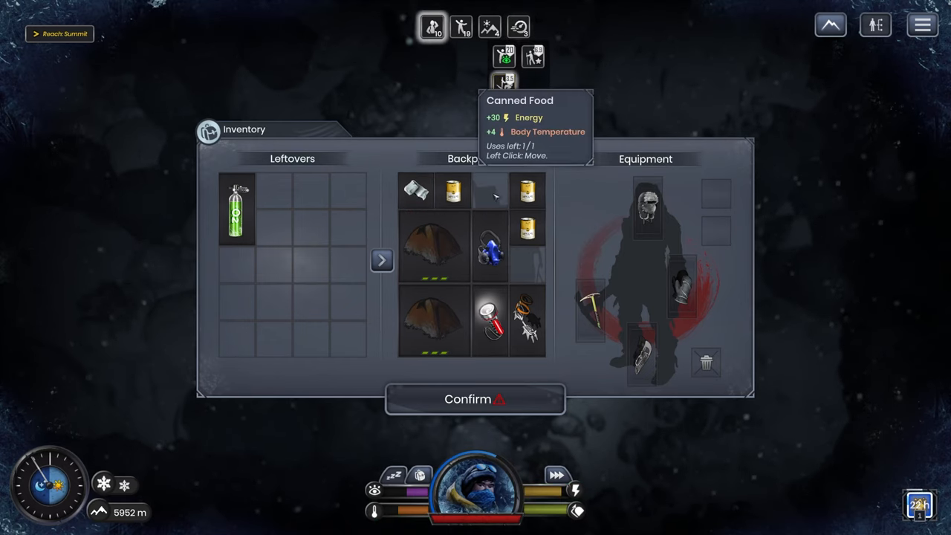
drag(235, 210, 528, 250)
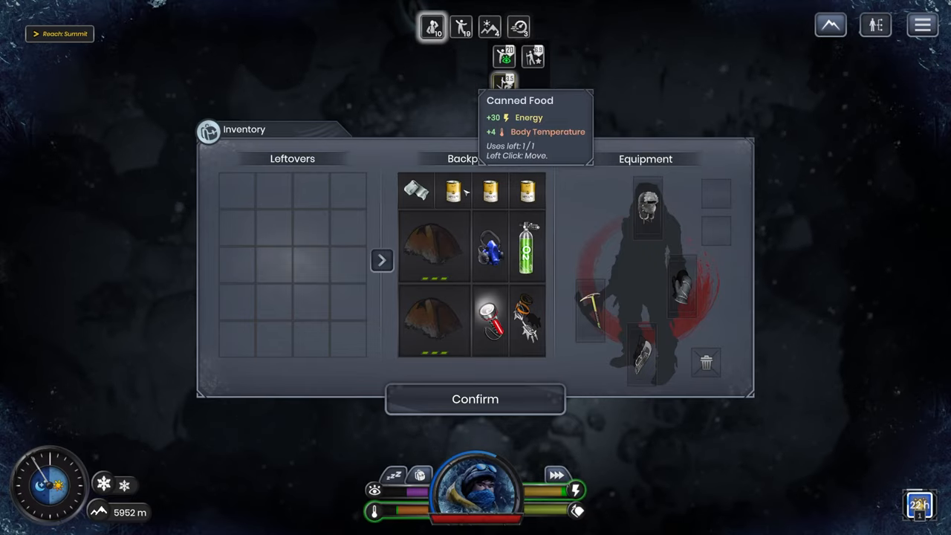
click(475, 399)
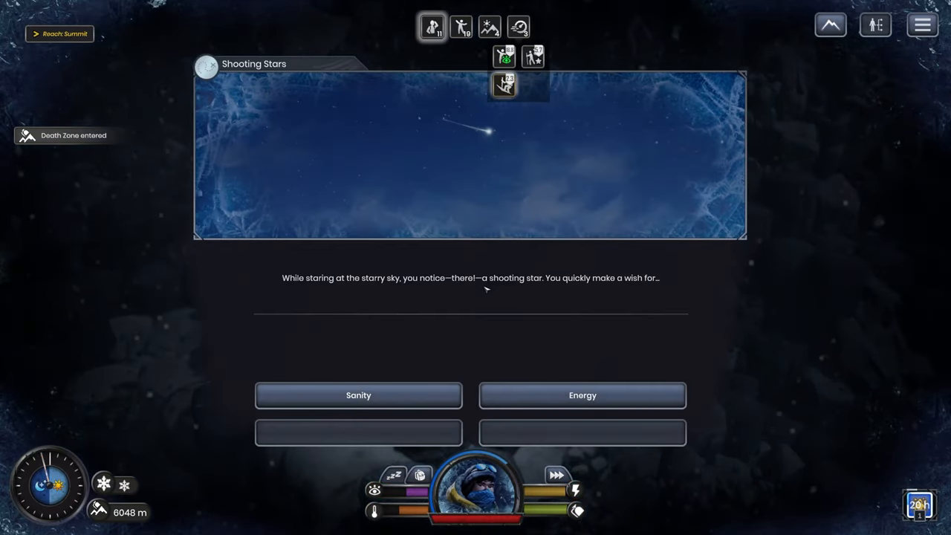
- Make a shooting-star wish, then continue past the icefall head injury
click(359, 395)
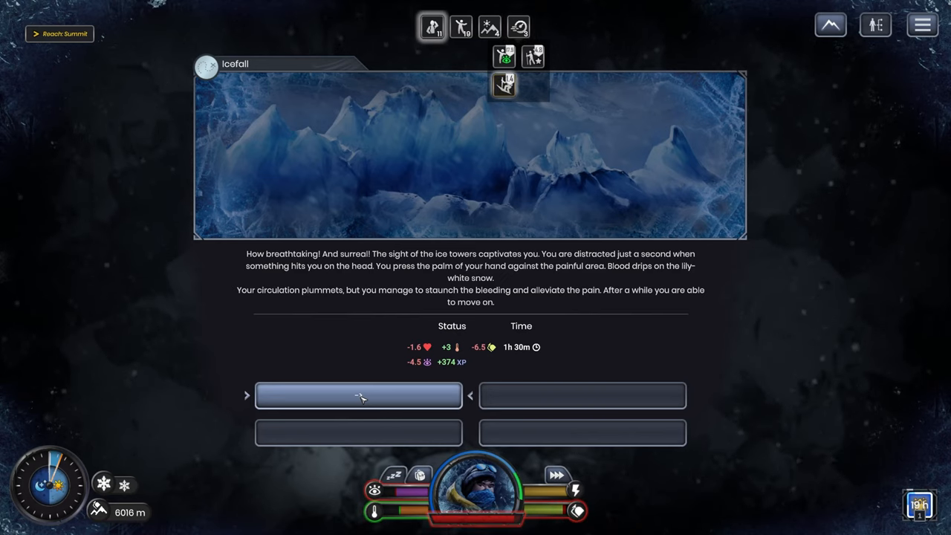
click(359, 396)
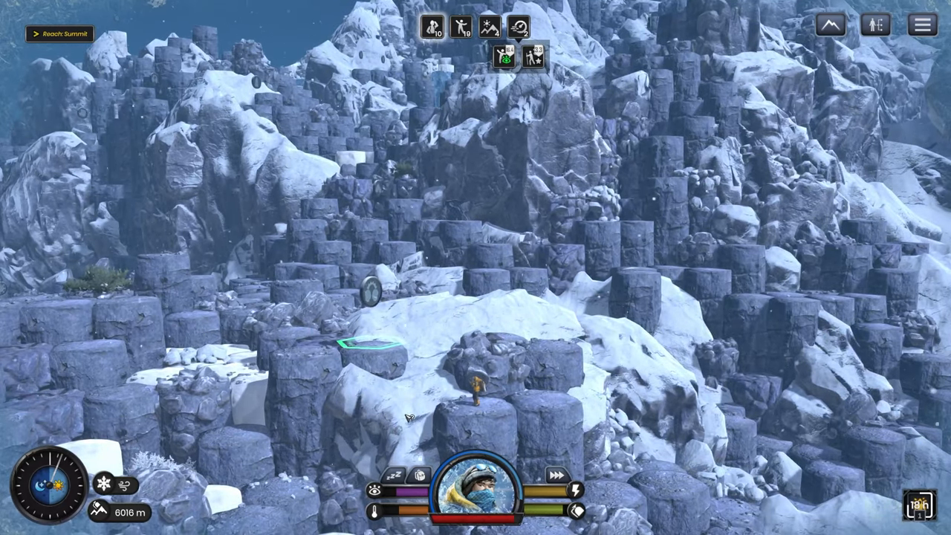
- Check the backpack gear in the inventory and close it again
click(405, 477)
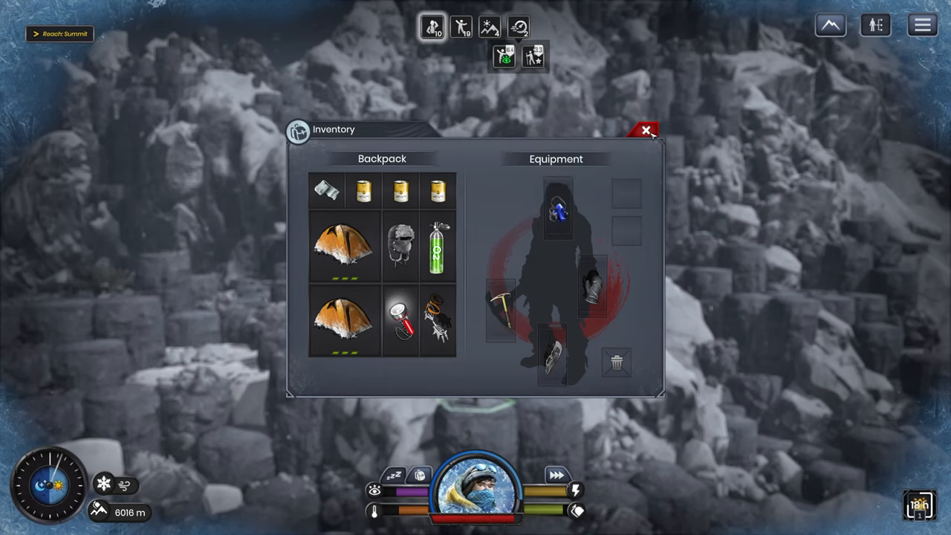
click(646, 131)
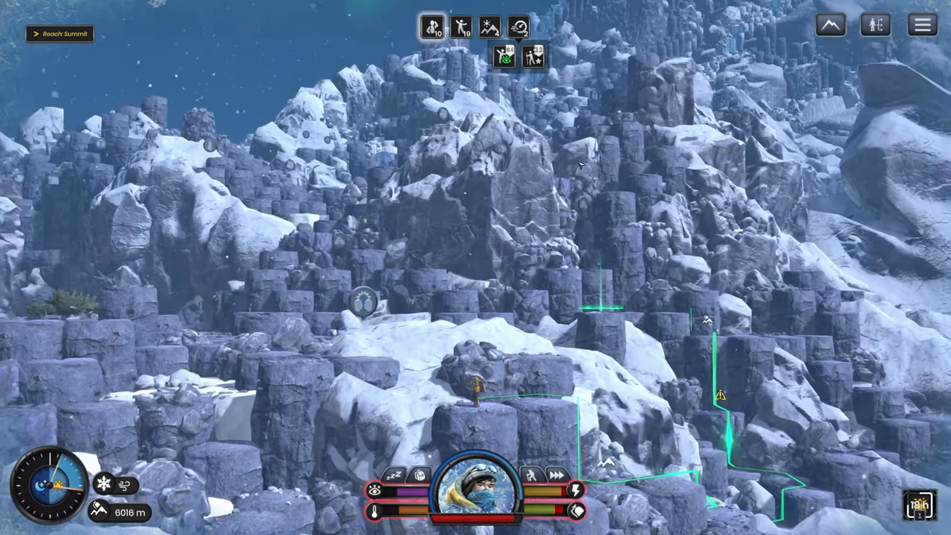
mouse_move(566, 503)
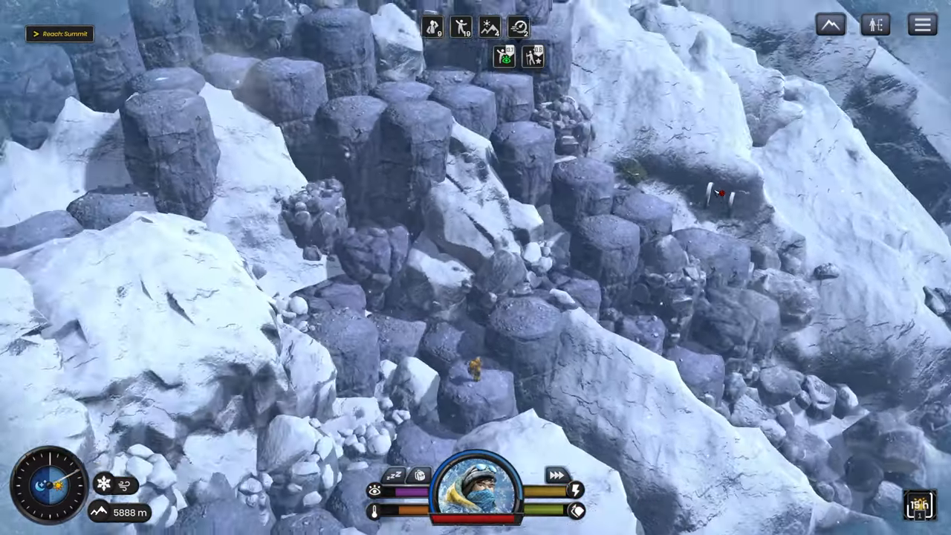
- Travel to the wreck at 5920 m and take a quick look inside
click(685, 231)
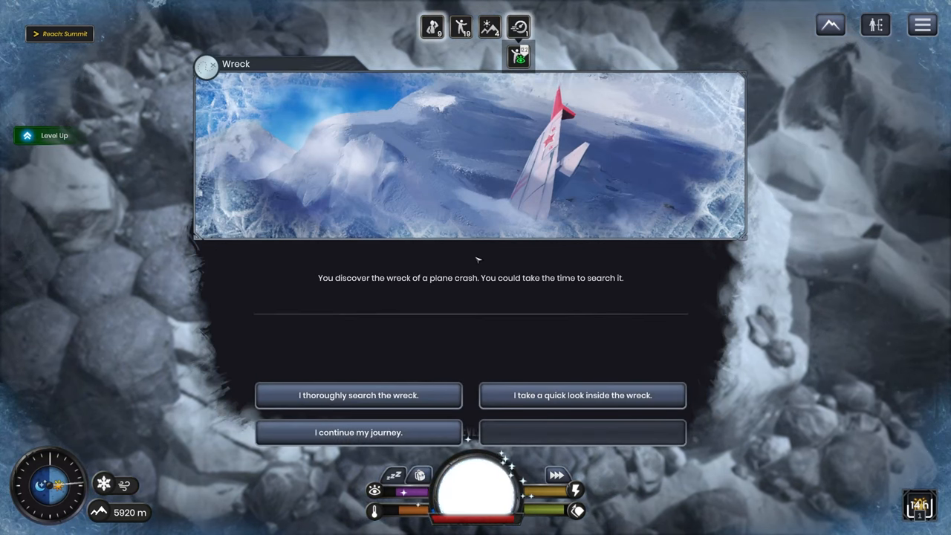
mouse_move(358, 395)
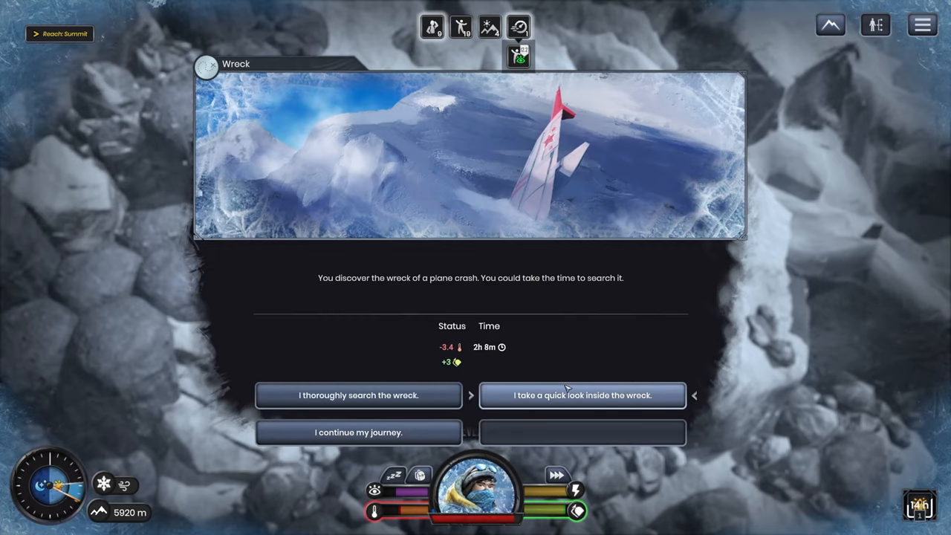
click(581, 395)
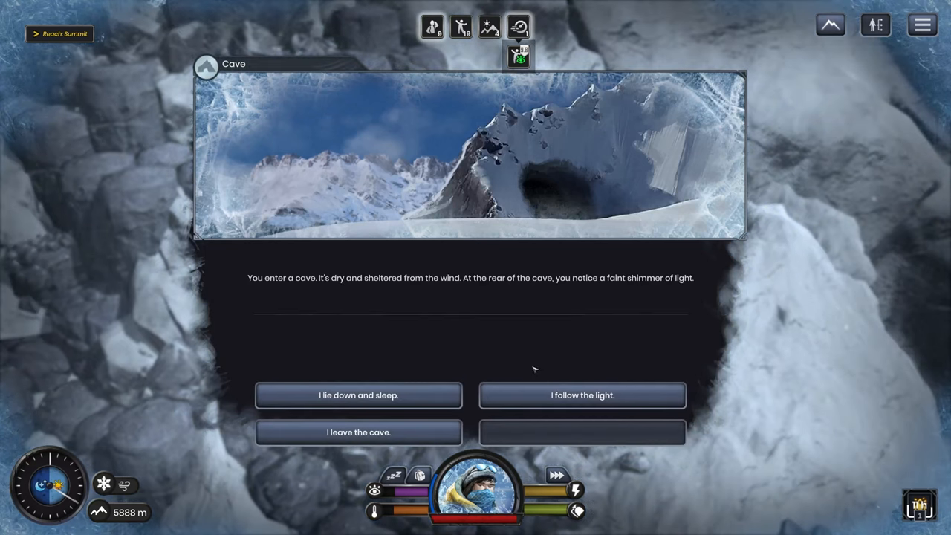
- Follow the cave light to the fireflies, leave, and walk left to the rubble slope
click(582, 395)
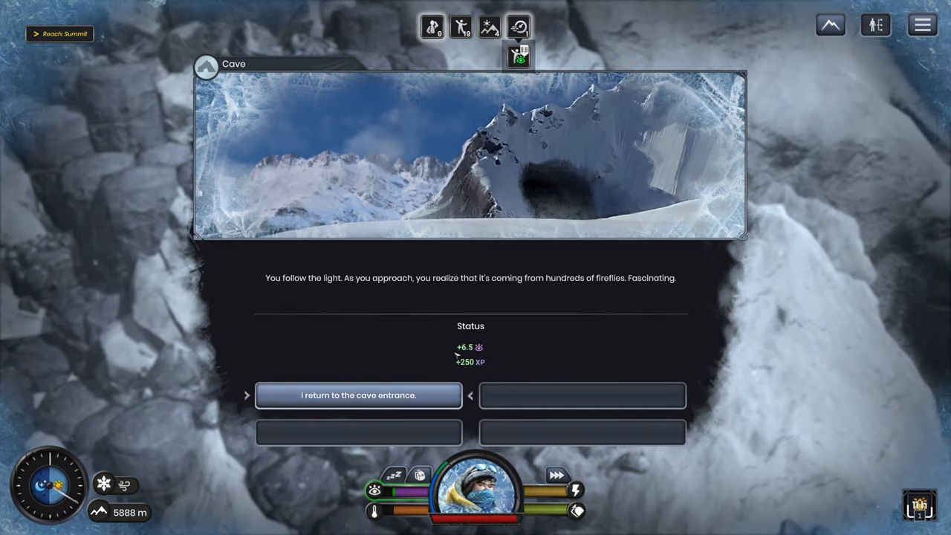
mouse_move(404, 364)
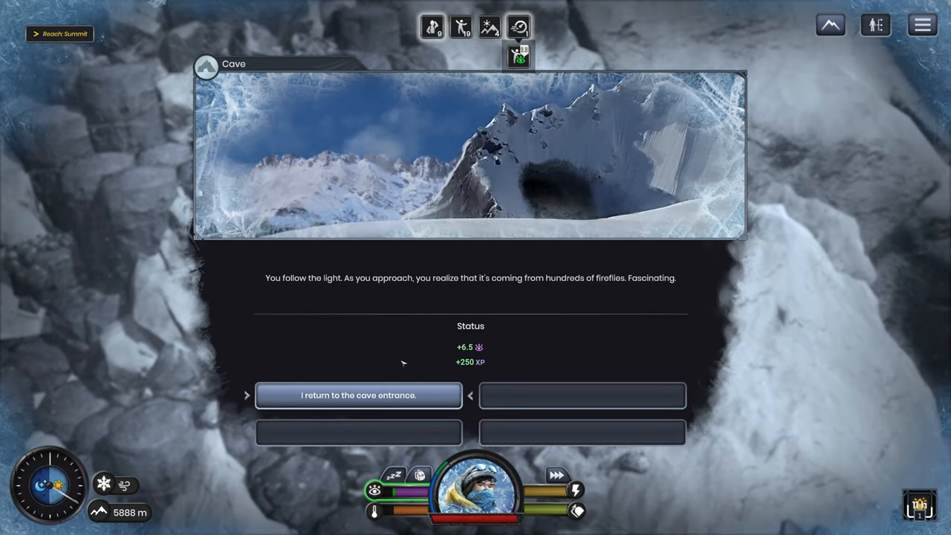
click(358, 395)
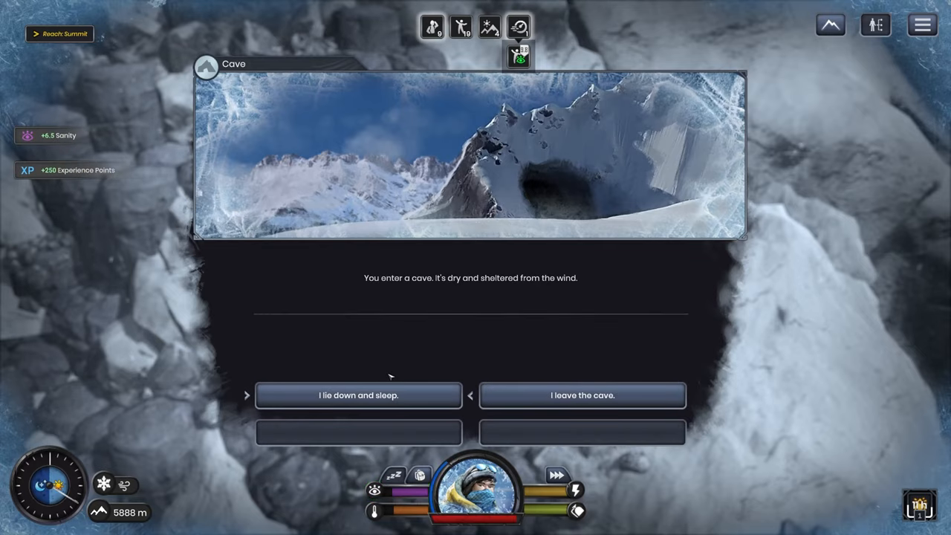
click(582, 396)
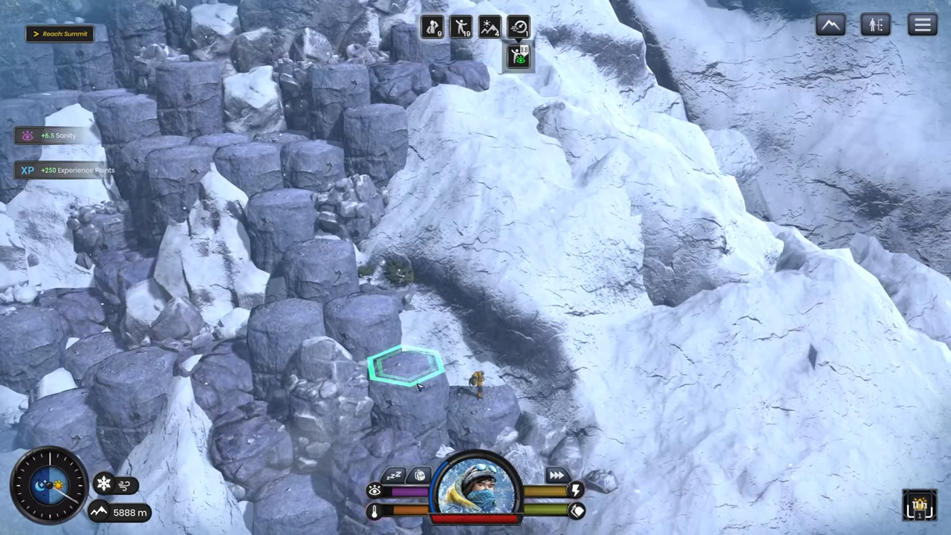
click(282, 194)
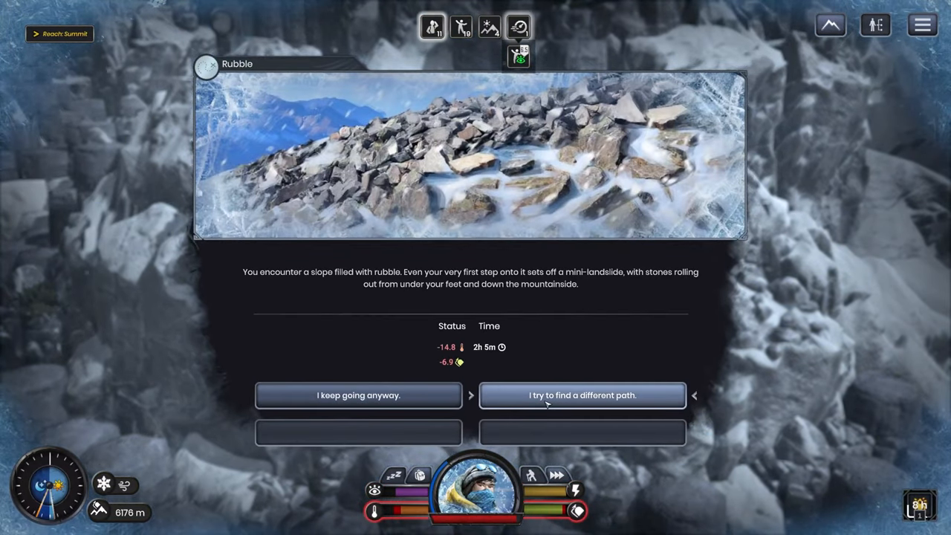
click(582, 396)
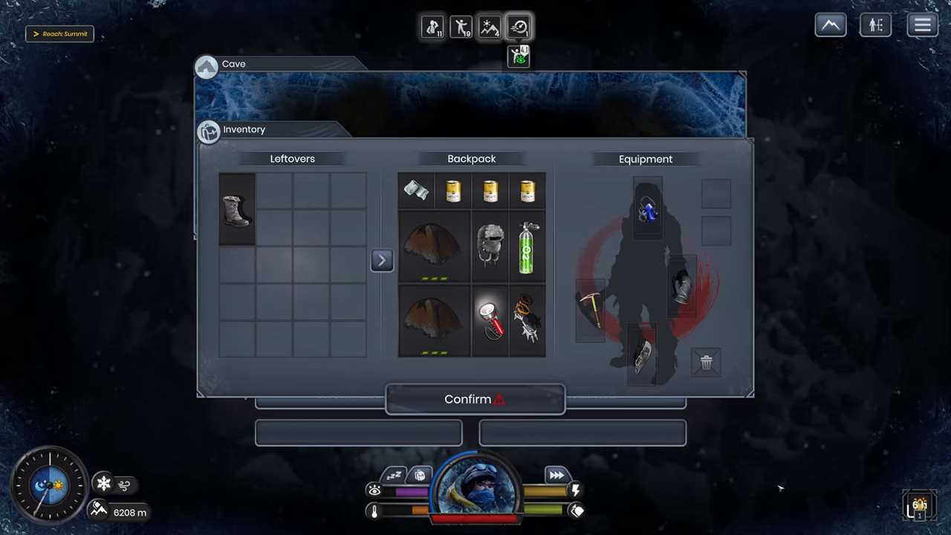
mouse_move(237, 211)
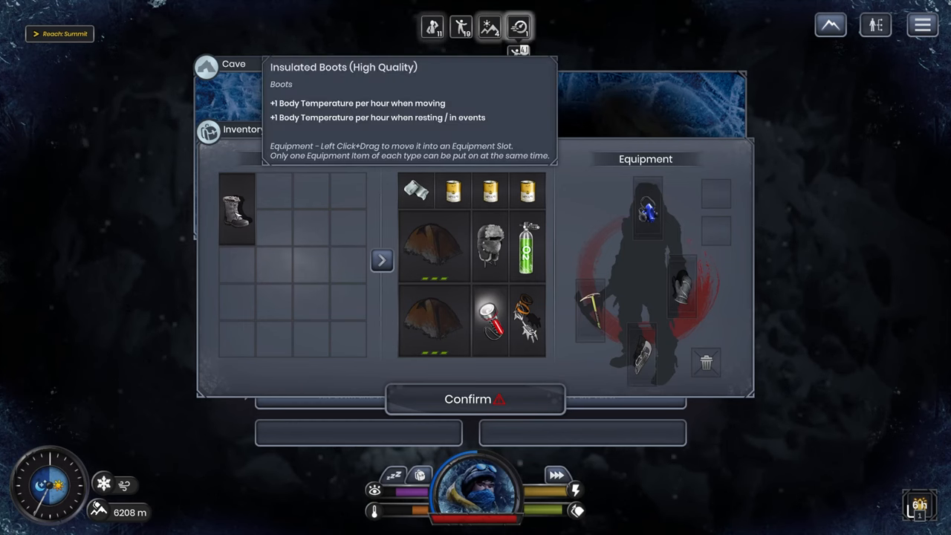
- Equip the insulated boots, discard the Warm Cap, and confirm the backpack
drag(236, 208, 576, 424)
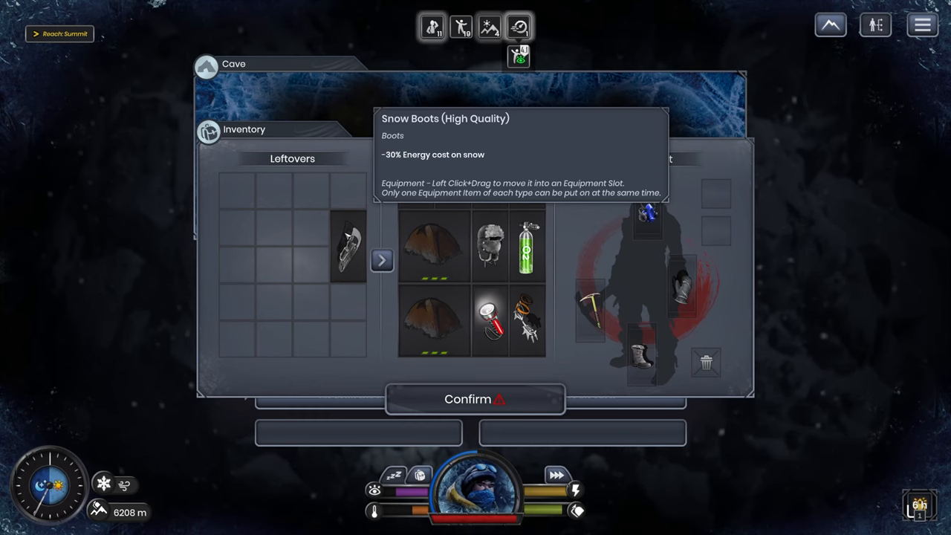
mouse_move(602, 197)
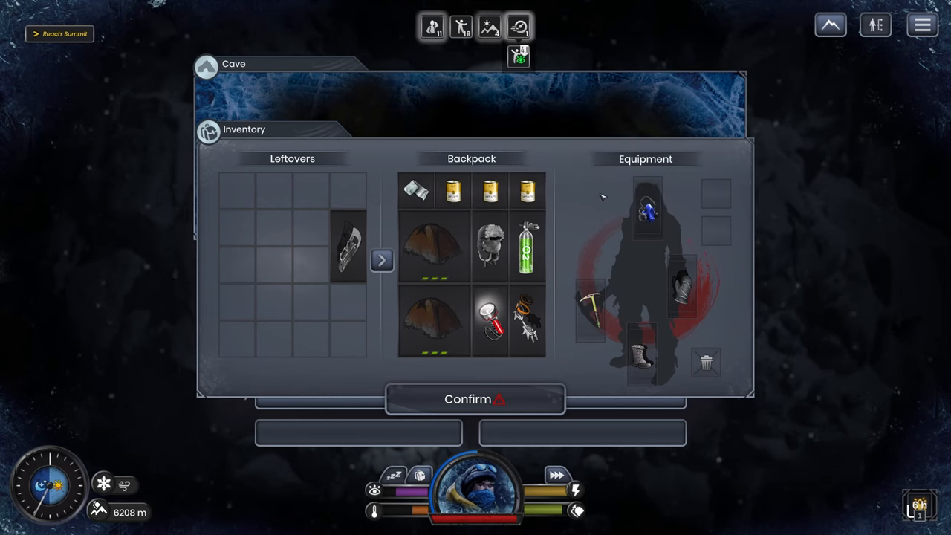
mouse_move(647, 208)
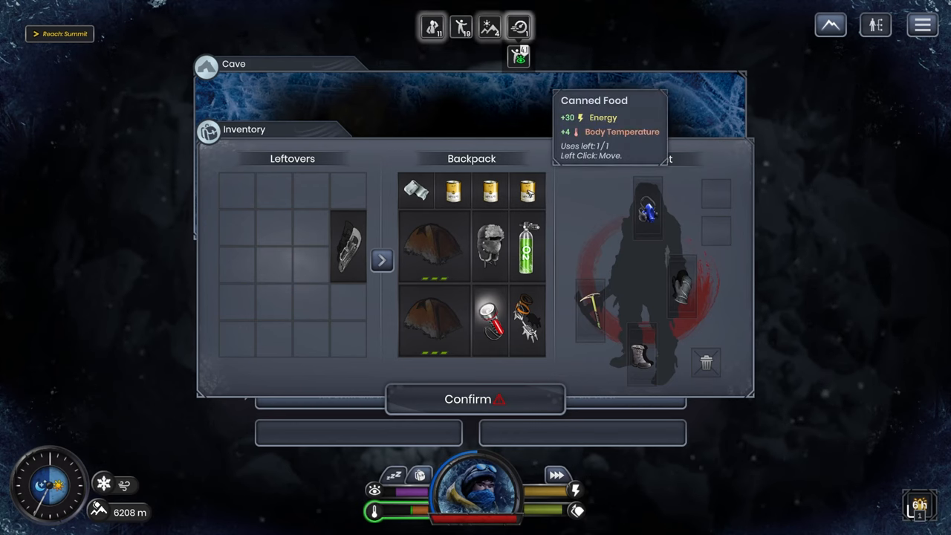
mouse_move(531, 253)
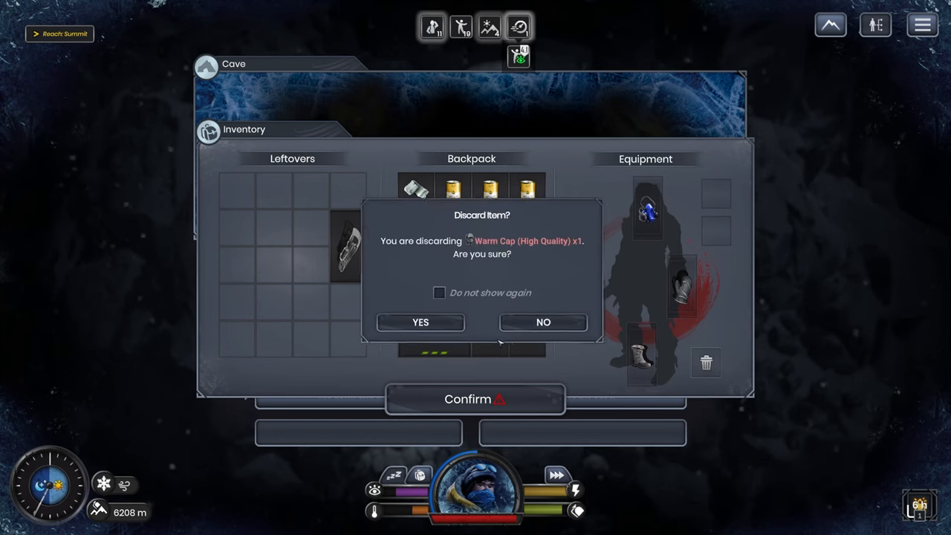
click(419, 322)
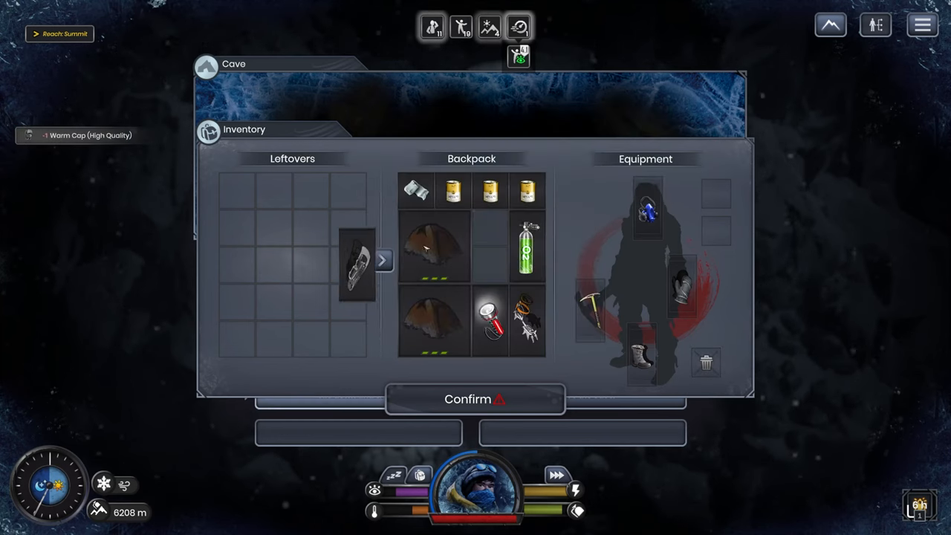
click(474, 399)
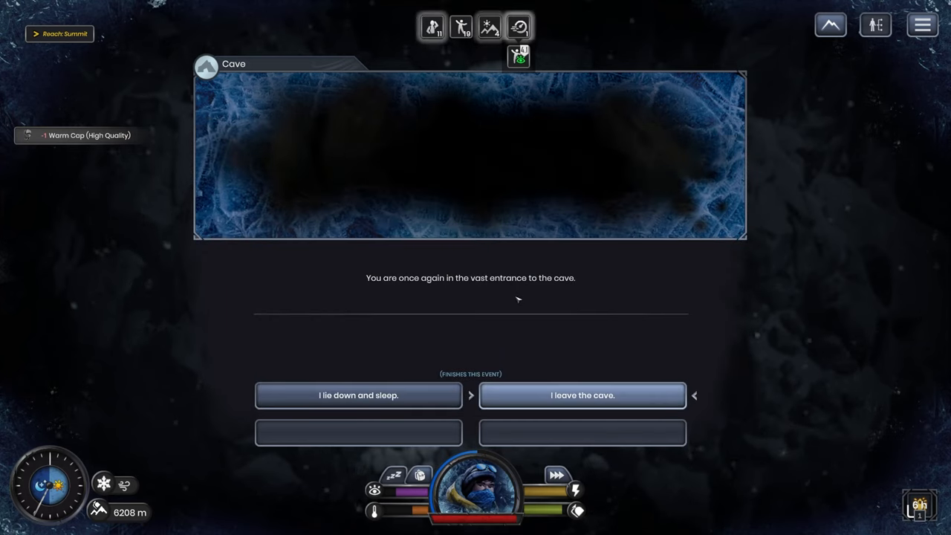
- Start to sleep, cancel the Go to sleep window, and leave the cave
click(358, 395)
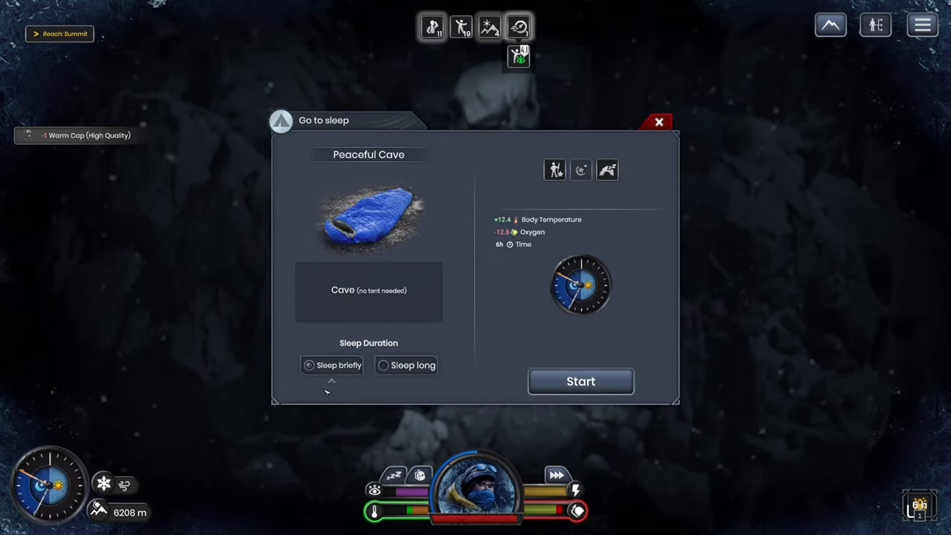
mouse_move(349, 394)
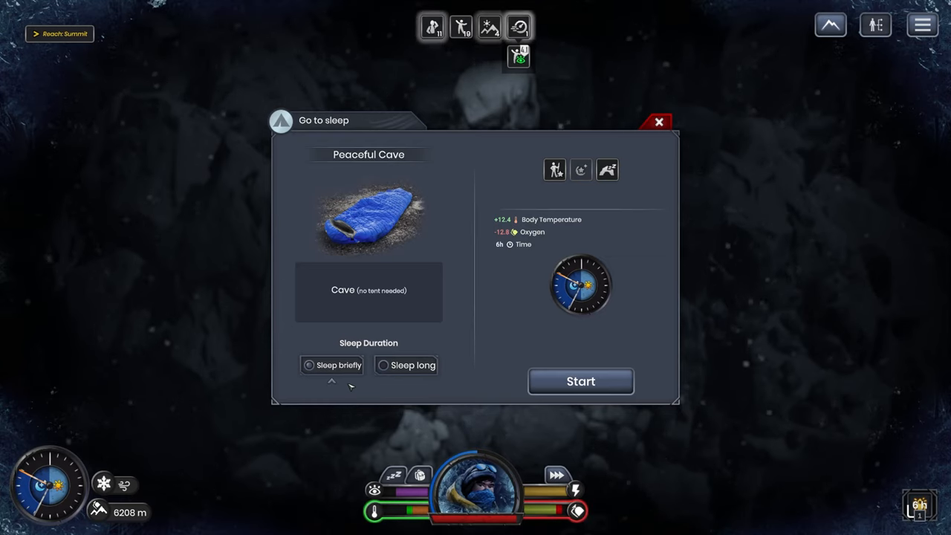
mouse_move(686, 6)
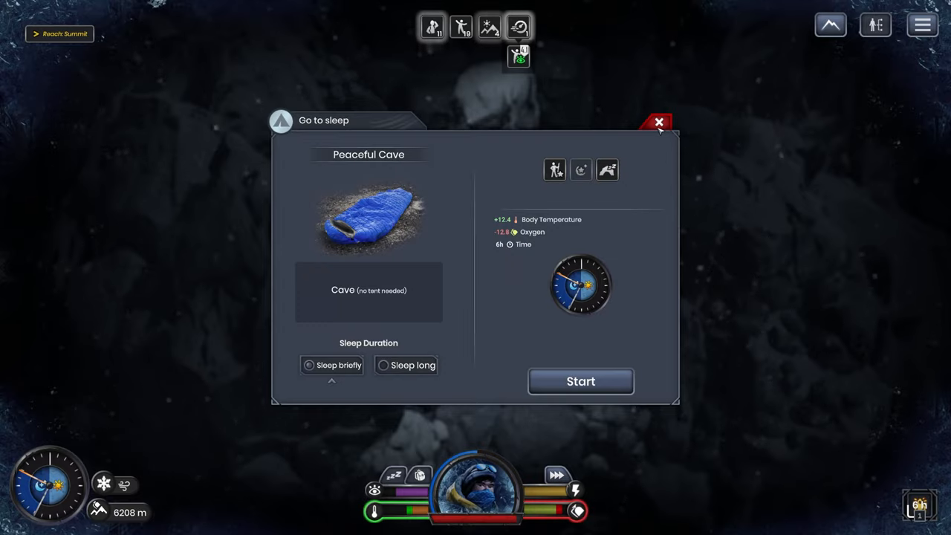
click(658, 121)
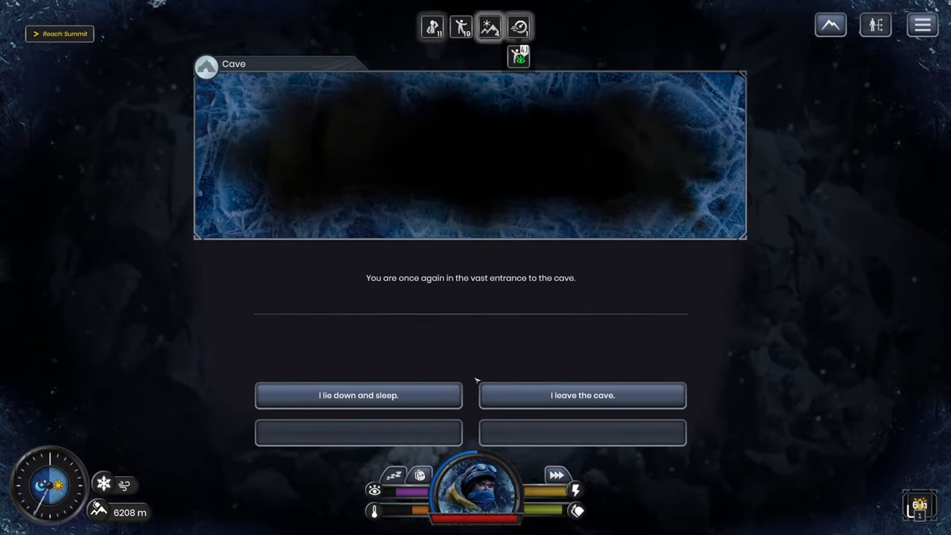
click(582, 396)
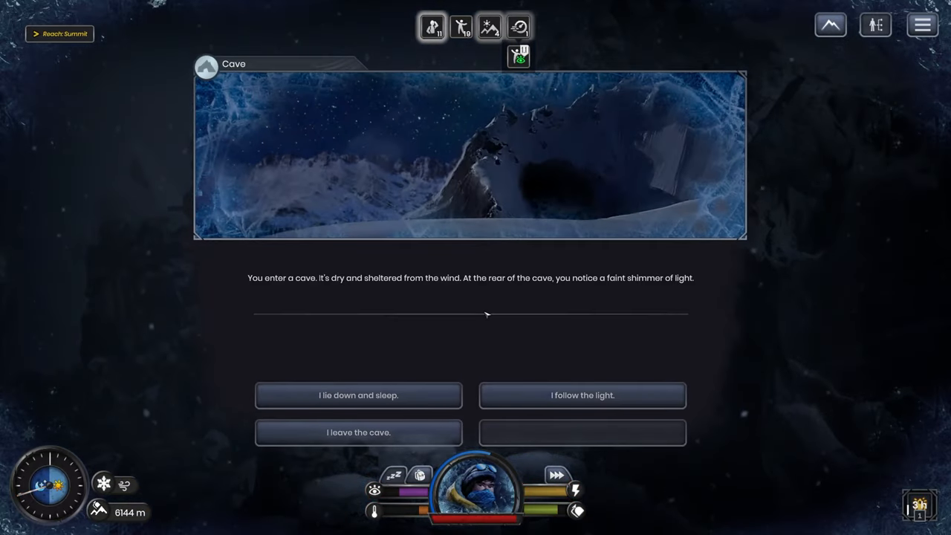
- Follow the light to the fireflies, return to the entrance, and lie down to sleep
click(582, 396)
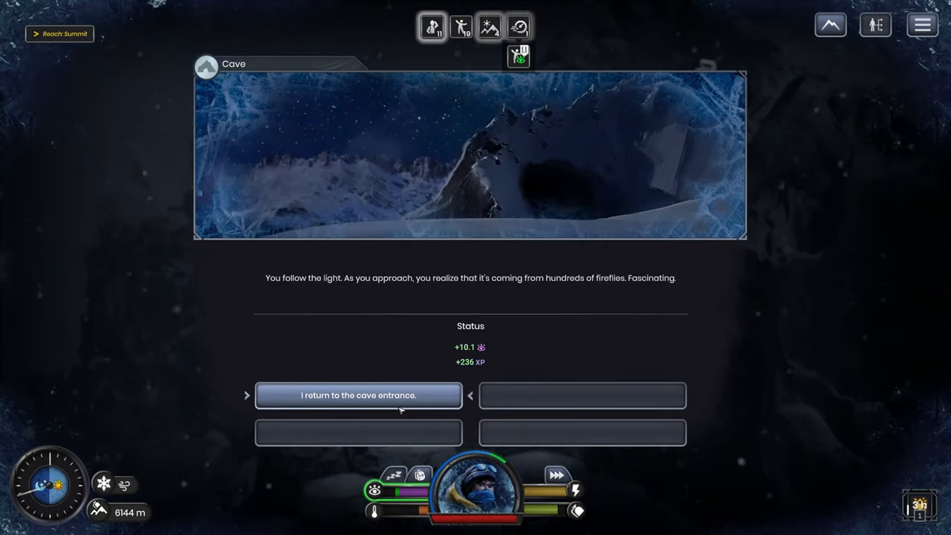
click(359, 395)
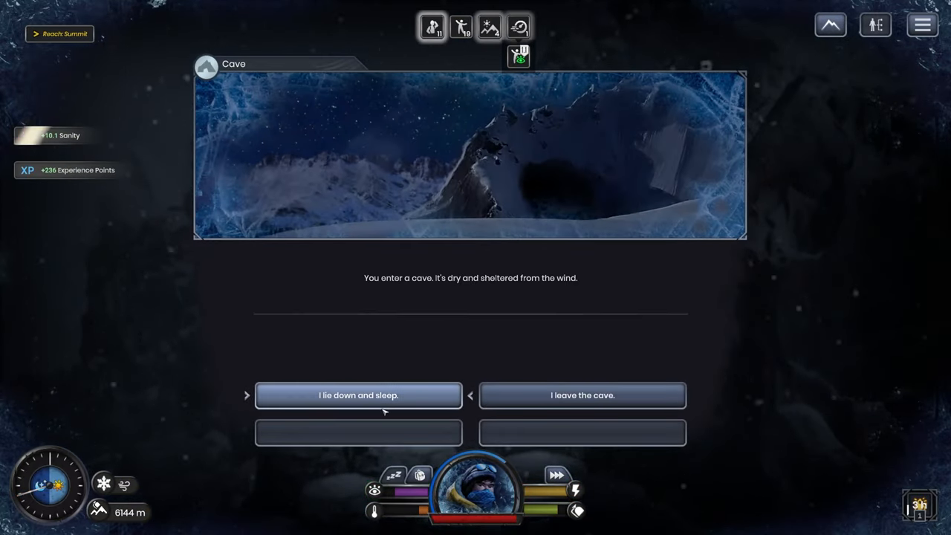
click(359, 395)
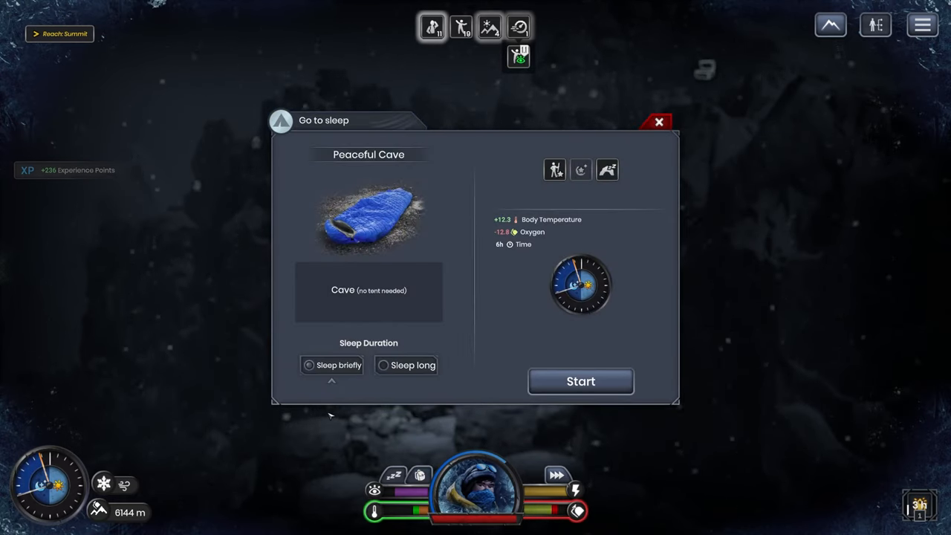
mouse_move(581, 381)
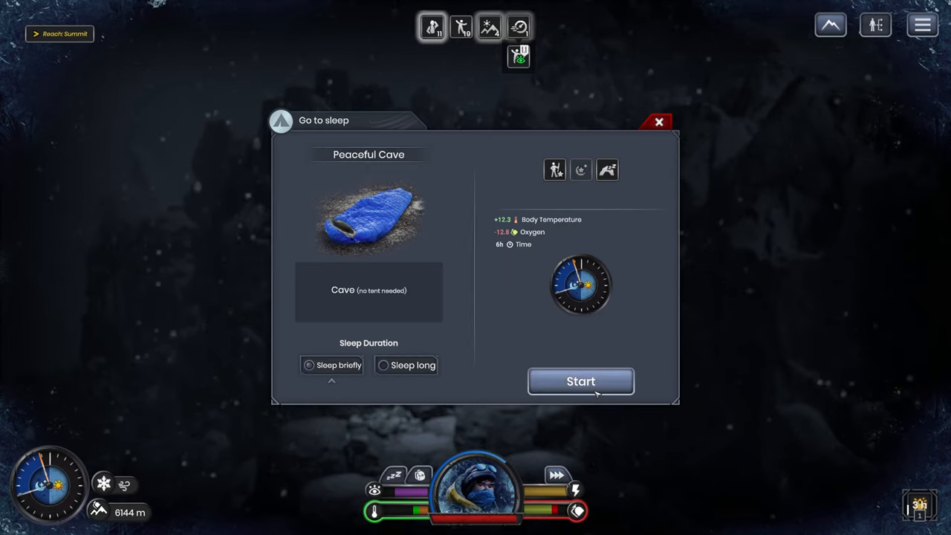
mouse_move(581, 381)
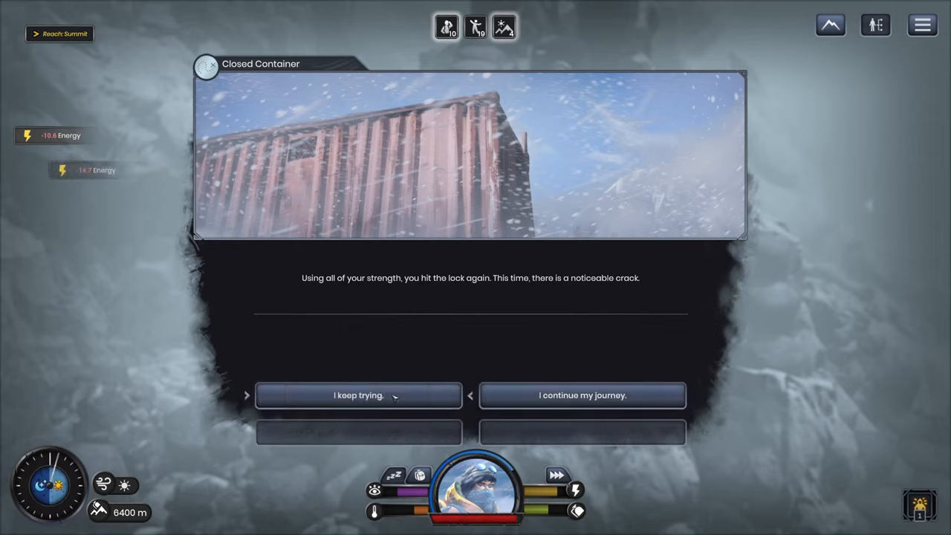
- Keep forcing the container lock, swap out a Canned Food for the loot, and confirm
click(358, 395)
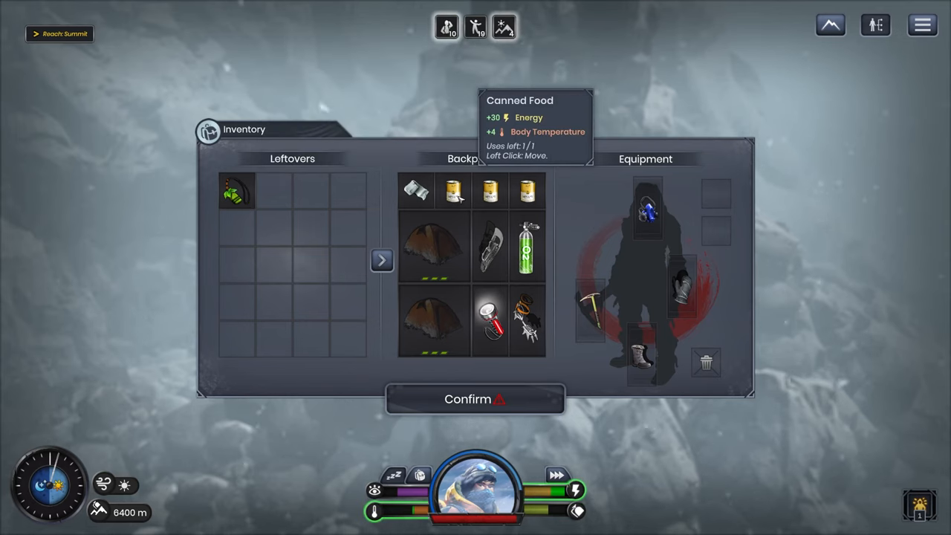
click(452, 191)
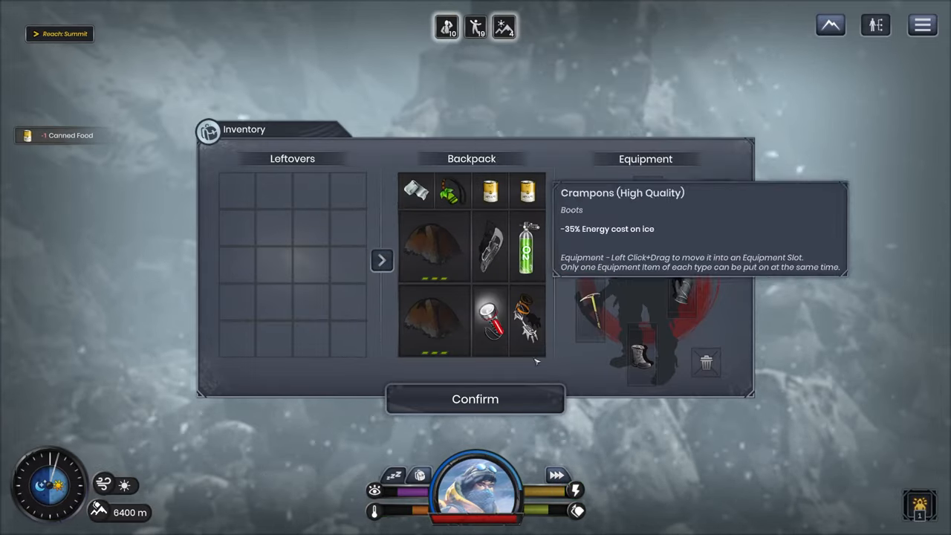
click(475, 399)
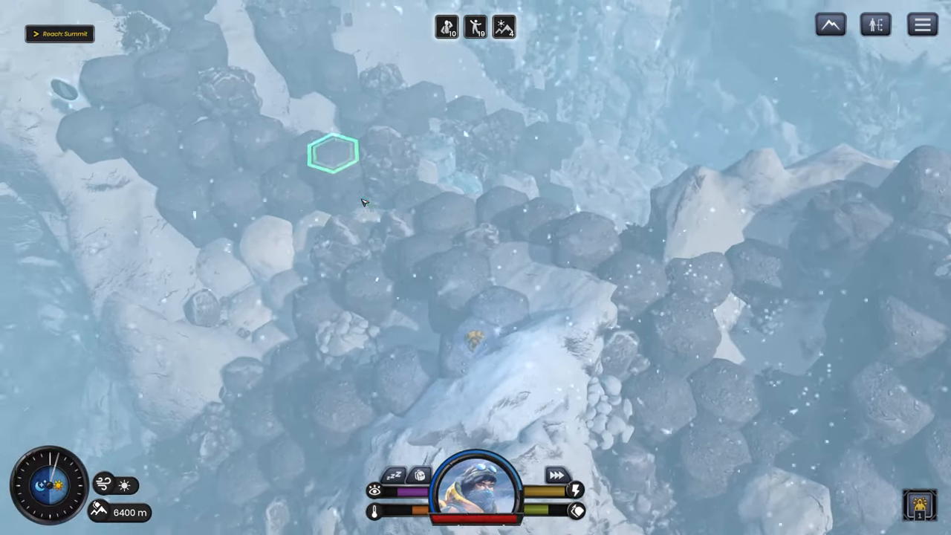
- Walk to the next rock column and use an Oxygen Bottle
click(278, 294)
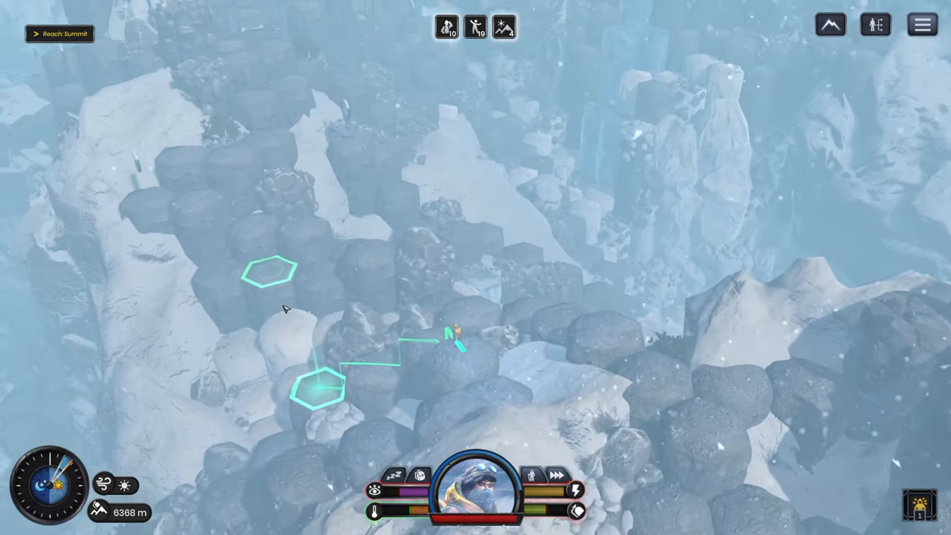
mouse_move(574, 511)
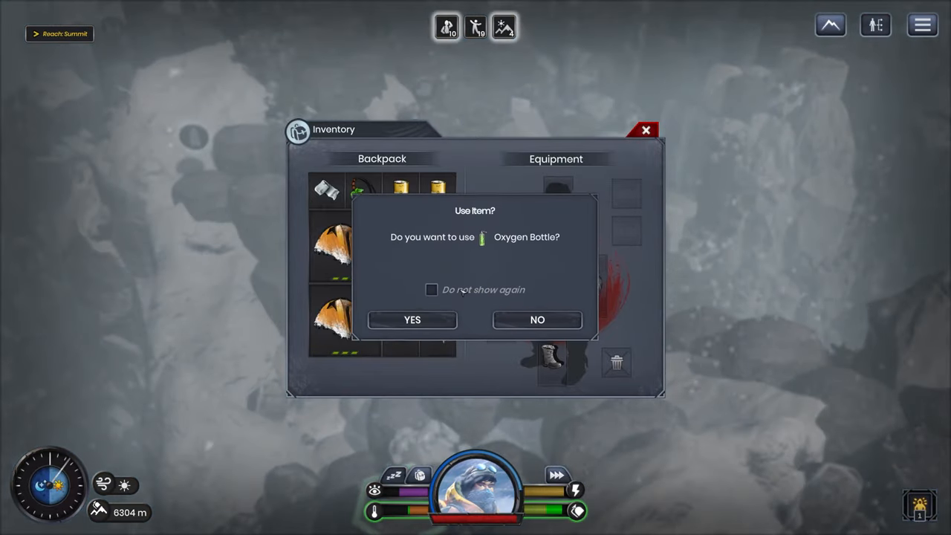
click(412, 320)
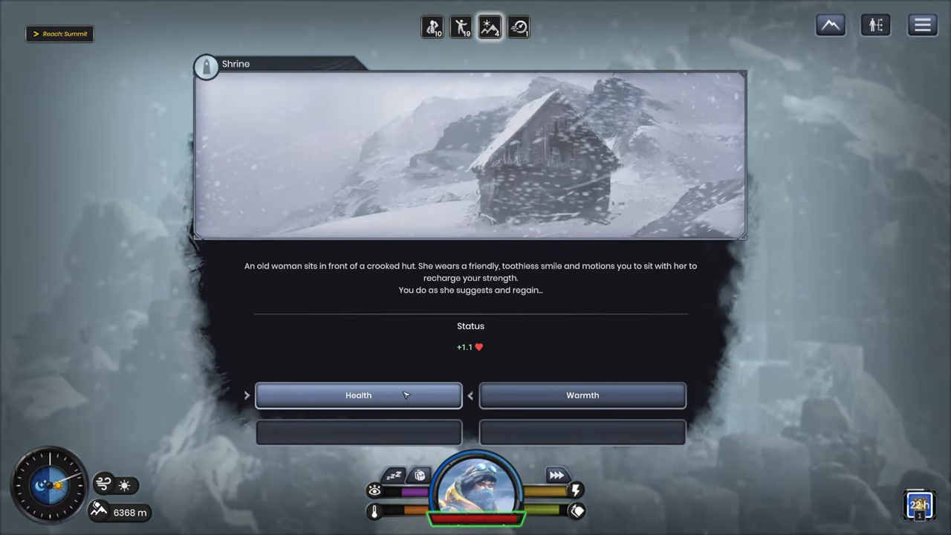
- Take the Health reward at the shrine, then climb two hexes to the Oxygen Bottle
click(582, 395)
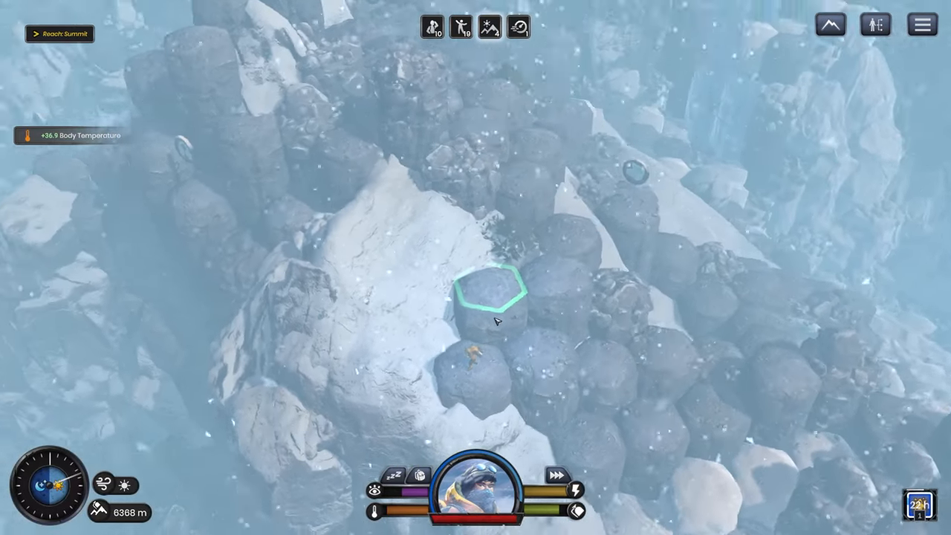
click(724, 242)
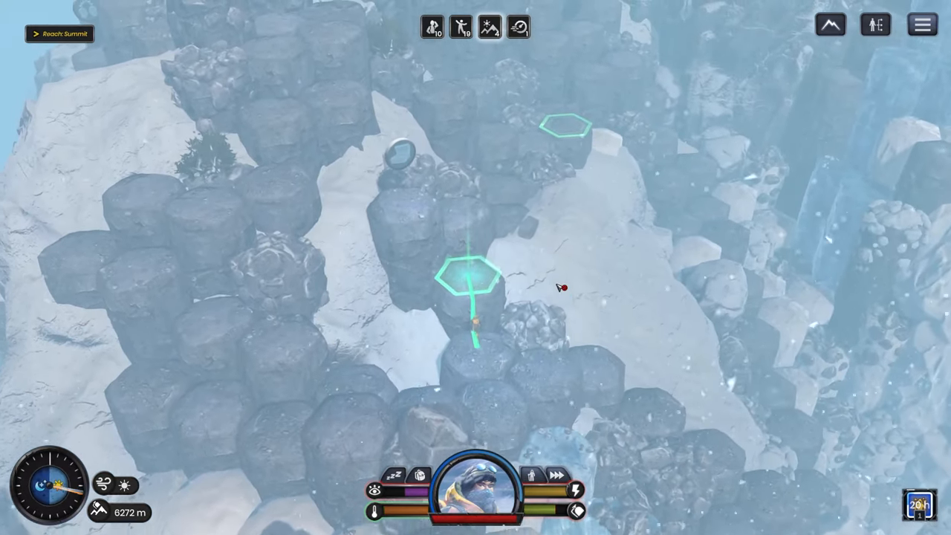
mouse_move(580, 488)
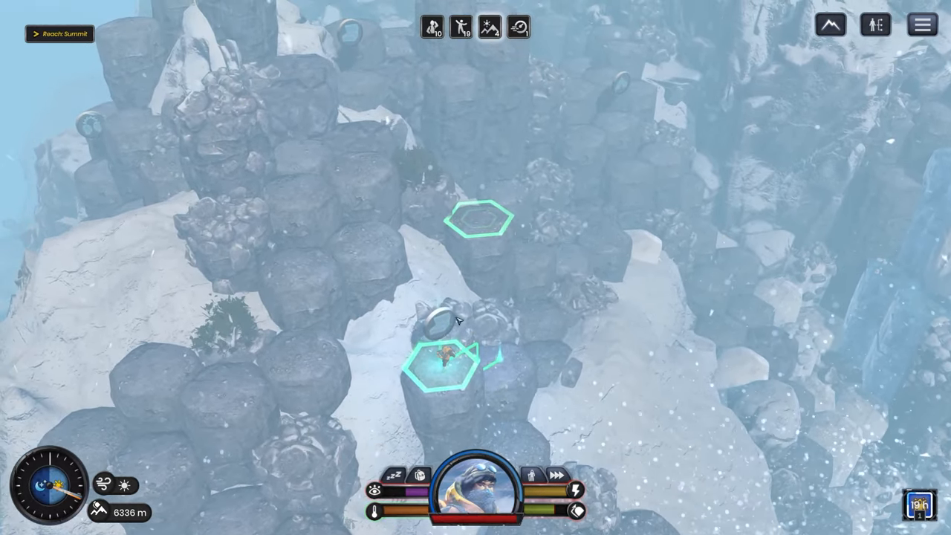
click(445, 372)
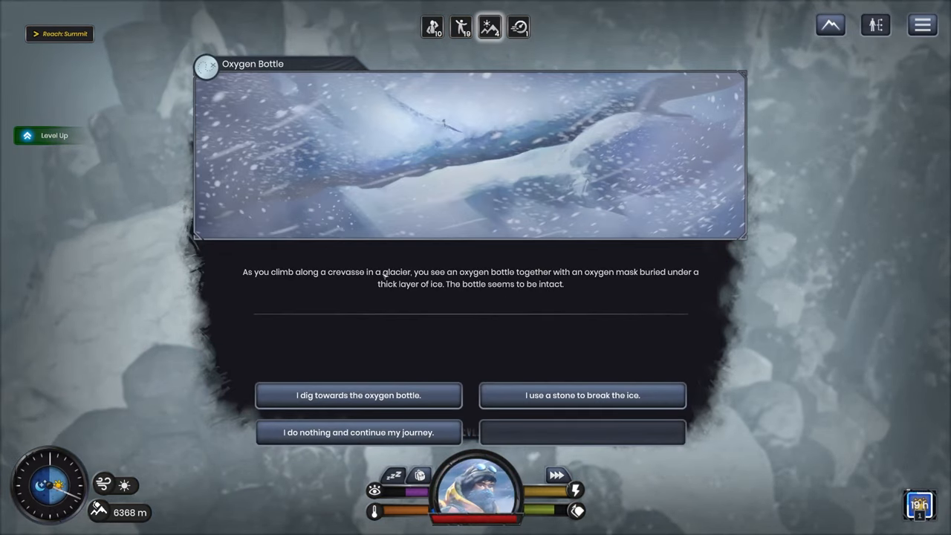
mouse_move(606, 301)
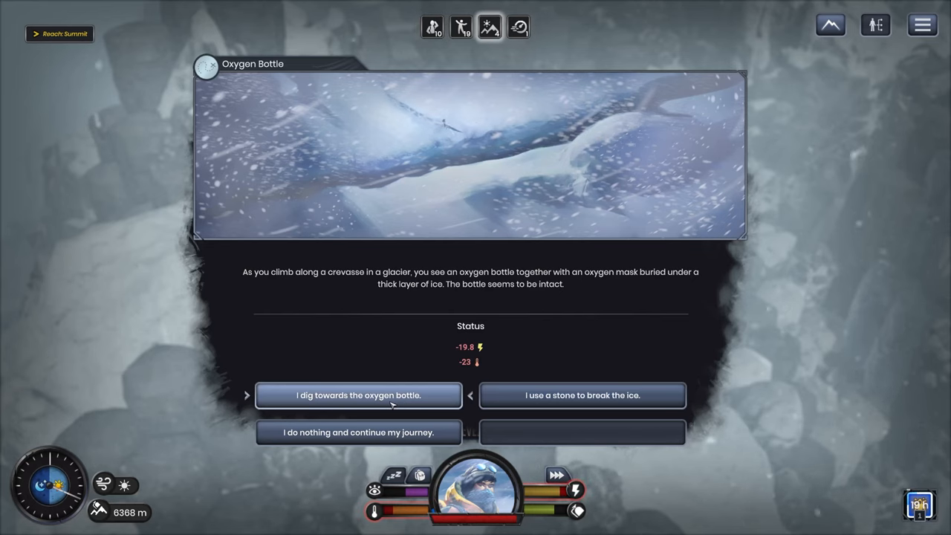
- Dig out the buried oxygen bottle, confirm the loot, and take Warm Thoughts II
click(358, 395)
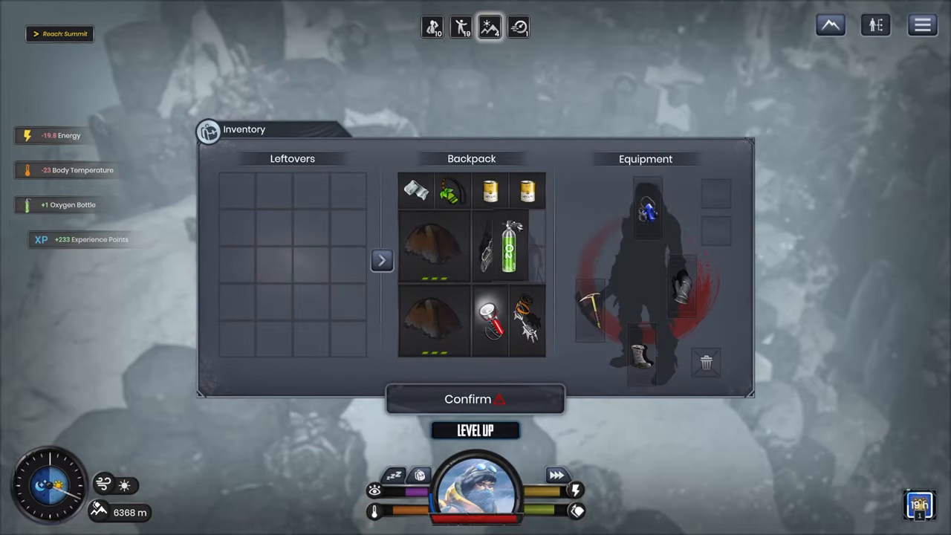
click(474, 399)
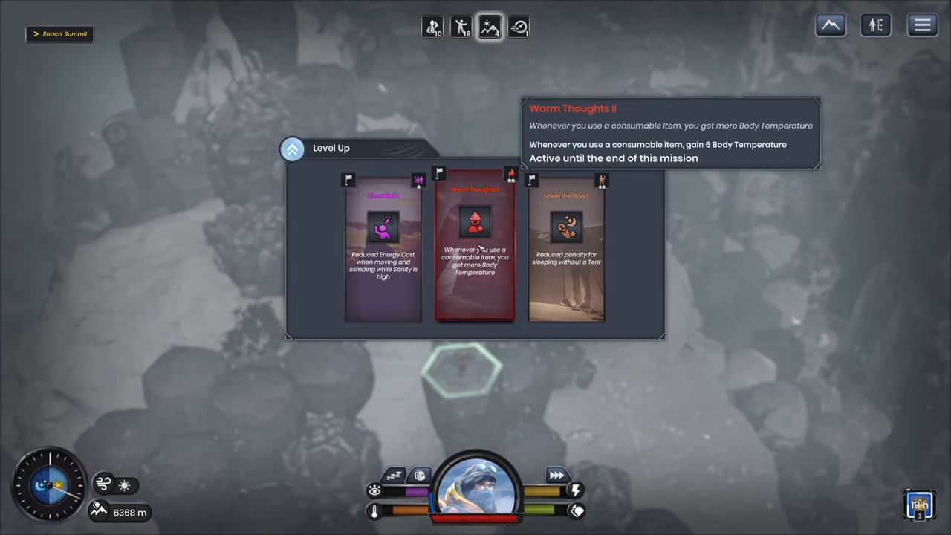
mouse_move(565, 257)
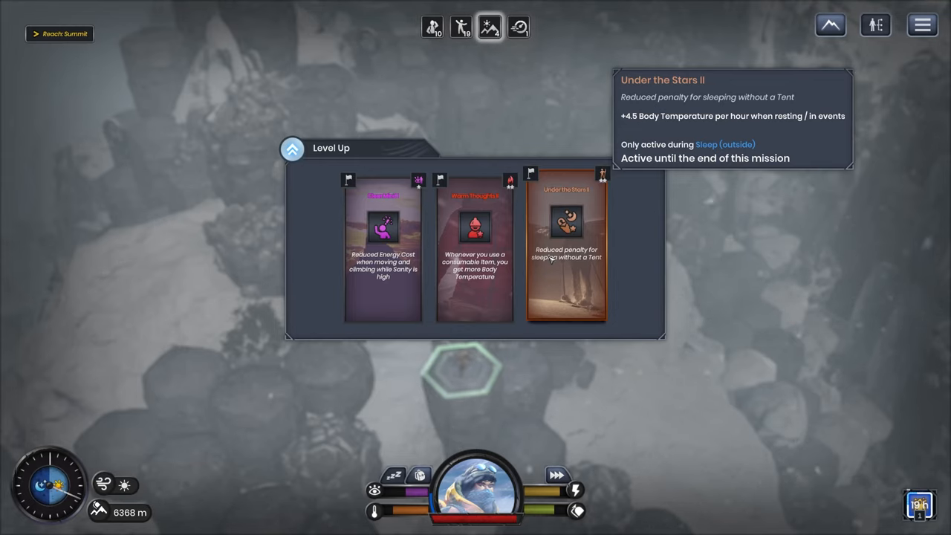
mouse_move(509, 260)
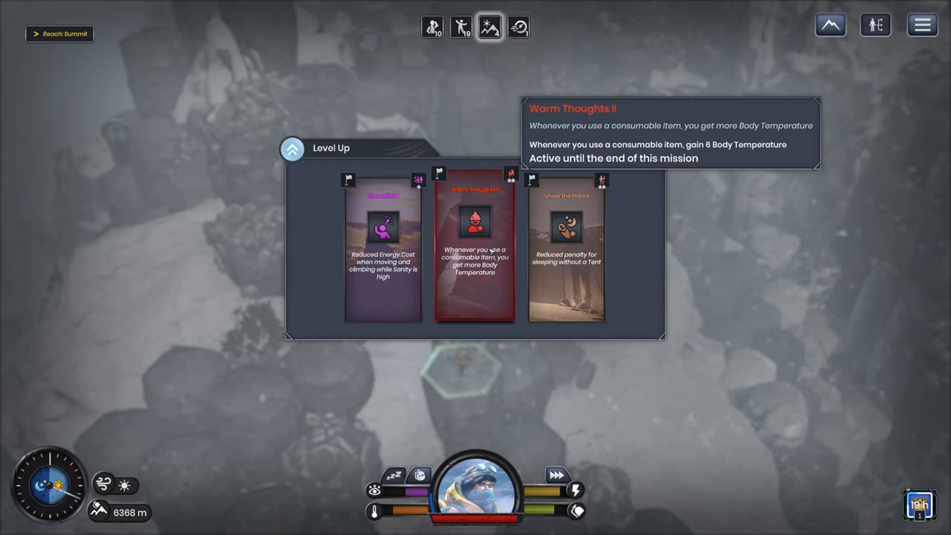
click(473, 252)
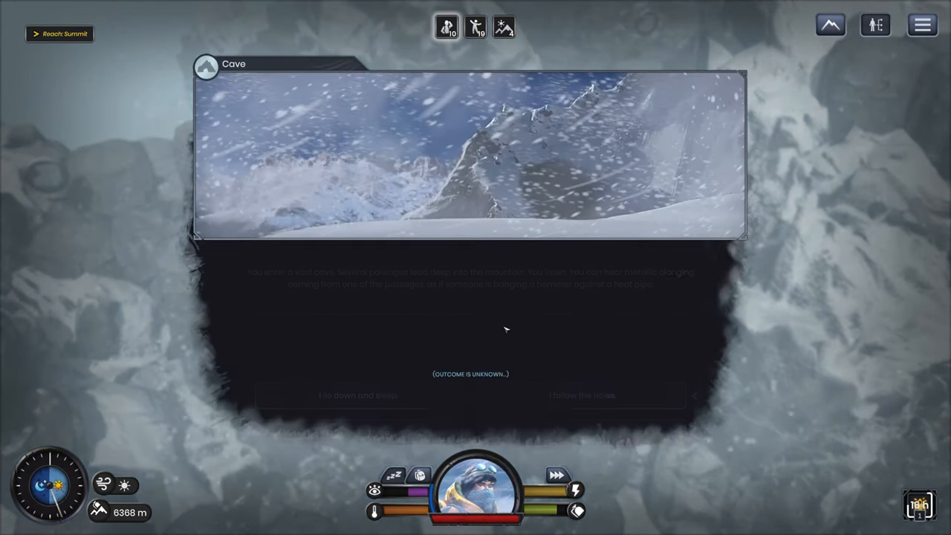
- Follow the cave noise and take the Bandage found in the chest
click(580, 395)
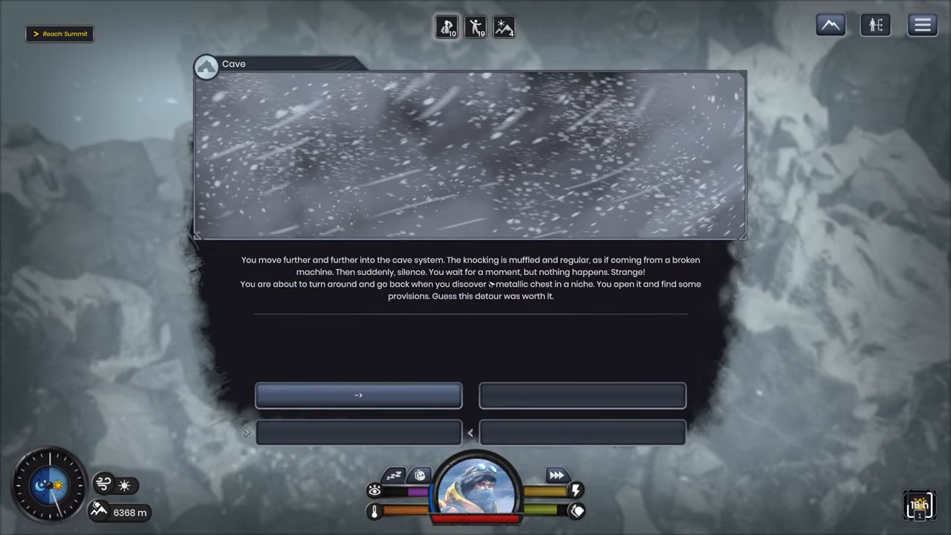
click(357, 395)
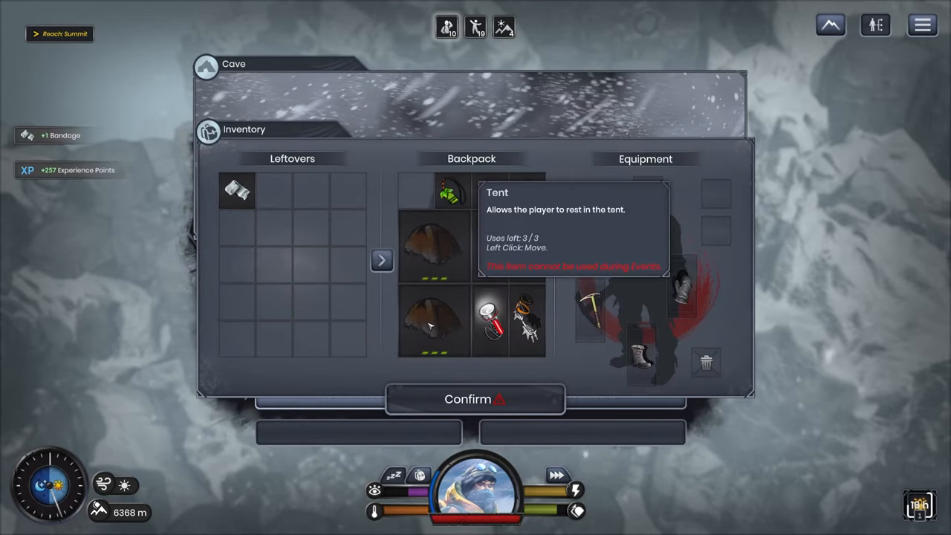
click(474, 399)
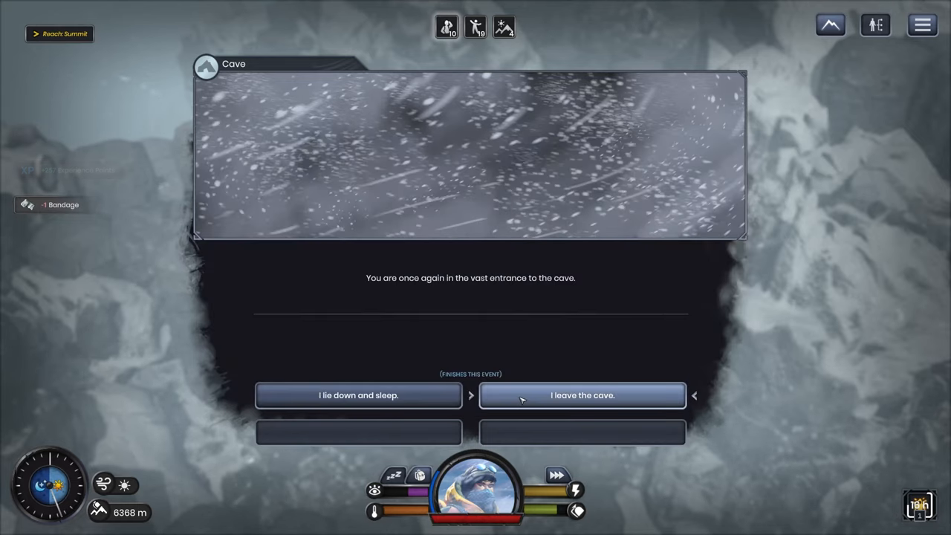
- Lie down and sleep in the cave
click(358, 396)
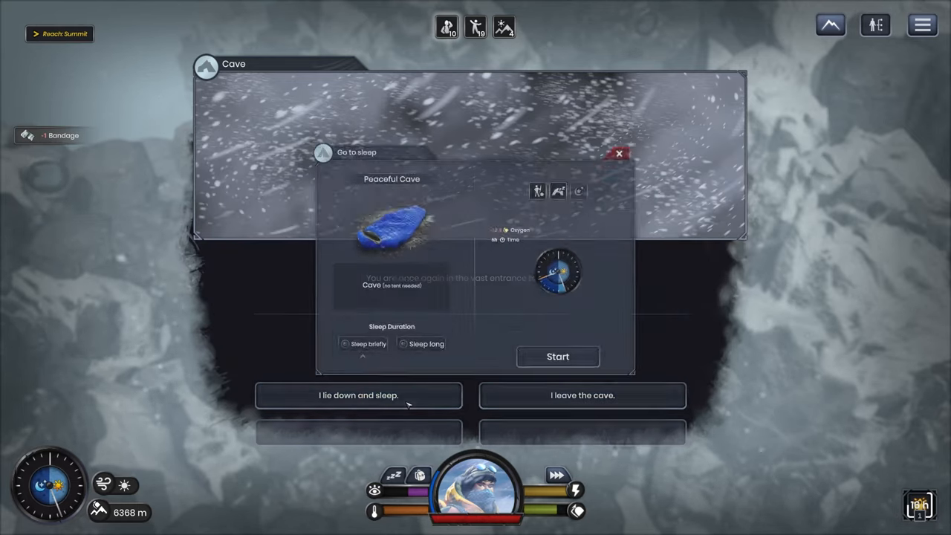
click(618, 153)
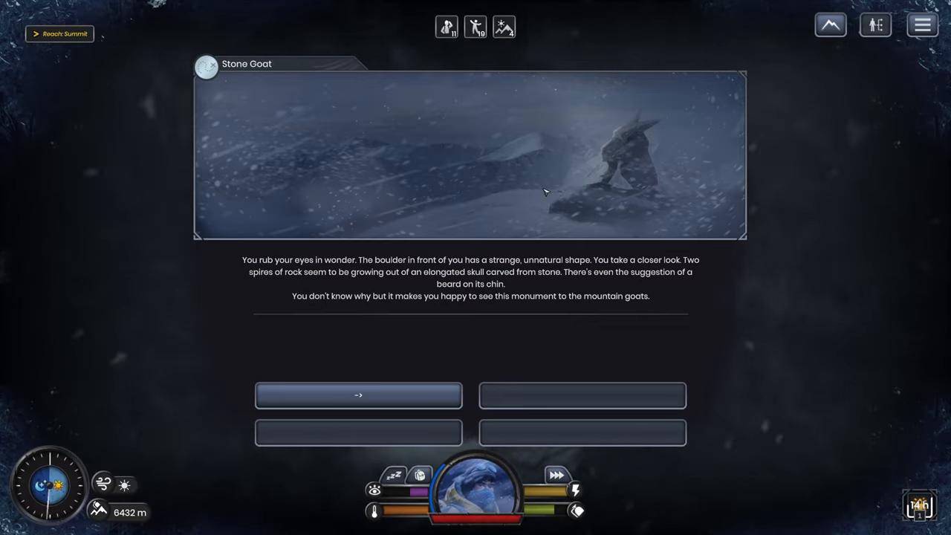
- Acknowledge the Stone Goat monument and collect +33.3 Sanity and 407 XP
click(358, 396)
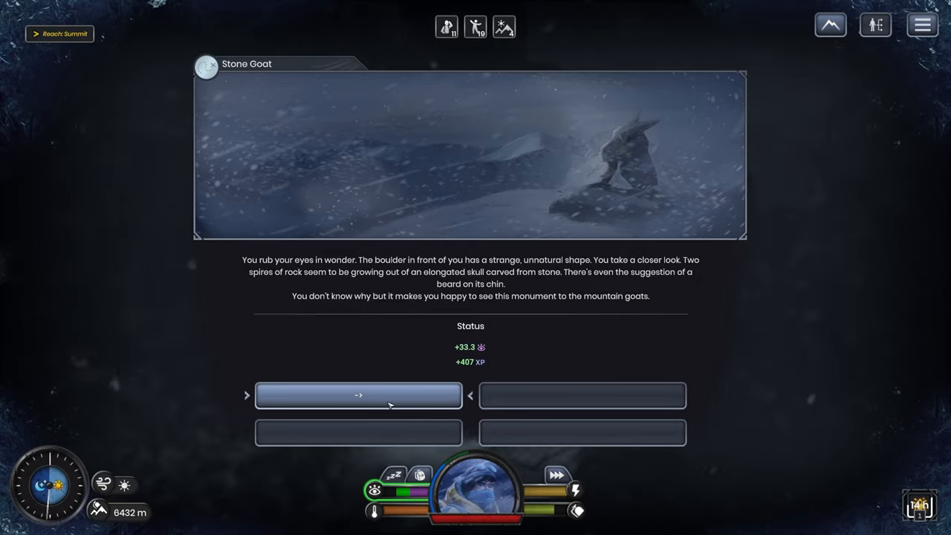
click(358, 395)
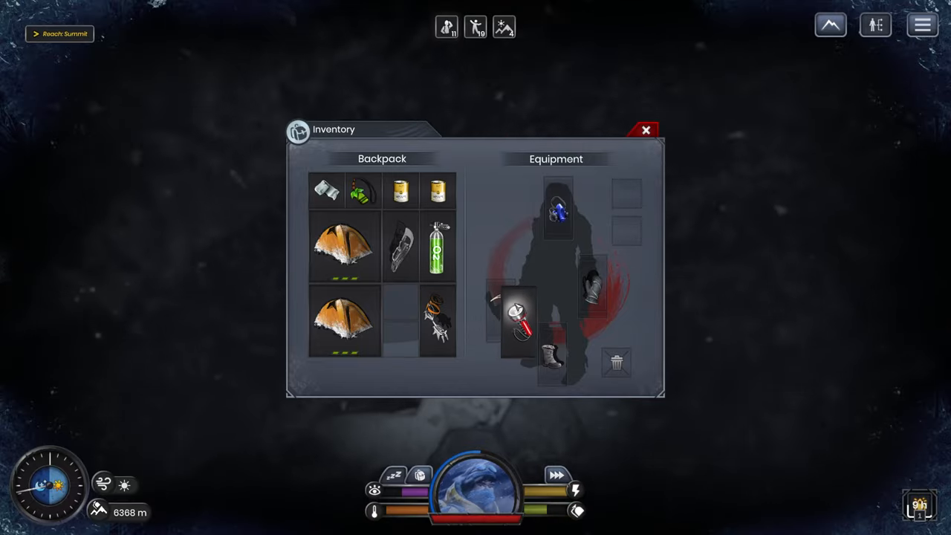
click(646, 130)
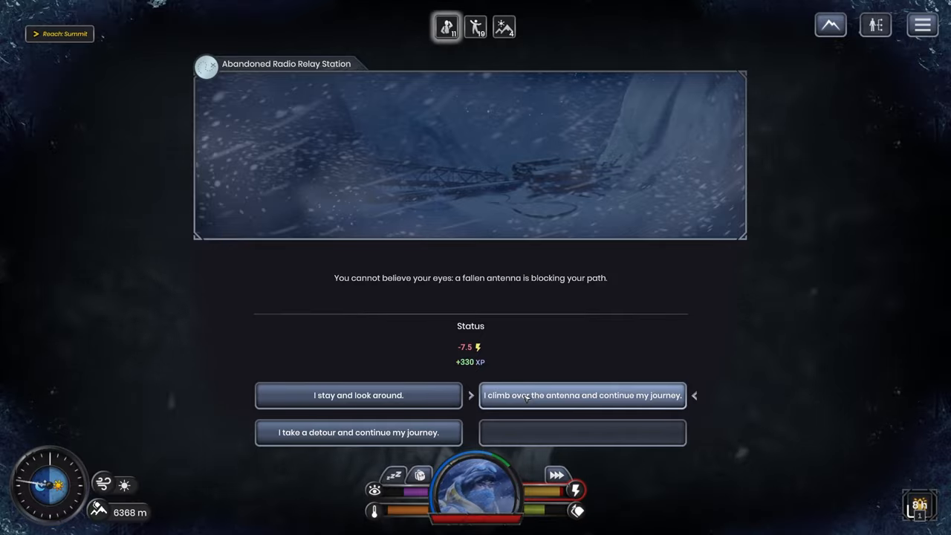
- Climb over the fallen antenna and agree to use an Oxygen Bottle
click(582, 396)
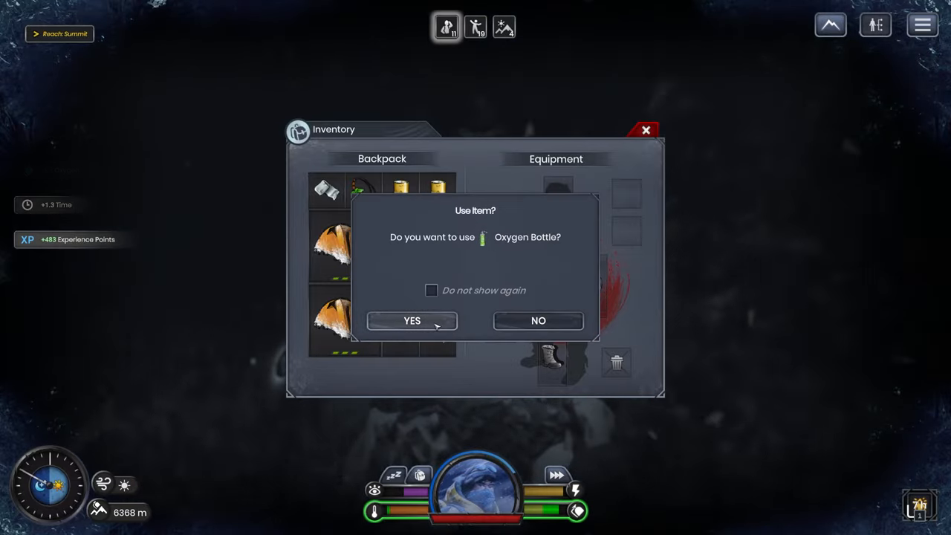
click(411, 321)
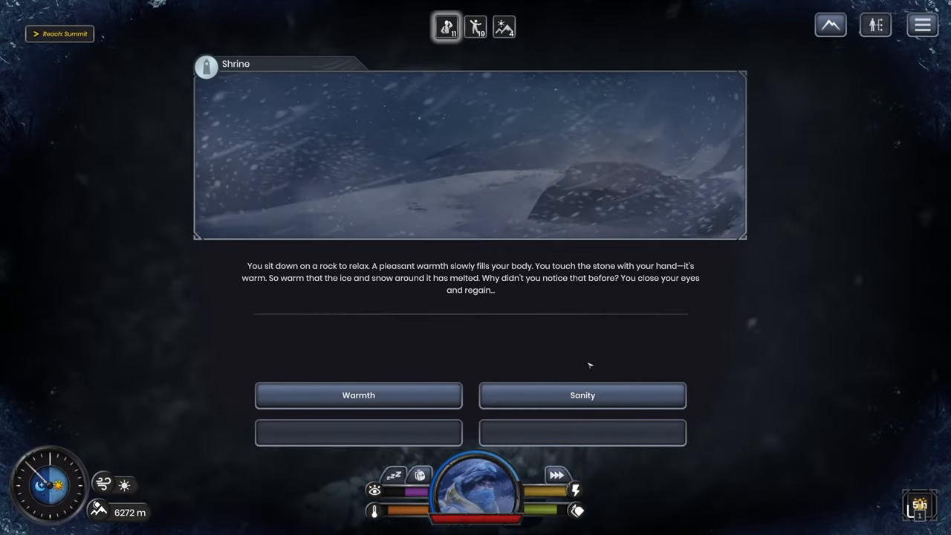
- Regain a stat at the shrine and move to an adjacent hex
click(582, 395)
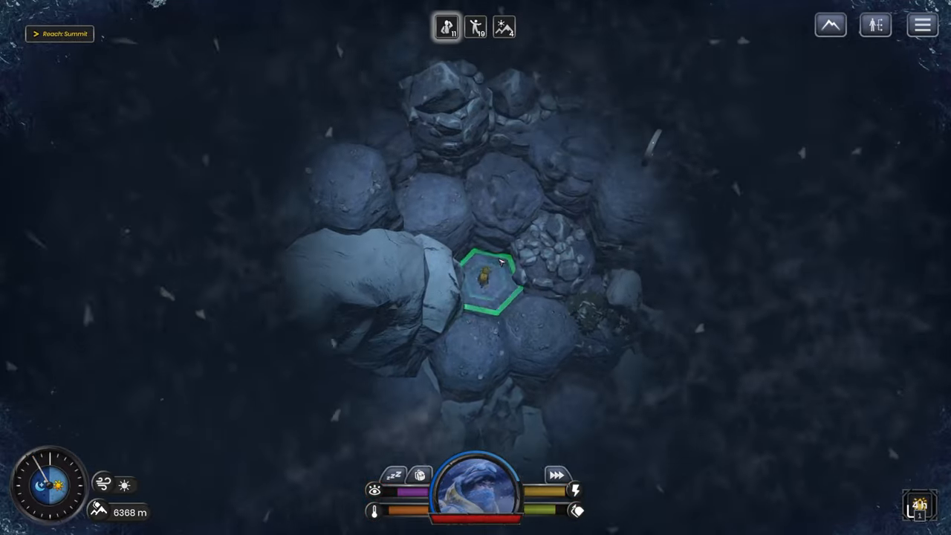
click(632, 230)
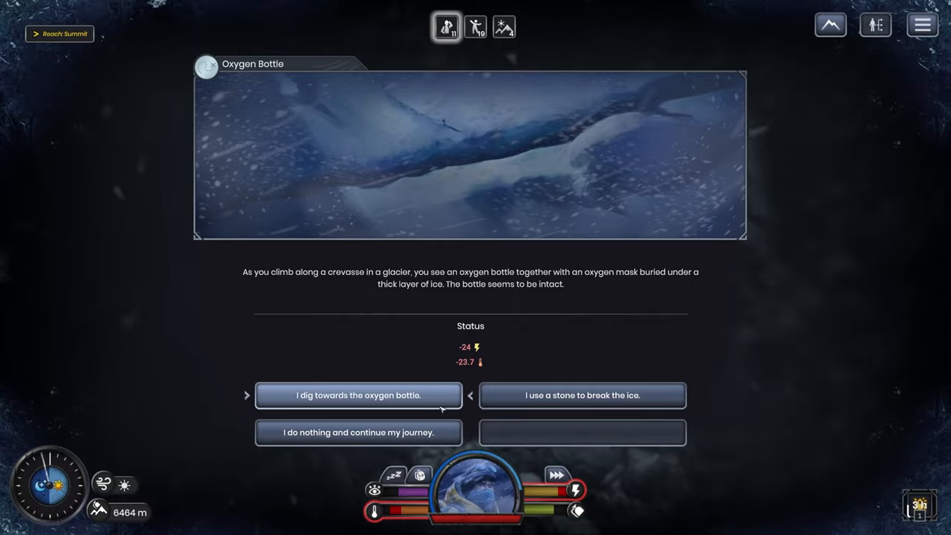
- Dig towards the buried bottle and keep the Oxygen Bottle
click(358, 395)
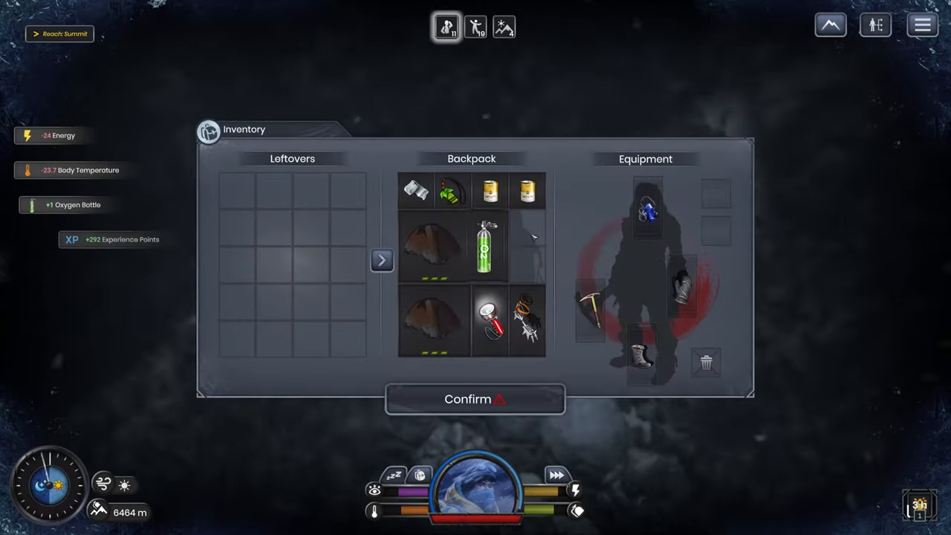
click(475, 399)
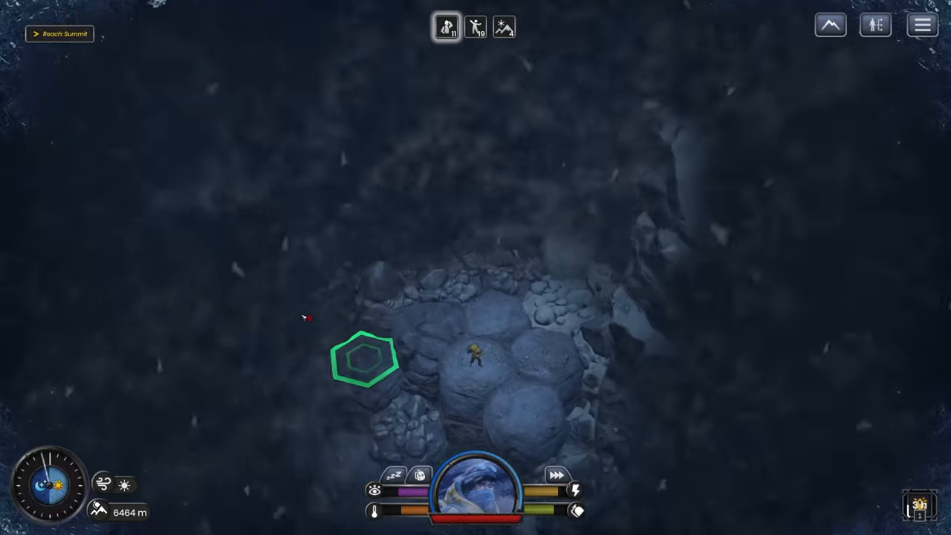
- Move onto the rocks, endure the falling-stone hit, and climb onward
click(294, 405)
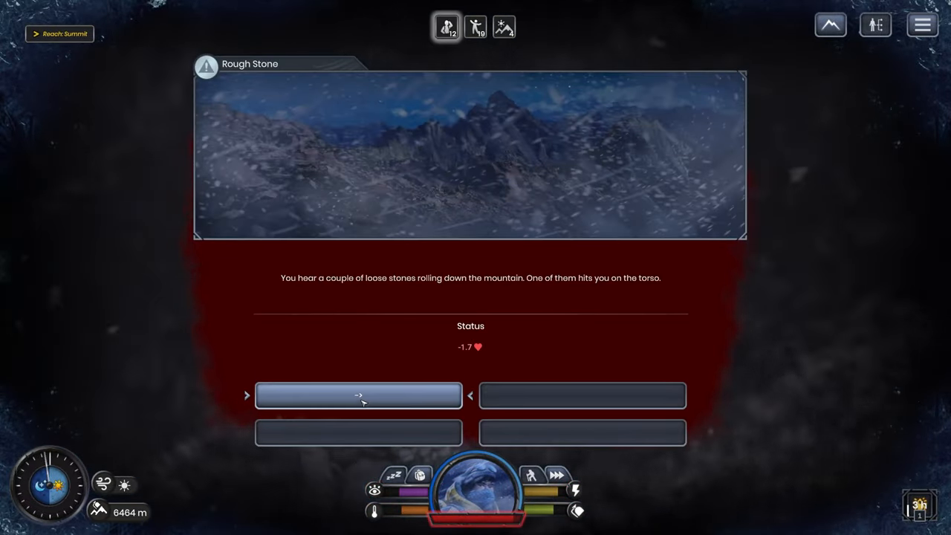
click(358, 395)
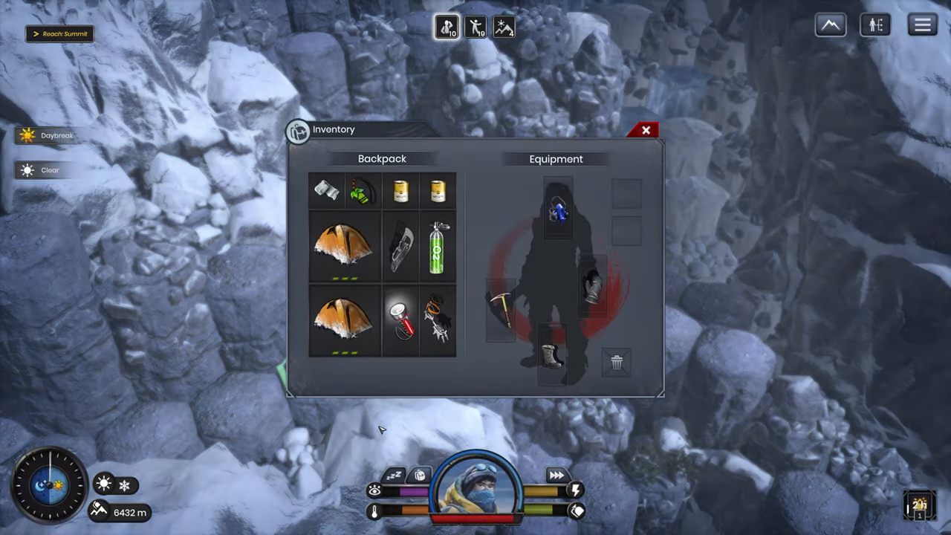
click(645, 129)
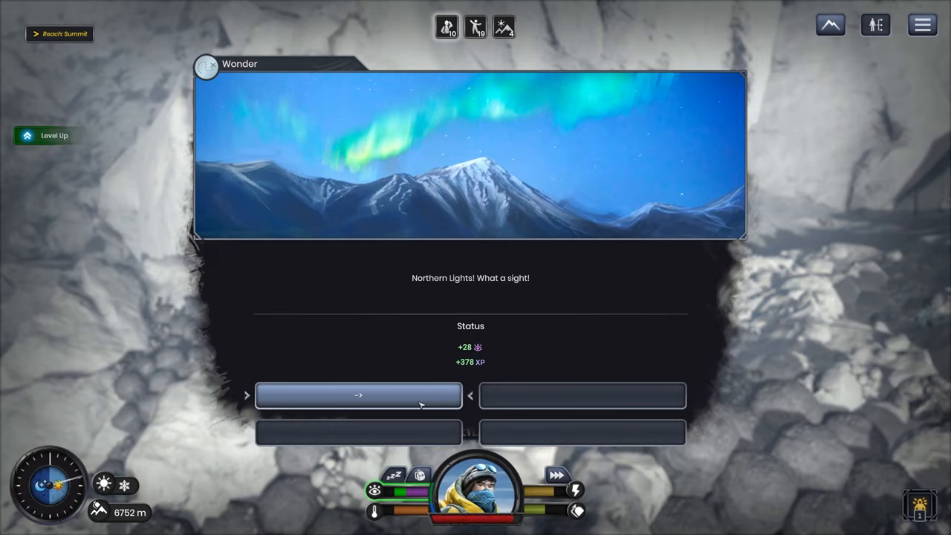
- Acknowledge the Northern Lights wonder, then continue into the level-up and backpack
click(358, 396)
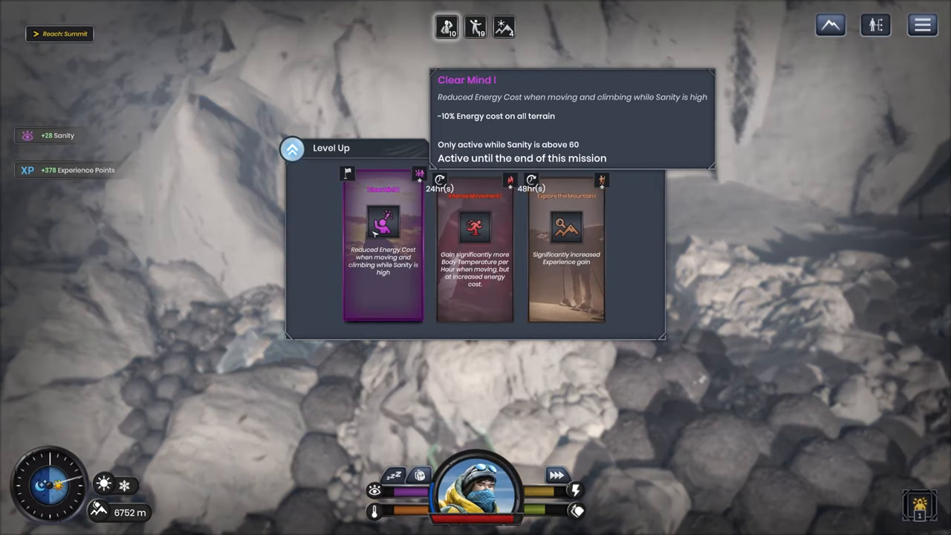
mouse_move(494, 241)
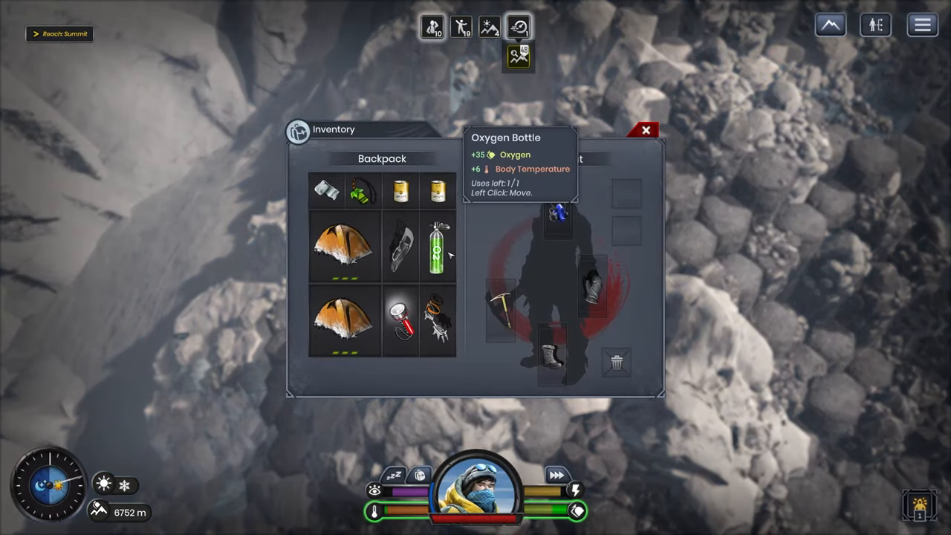
mouse_move(574, 509)
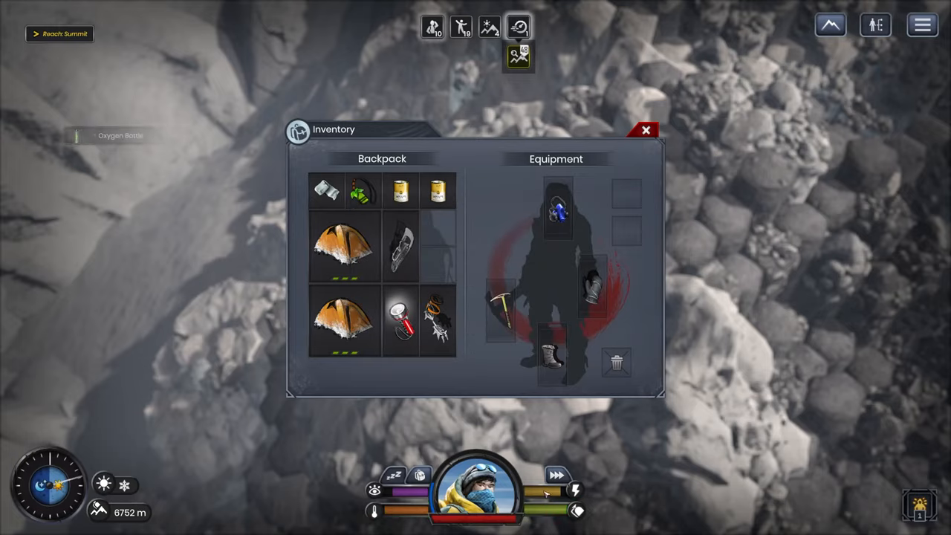
click(646, 130)
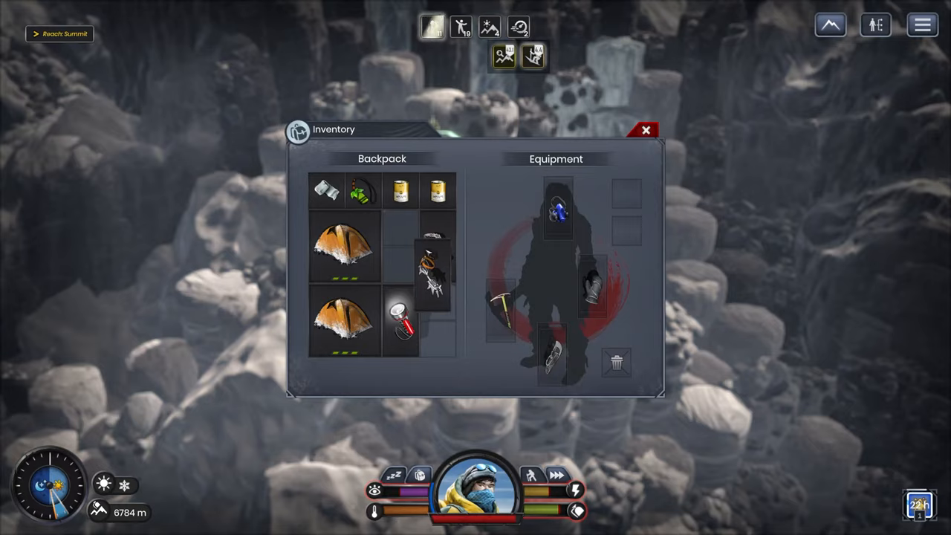
- Close the inventory and move to a higher pillar-top hex
click(646, 129)
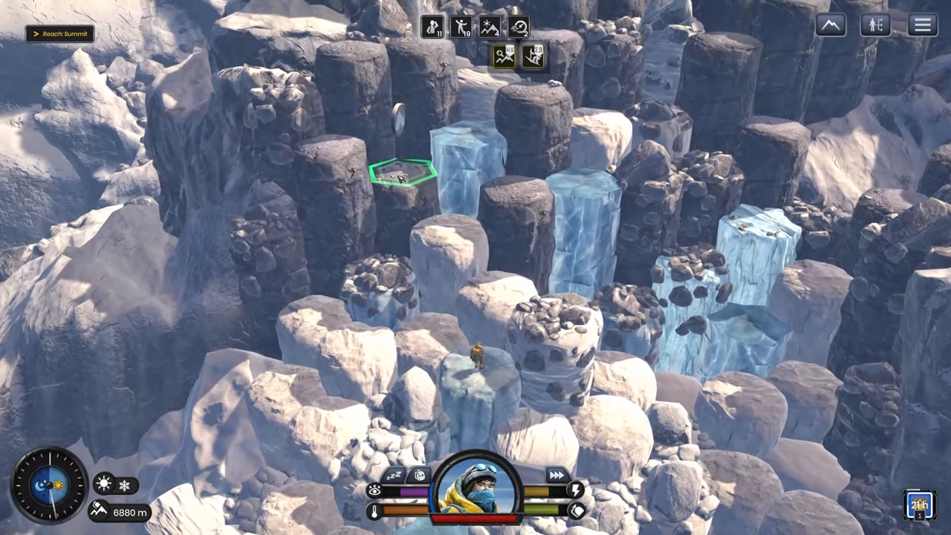
click(398, 179)
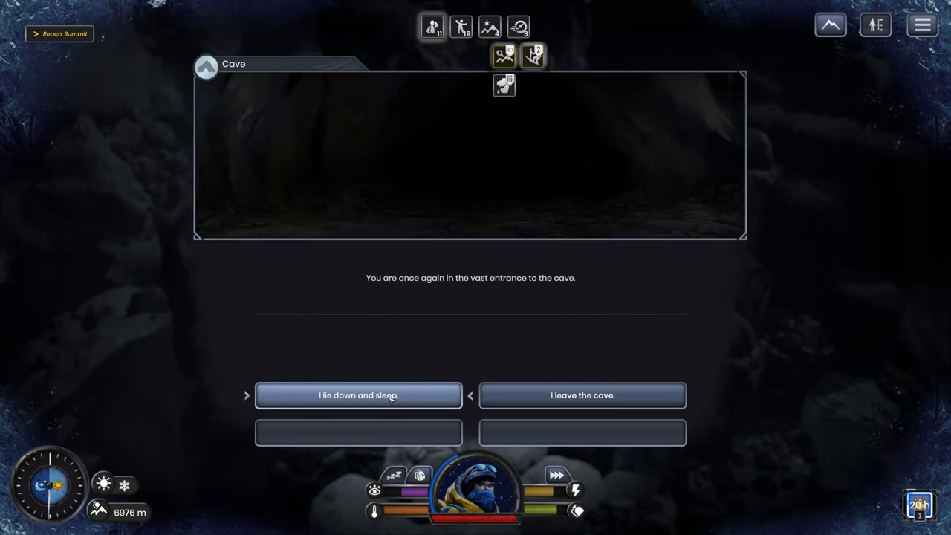
- Lie down in the 6976 m cave to bring up the sleep panel with Sleep briefly selected
click(358, 395)
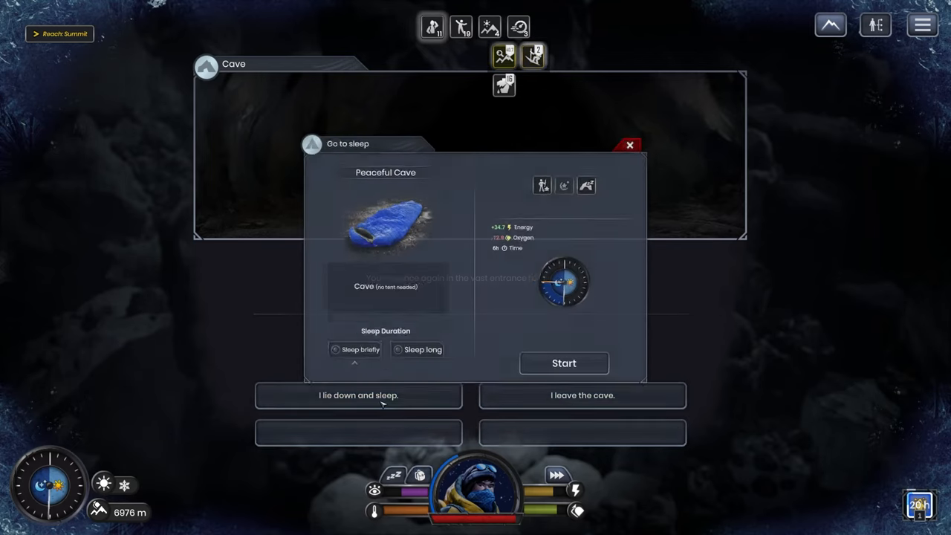
click(358, 395)
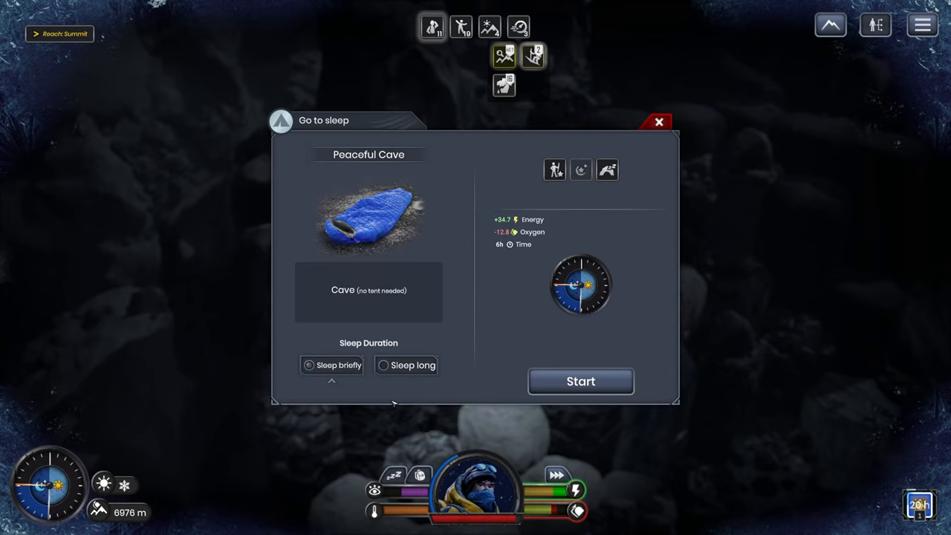
mouse_move(500, 336)
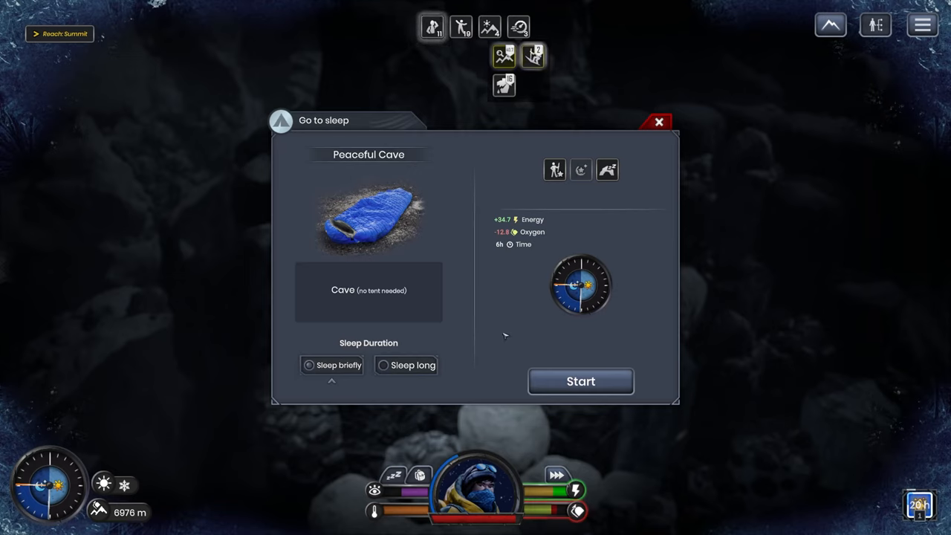
mouse_move(520, 329)
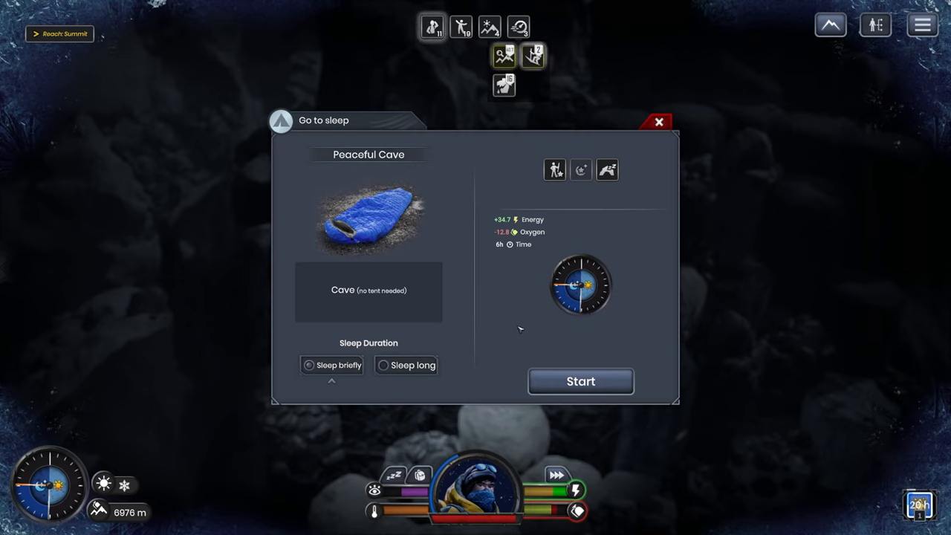
mouse_move(531, 232)
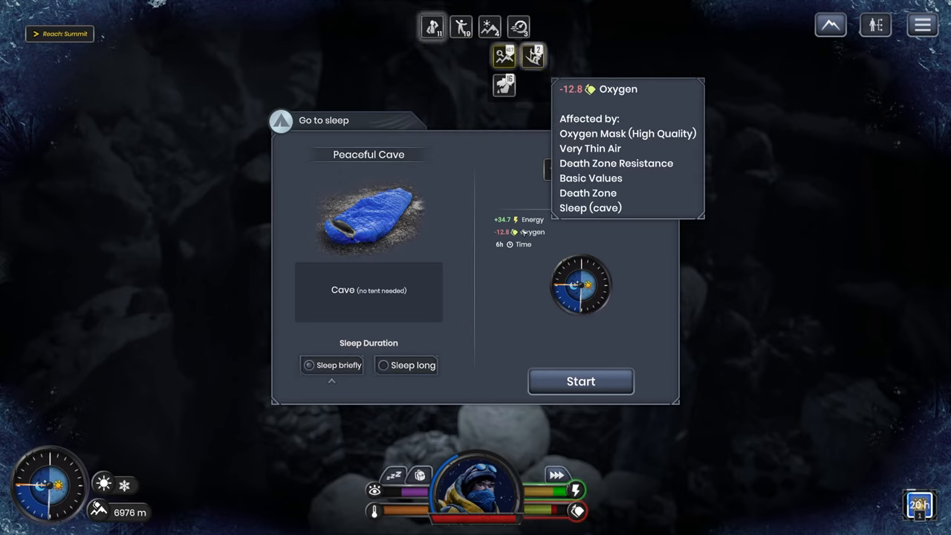
mouse_move(725, 137)
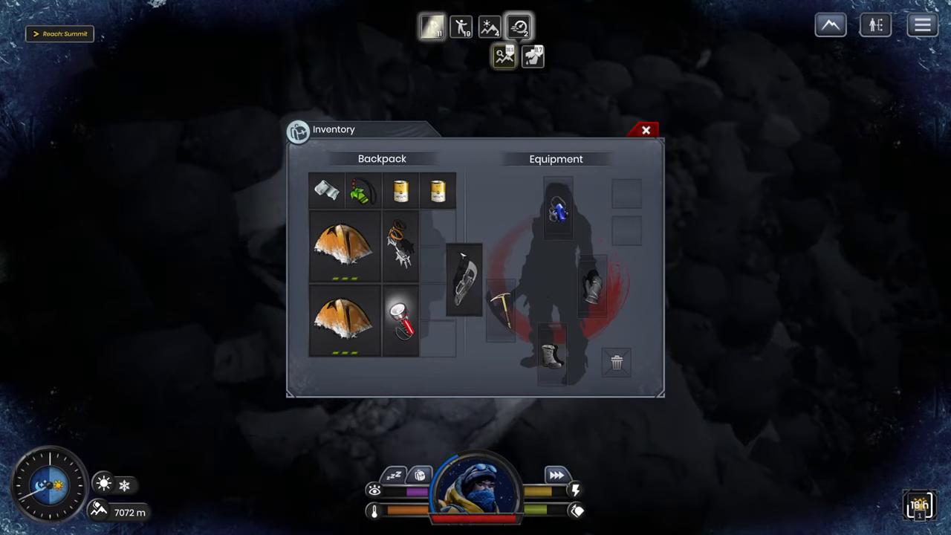
- Finish the gear check and resume climbing above 7000 m
click(647, 129)
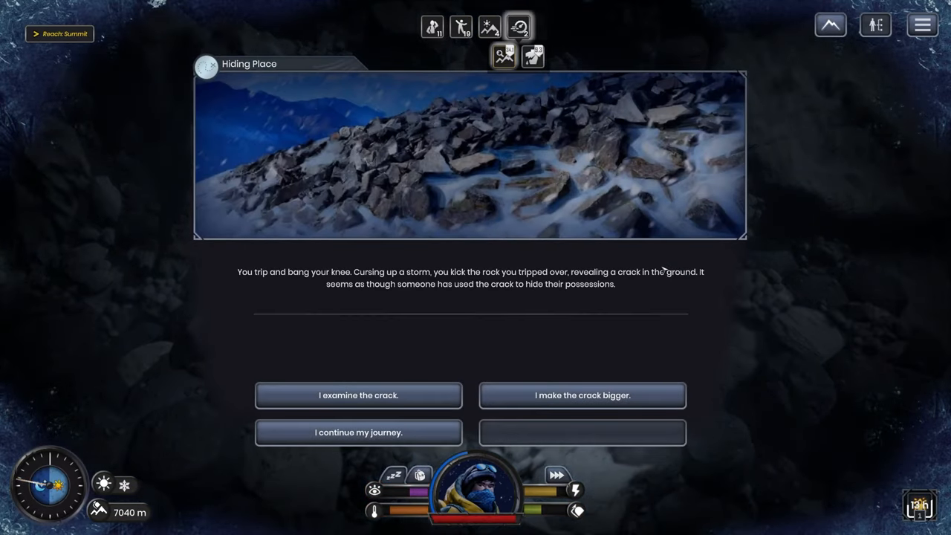
mouse_move(369, 399)
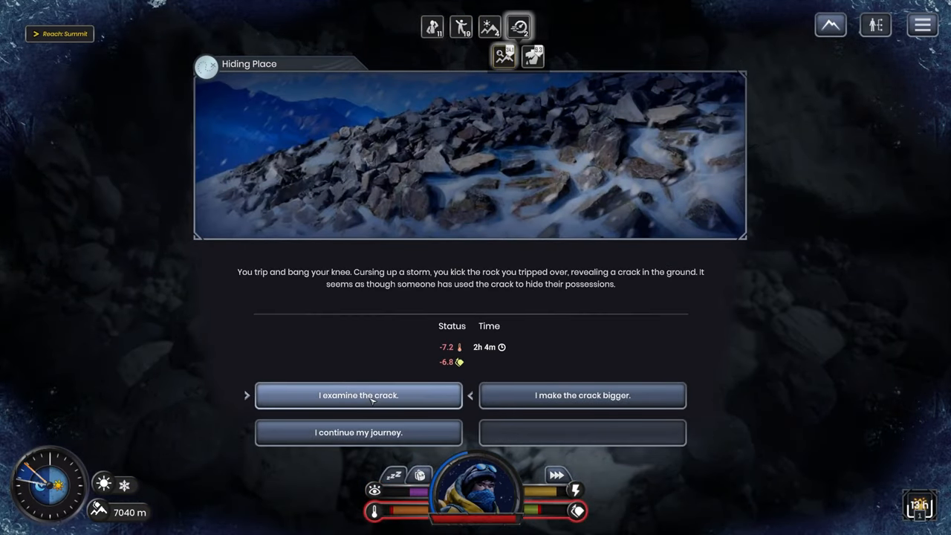
mouse_move(583, 395)
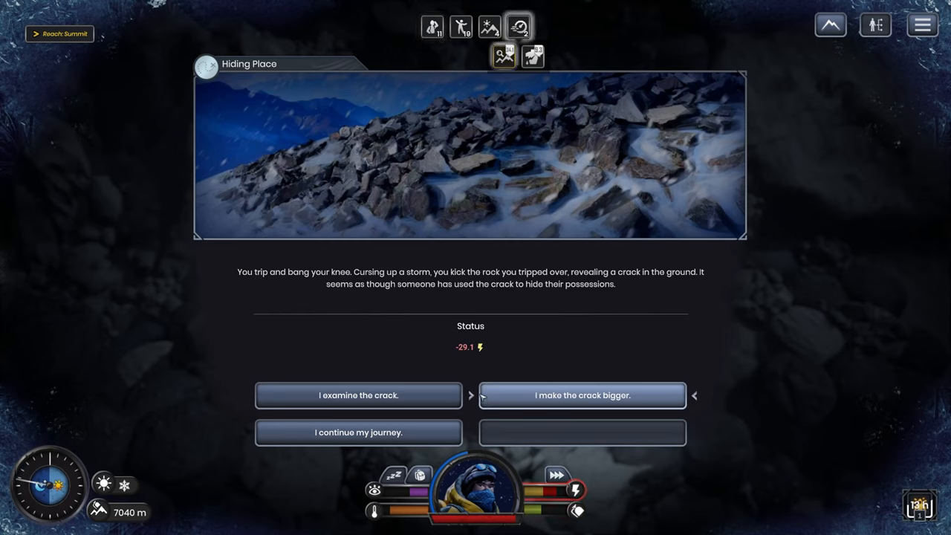
mouse_move(564, 397)
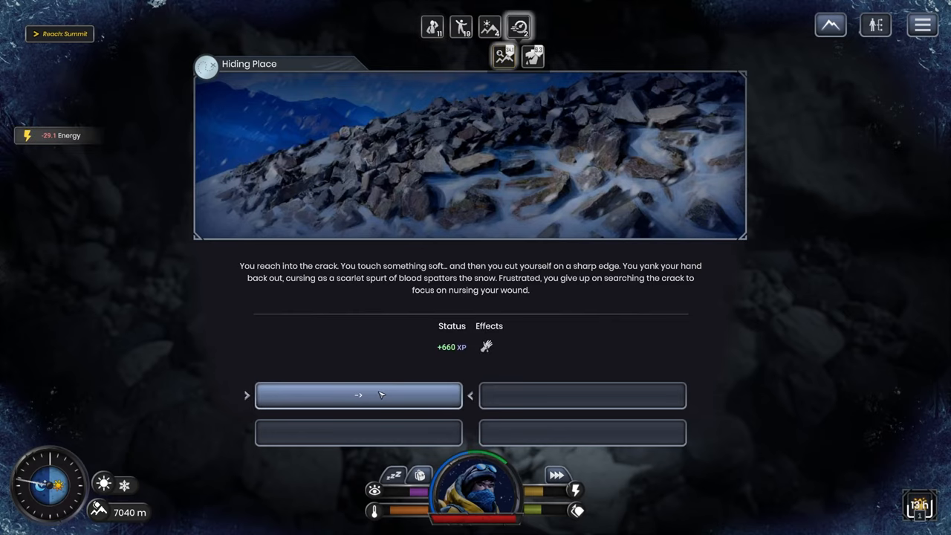
- Move on after the crack cut the Journalist's hand but earned 660 XP
click(358, 395)
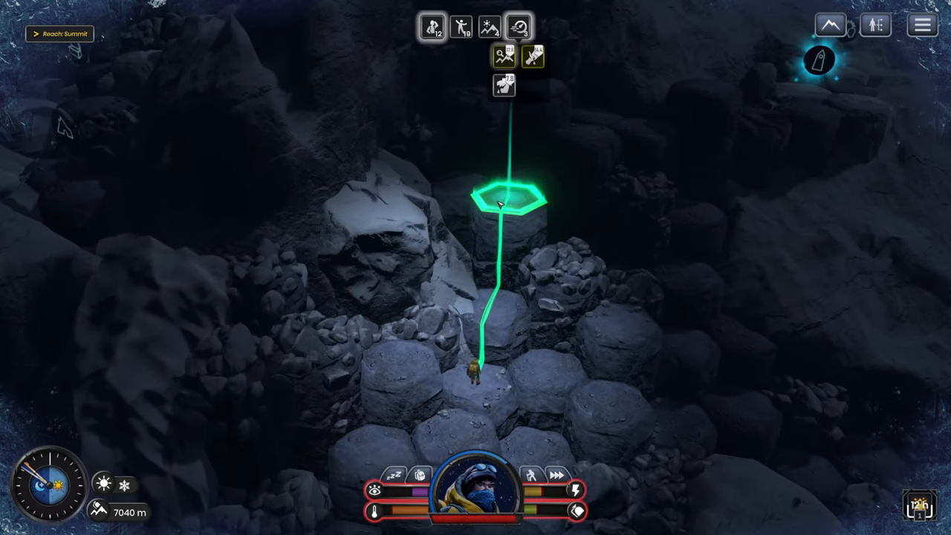
mouse_move(370, 508)
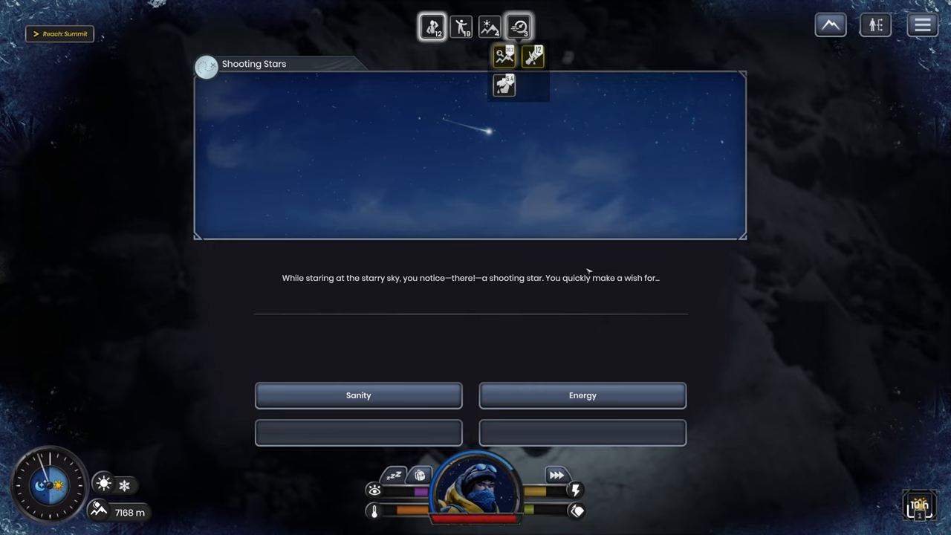
- Wish on the shooting star, receiving a Moon Herb at 7168 m
click(358, 395)
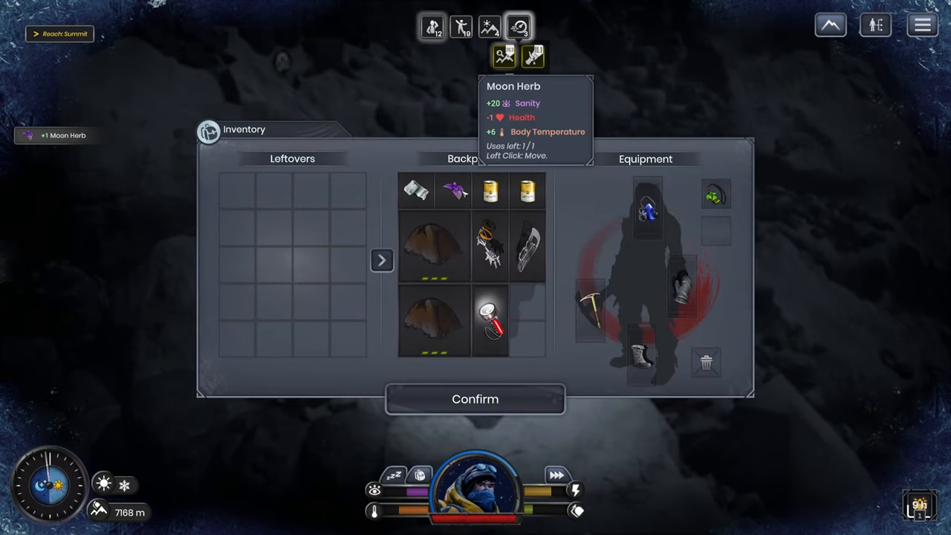
- Eat the Moon Herb from the backpack, confirming YES in the Use Item prompt
click(490, 322)
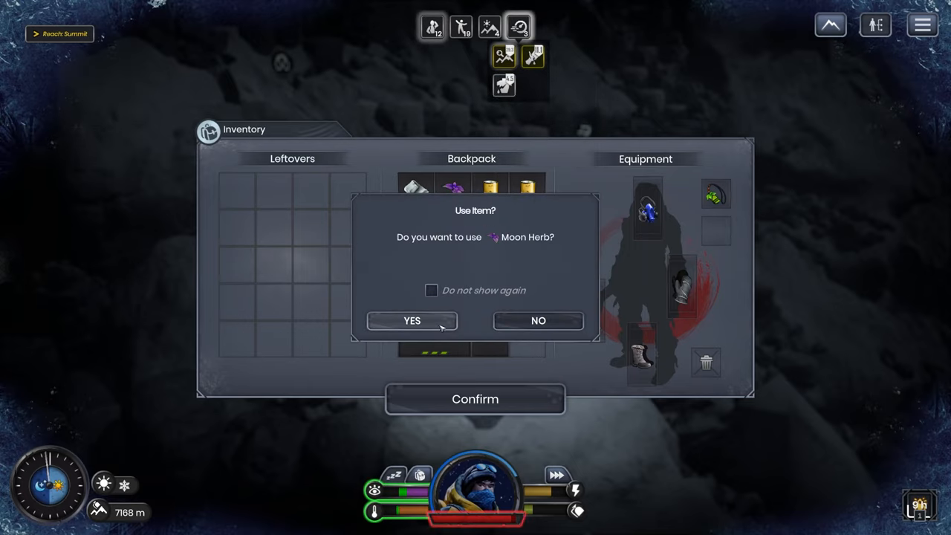
click(412, 321)
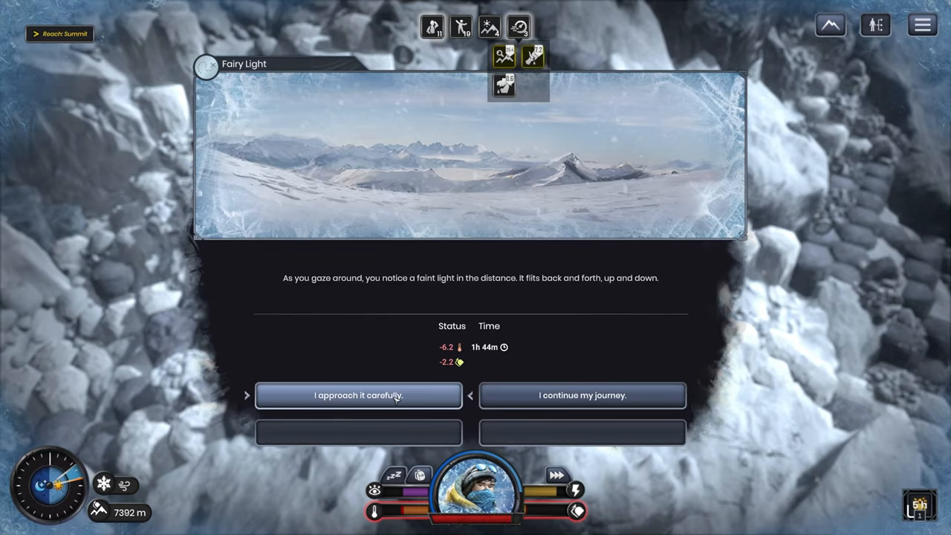
mouse_move(574, 510)
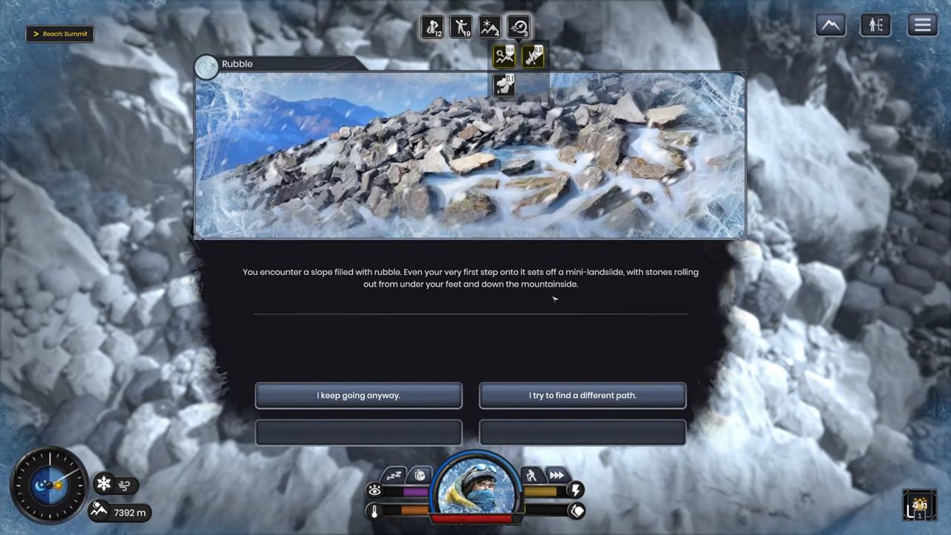
mouse_move(358, 396)
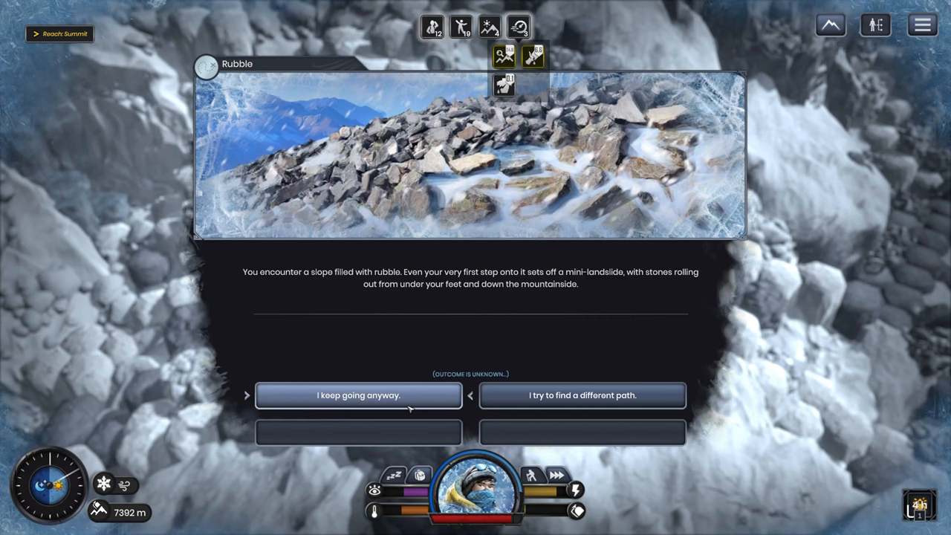
mouse_move(521, 401)
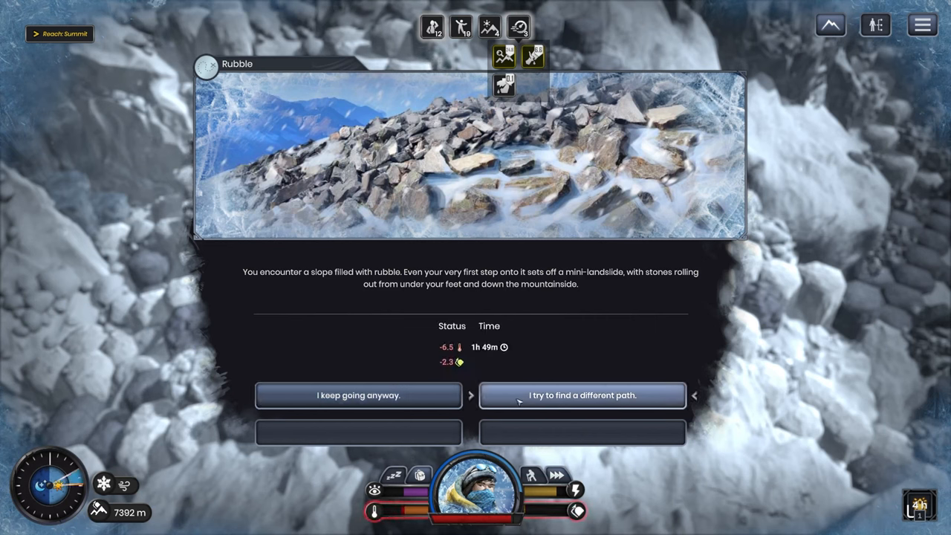
- Seek a different path around the Rubble slope, reaching the Melody event at 7488 m
click(358, 395)
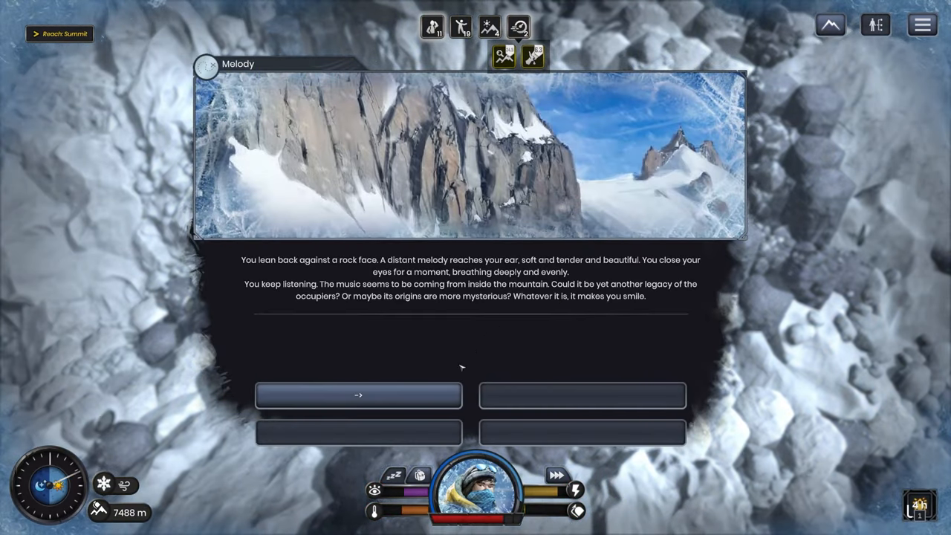
- Collect the Melody's +29.1 Sanity and 728 XP, then spend the level-up on Clear Mind I
click(358, 395)
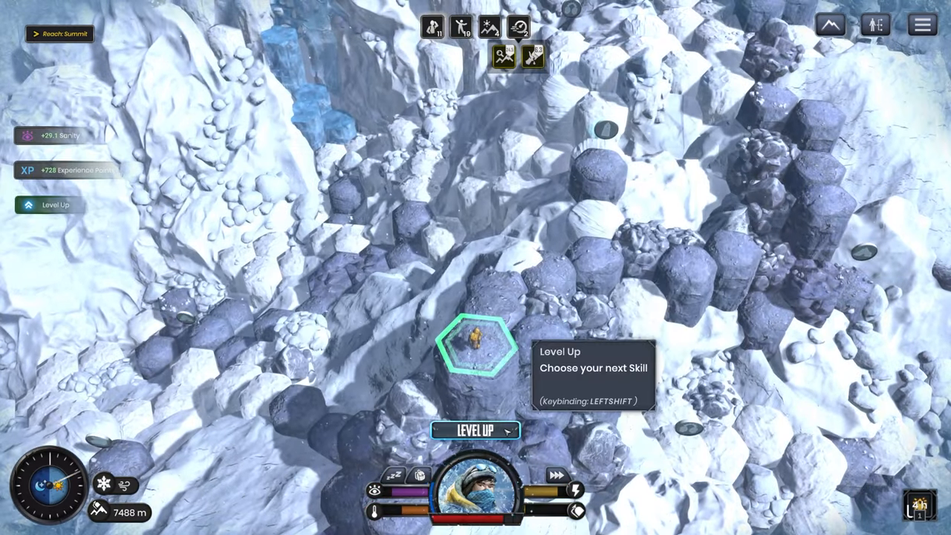
click(476, 429)
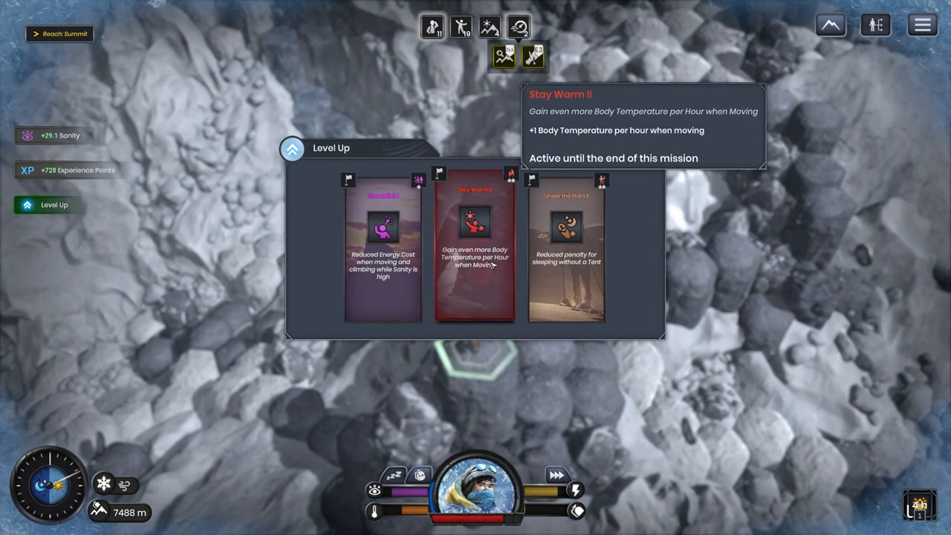
mouse_move(565, 253)
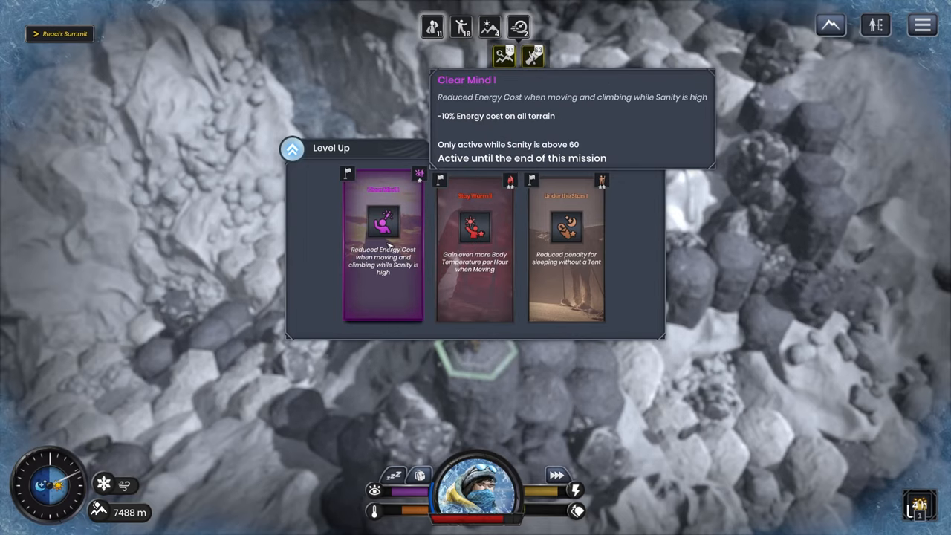
click(383, 253)
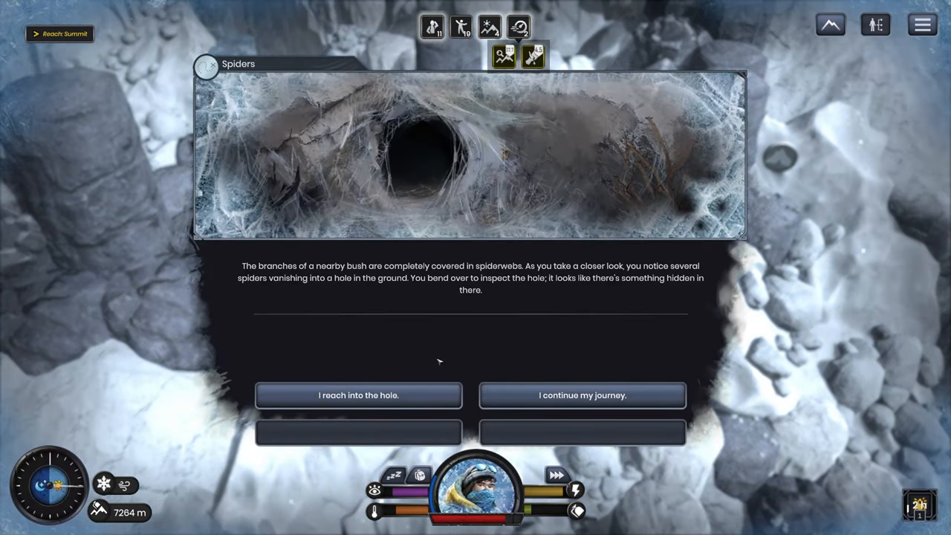
- Reach into the spider hole and take the high-quality Hiking Staff, earning 479 XP
click(358, 396)
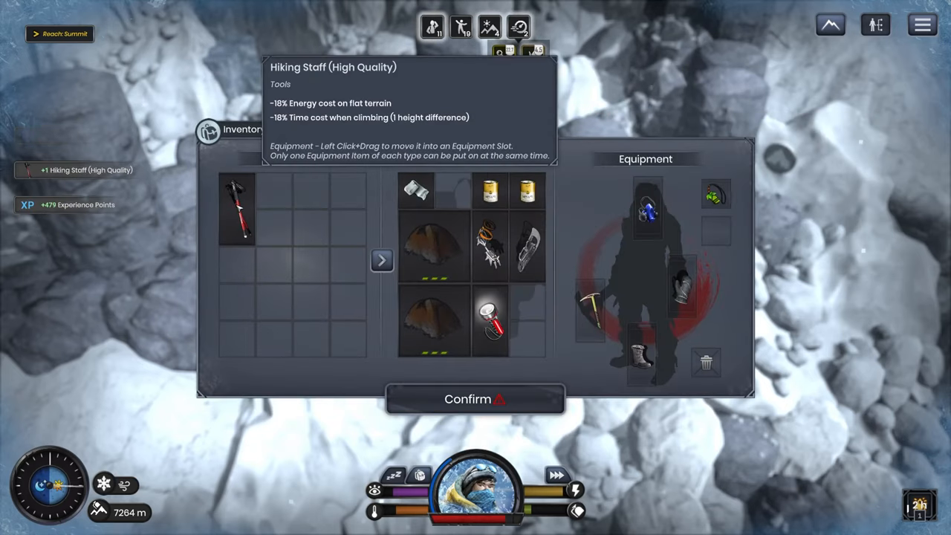
click(475, 399)
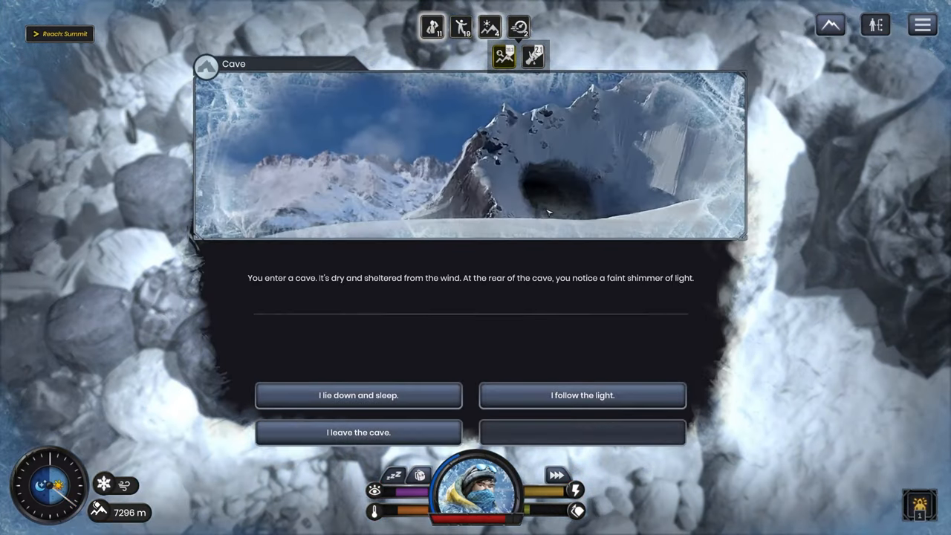
- Follow the cave light to the fireflies (+7.8 Sanity, 533 XP), then climb onward
click(583, 396)
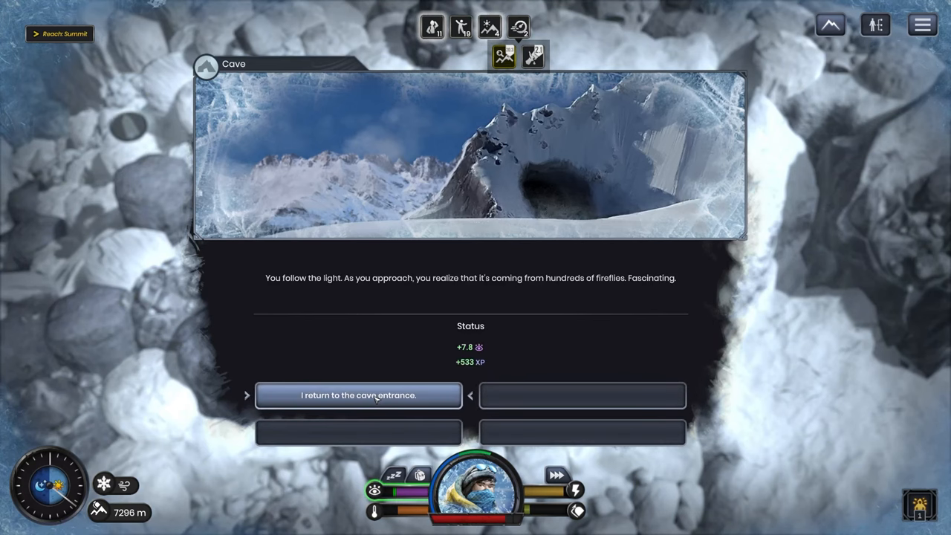
click(359, 395)
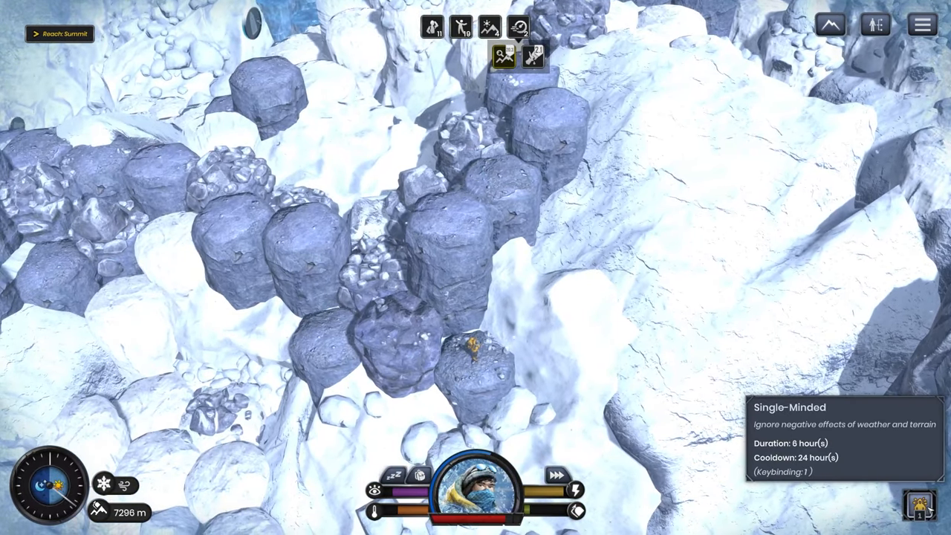
click(500, 54)
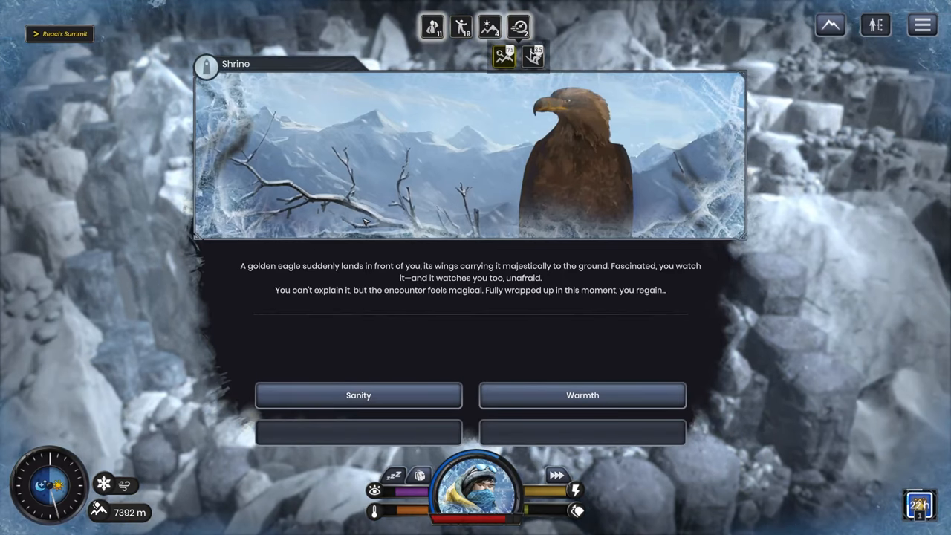
- Accept the golden eagle Shrine blessing, restoring Sanity or Warmth
click(358, 395)
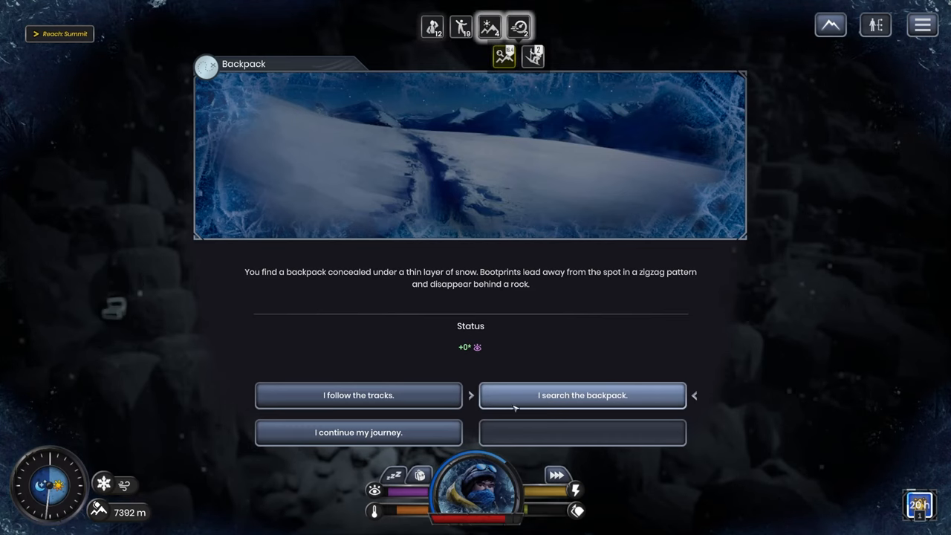
- Follow the tracks, return the backpack to the snoring stranger, and decline their food
click(582, 395)
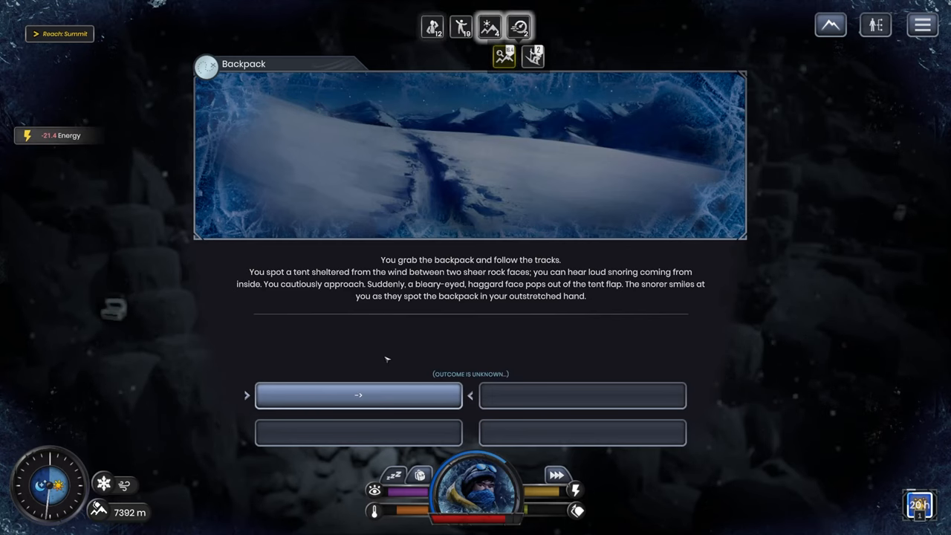
mouse_move(462, 346)
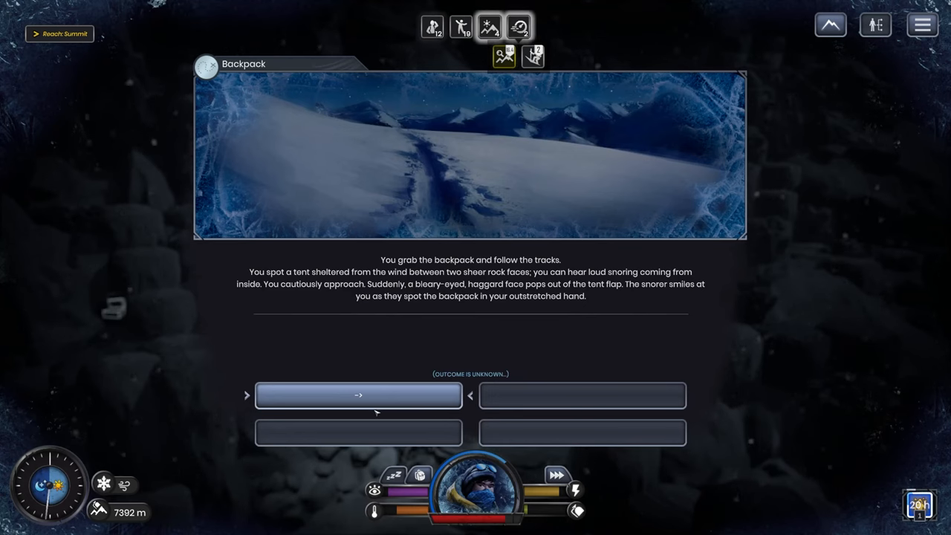
click(358, 395)
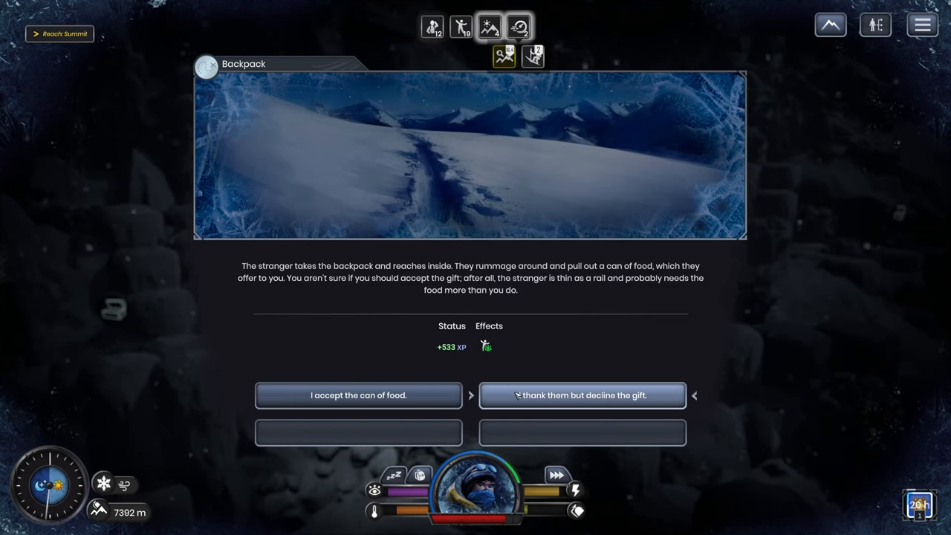
mouse_move(486, 346)
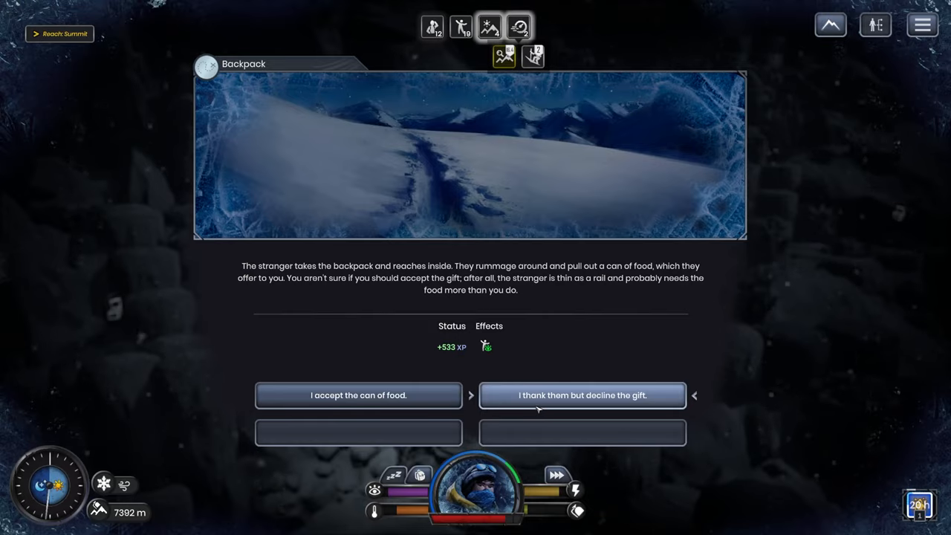
click(583, 395)
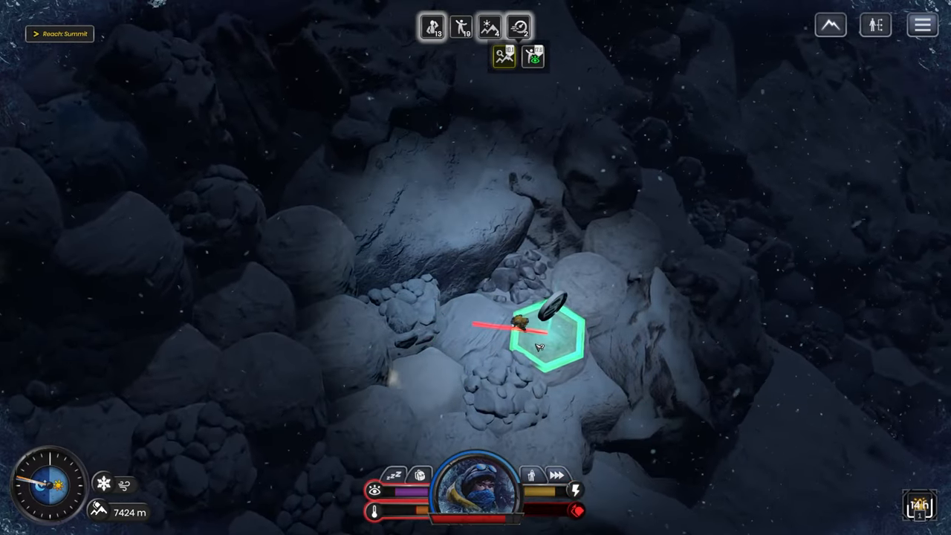
- Walk to the marked rocks at 7424 m and dig out the buried chest
click(541, 340)
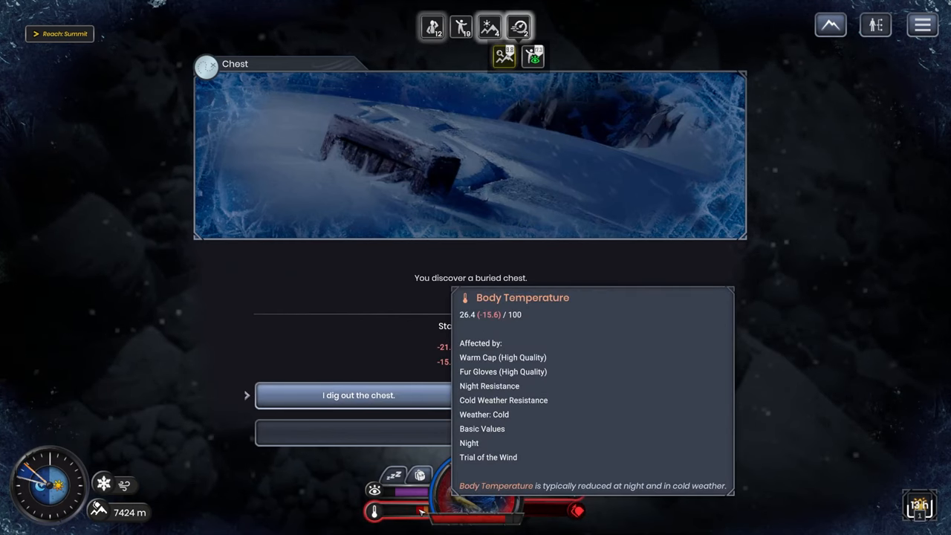
mouse_move(112, 442)
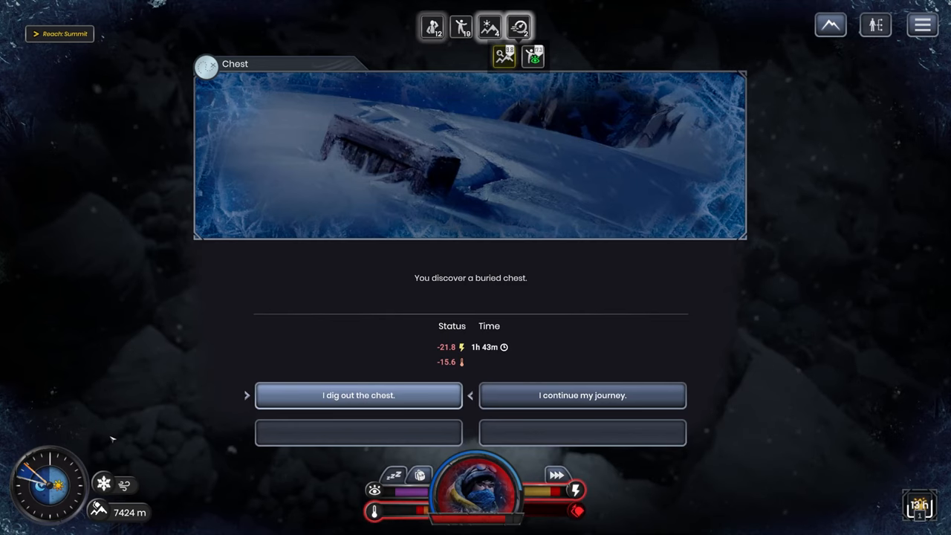
mouse_move(626, 288)
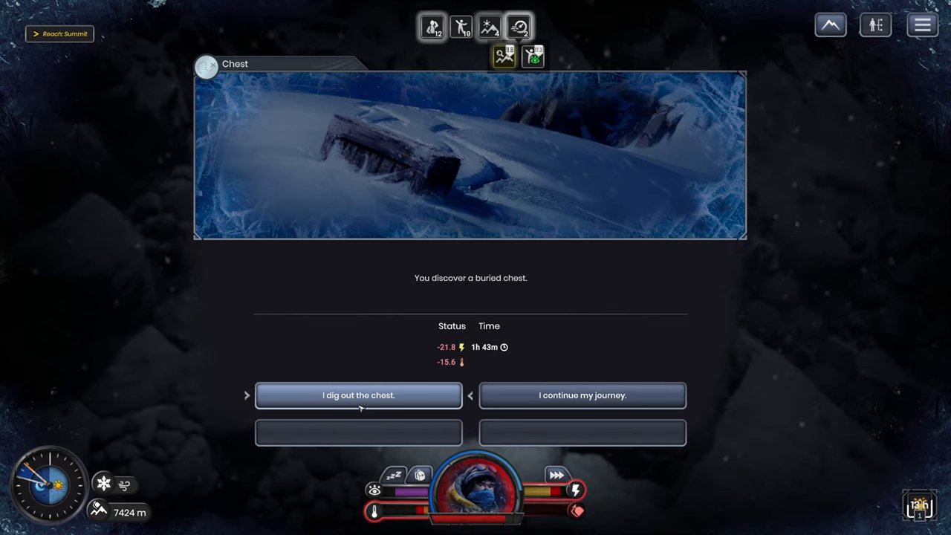
click(358, 396)
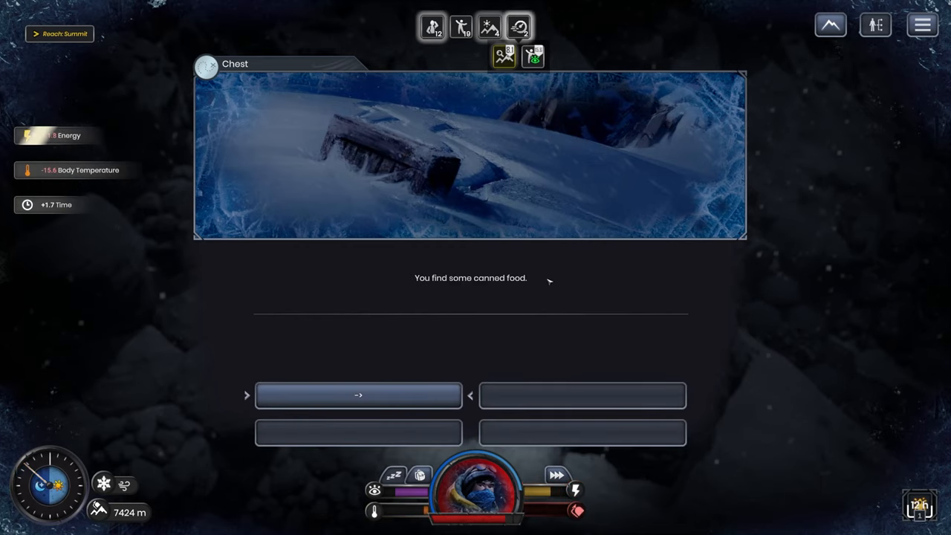
click(359, 395)
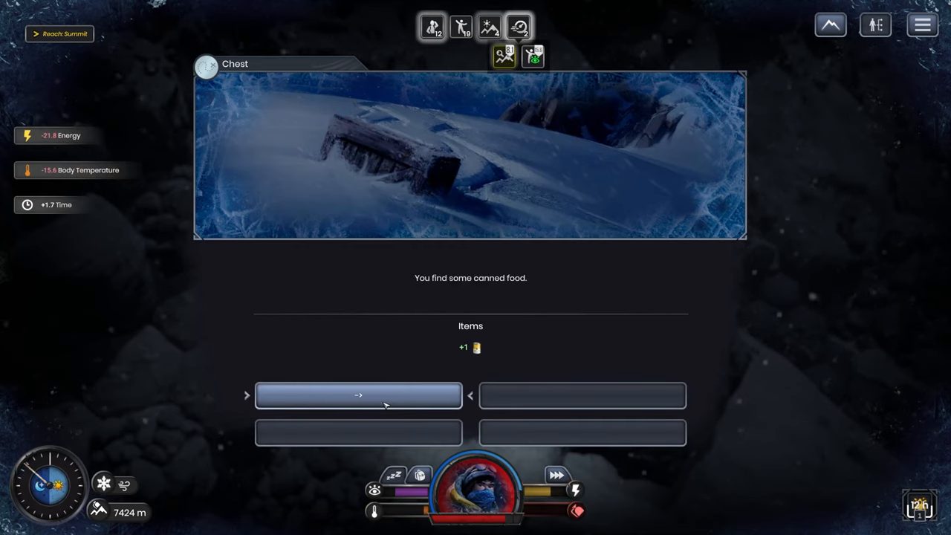
- Keep the found canned food, eat one can, and close the inventory
click(358, 395)
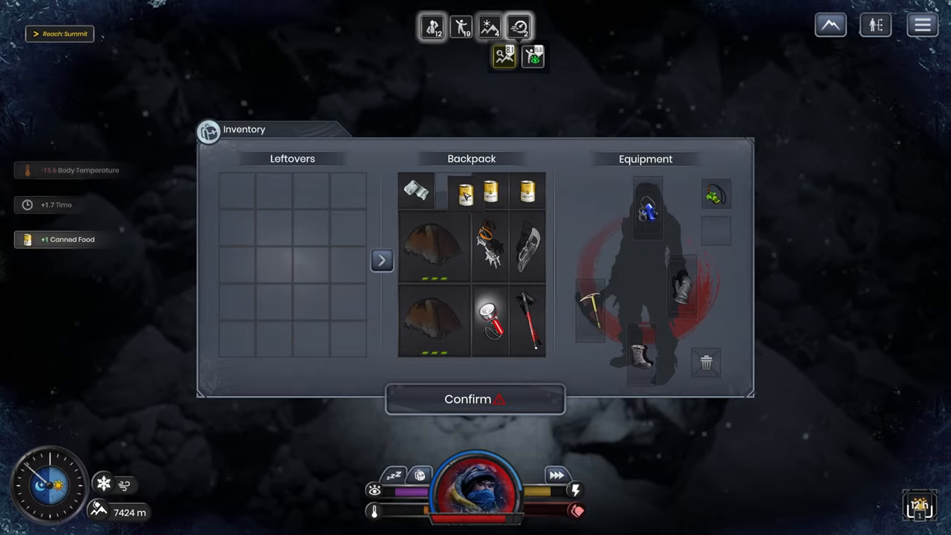
click(475, 399)
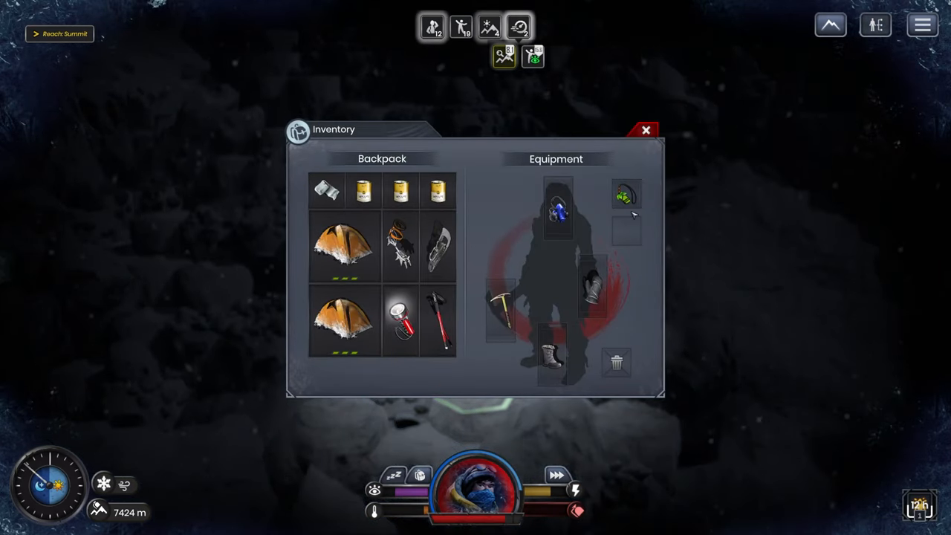
mouse_move(630, 221)
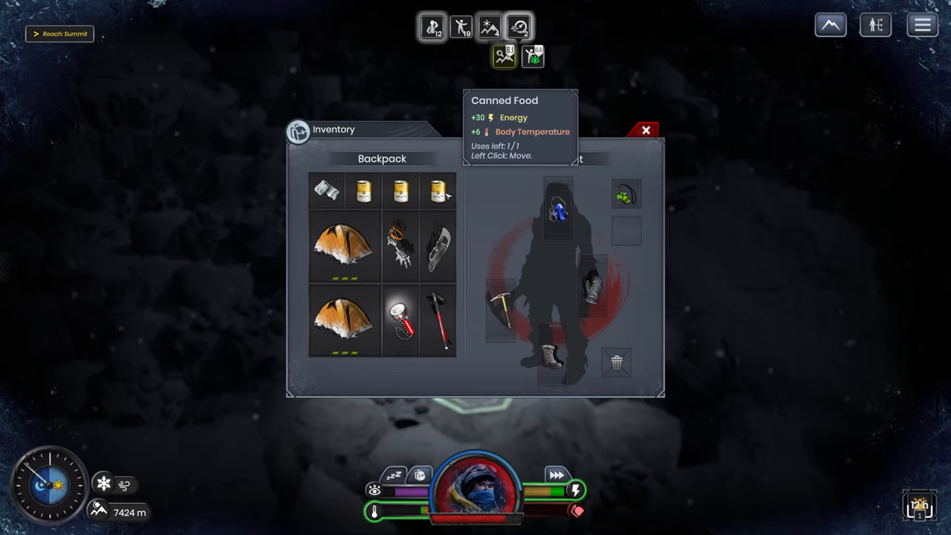
click(429, 190)
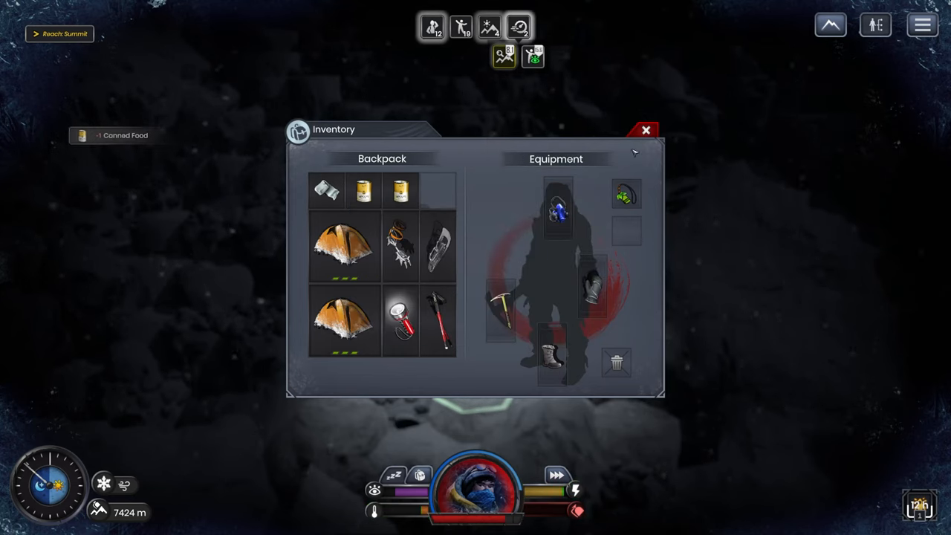
mouse_move(626, 195)
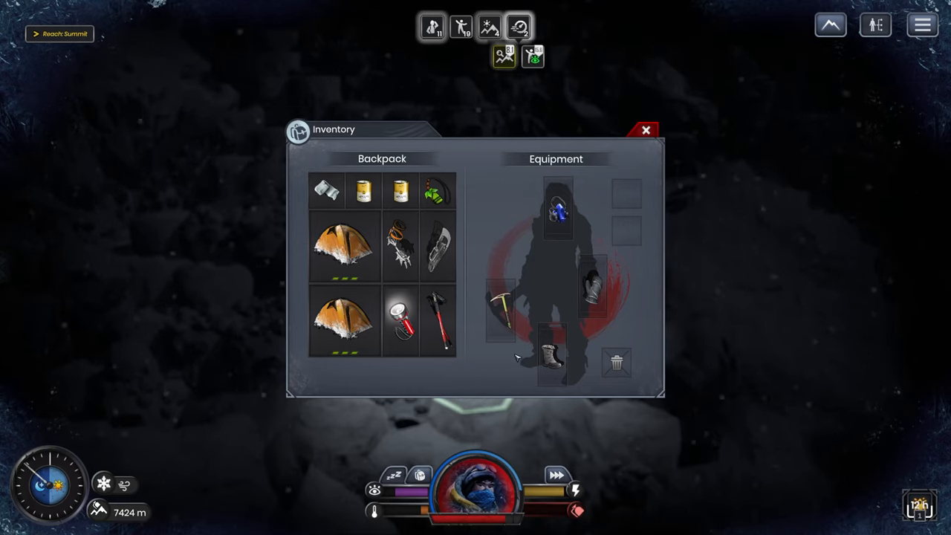
click(646, 130)
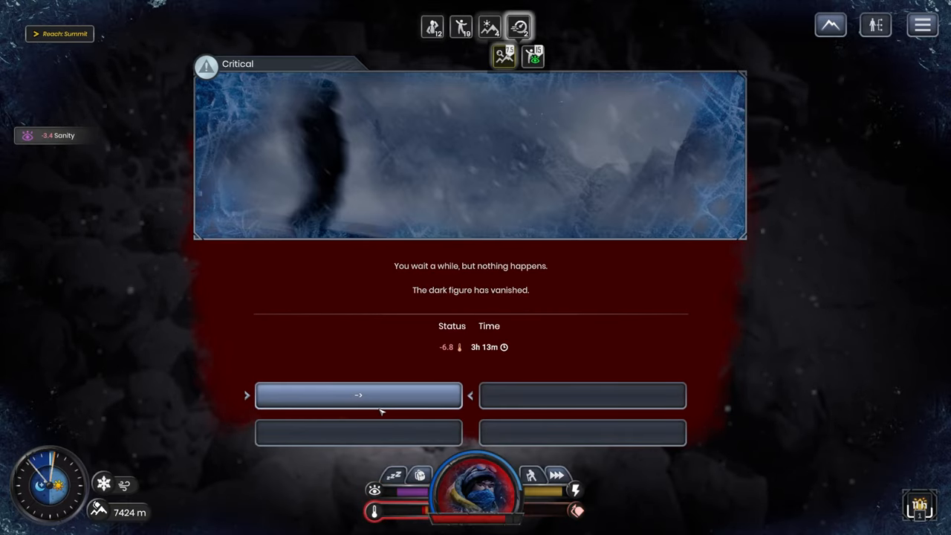
- Dismiss the Critical event after the dark figure vanishes
click(357, 395)
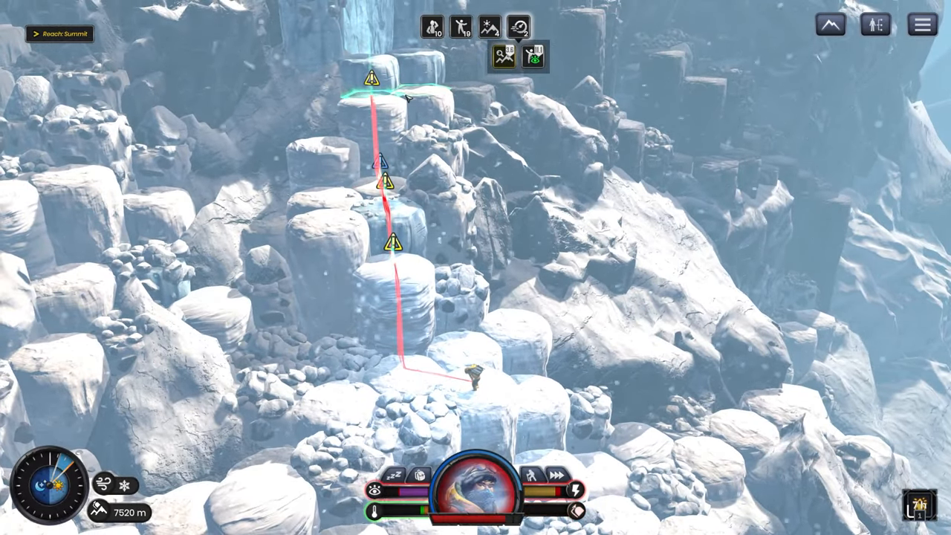
mouse_move(410, 477)
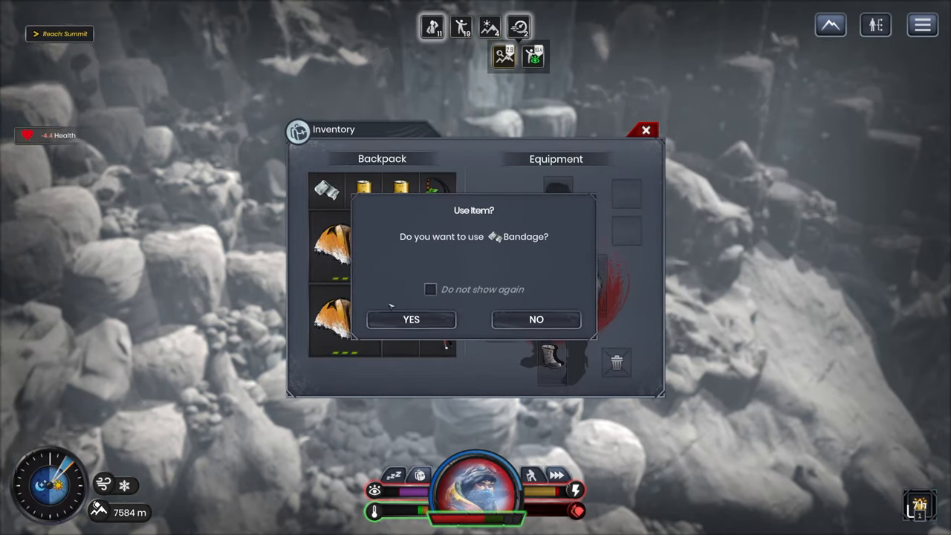
- Agree to use the bandage and dismiss the altitude headache Critical event
click(411, 320)
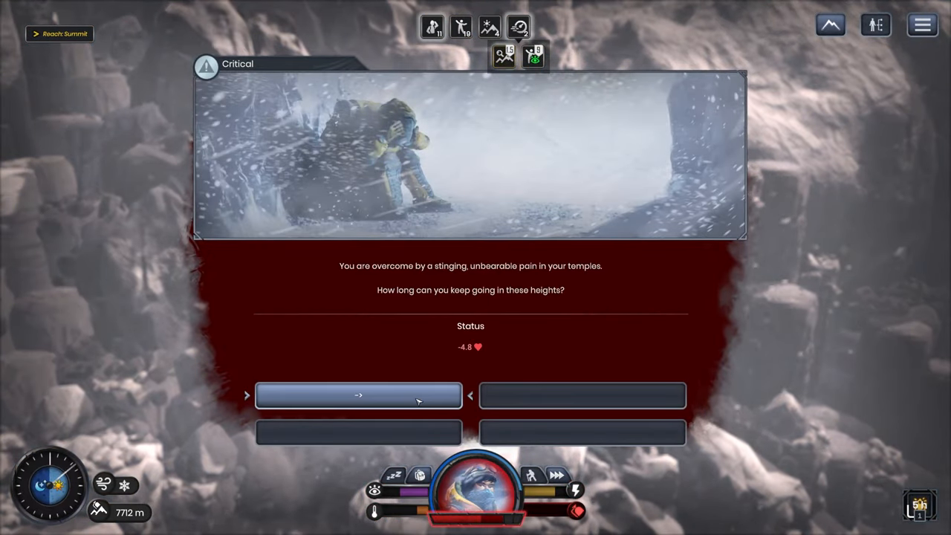
click(359, 395)
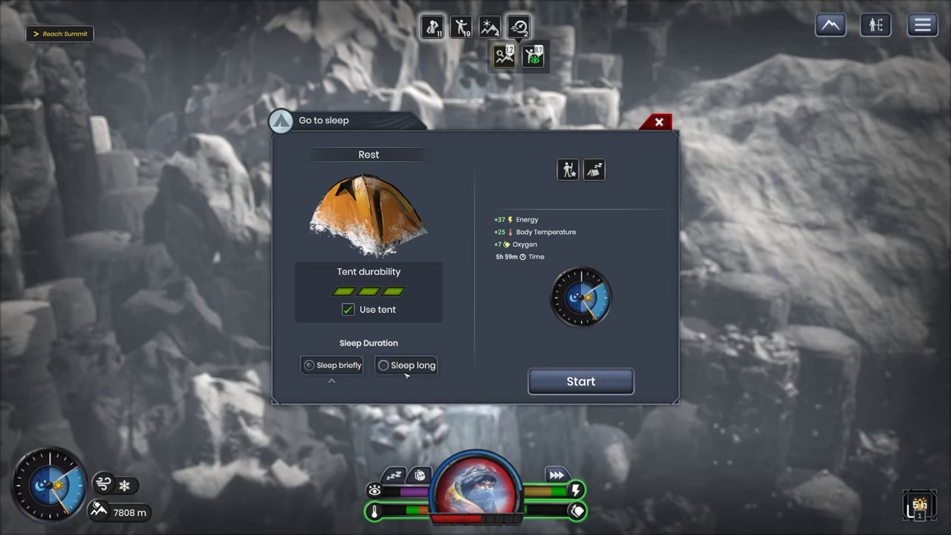
- Compare brief and long sleep, then start a long sleep in the tent at 7808 m
click(383, 365)
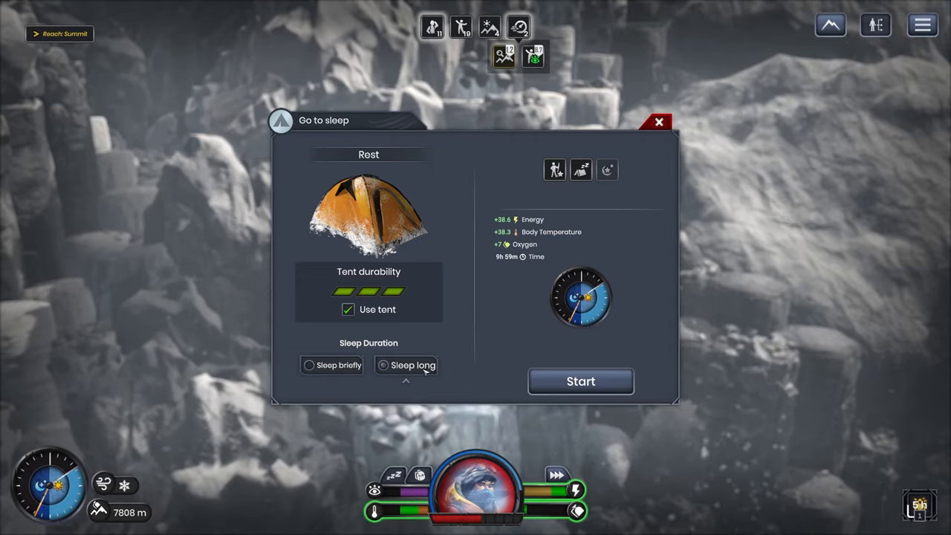
click(307, 365)
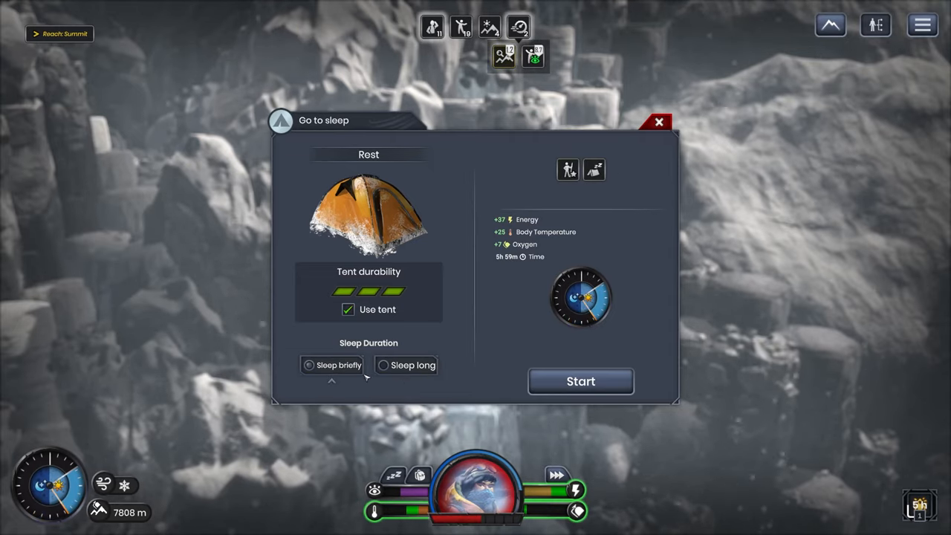
click(380, 364)
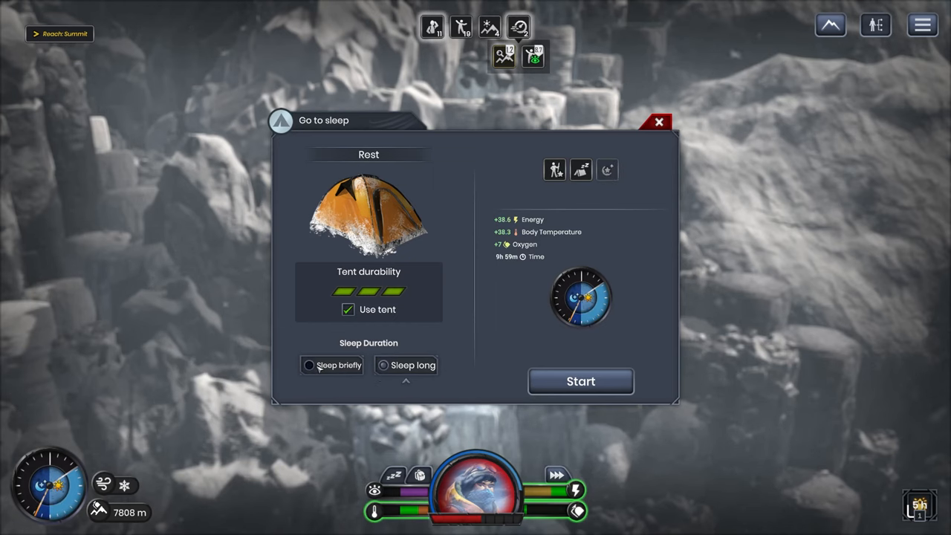
click(306, 365)
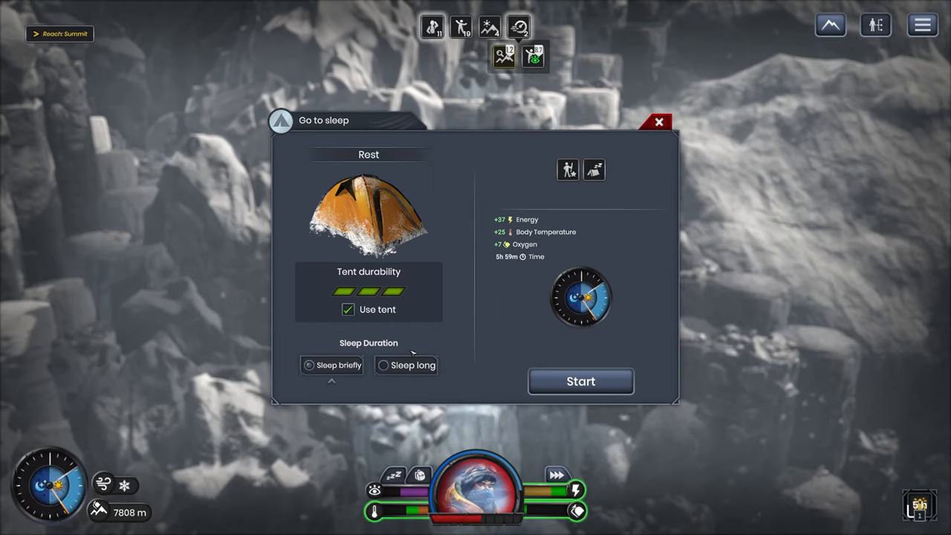
click(382, 365)
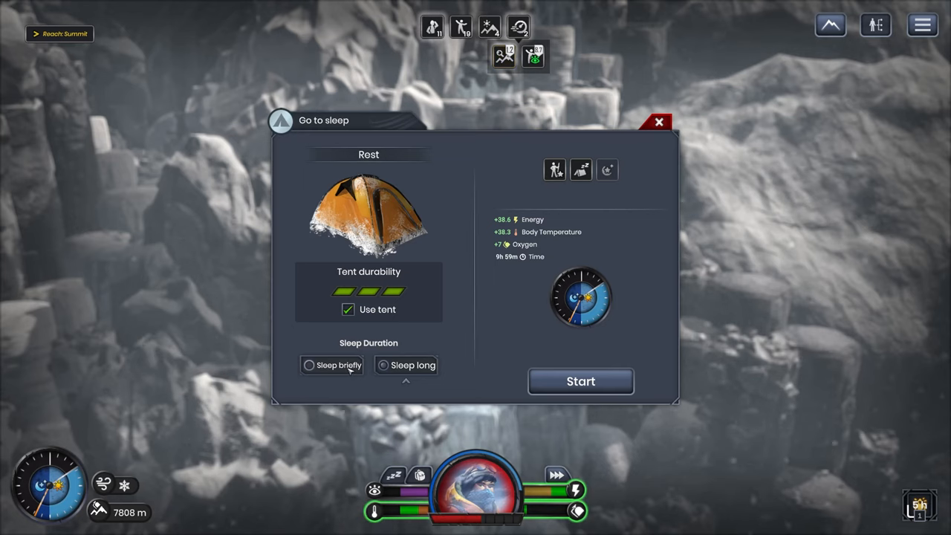
click(307, 365)
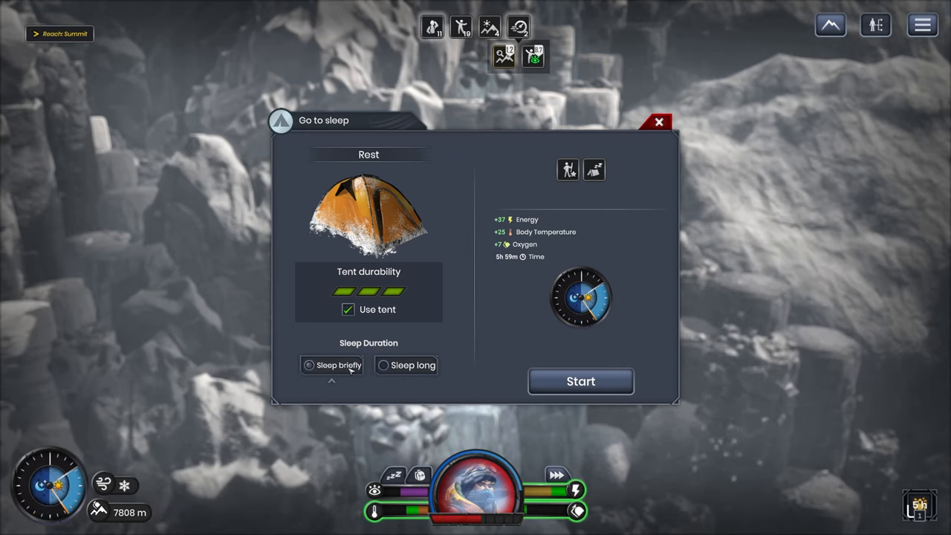
click(406, 364)
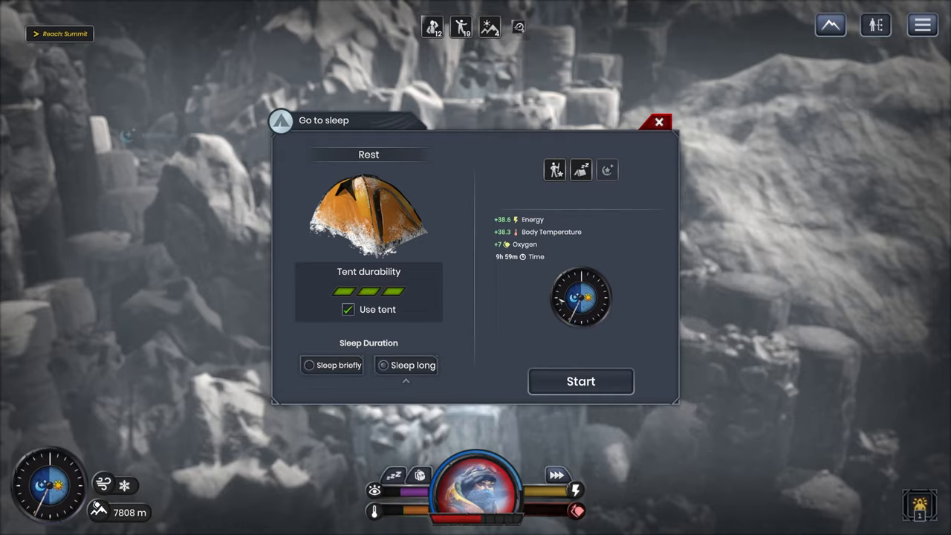
click(581, 381)
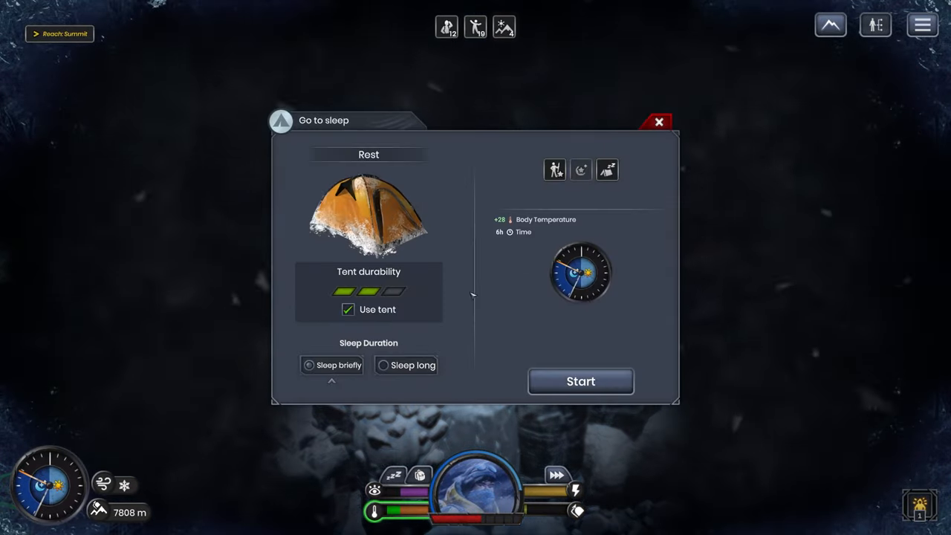
click(382, 365)
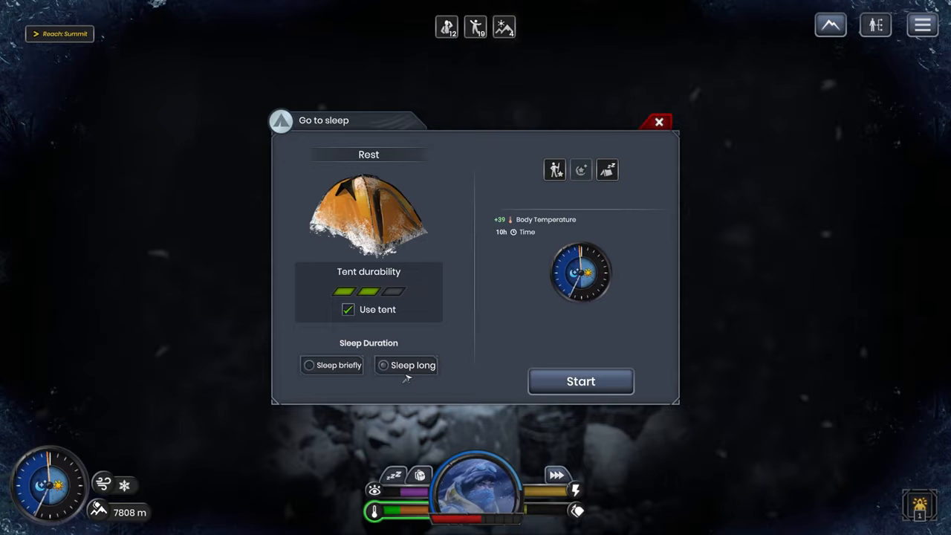
mouse_move(525, 456)
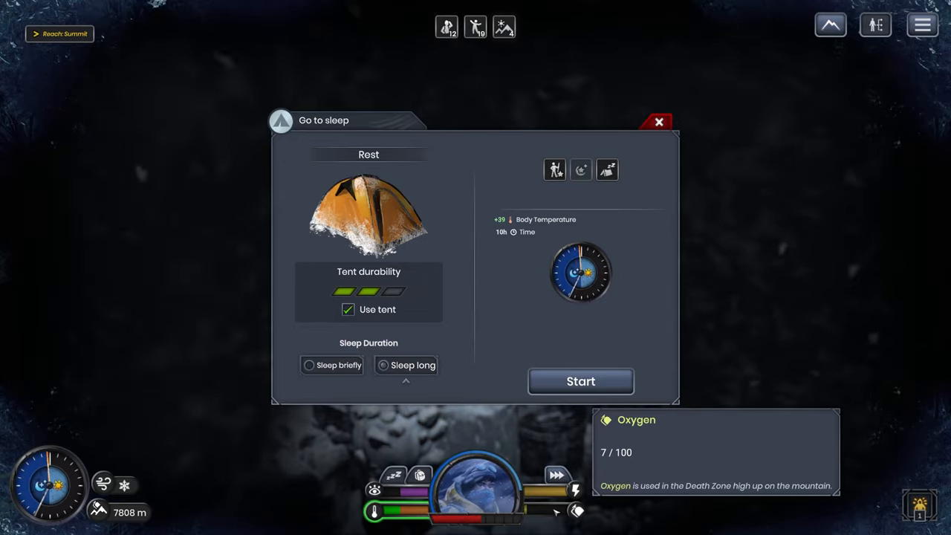
mouse_move(731, 433)
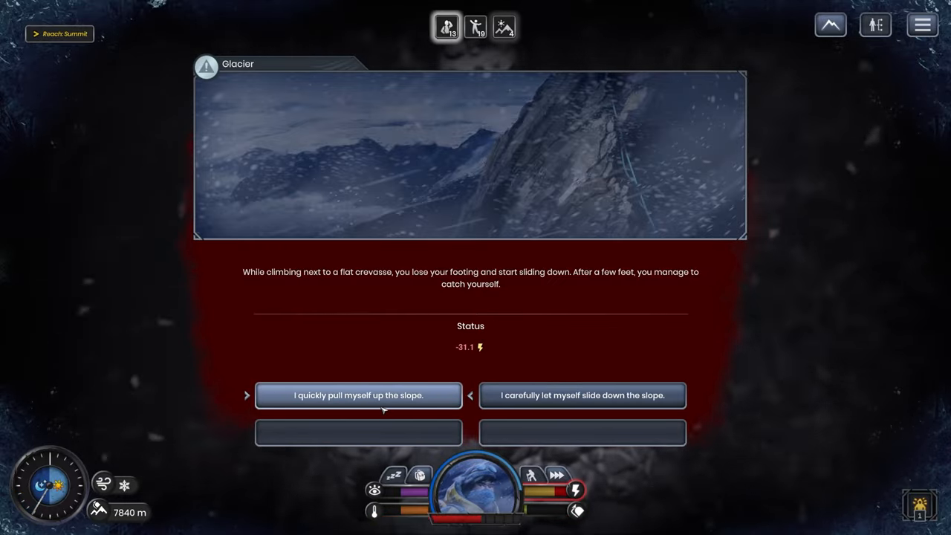
- Pull yourself quickly up the slope beside the crevasse
click(358, 395)
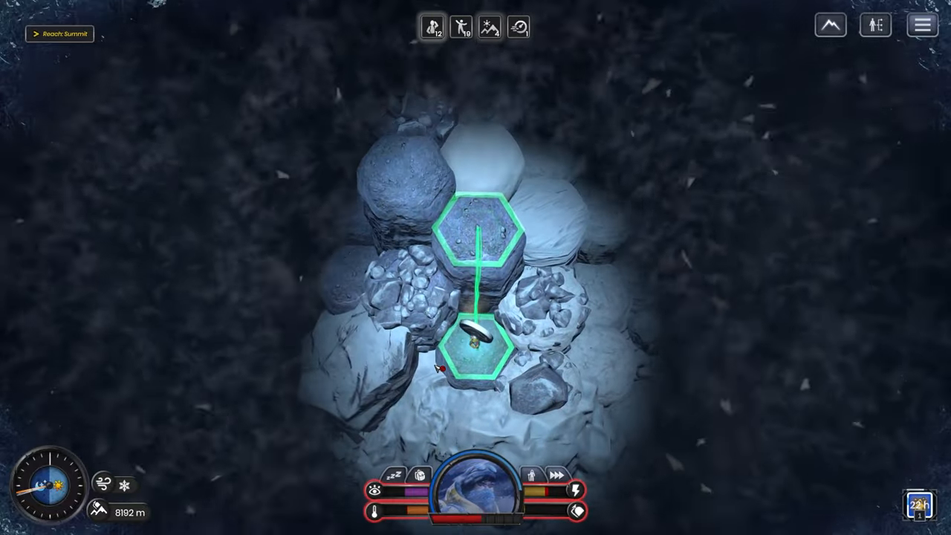
- Enter the cave and turn back from the stalactite-blocked passage
click(476, 346)
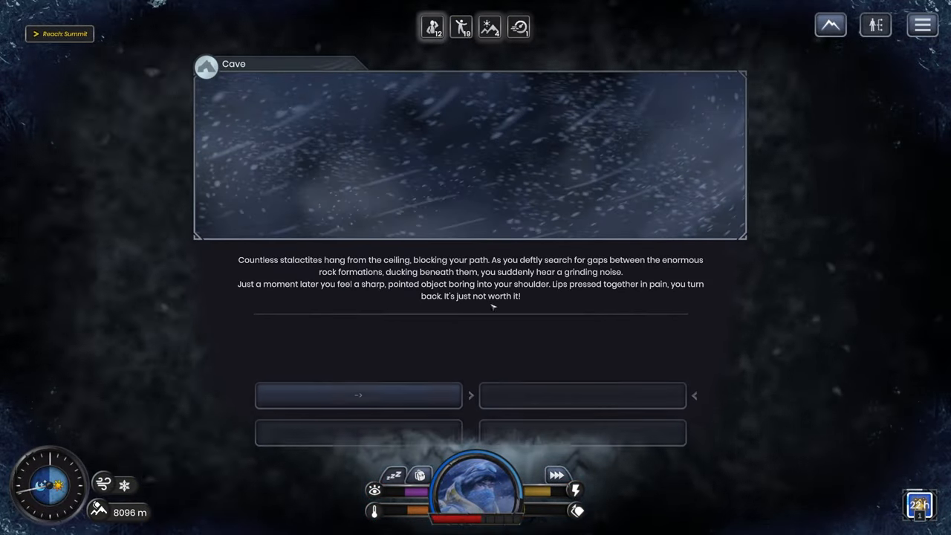
click(359, 395)
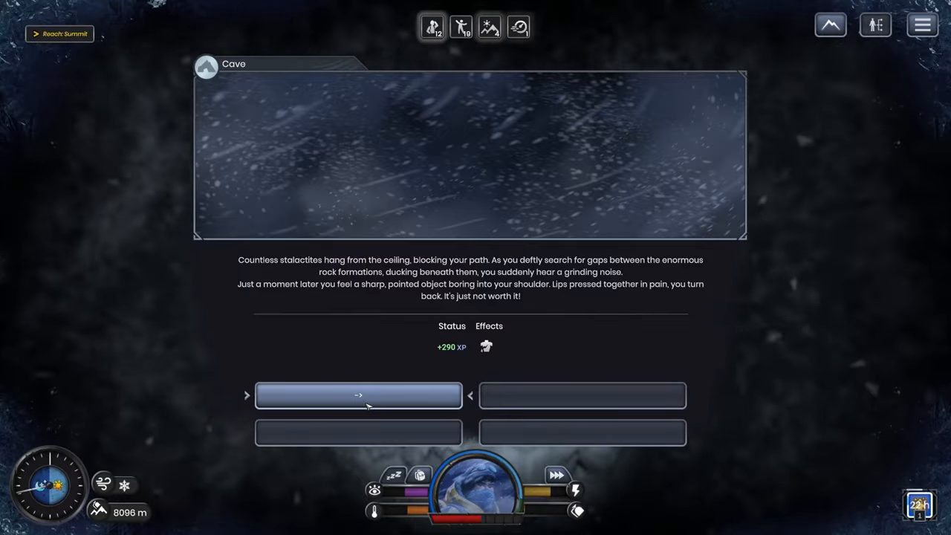
mouse_move(486, 345)
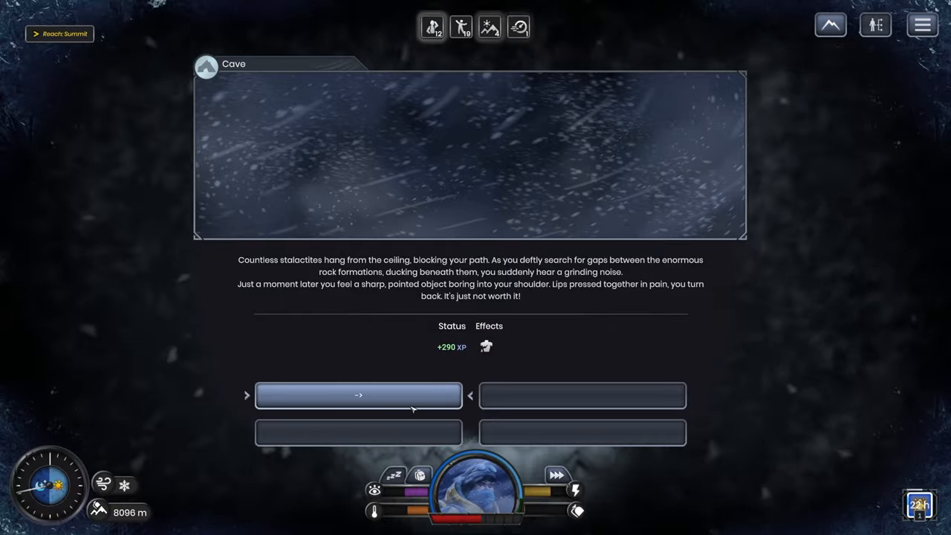
click(358, 395)
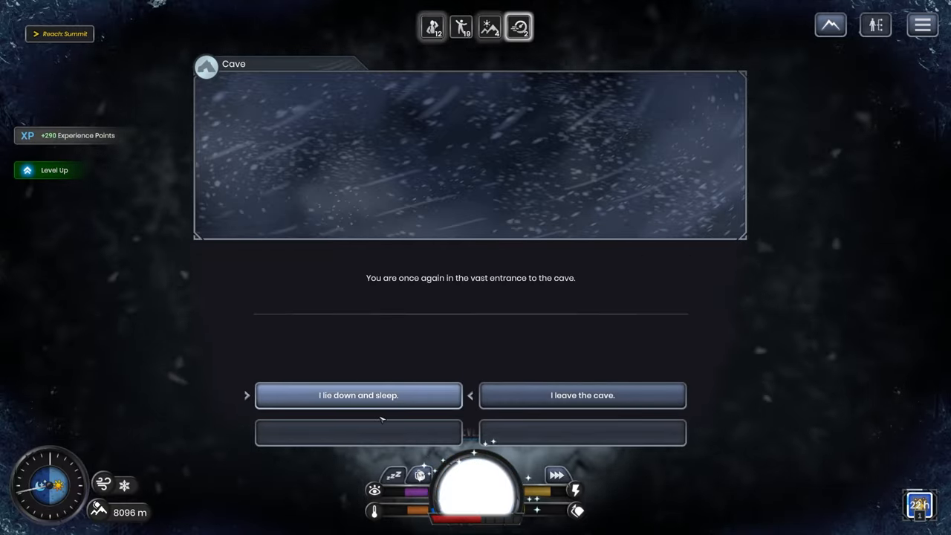
- Lie down in the peaceful cave and take a brief sleep
click(359, 395)
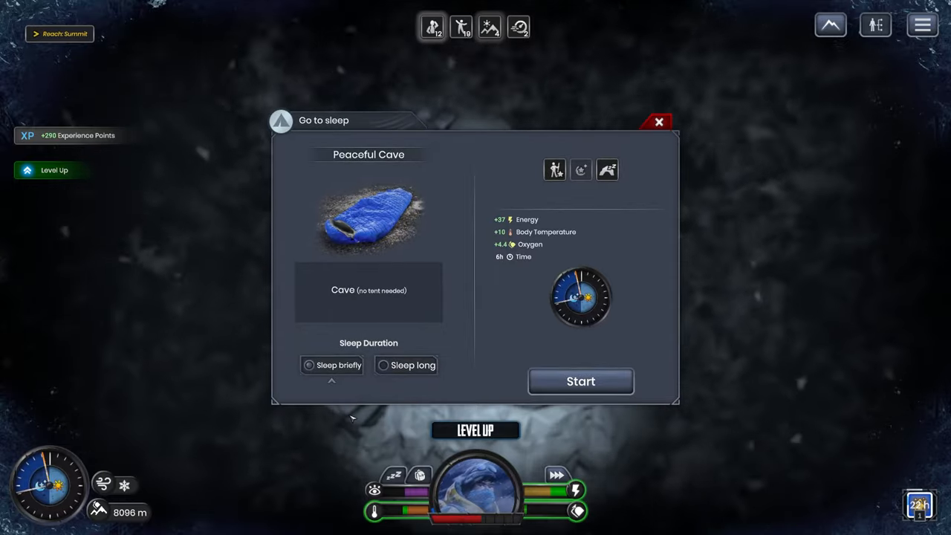
click(381, 365)
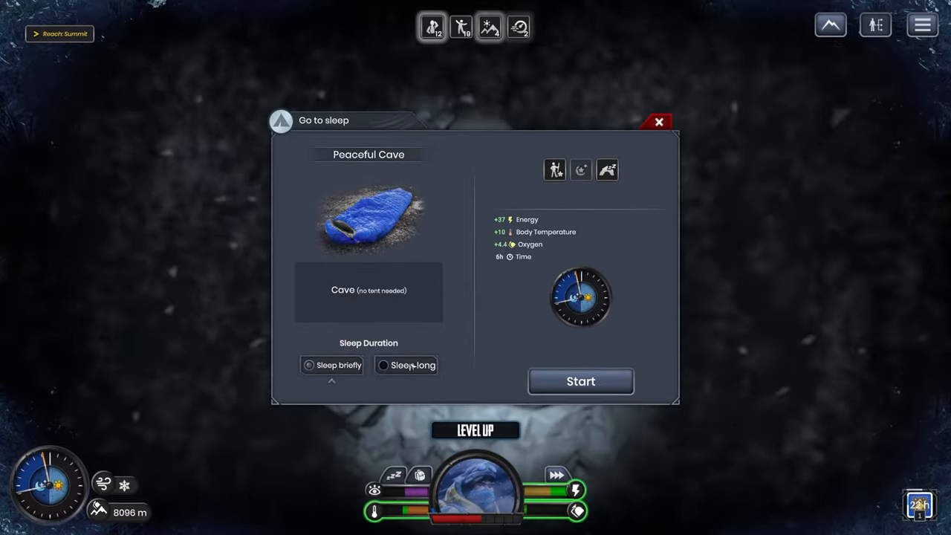
click(382, 365)
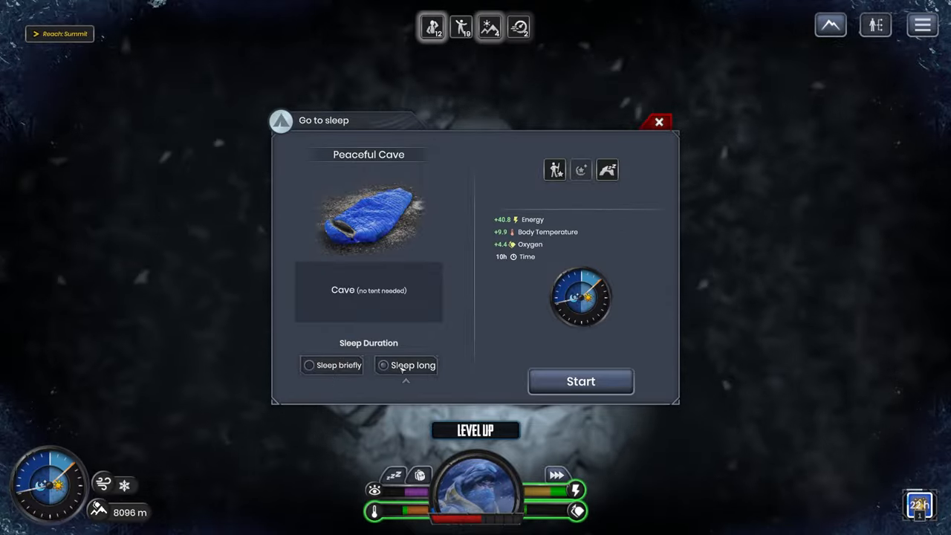
click(306, 365)
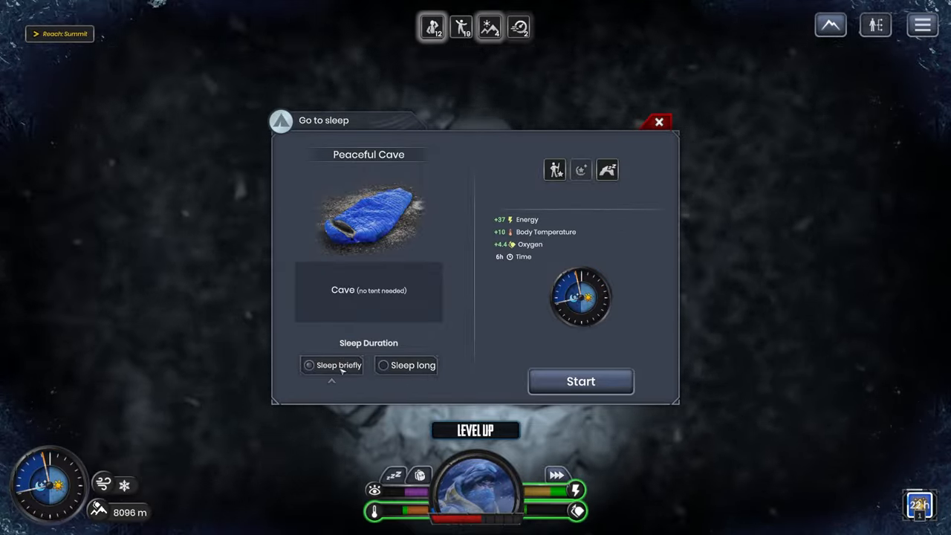
click(382, 364)
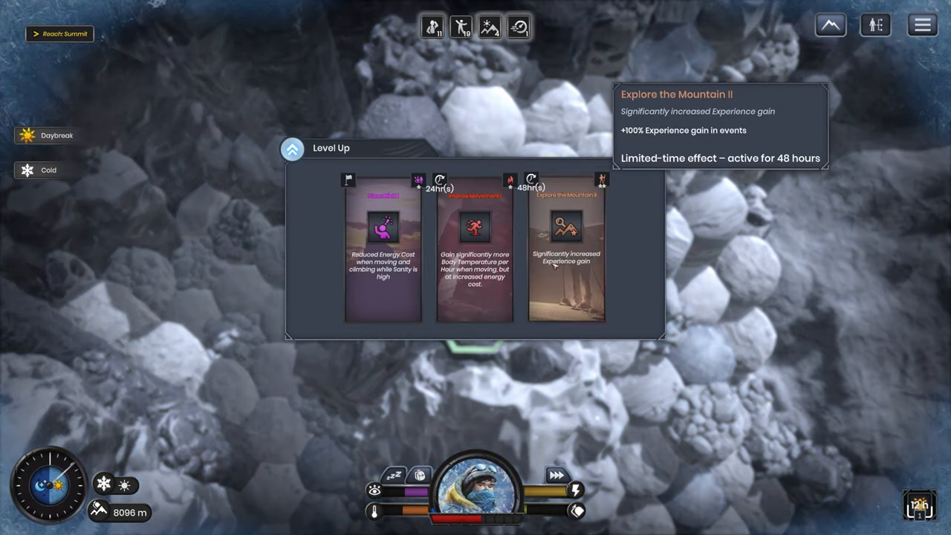
mouse_move(457, 219)
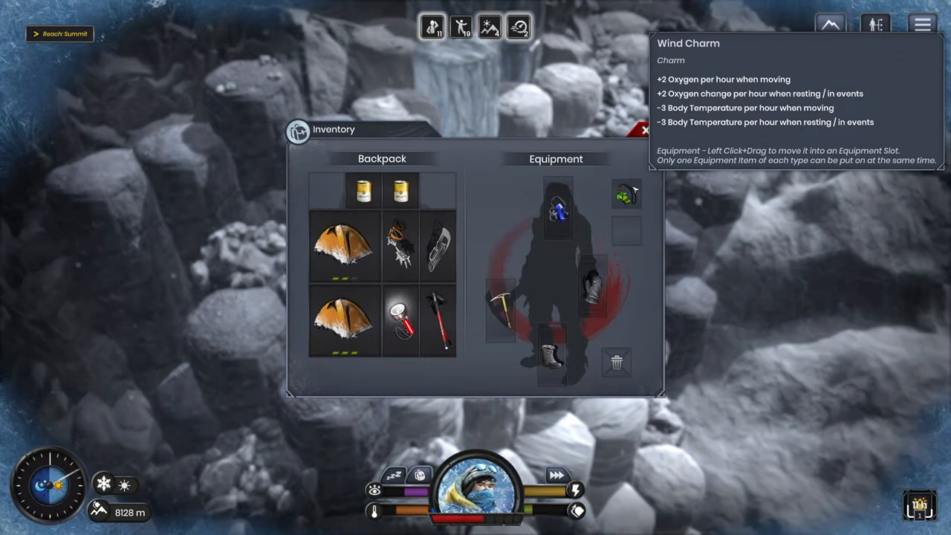
- Close the inventory and move the climber one tile up the icy ridge
click(640, 131)
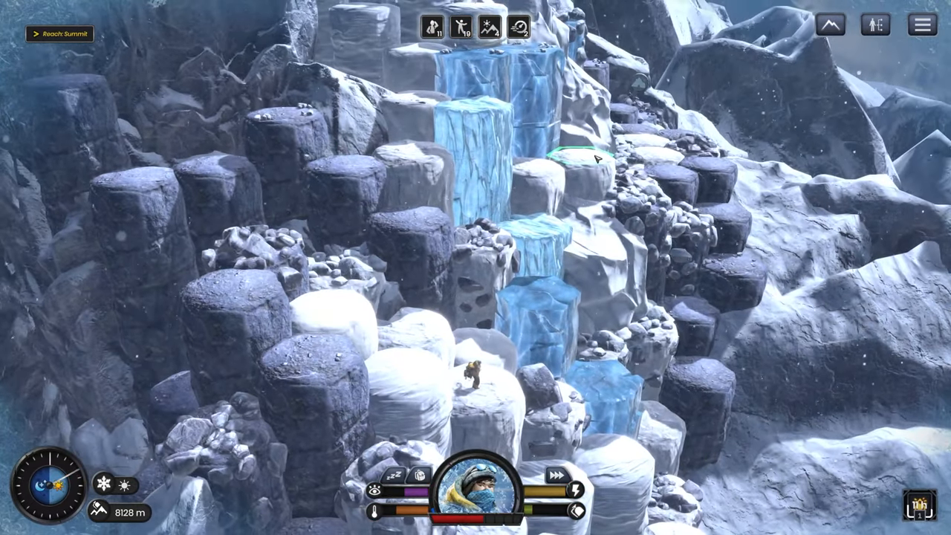
click(580, 160)
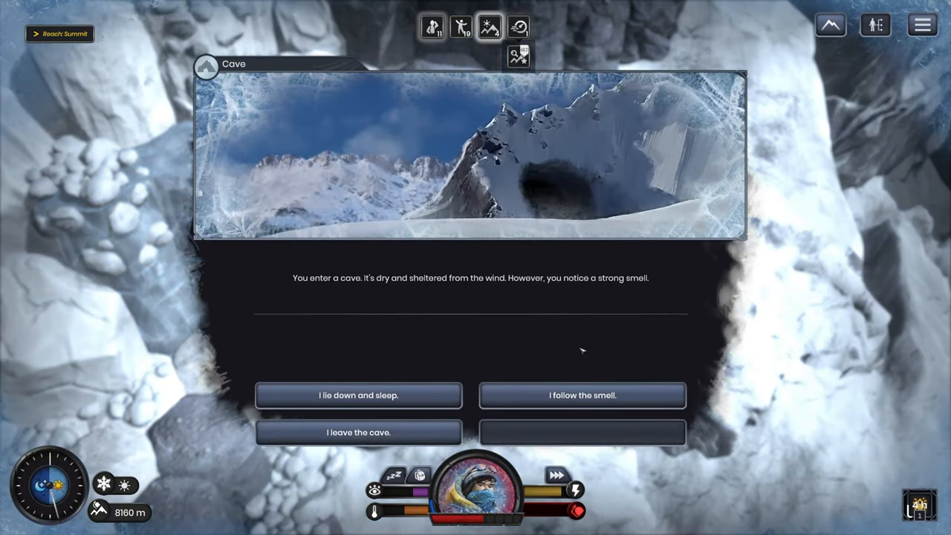
- Lie down in the dry cave and start a long ten-hour sleep
click(582, 394)
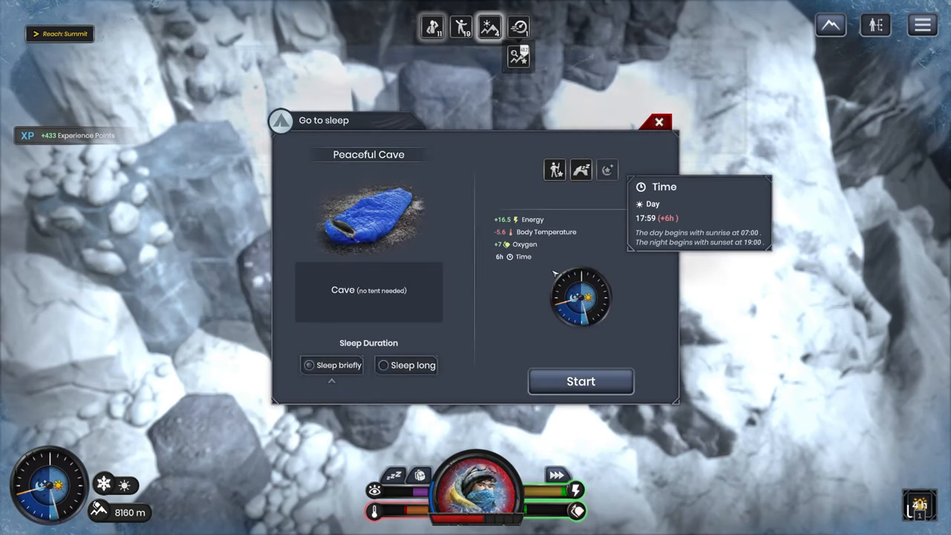
mouse_move(420, 370)
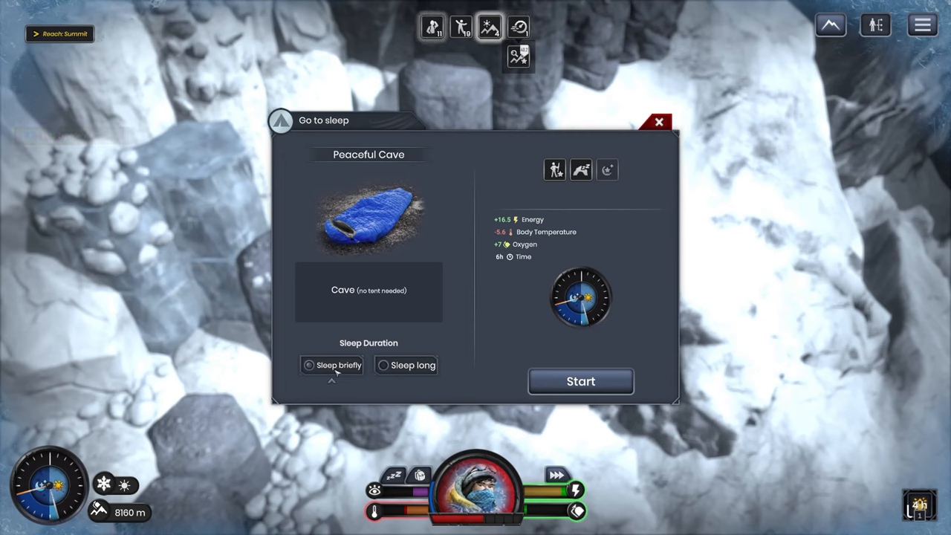
click(381, 364)
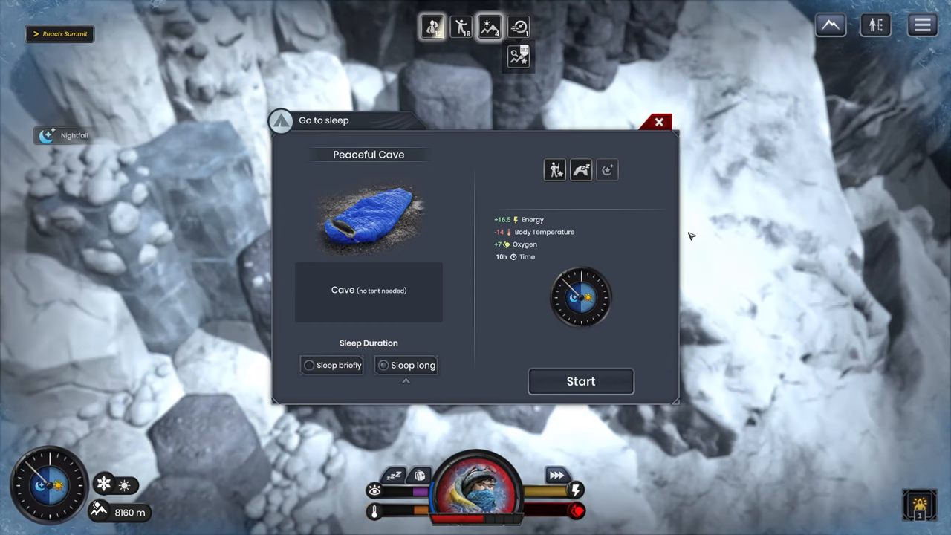
click(580, 381)
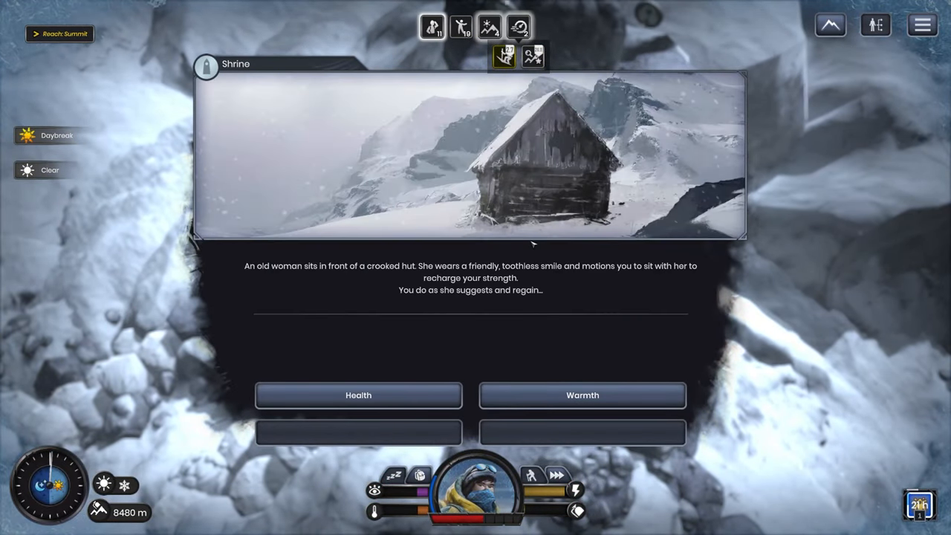
- Accept the old woman's Warmth blessing at the shrine (+37 warmth) and continue
click(583, 395)
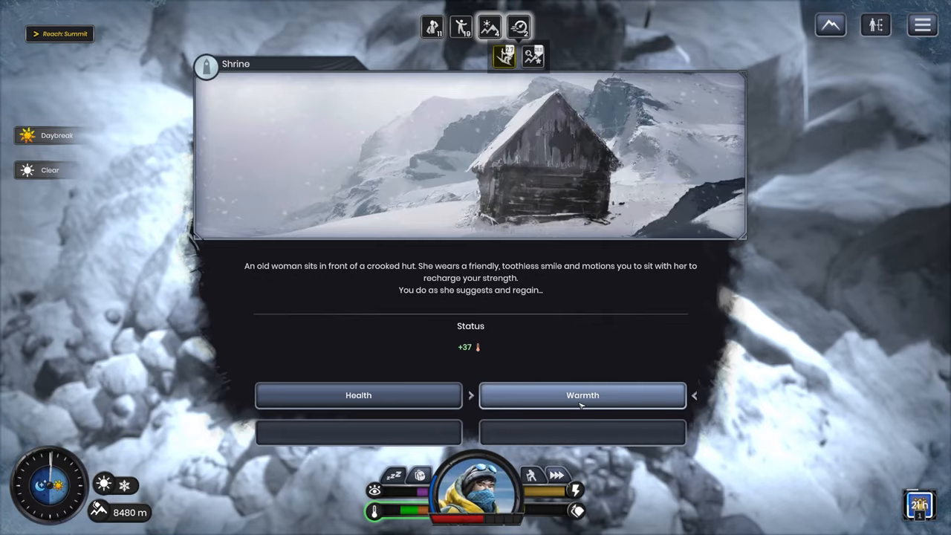
click(582, 395)
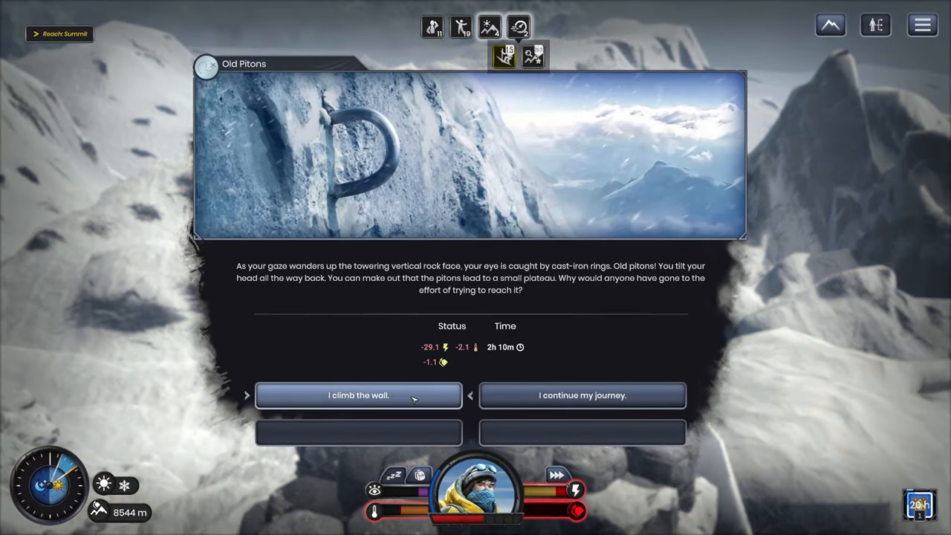
- Climb the Old Pitons wall, use the found Oxygen Bottle, and confirm the inventory
click(358, 395)
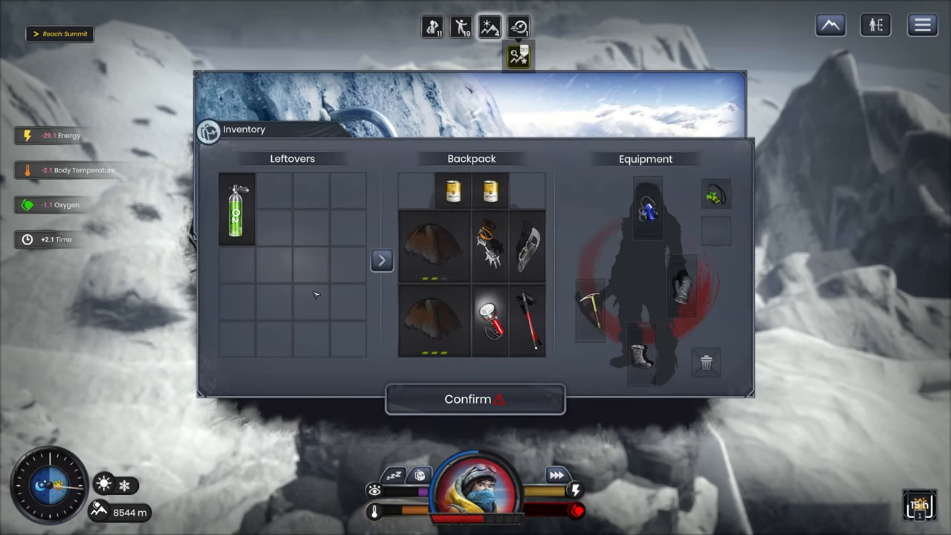
click(236, 210)
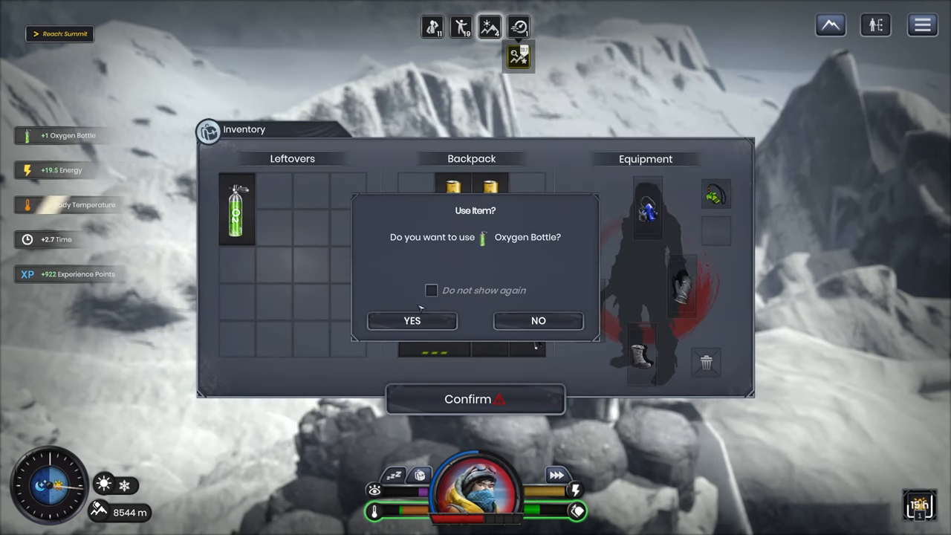
click(411, 321)
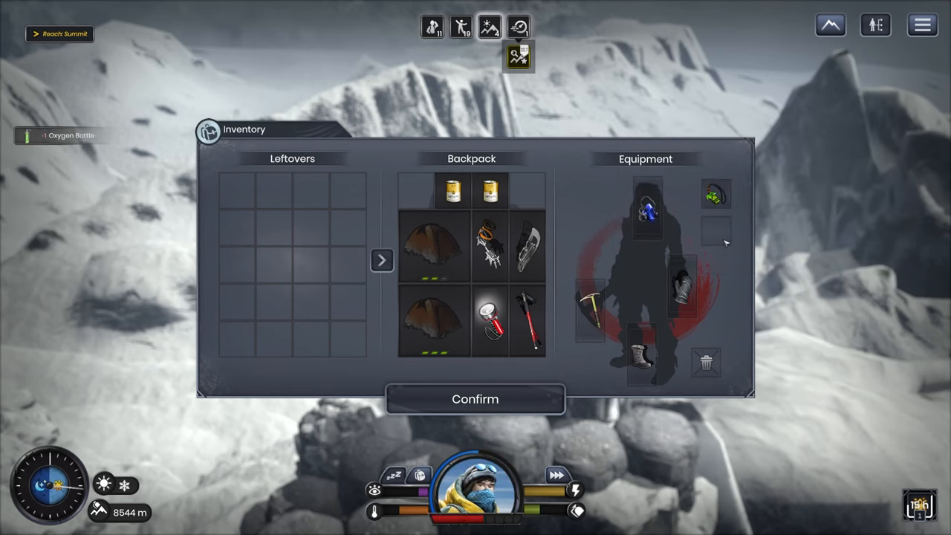
mouse_move(716, 194)
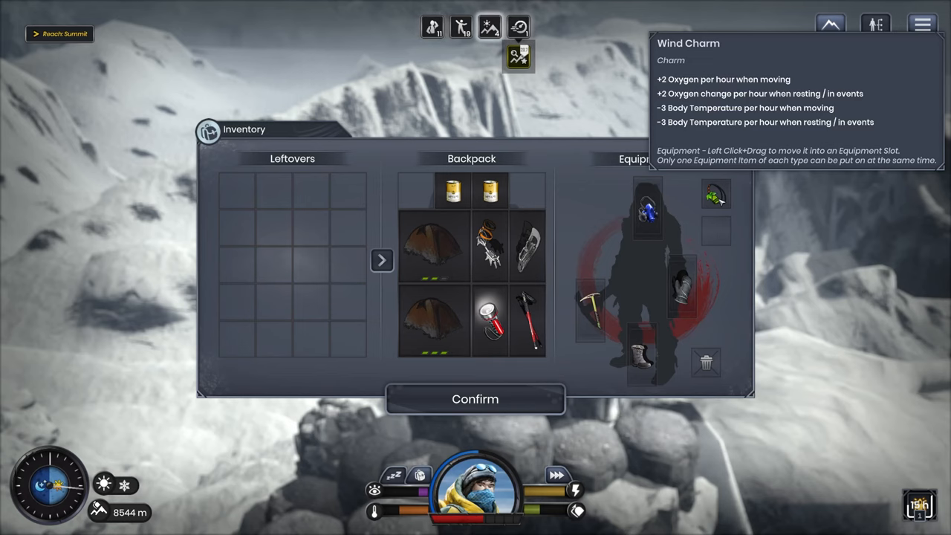
mouse_move(393, 524)
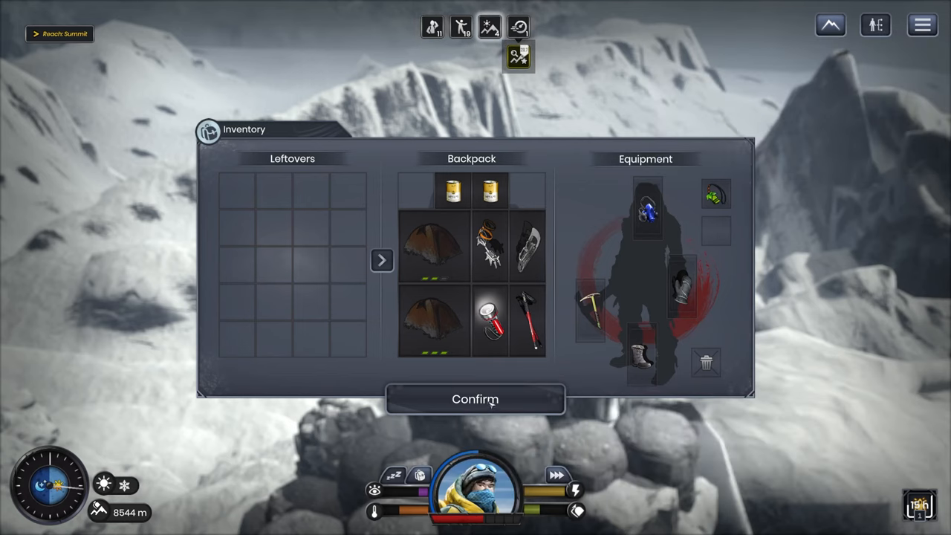
click(475, 398)
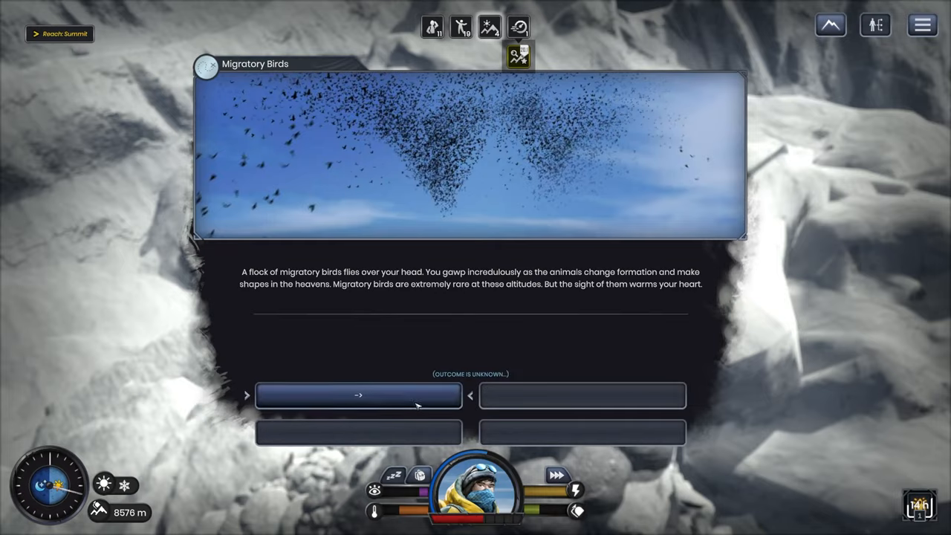
- Pass the Migratory Birds and walk away from the listless mountaineer
click(359, 395)
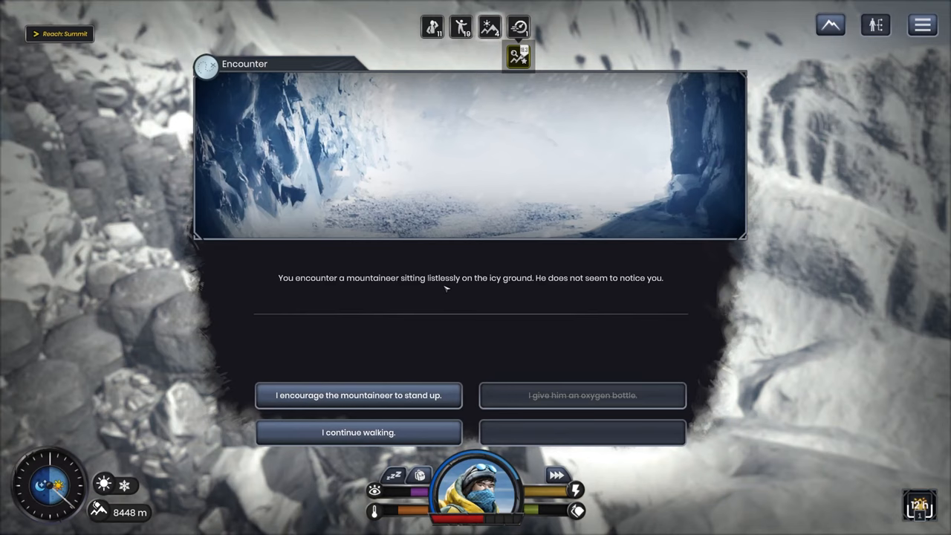
mouse_move(395, 219)
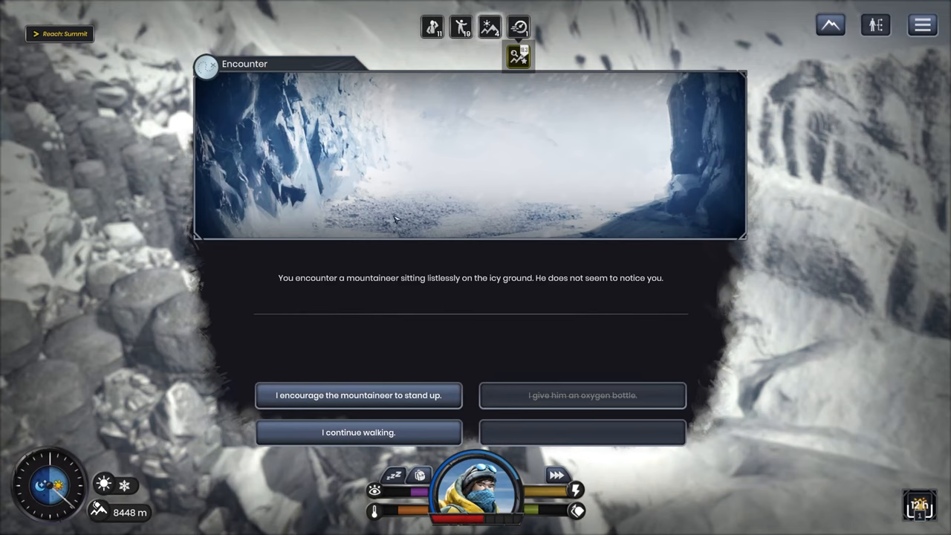
mouse_move(358, 409)
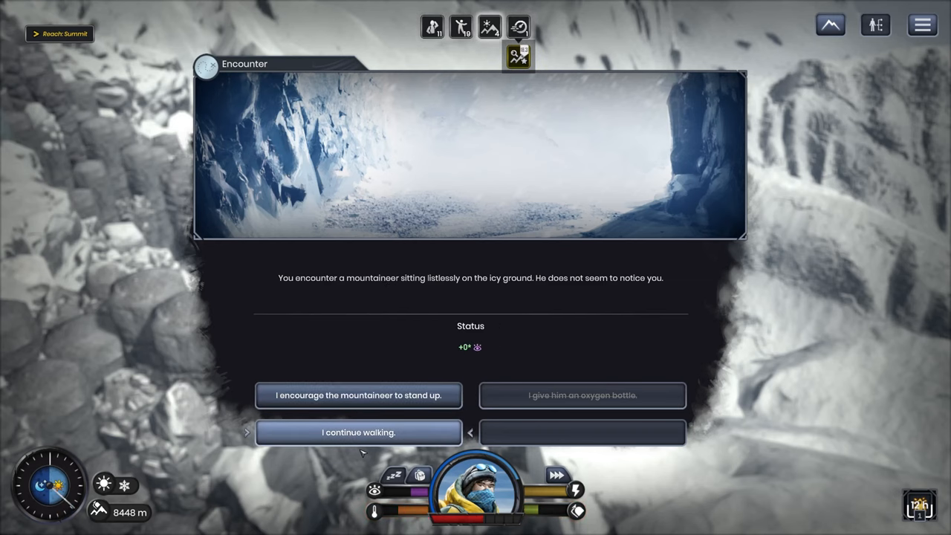
click(358, 431)
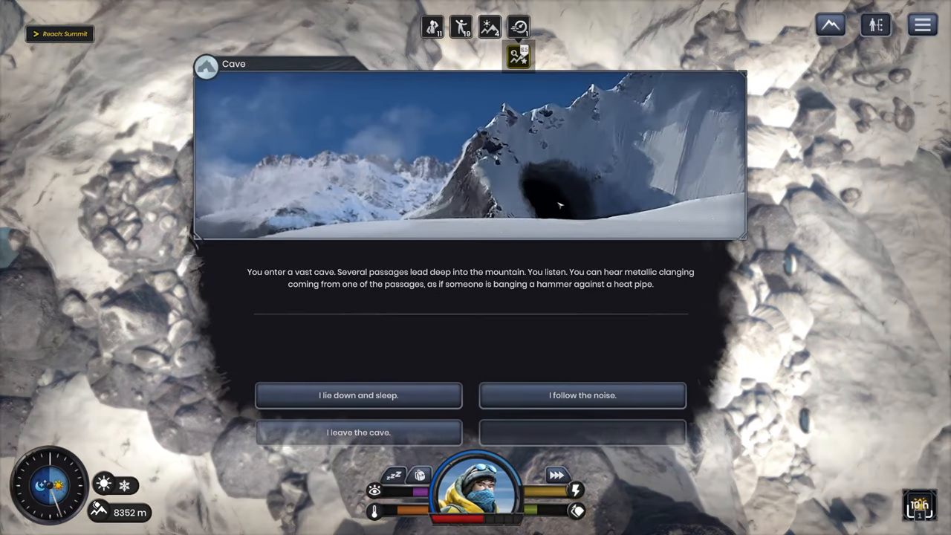
- Follow the cave's clanging to gain a Climbing Rope, then lie down to sleep
click(582, 395)
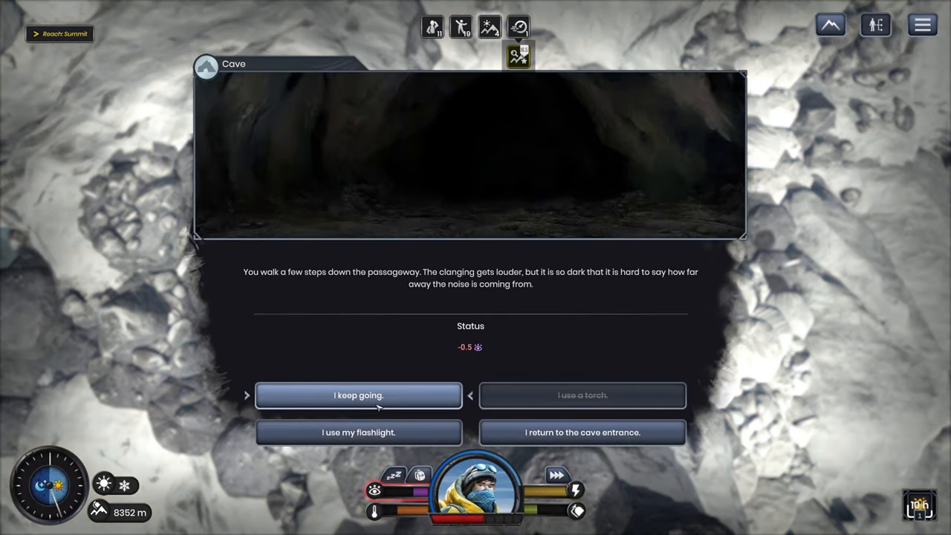
click(358, 395)
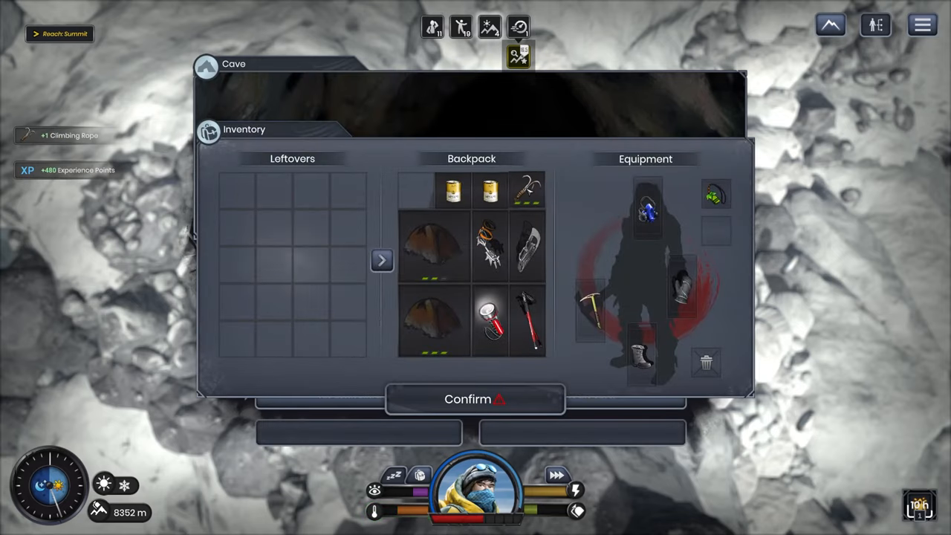
click(475, 398)
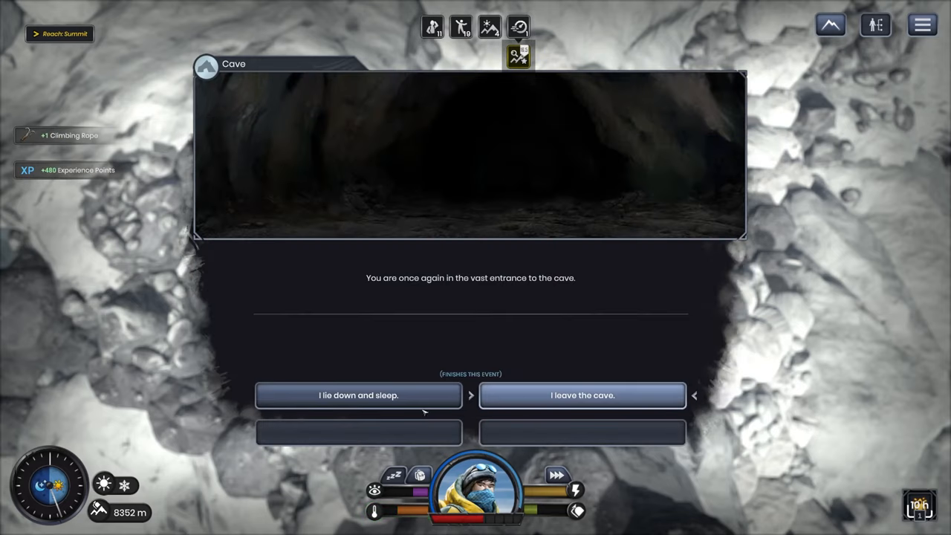
click(358, 395)
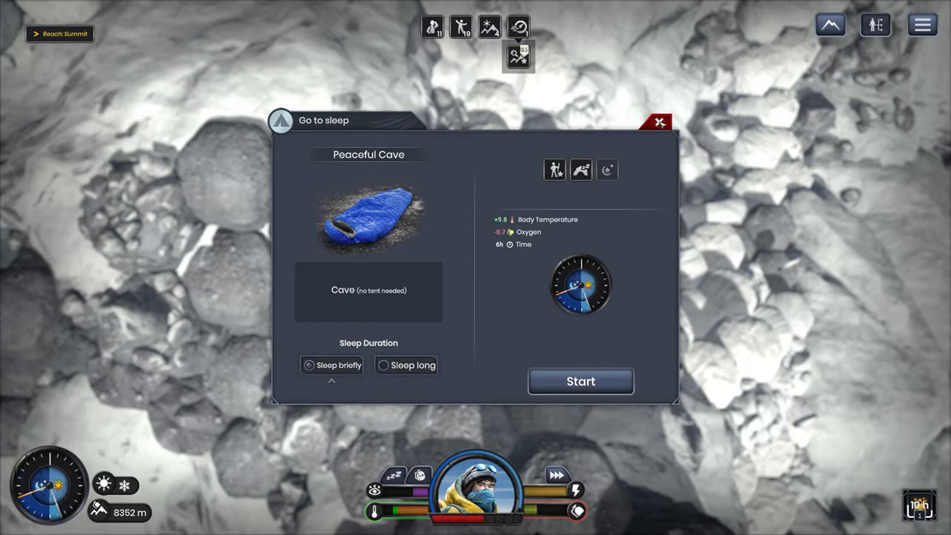
- Sleep briefly in the cave, then close the Inventory after waking
click(581, 381)
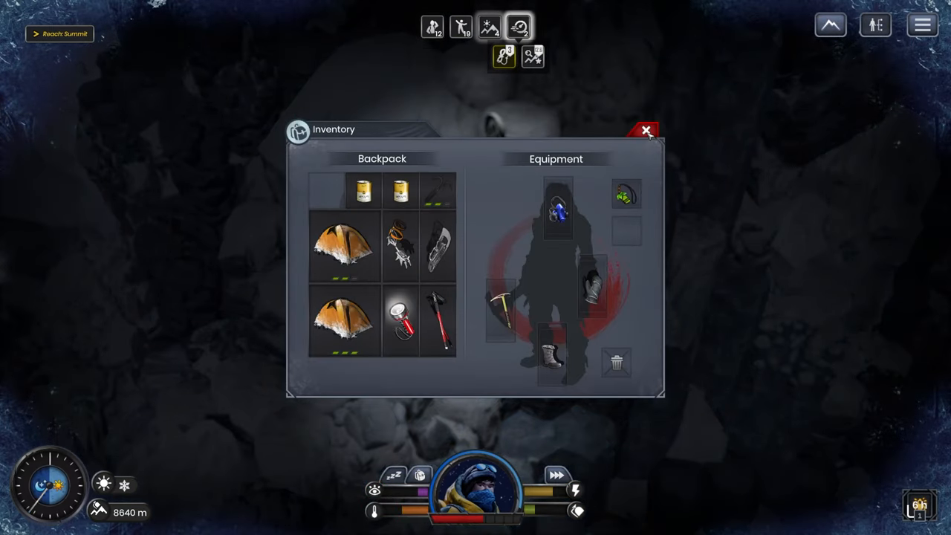
click(647, 131)
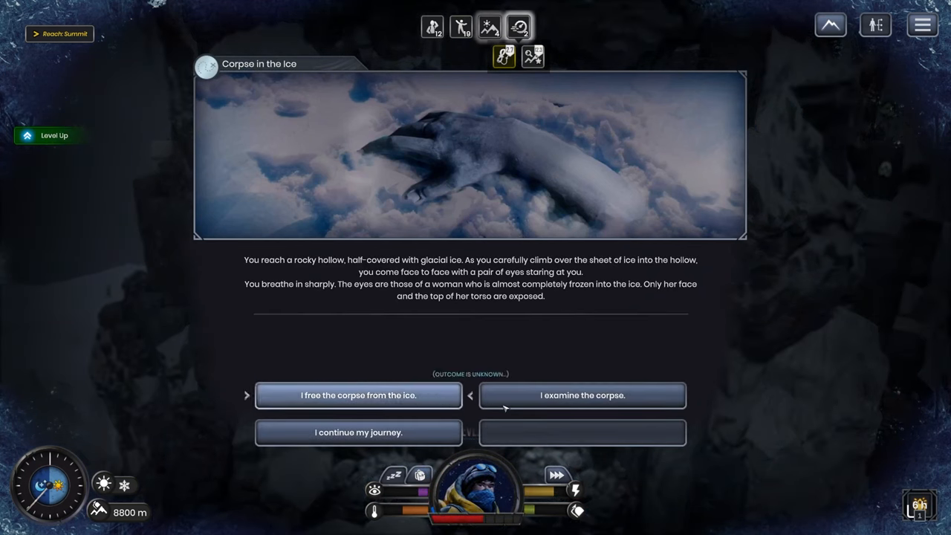
- Examine the frozen corpse and leave the Protective Helmet behind
click(583, 395)
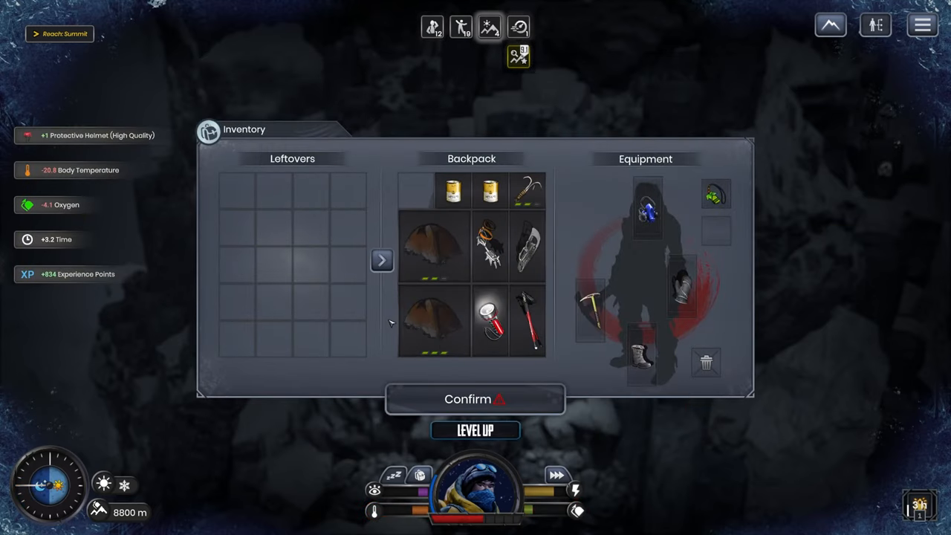
click(475, 399)
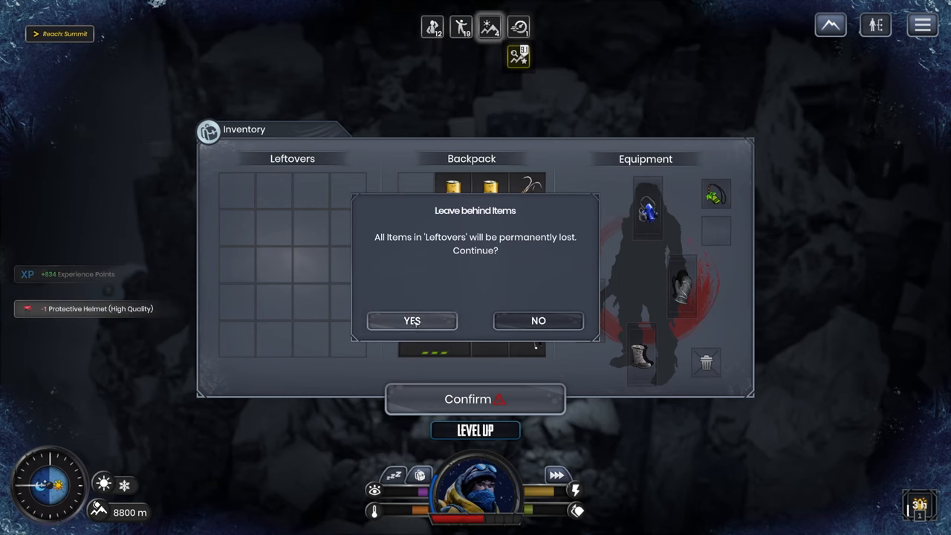
click(411, 321)
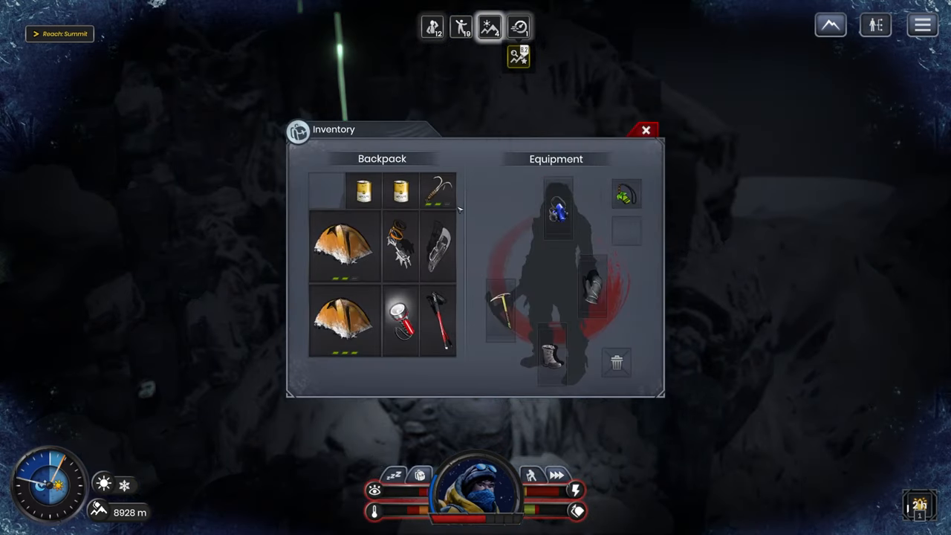
- Dismiss the Inventory and climb on to the injured mountaineer's tent at 9280 m
click(647, 130)
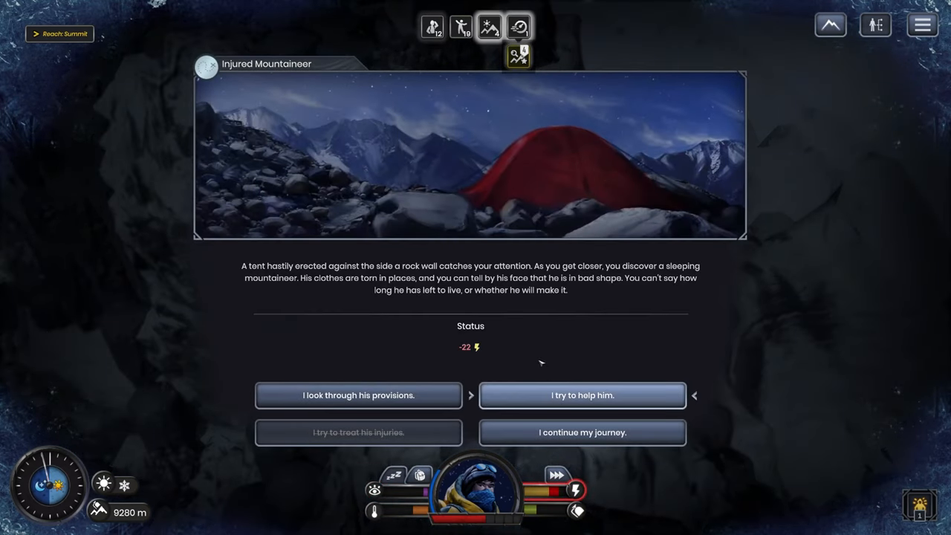
- Attempt to help the injured mountaineer (+703 XP), then move on
click(583, 395)
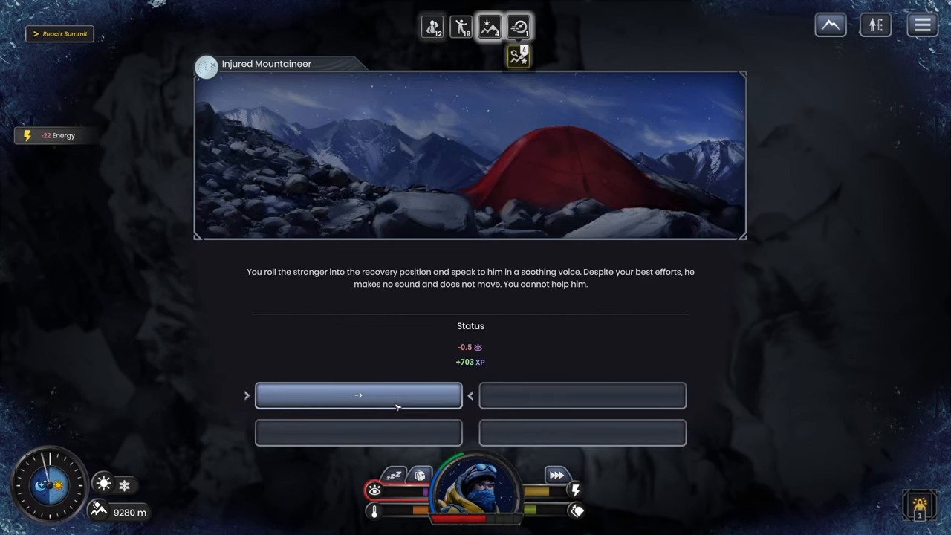
click(359, 395)
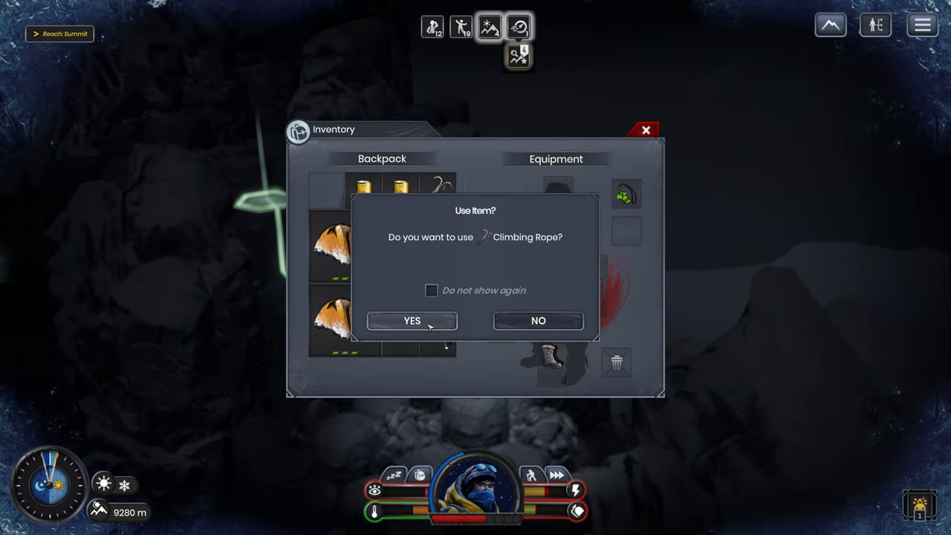
- Use the Climbing Rope and move onto the summit tile
click(411, 321)
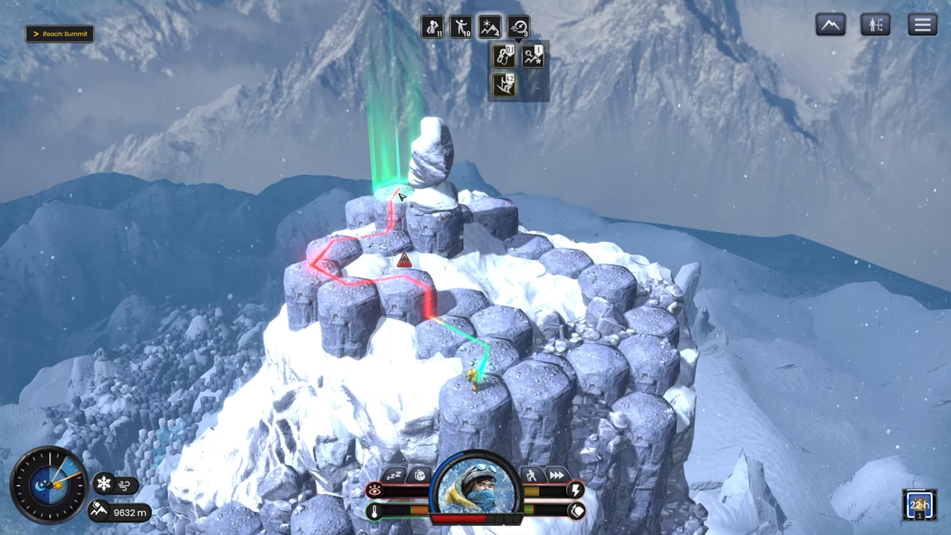
click(484, 28)
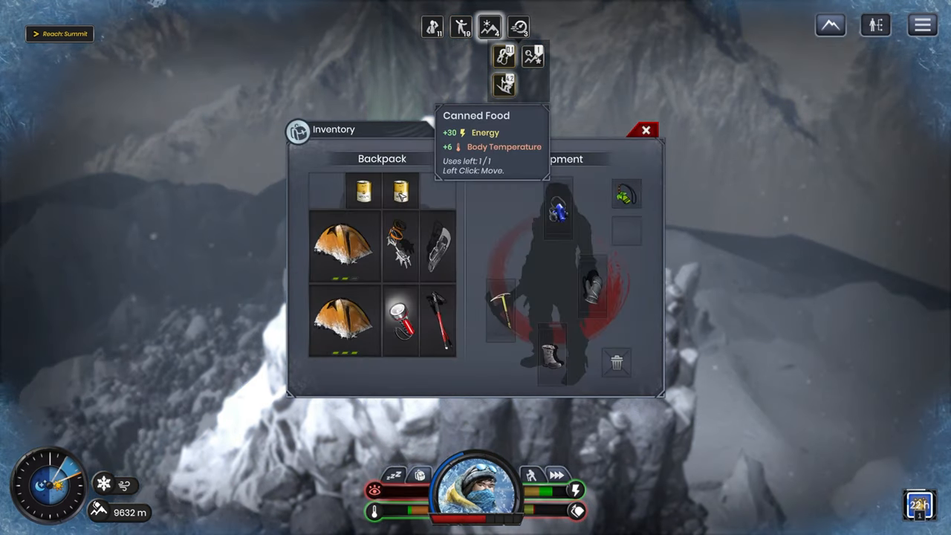
click(644, 131)
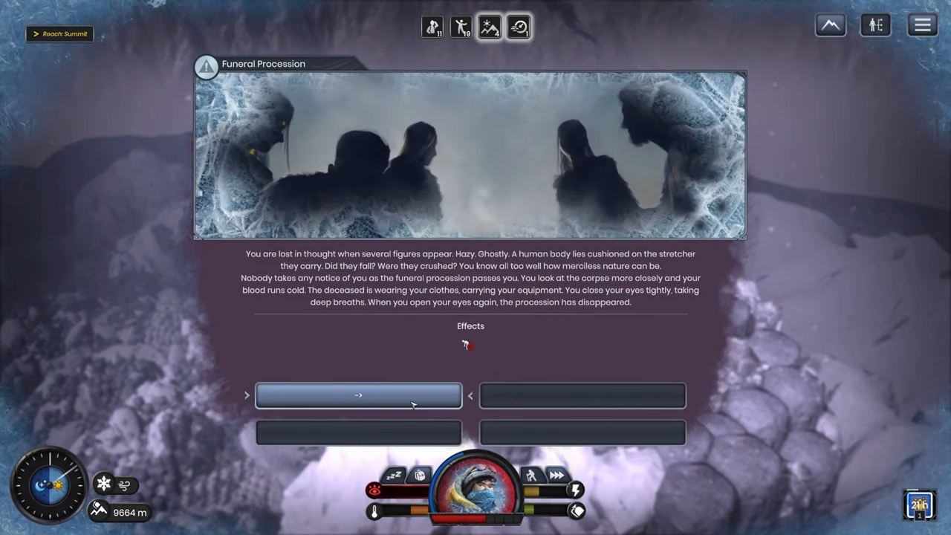
- Pass the funeral procession and place the amulet on the summit's flat rock
click(358, 395)
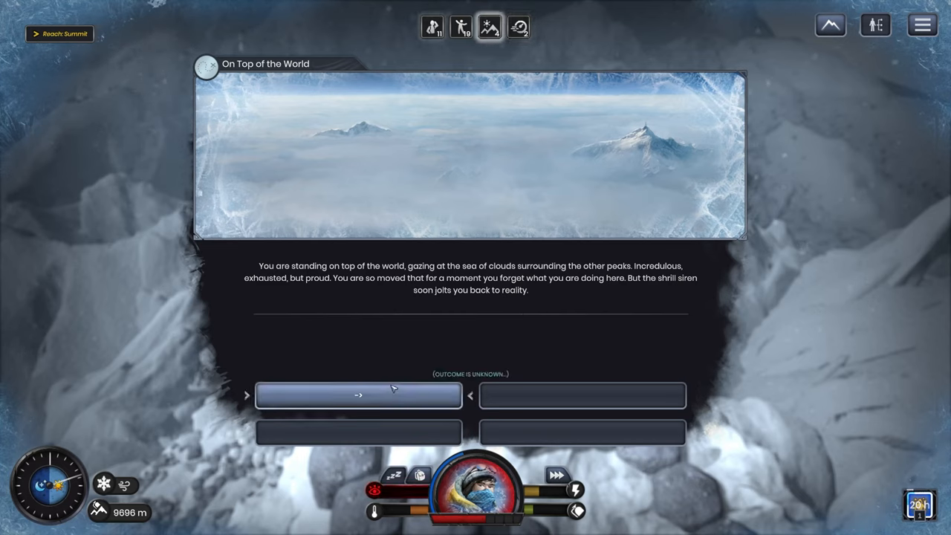
click(358, 395)
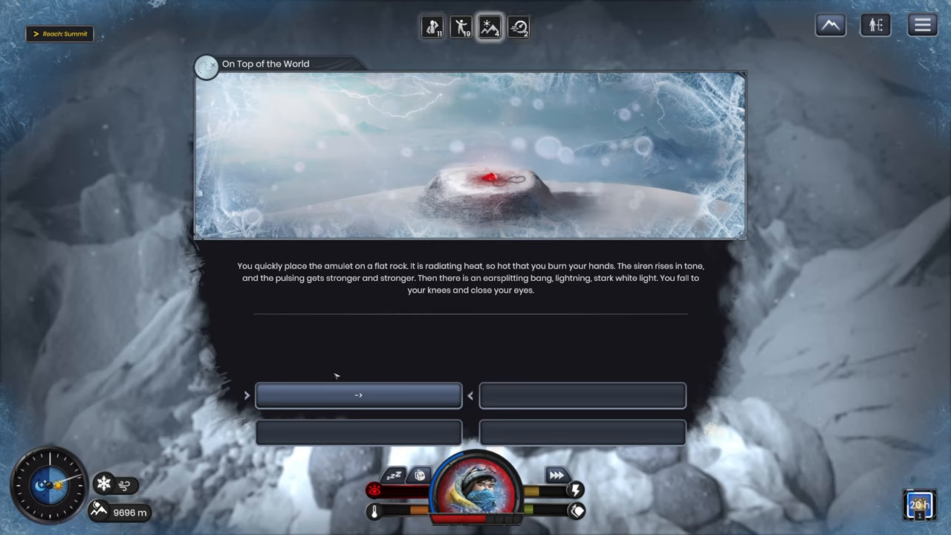
- Continue past the On Top of the World event after placing the amulet at the summit
click(358, 396)
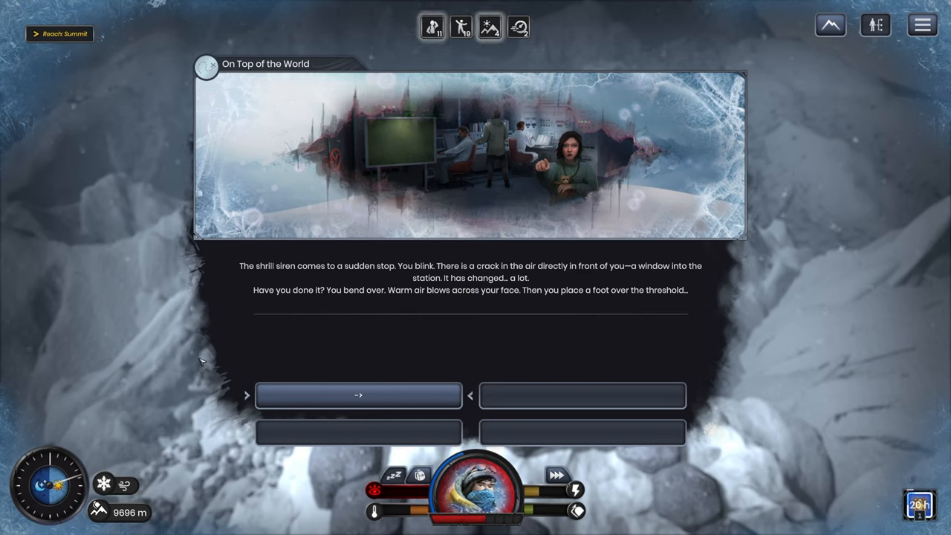
mouse_move(468, 113)
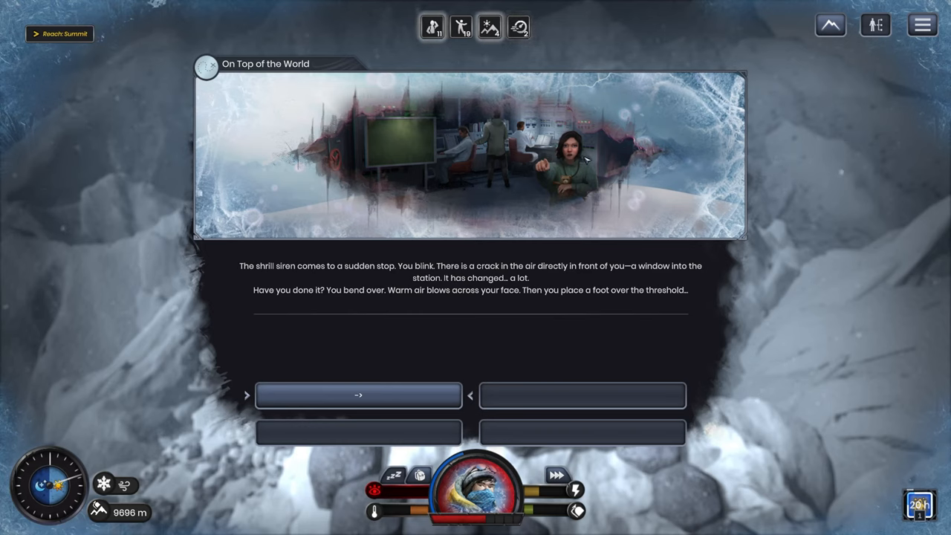
mouse_move(576, 175)
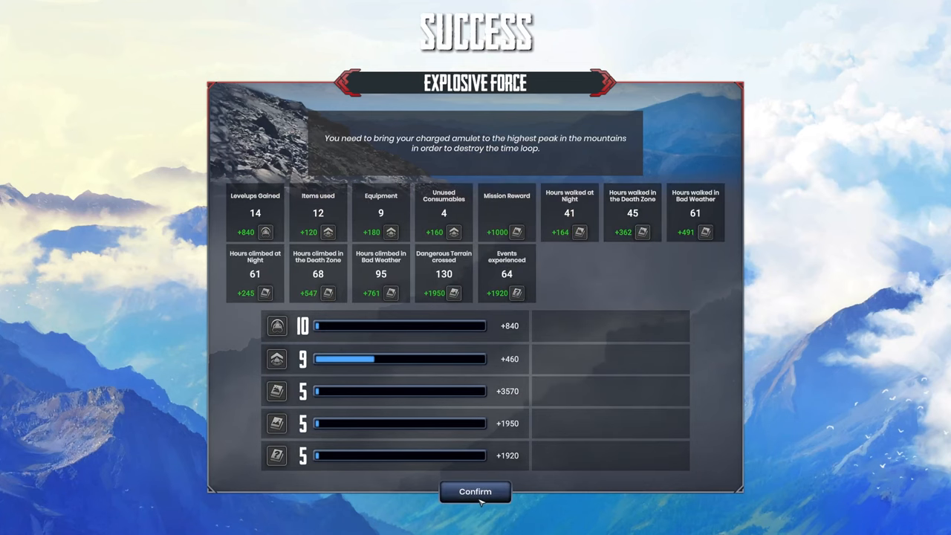
- Confirm the Explosive Force SUCCESS results and collect the earned rewards
click(473, 491)
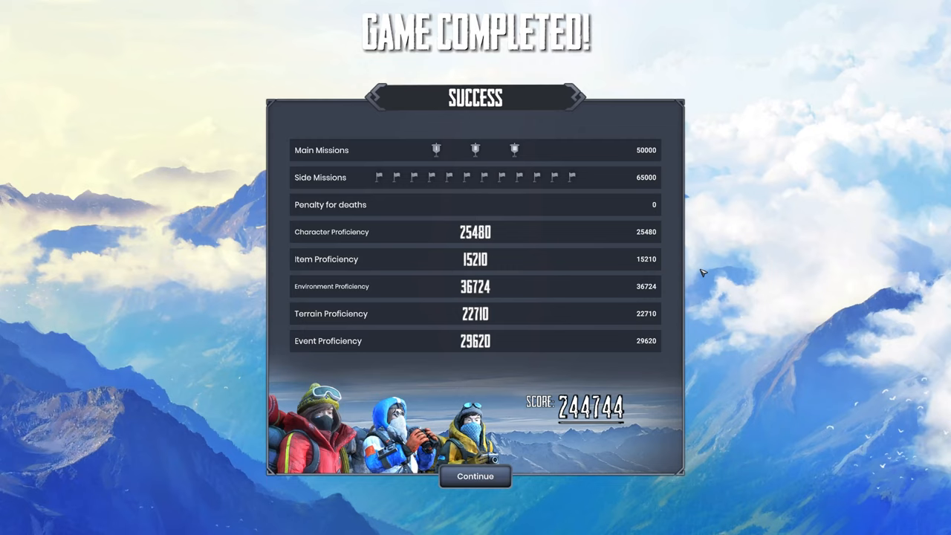
mouse_move(704, 254)
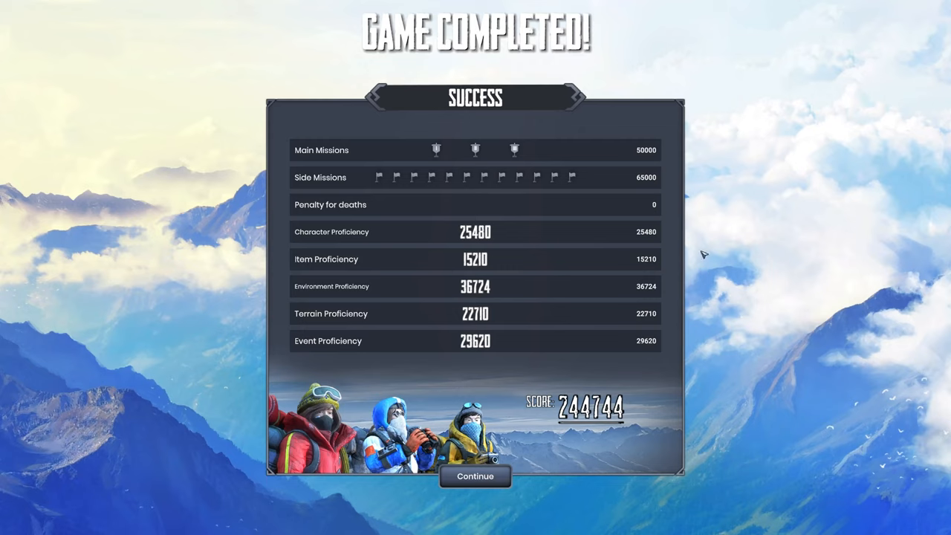
mouse_move(364, 165)
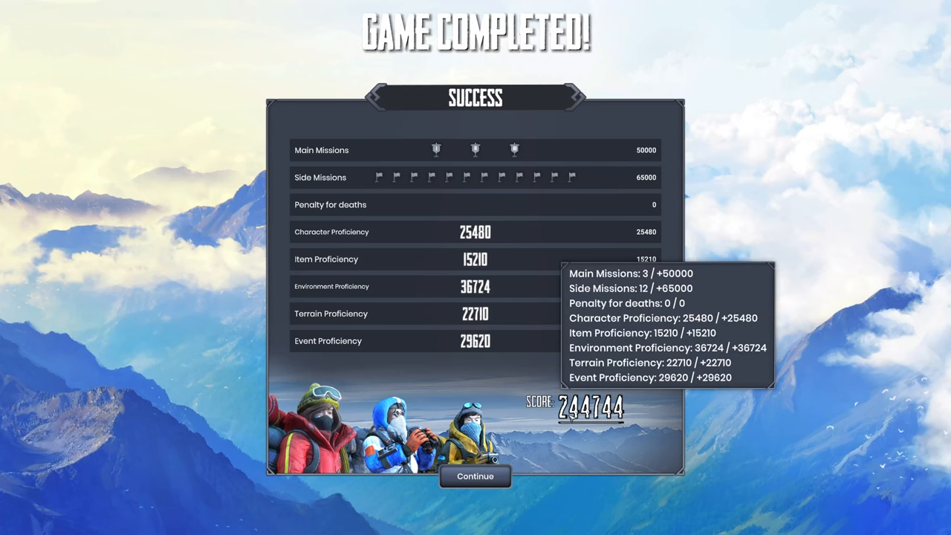
mouse_move(587, 431)
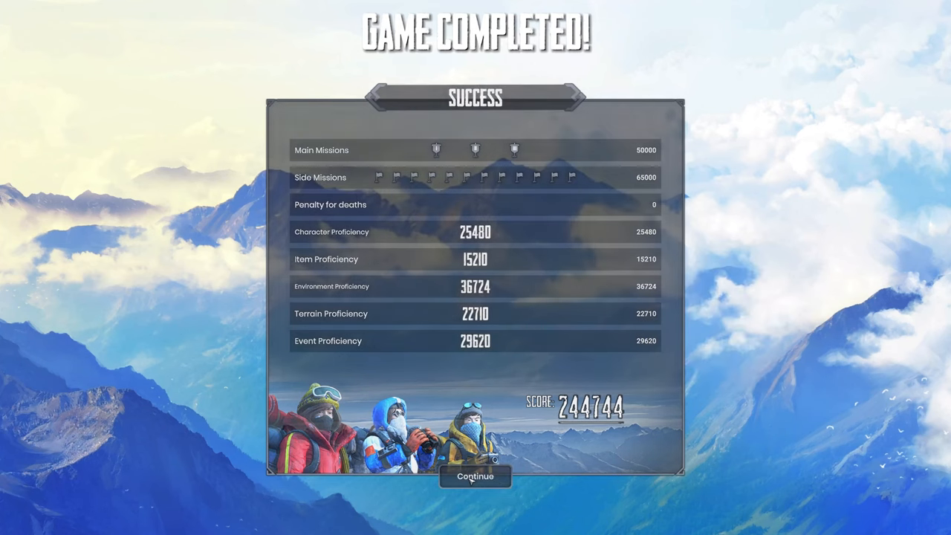
- Leave the 244,744 final score and scroll the credits to quality assurance and localization
click(476, 477)
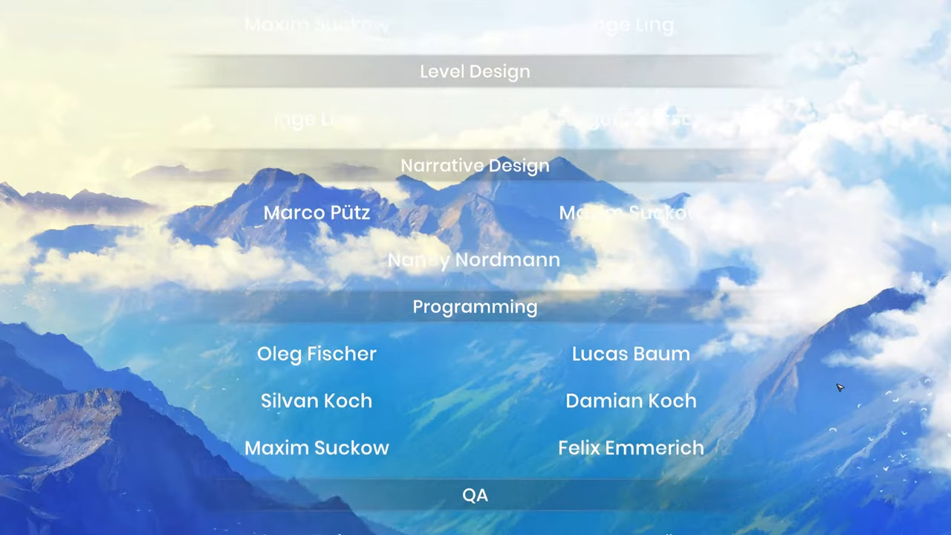
scroll(down, 3)
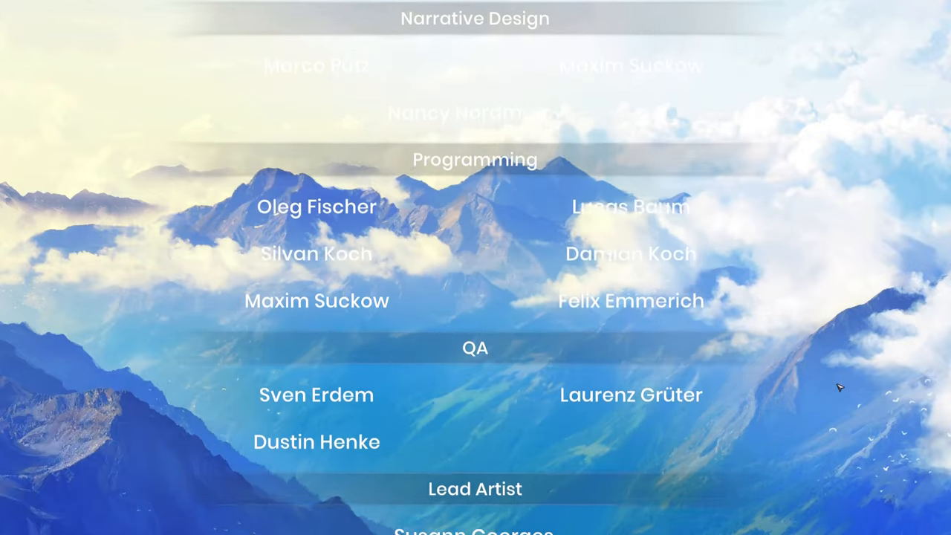
scroll(down, 3)
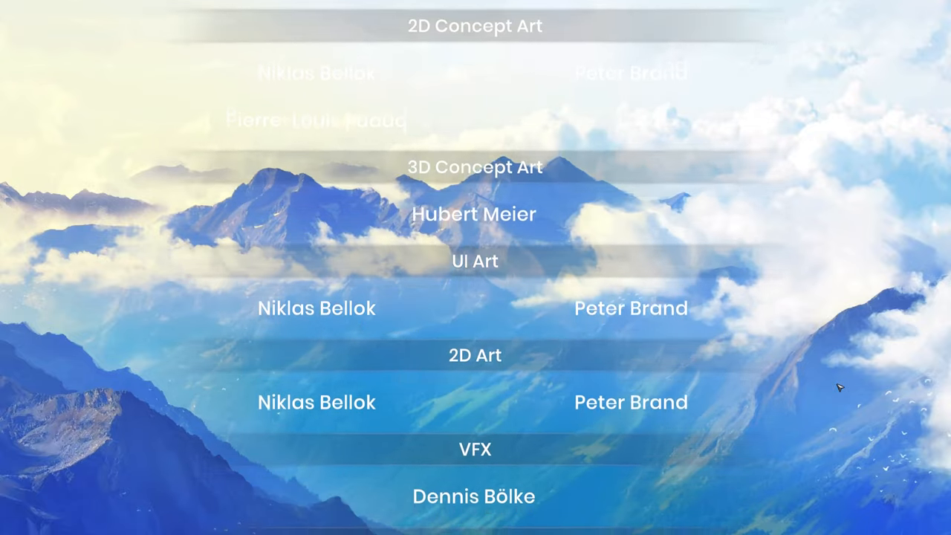
scroll(down, 3)
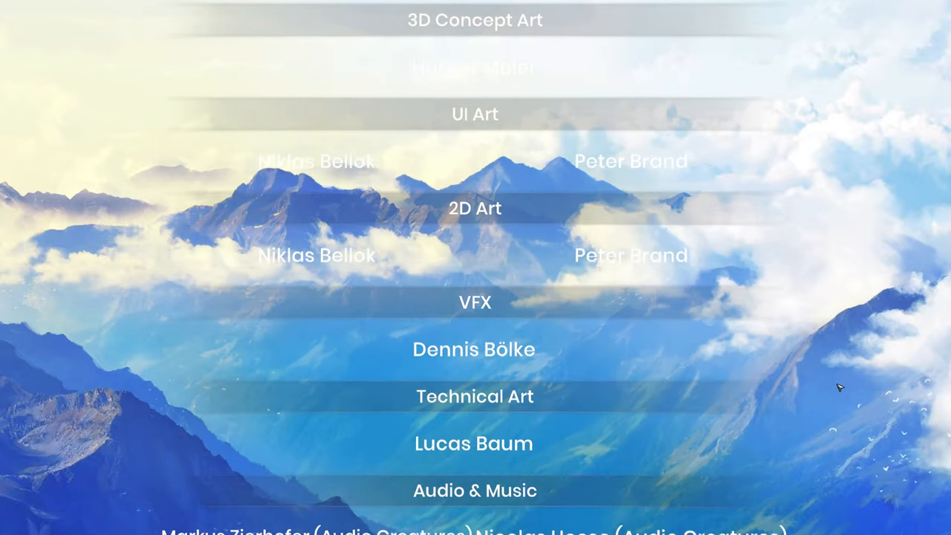
scroll(down, 3)
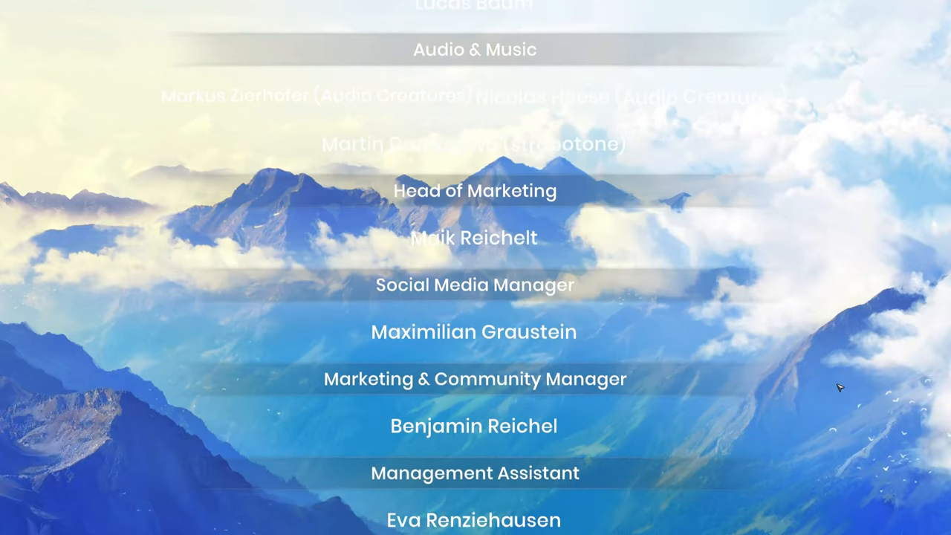
scroll(down, 3)
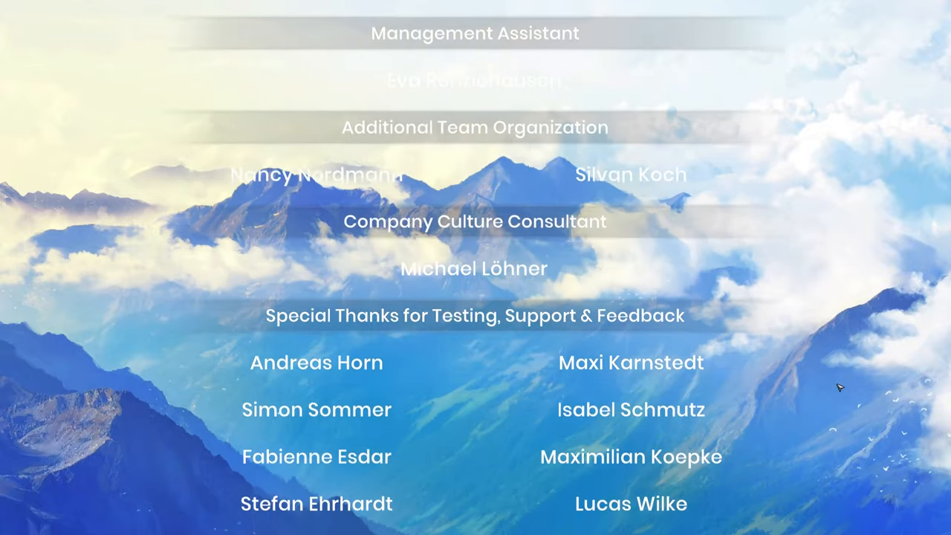
scroll(down, 3)
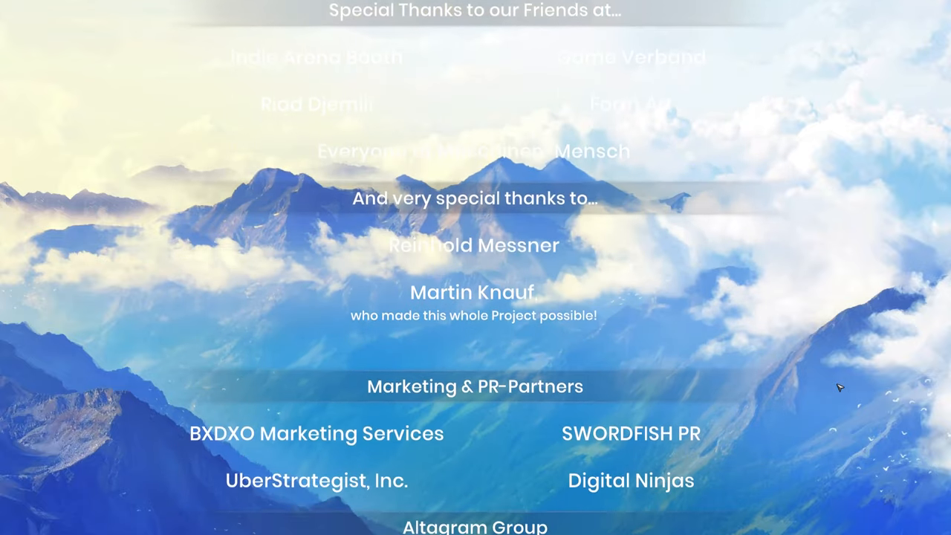
scroll(down, 3)
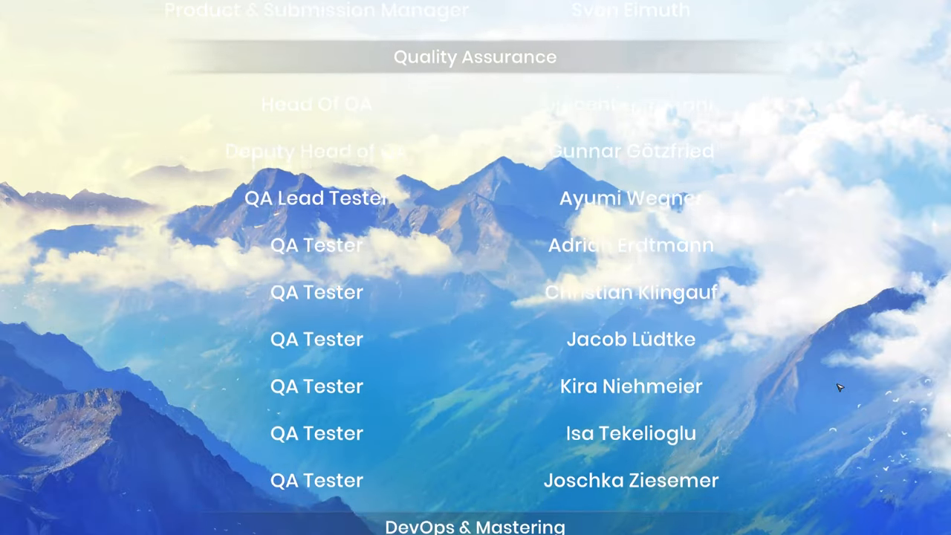
scroll(down, 3)
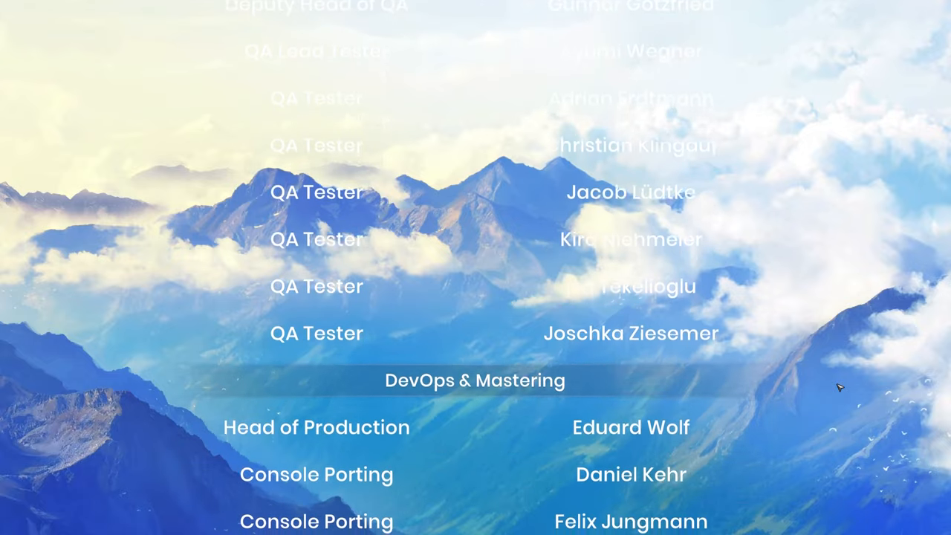
scroll(down, 3)
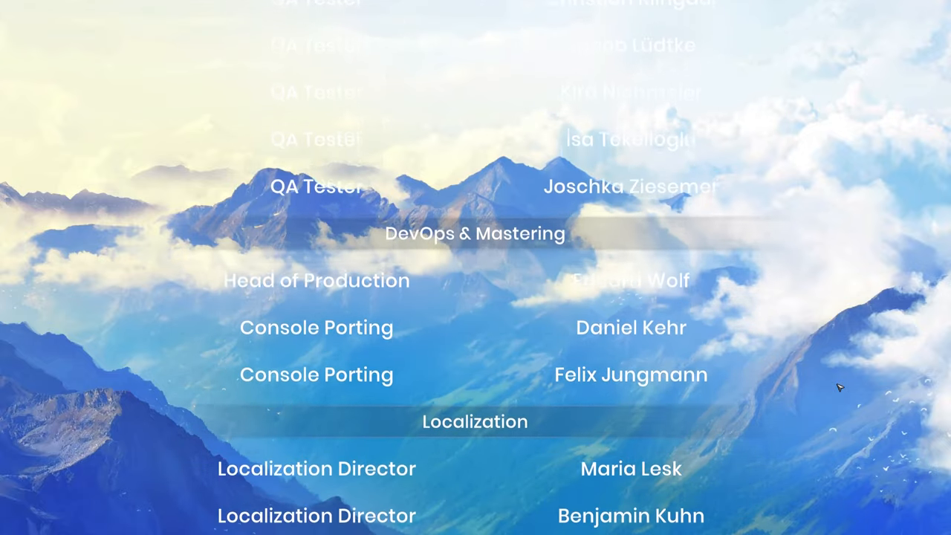